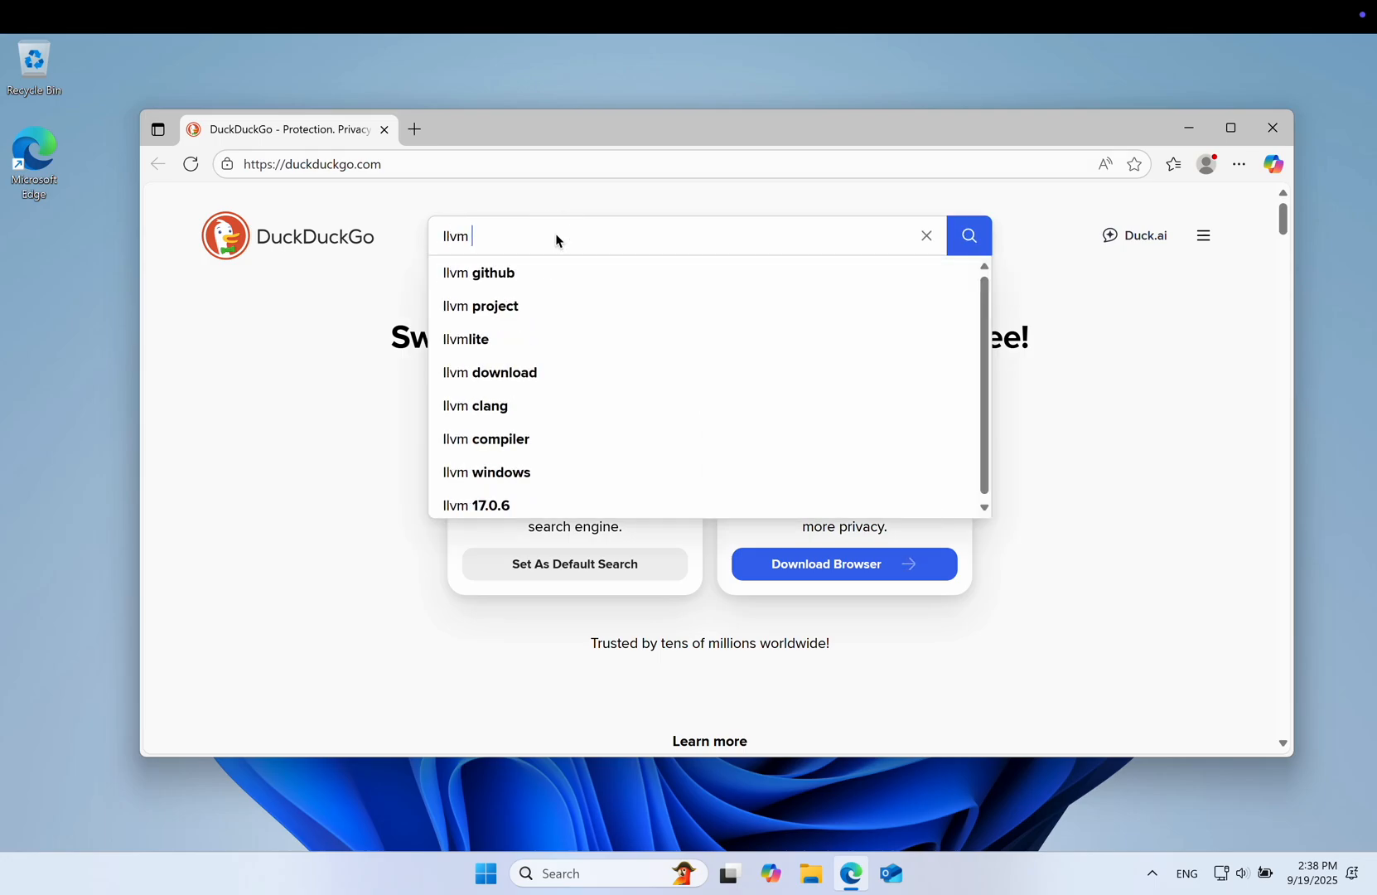
# Find the mstorsjo/llvm-mingw repo via DuckDuckGo and download llvm-mingw-20250910-ucrt-aarch64.zip from its latest release.
pyautogui.write('mingw github')
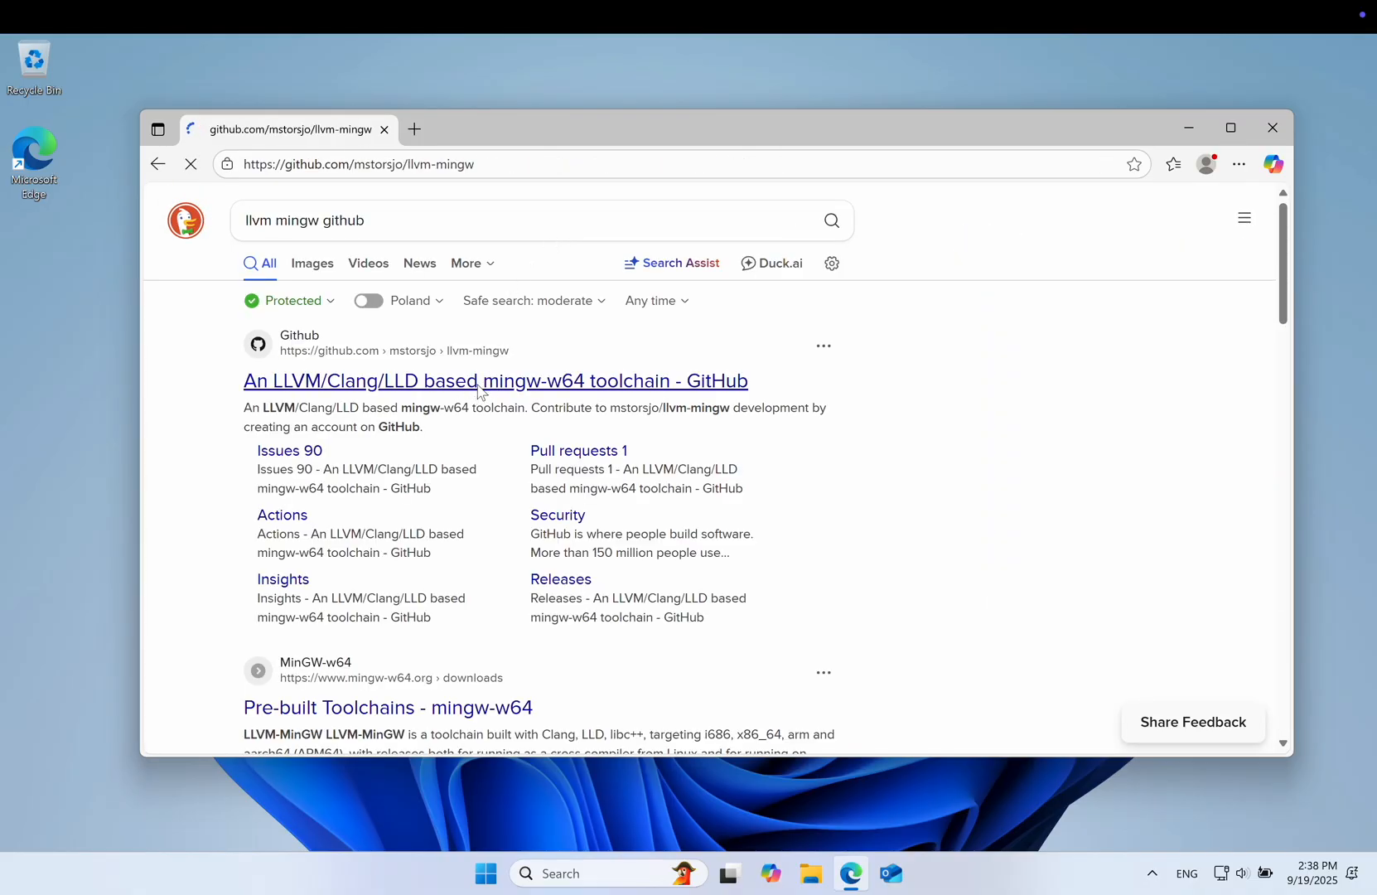
pyautogui.click(494, 379)
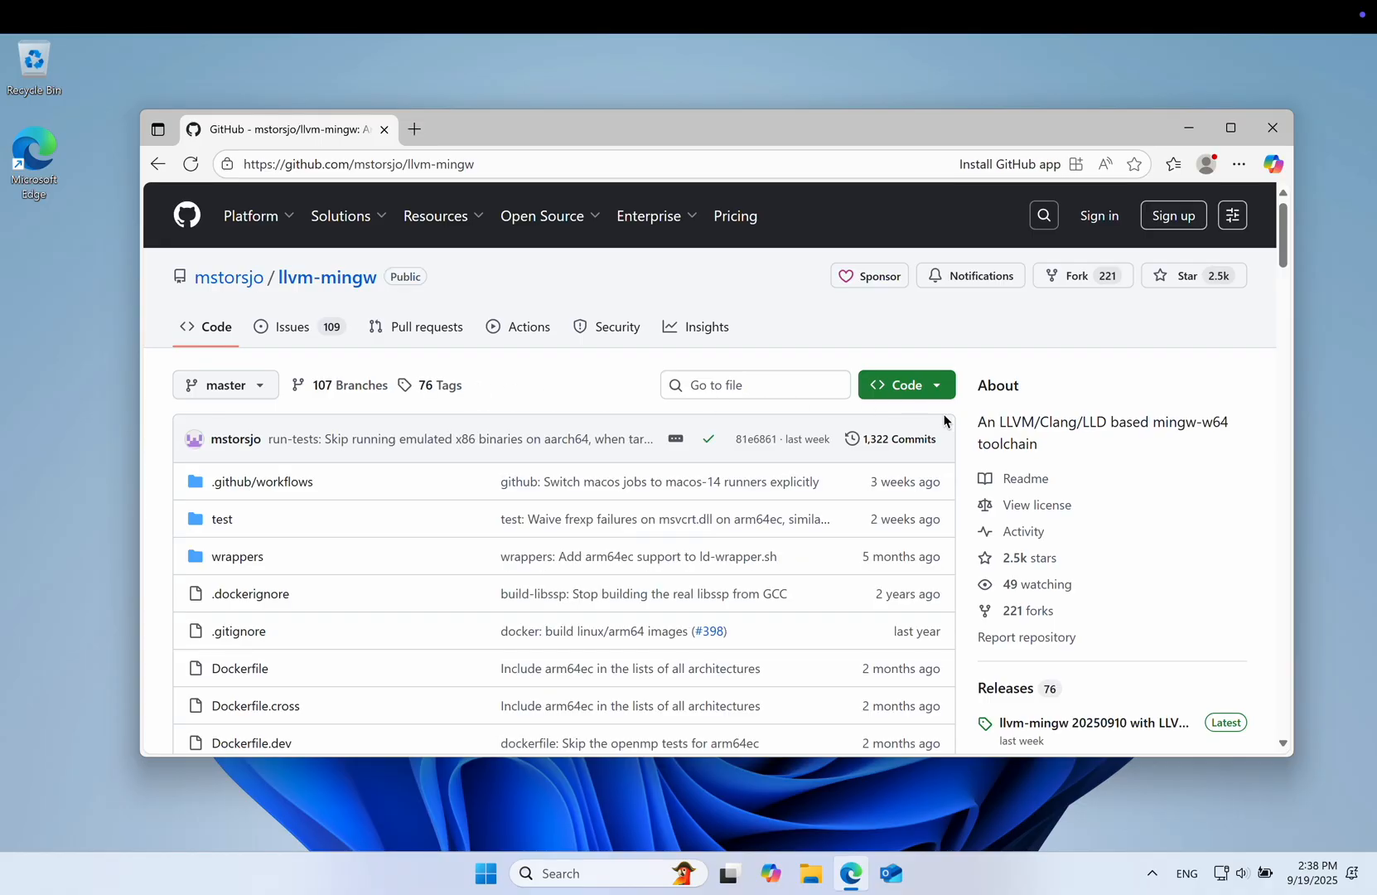
pyautogui.scroll(-3)
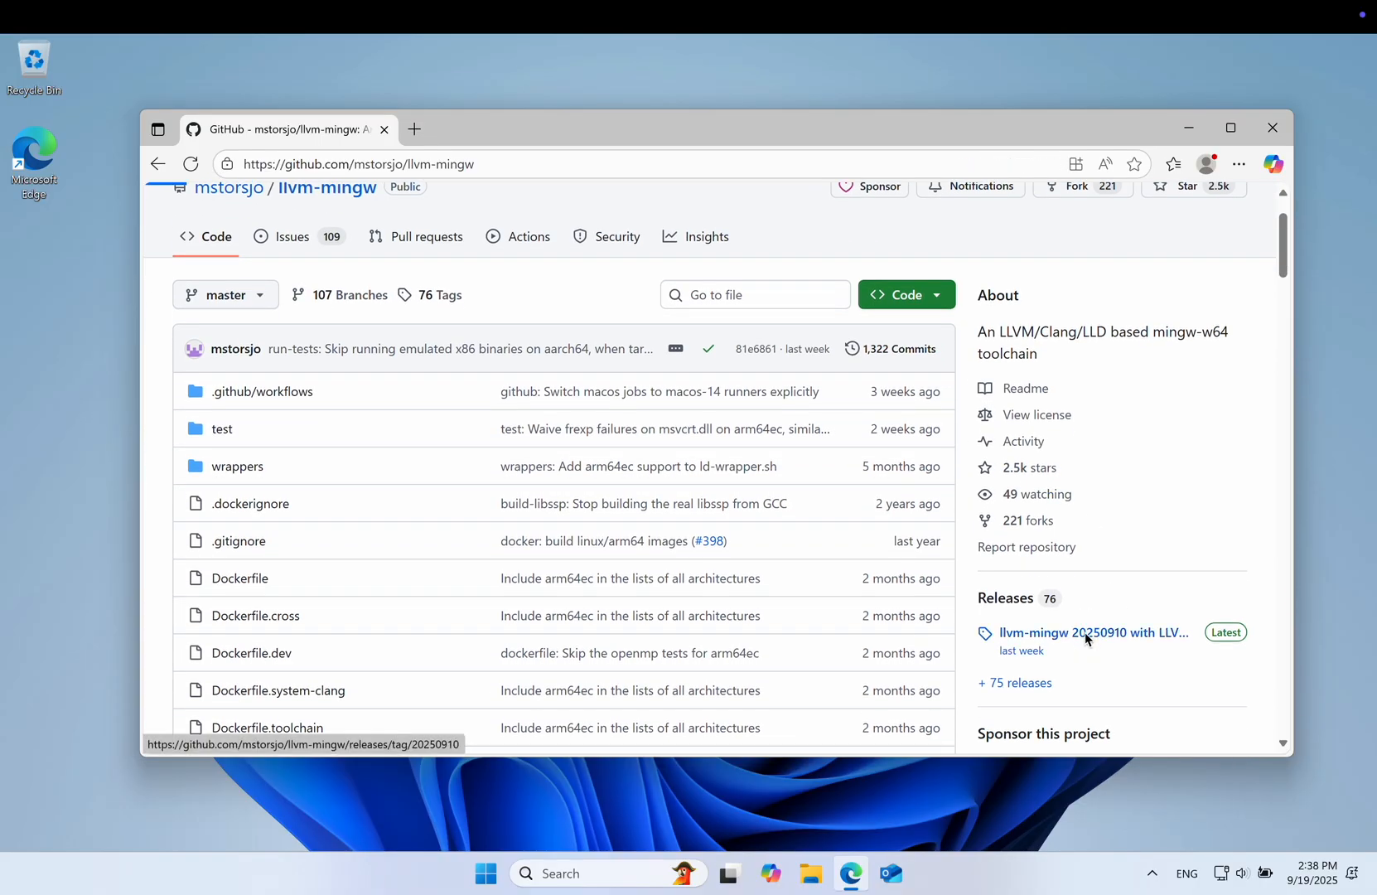
pyautogui.click(1095, 633)
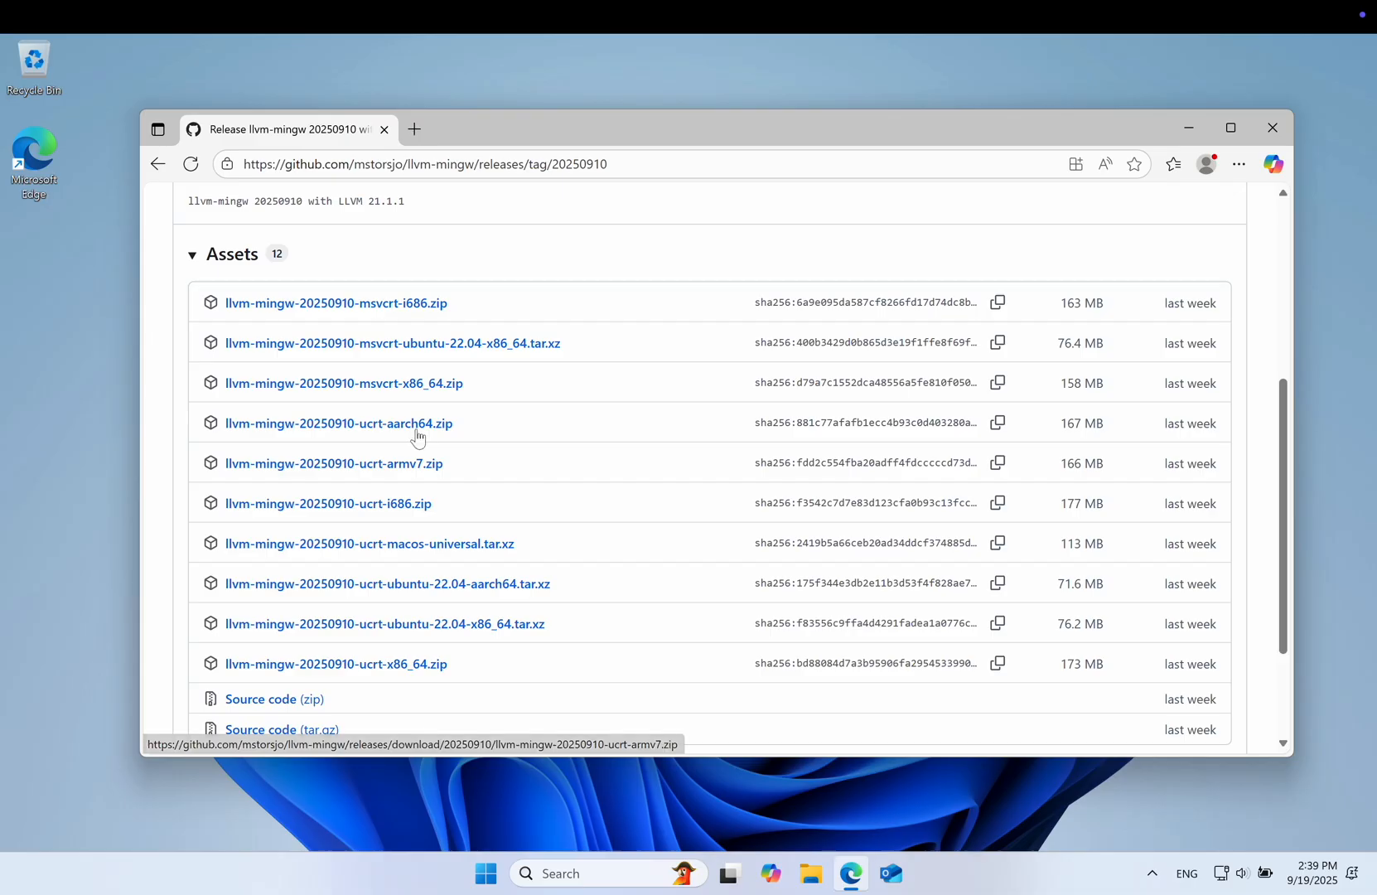
pyautogui.moveTo(415, 663)
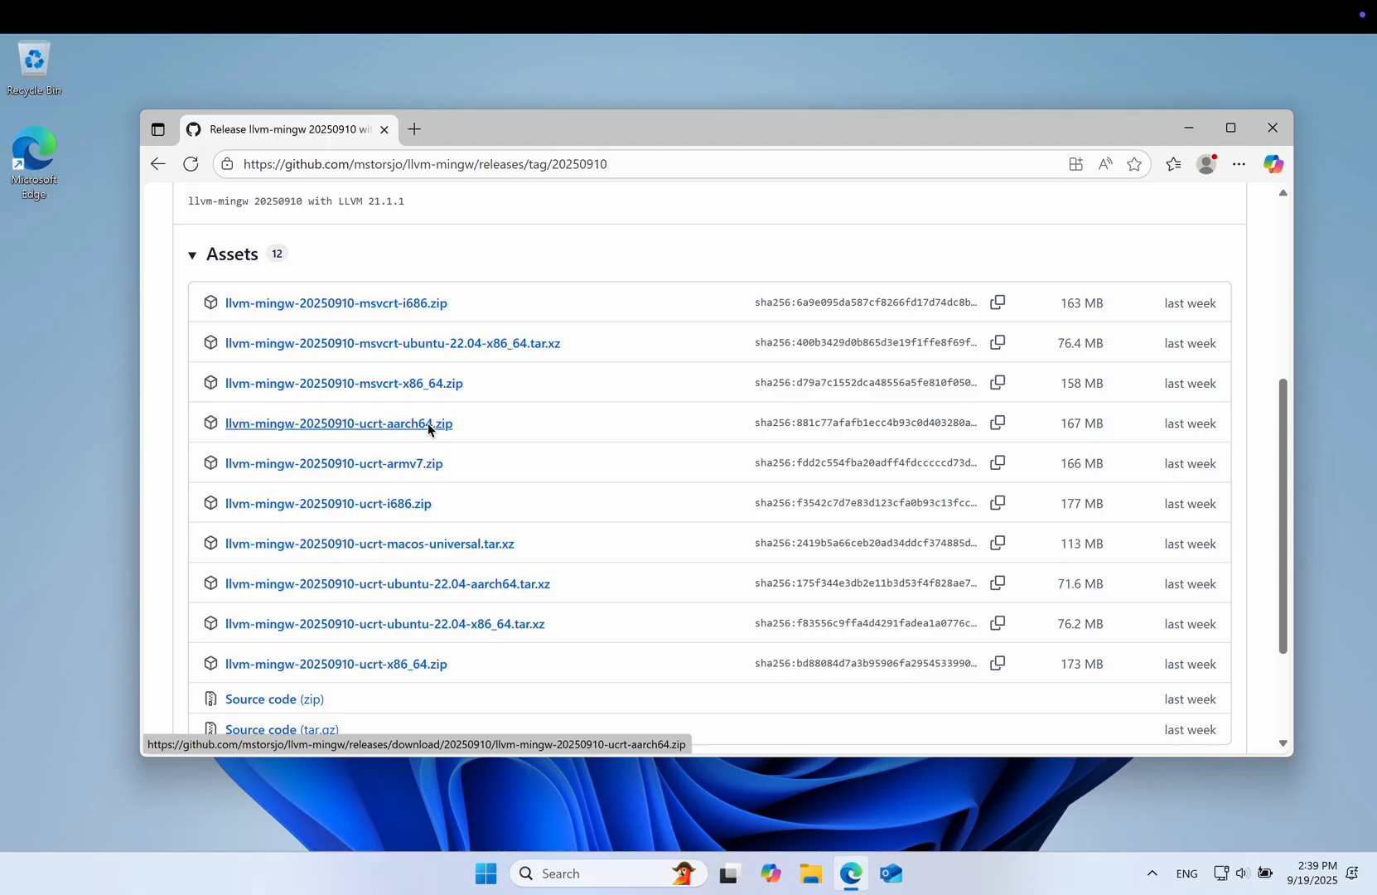
pyautogui.click(338, 423)
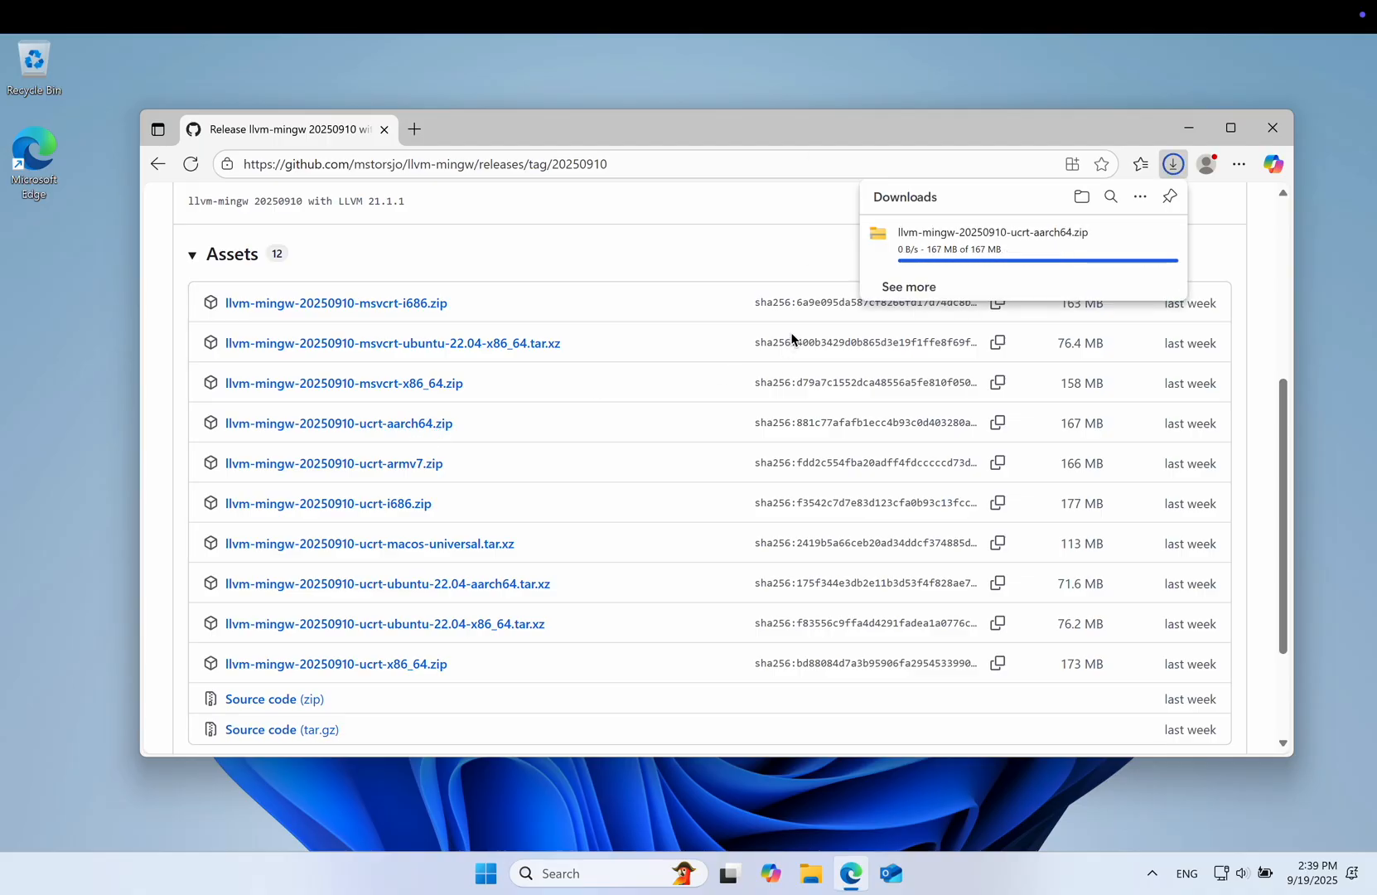
# Extract the downloaded llvm-mingw zip to the root of the C: drive.
pyautogui.rightClick(383, 360)
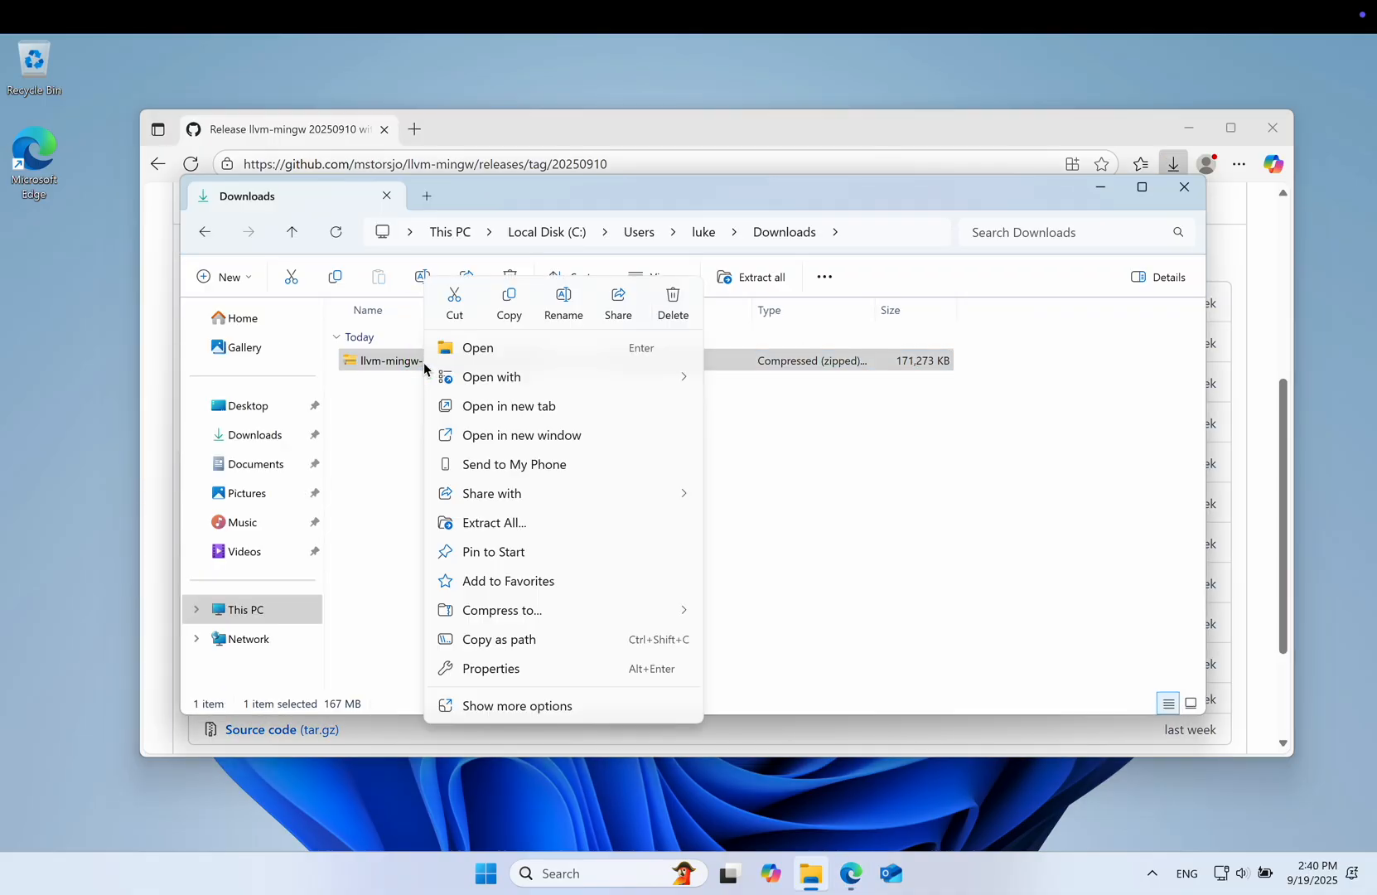
pyautogui.click(493, 522)
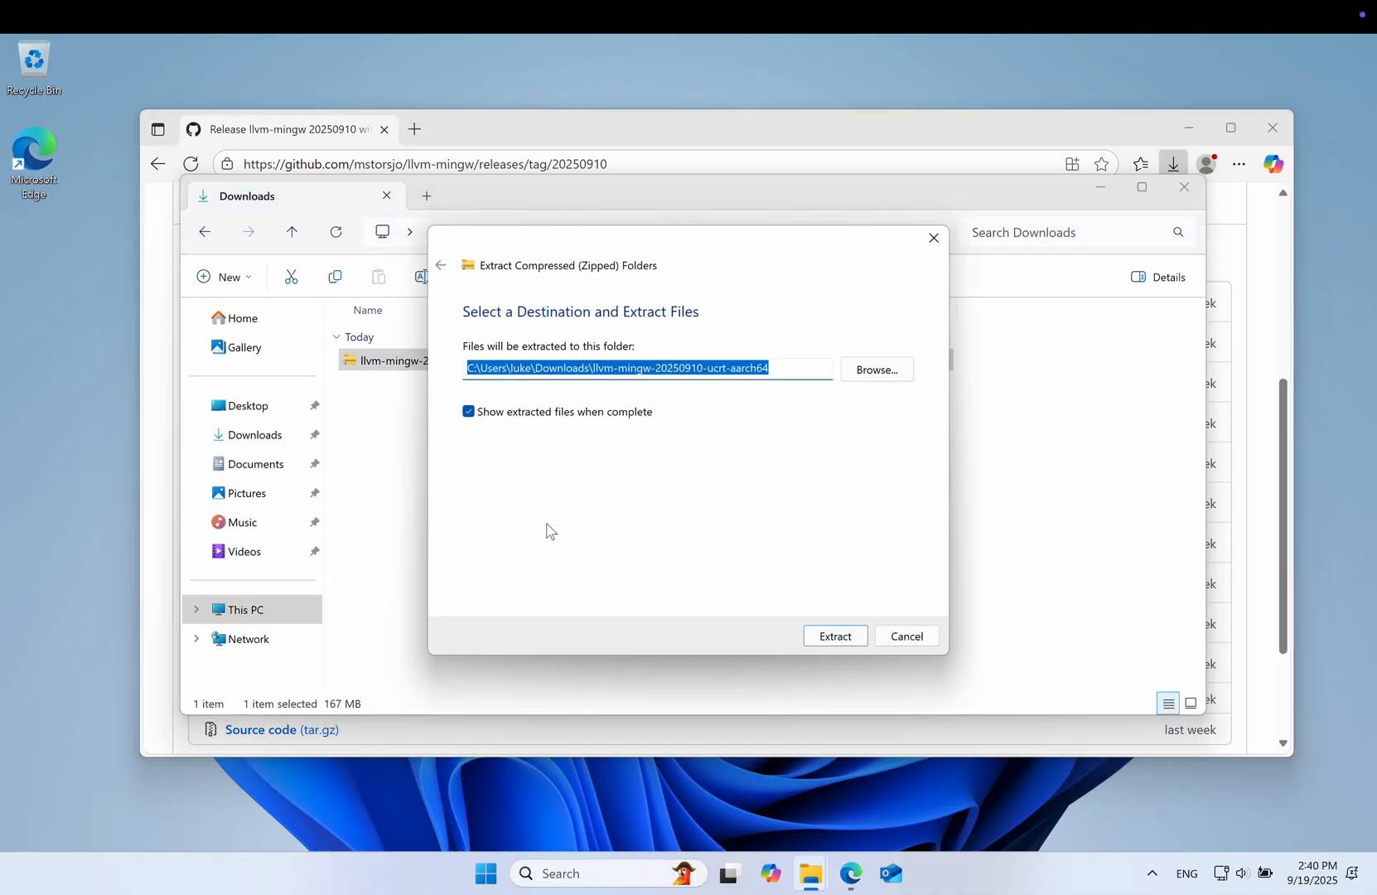
pyautogui.write('c')
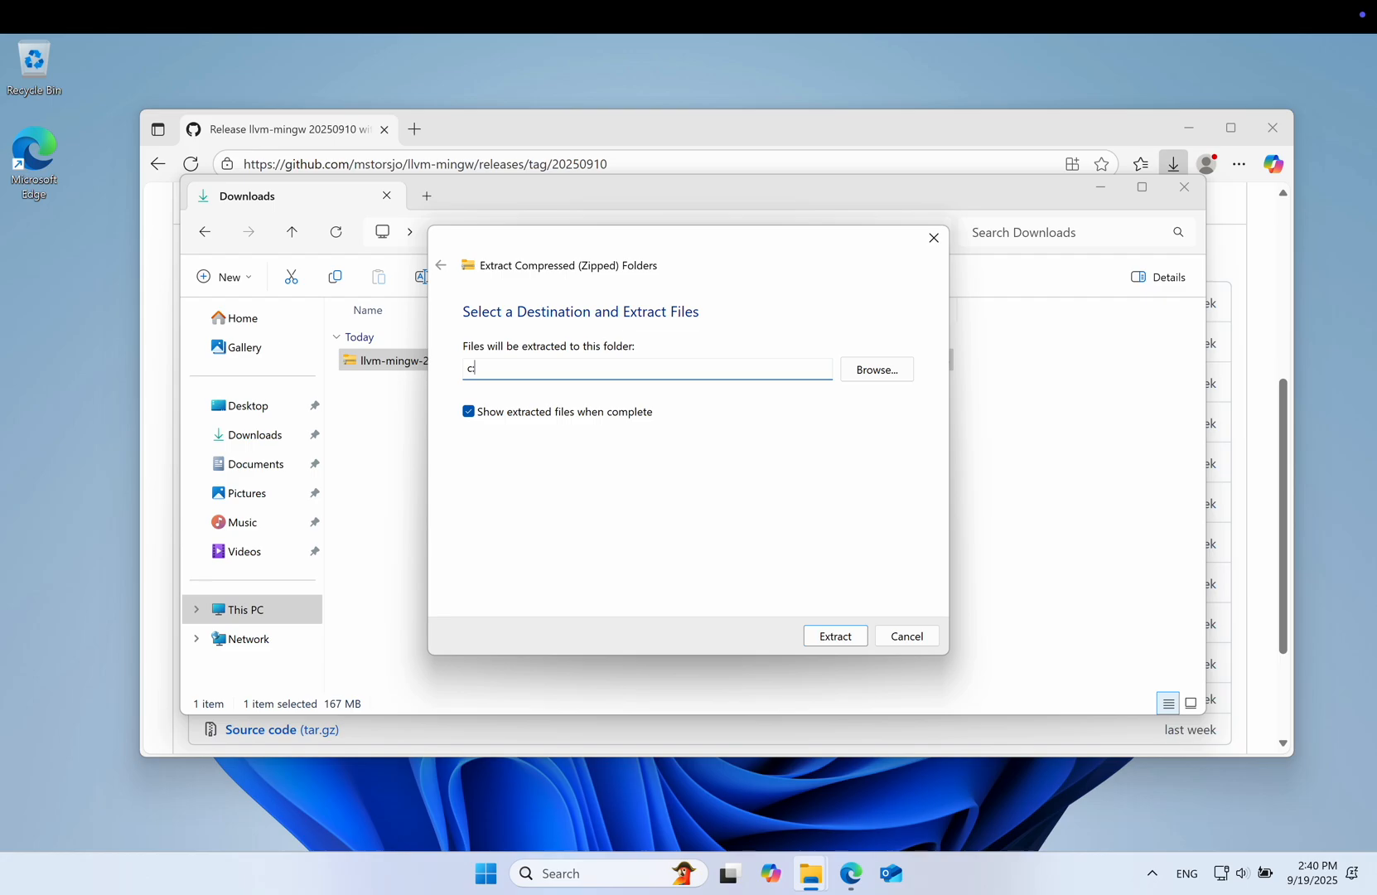
pyautogui.click(833, 634)
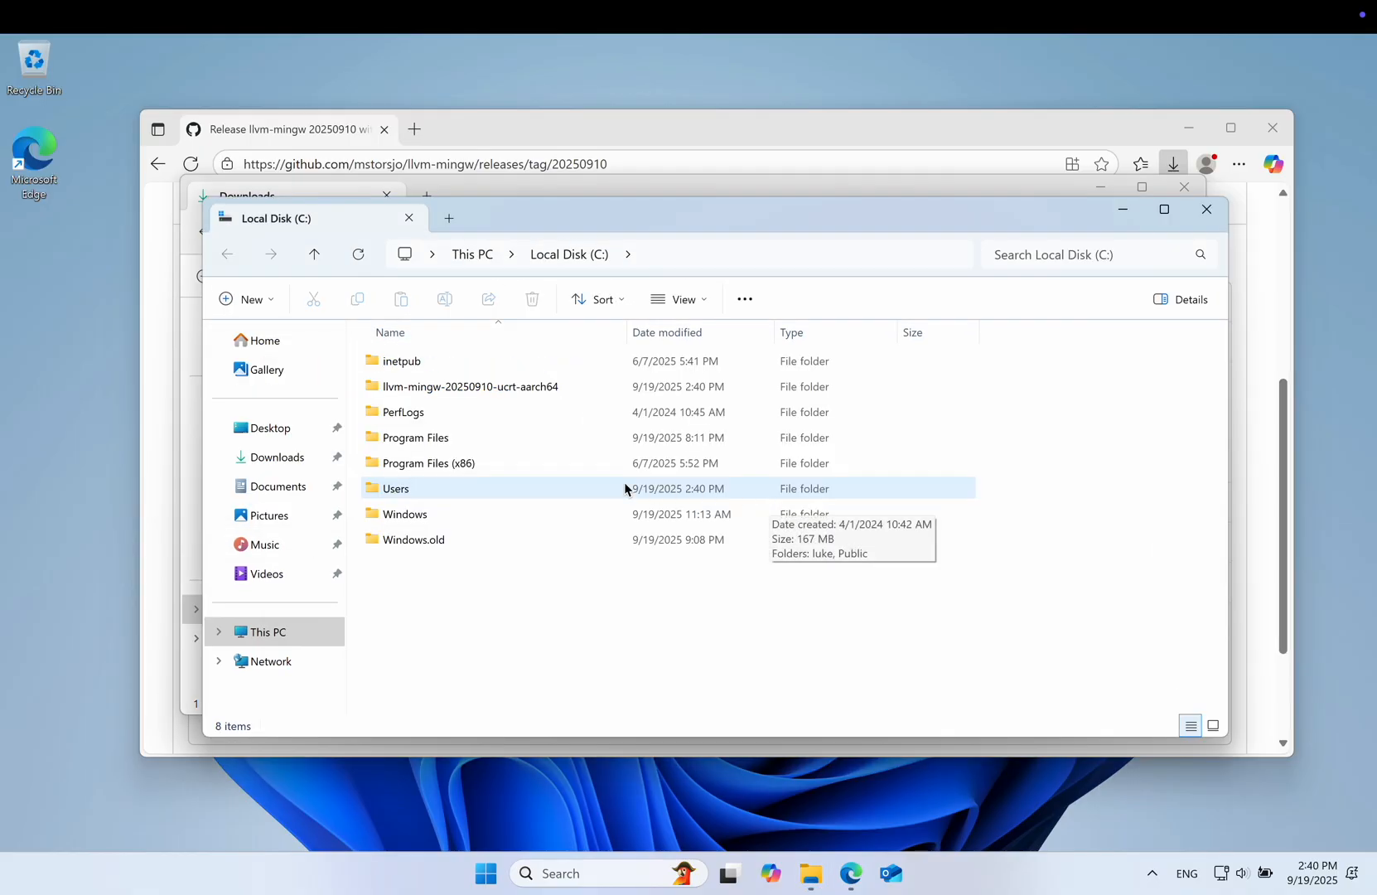
# Rename the extracted llvm-mingw folder to llvm.
pyautogui.rightClick(471, 386)
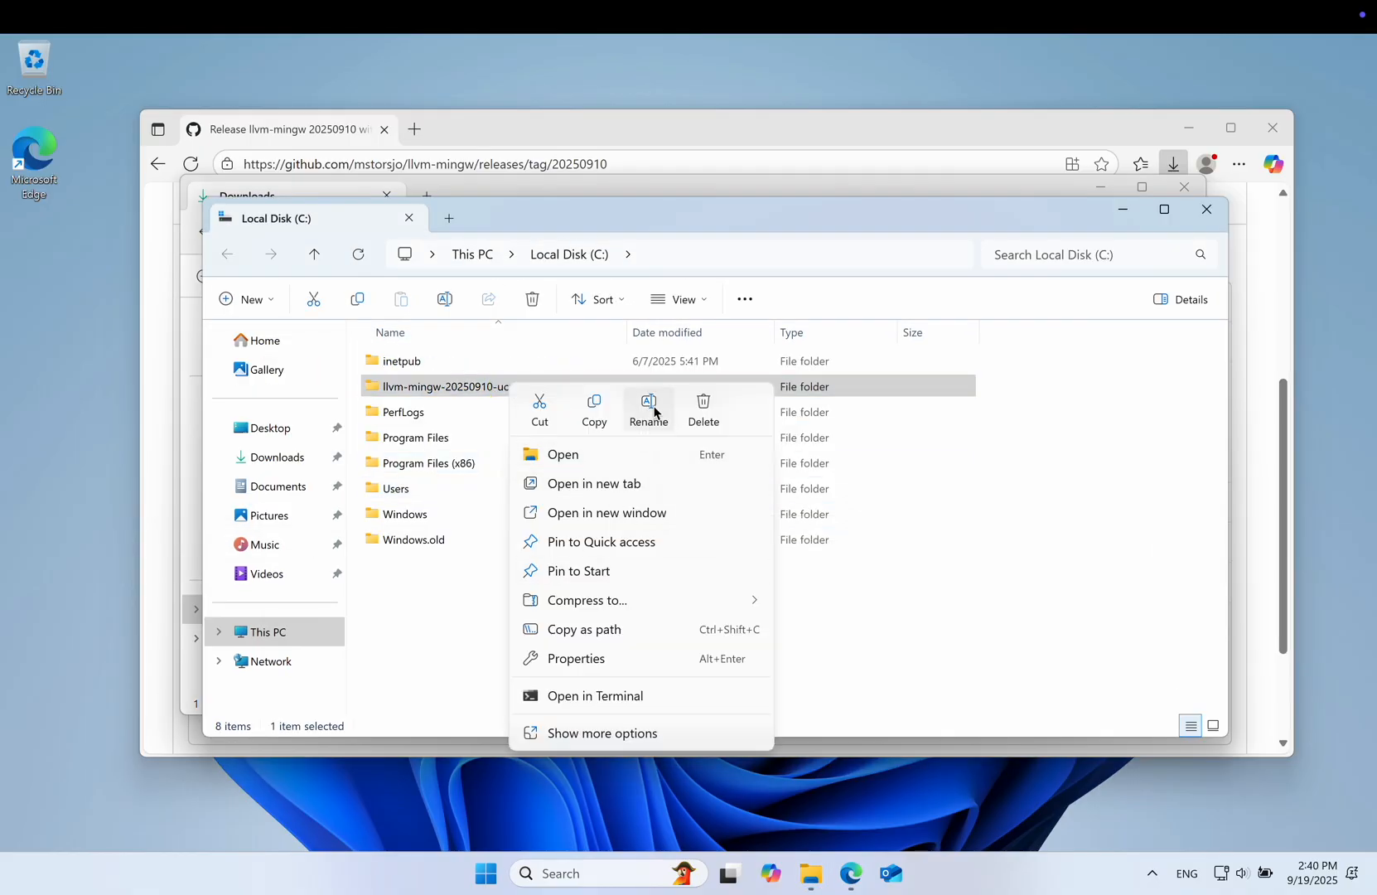
pyautogui.click(648, 408)
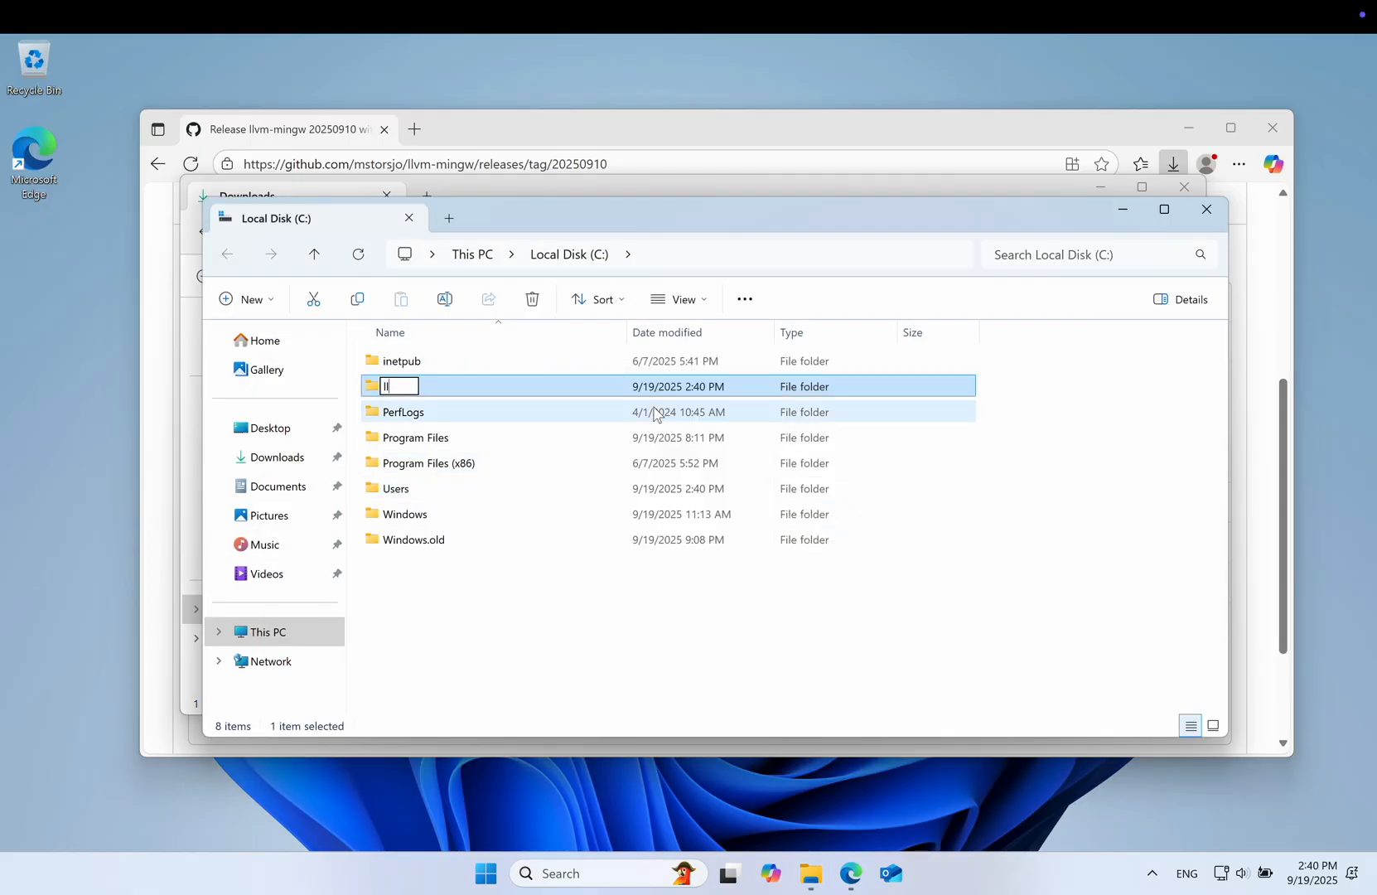
pyautogui.write('llvm')
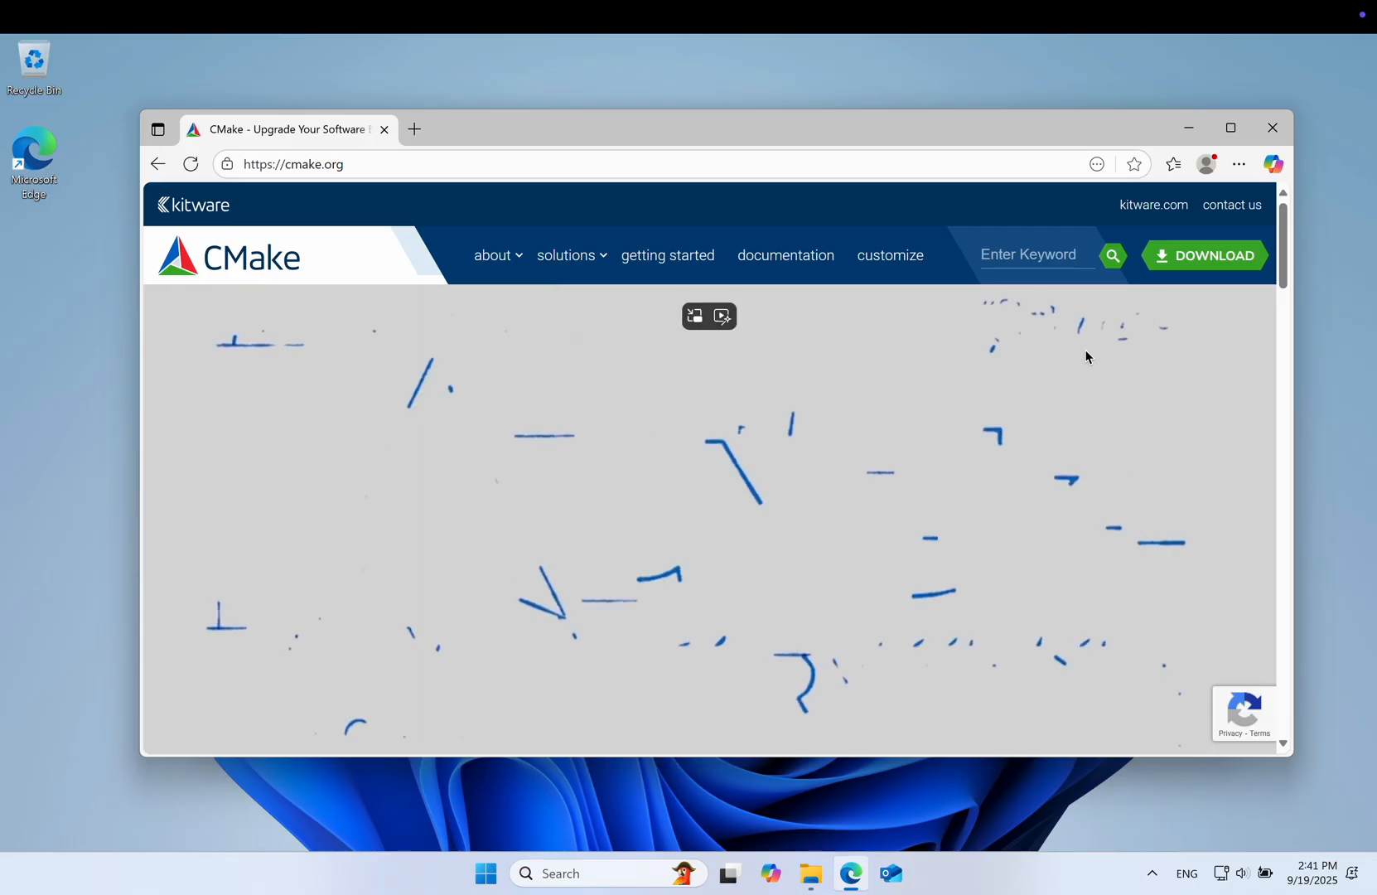
# Download cmake-4.1.1-windows-arm64.msi from cmake.org and install it with CMake added to PATH.
pyautogui.click(1204, 255)
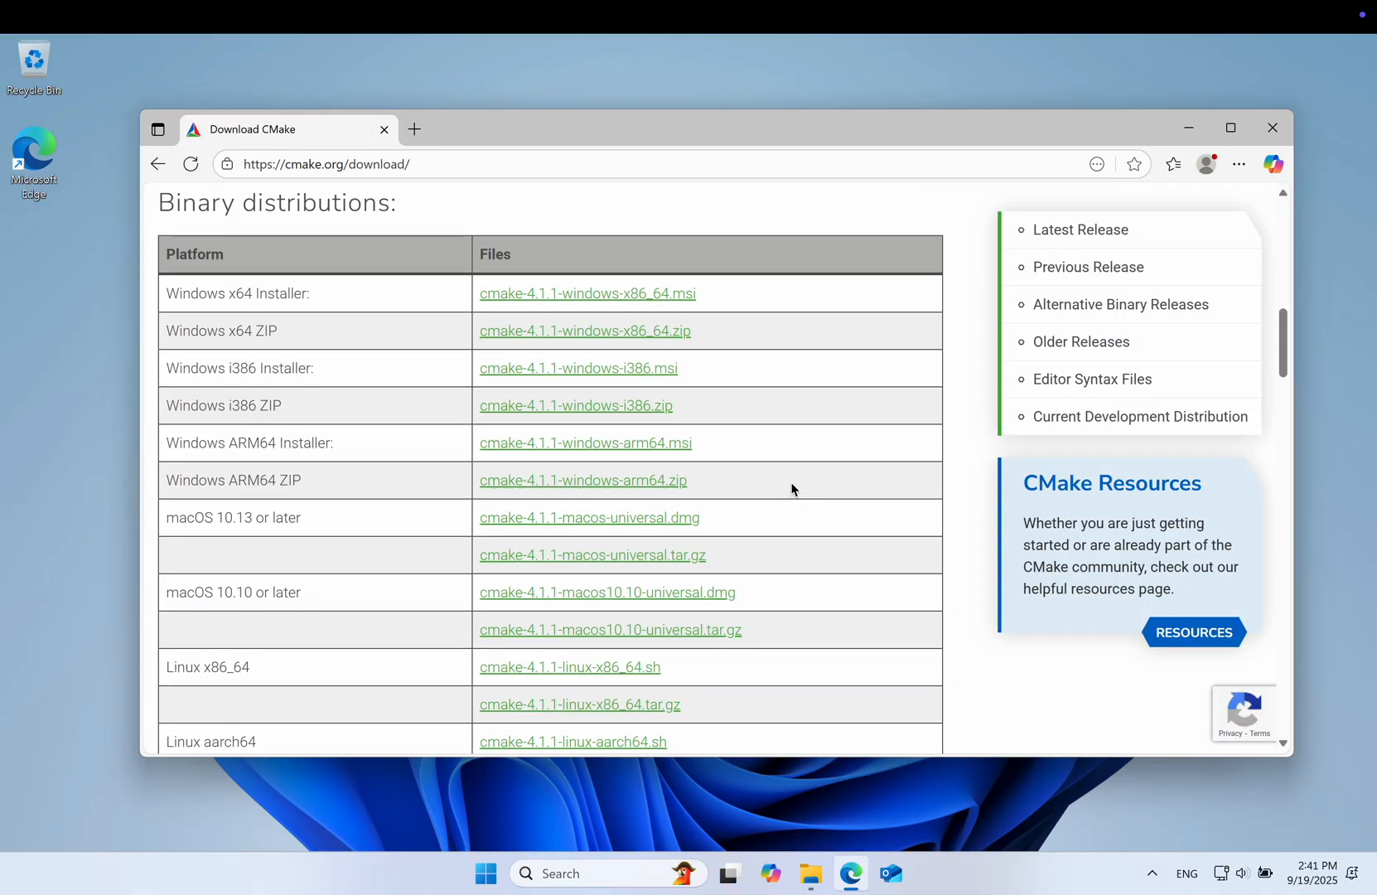
pyautogui.moveTo(582, 481)
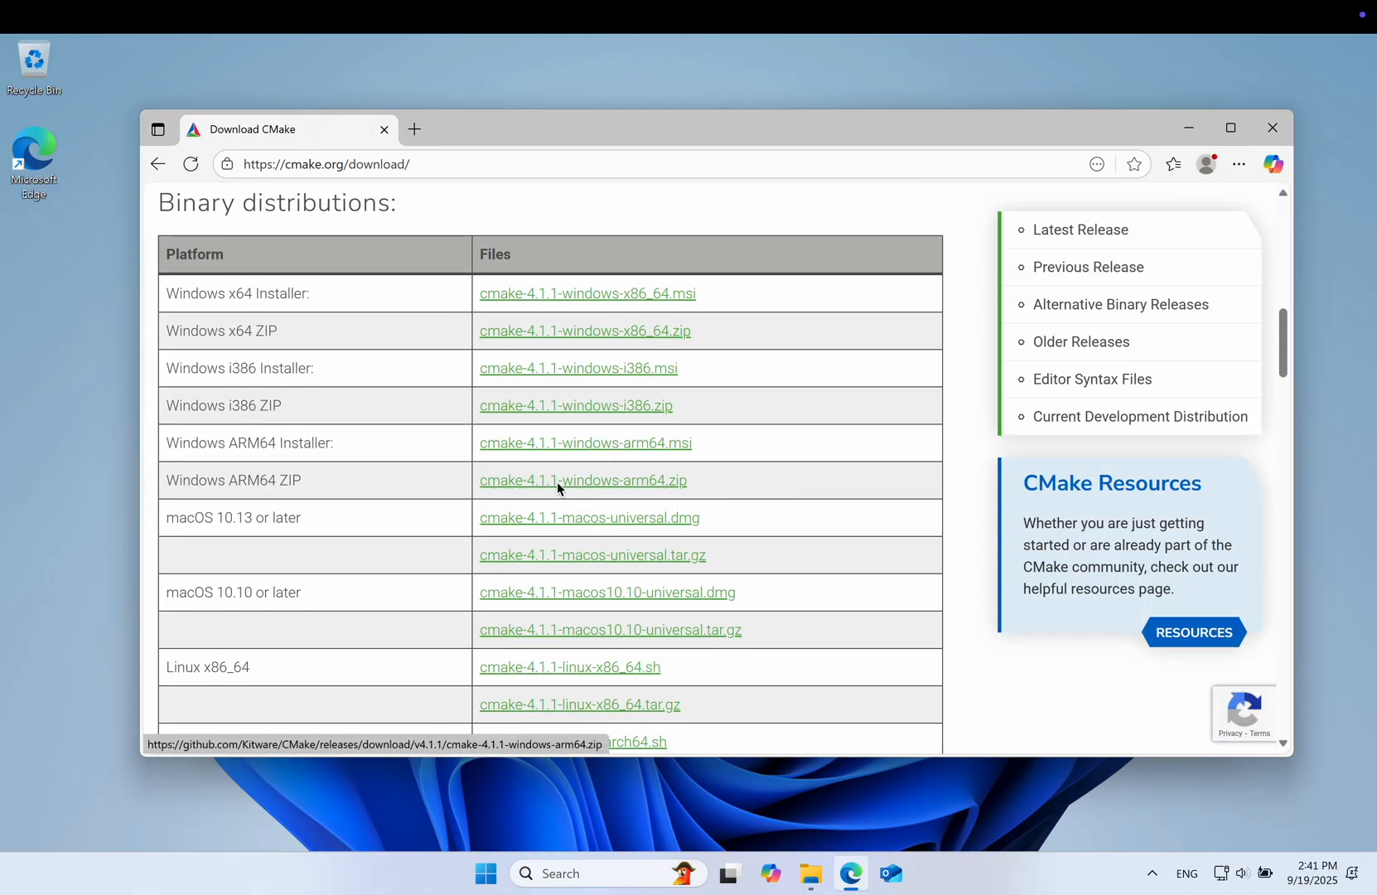
pyautogui.click(1173, 164)
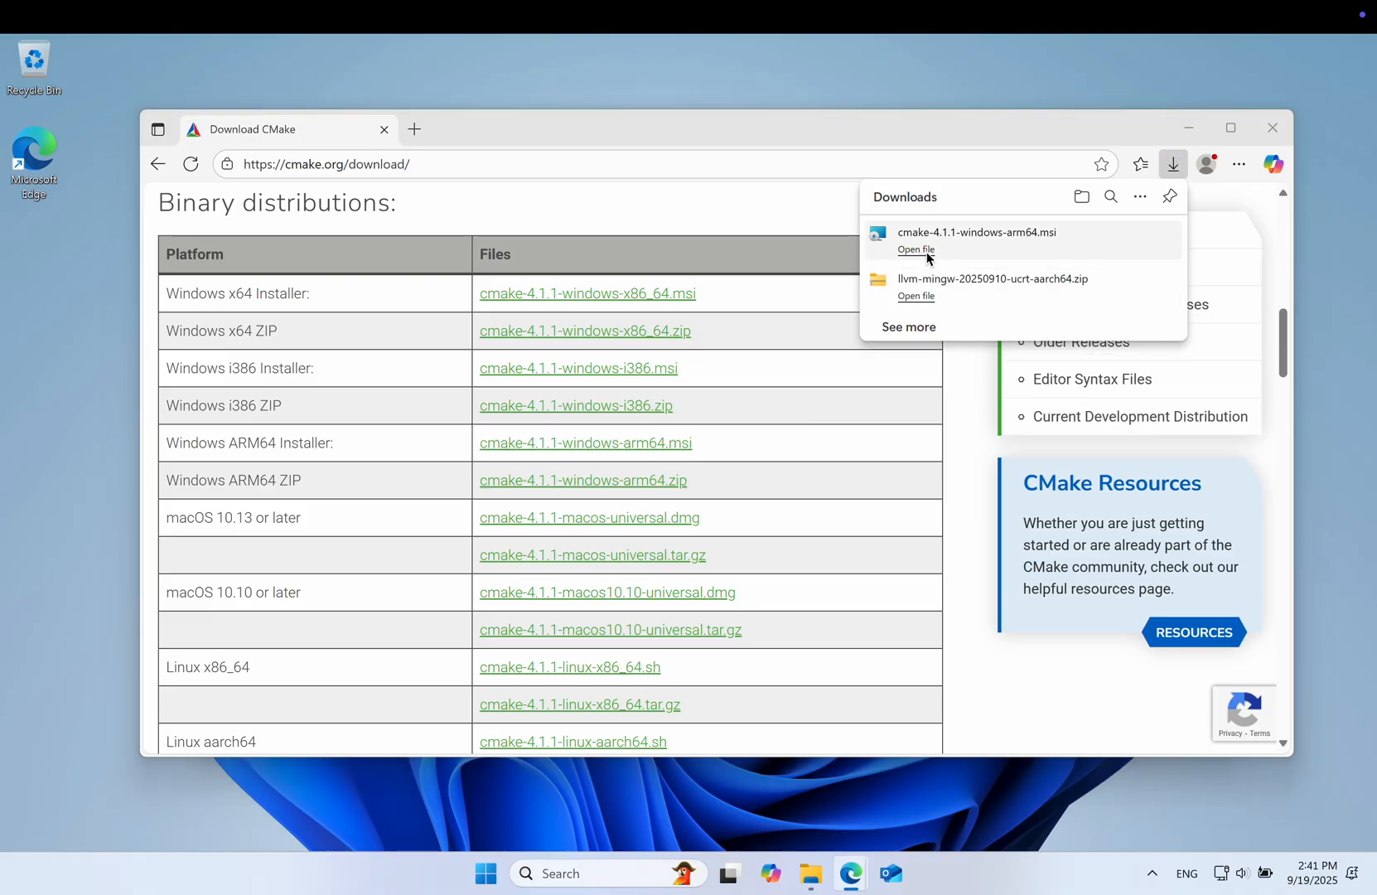
pyautogui.click(914, 251)
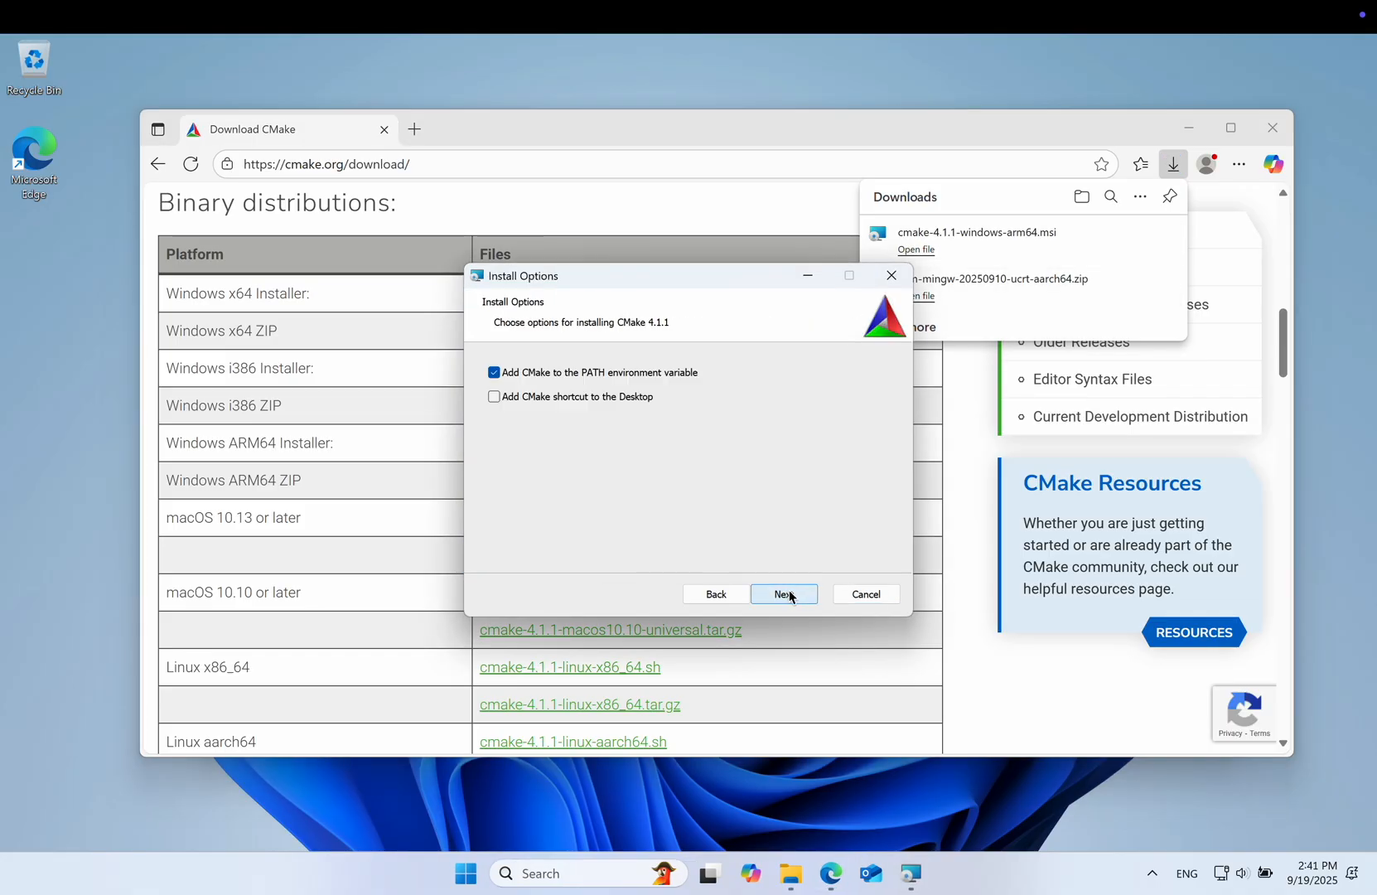
pyautogui.click(780, 593)
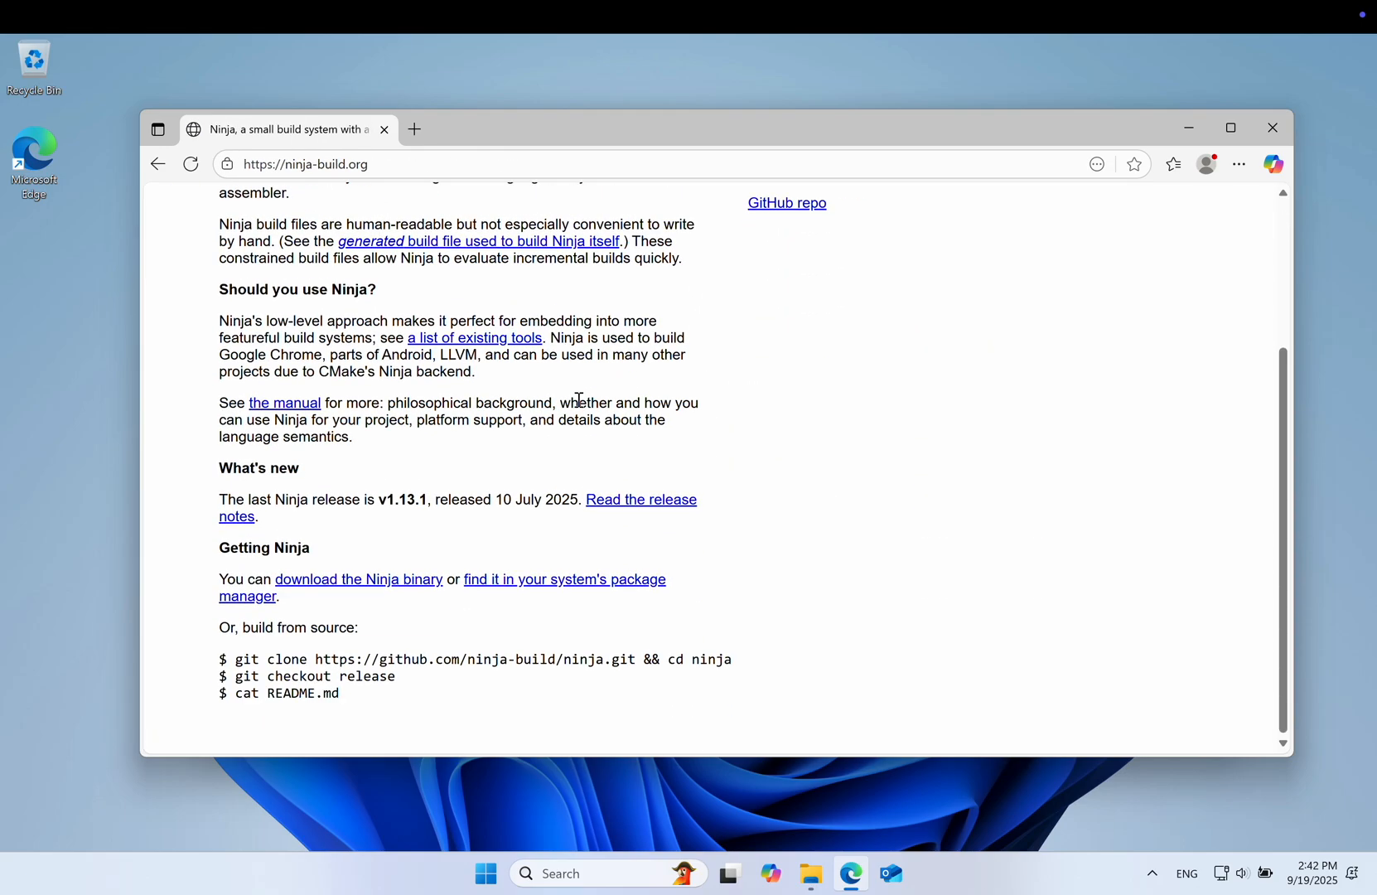
# Download ninja-winarm64.zip from ninja-build.org and extract it from Downloads.
pyautogui.click(639, 499)
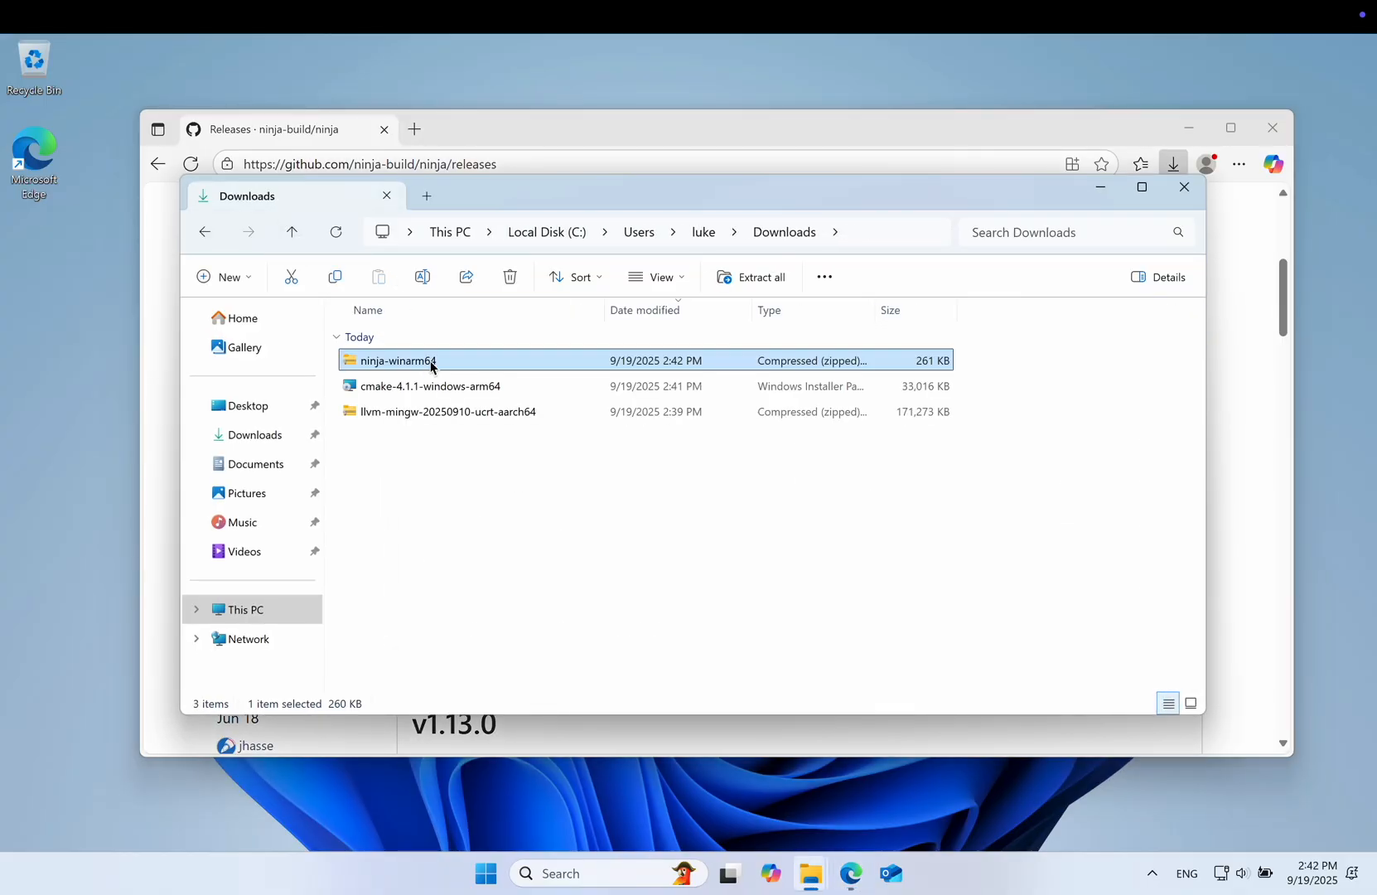
pyautogui.click(750, 276)
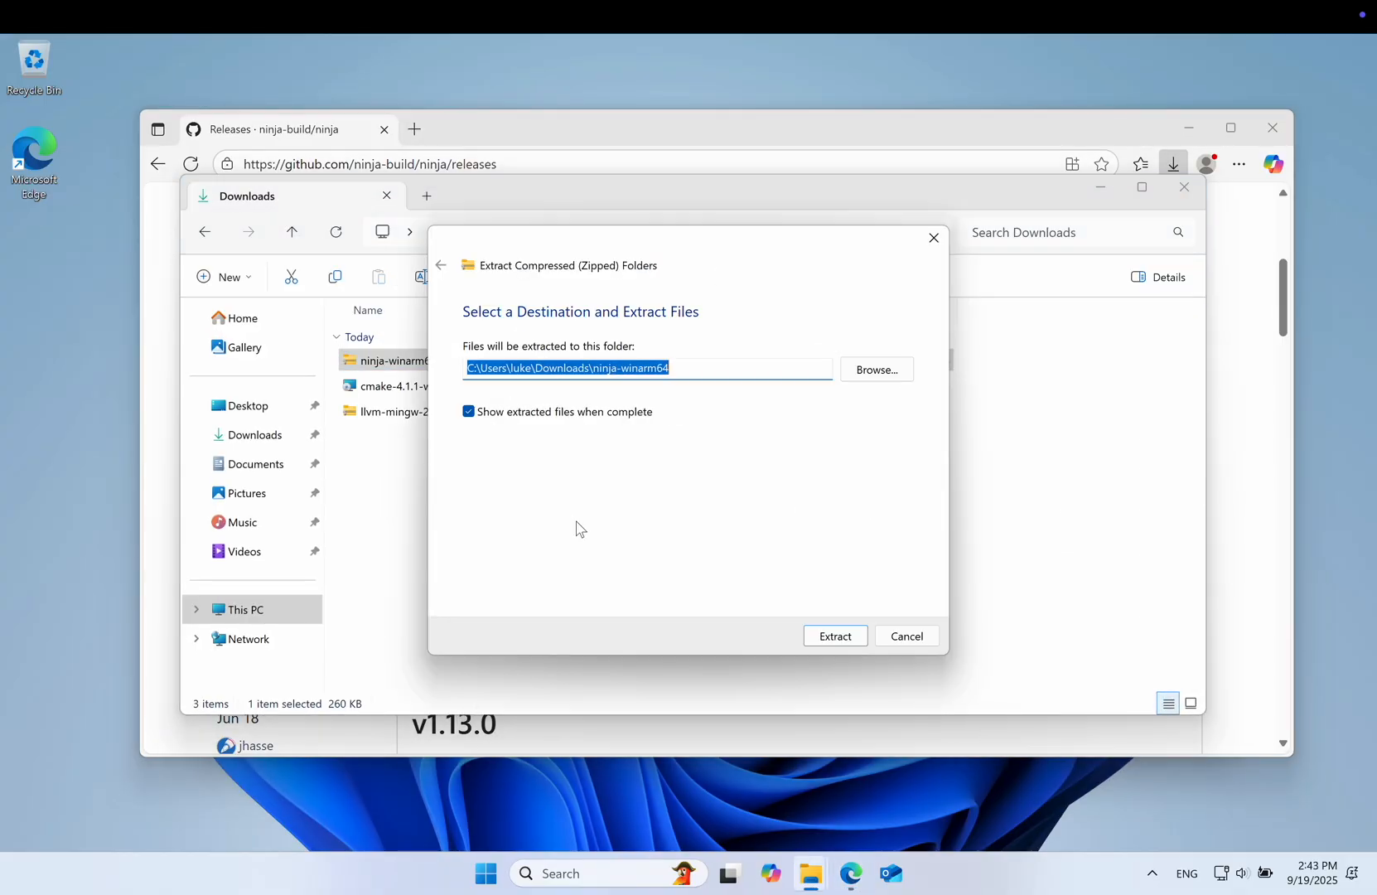
pyautogui.click(834, 634)
pyautogui.write('git')
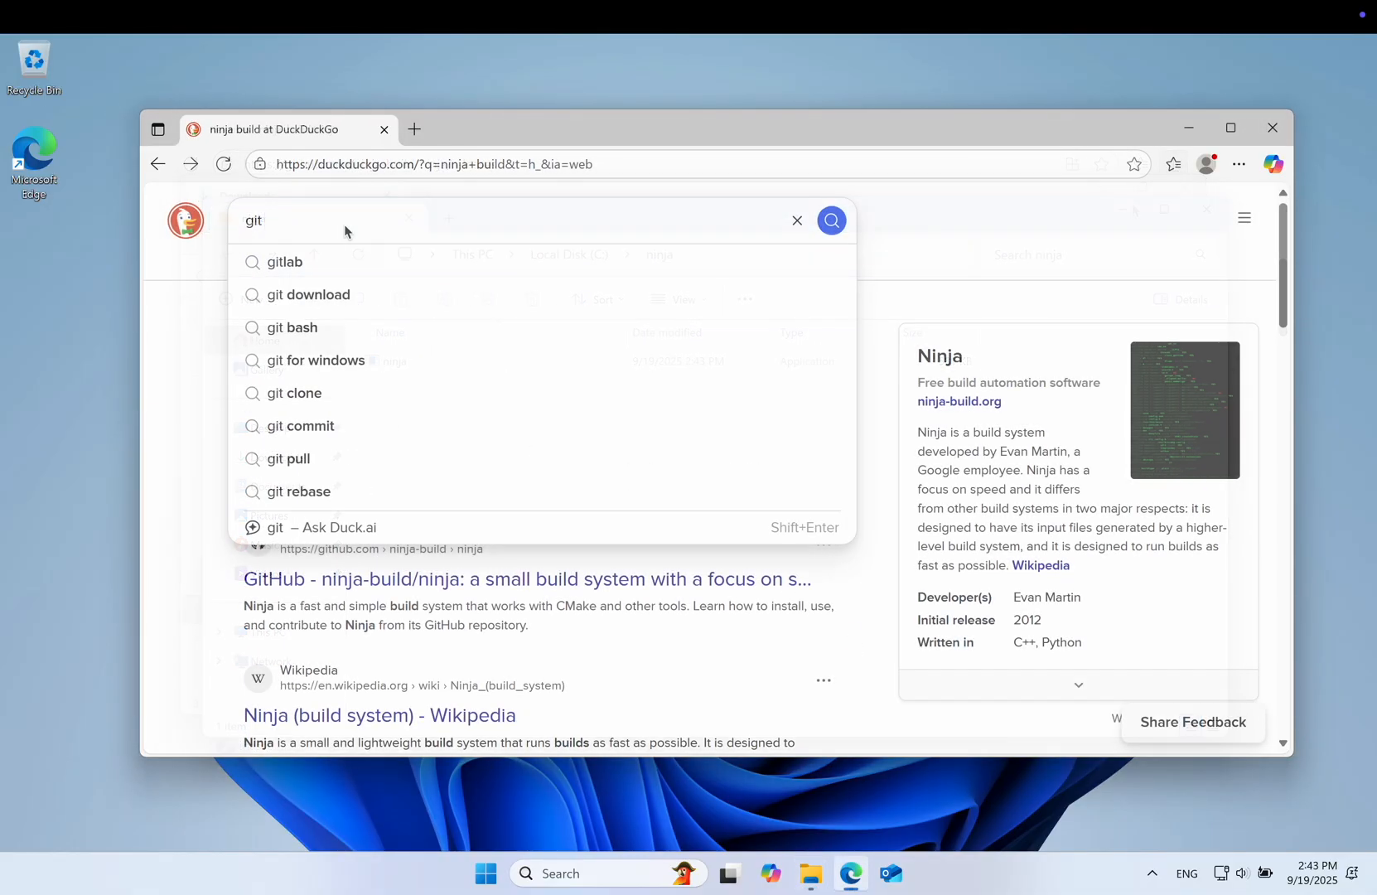
# Download the Git for Windows ARM64 installer from git-scm.com and run its setup keeping default pull behaviour.
pyautogui.click(310, 295)
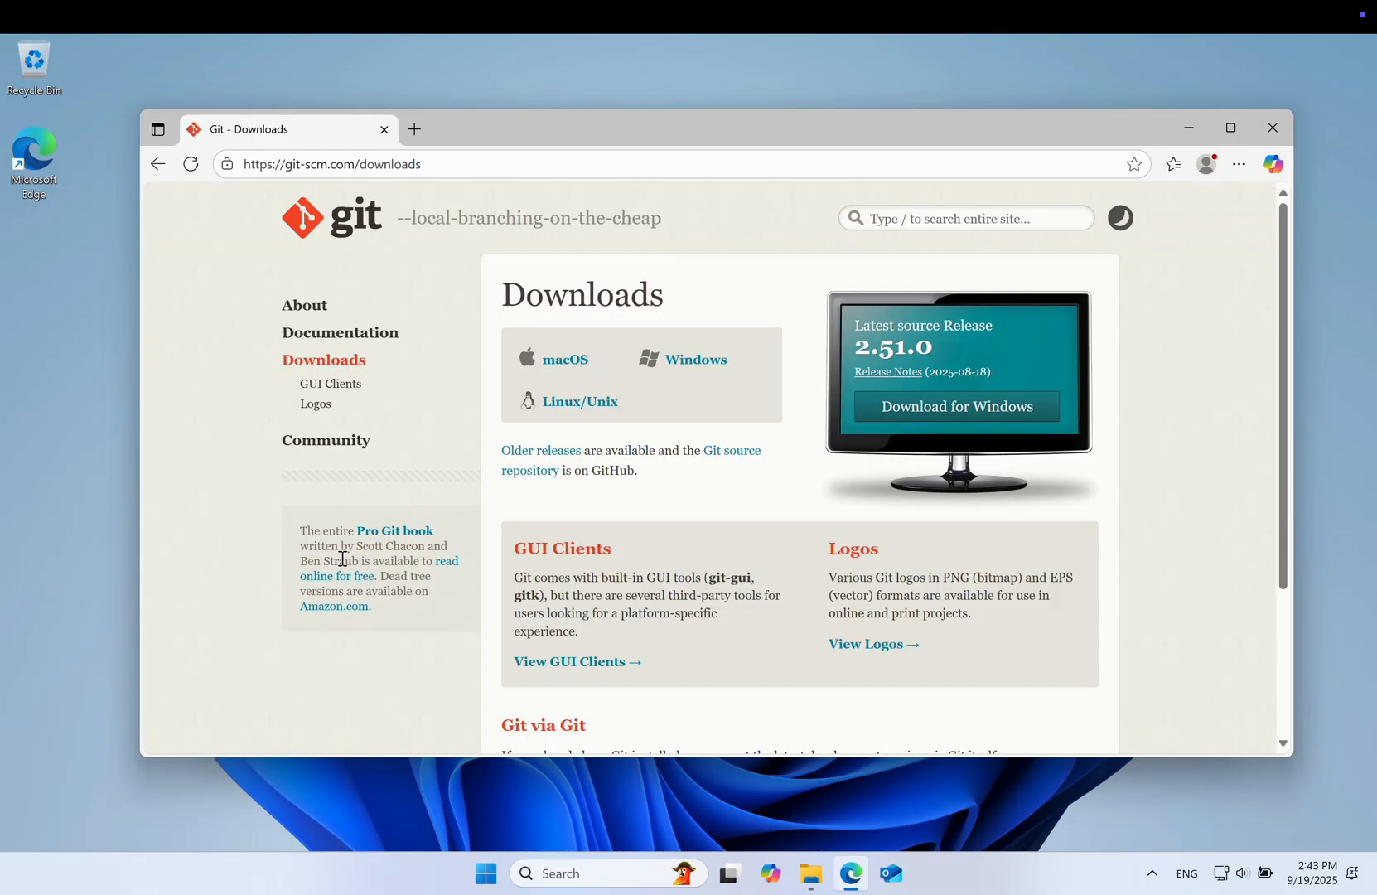
pyautogui.click(956, 406)
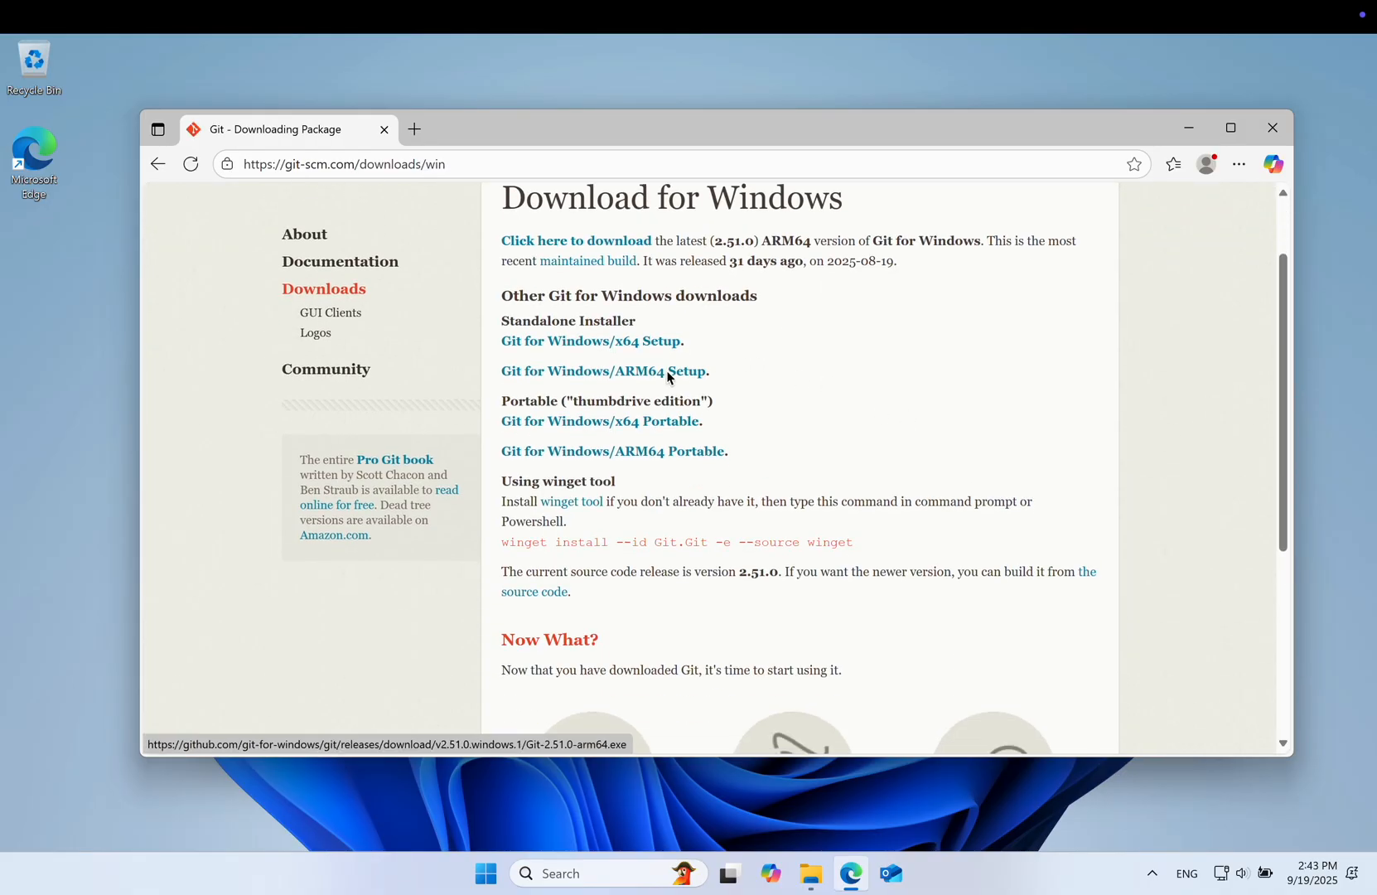
pyautogui.click(916, 250)
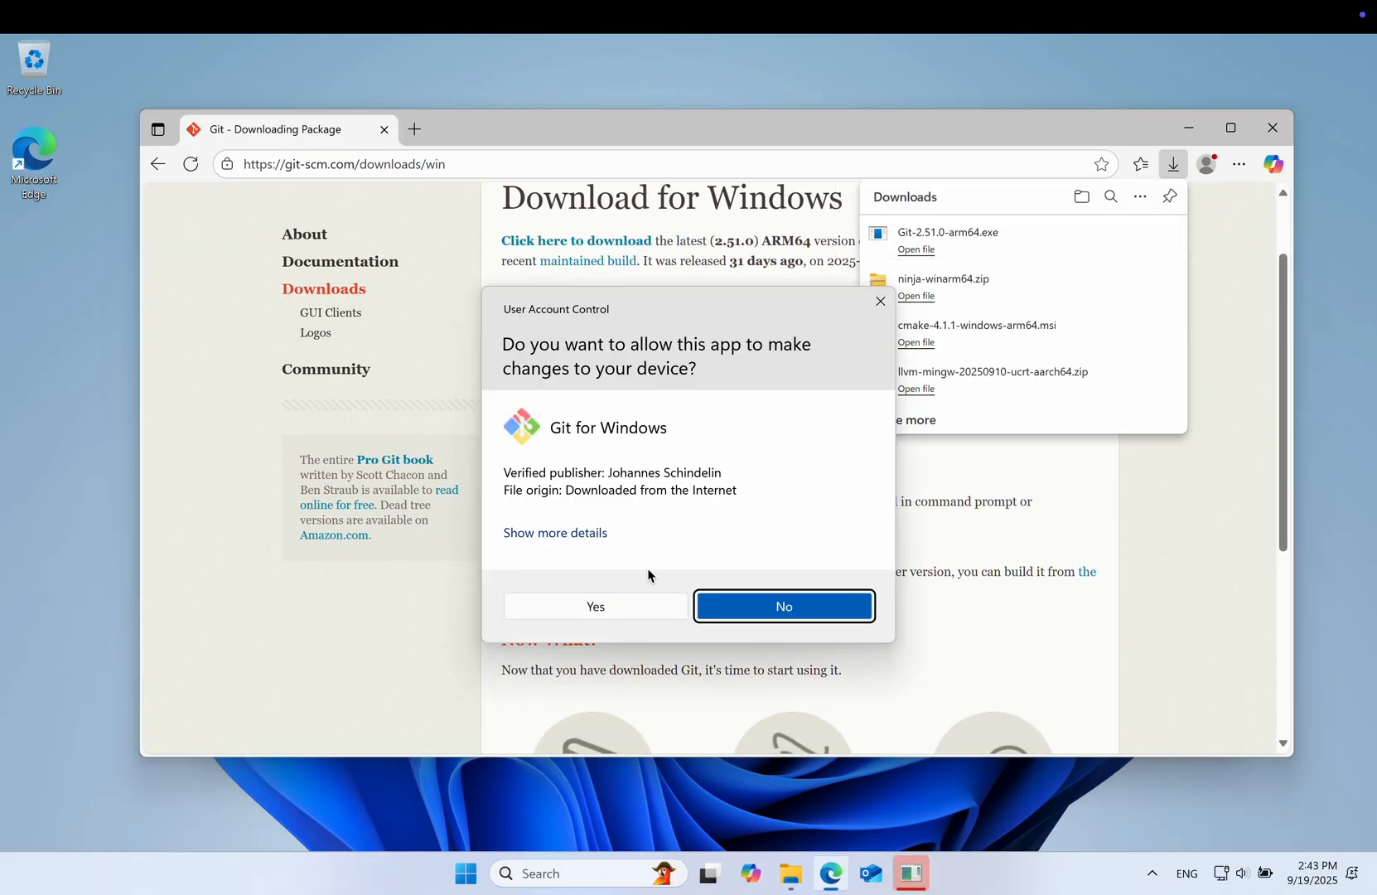
pyautogui.click(595, 606)
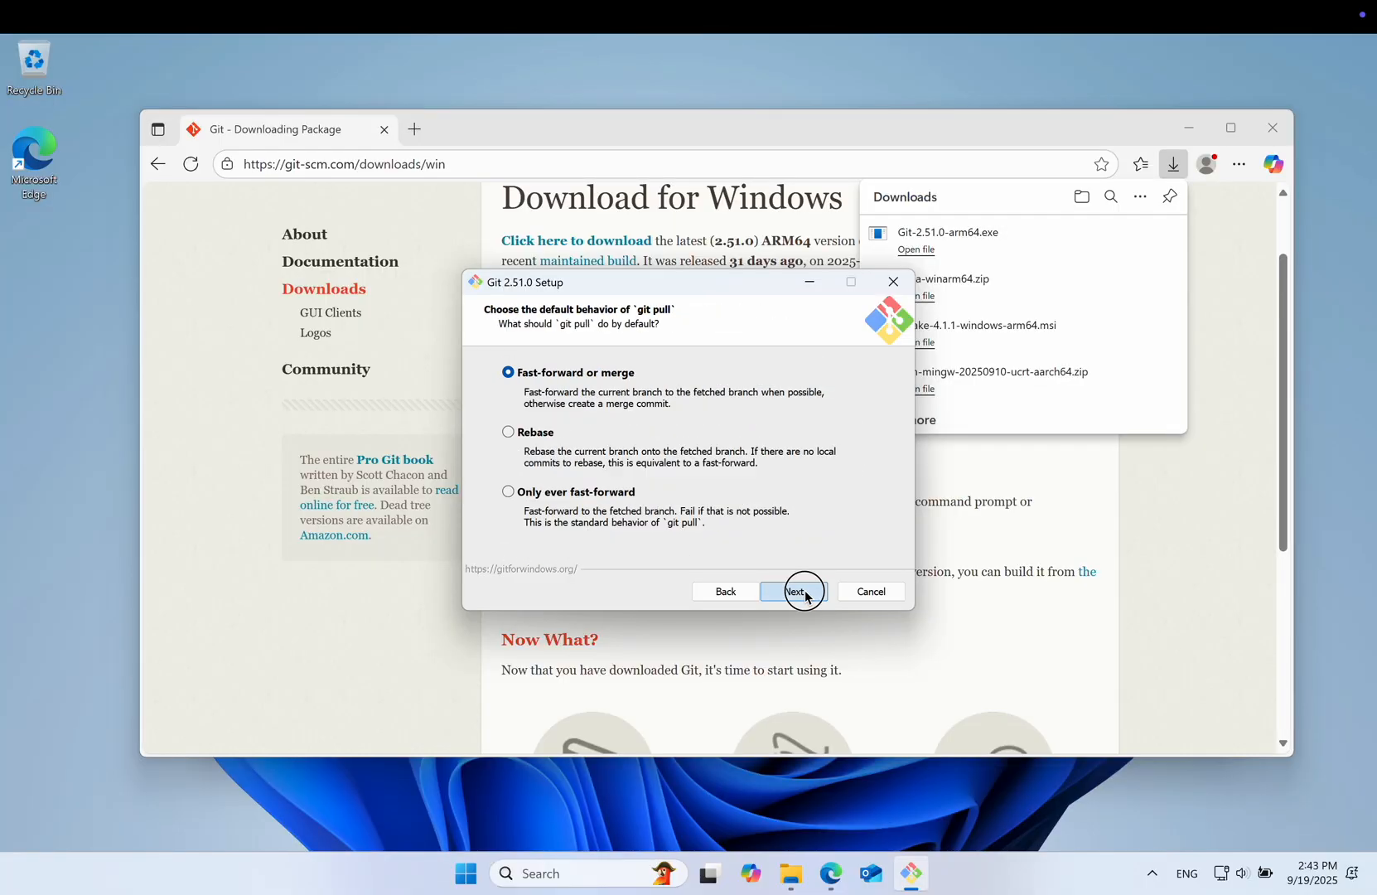
pyautogui.click(794, 591)
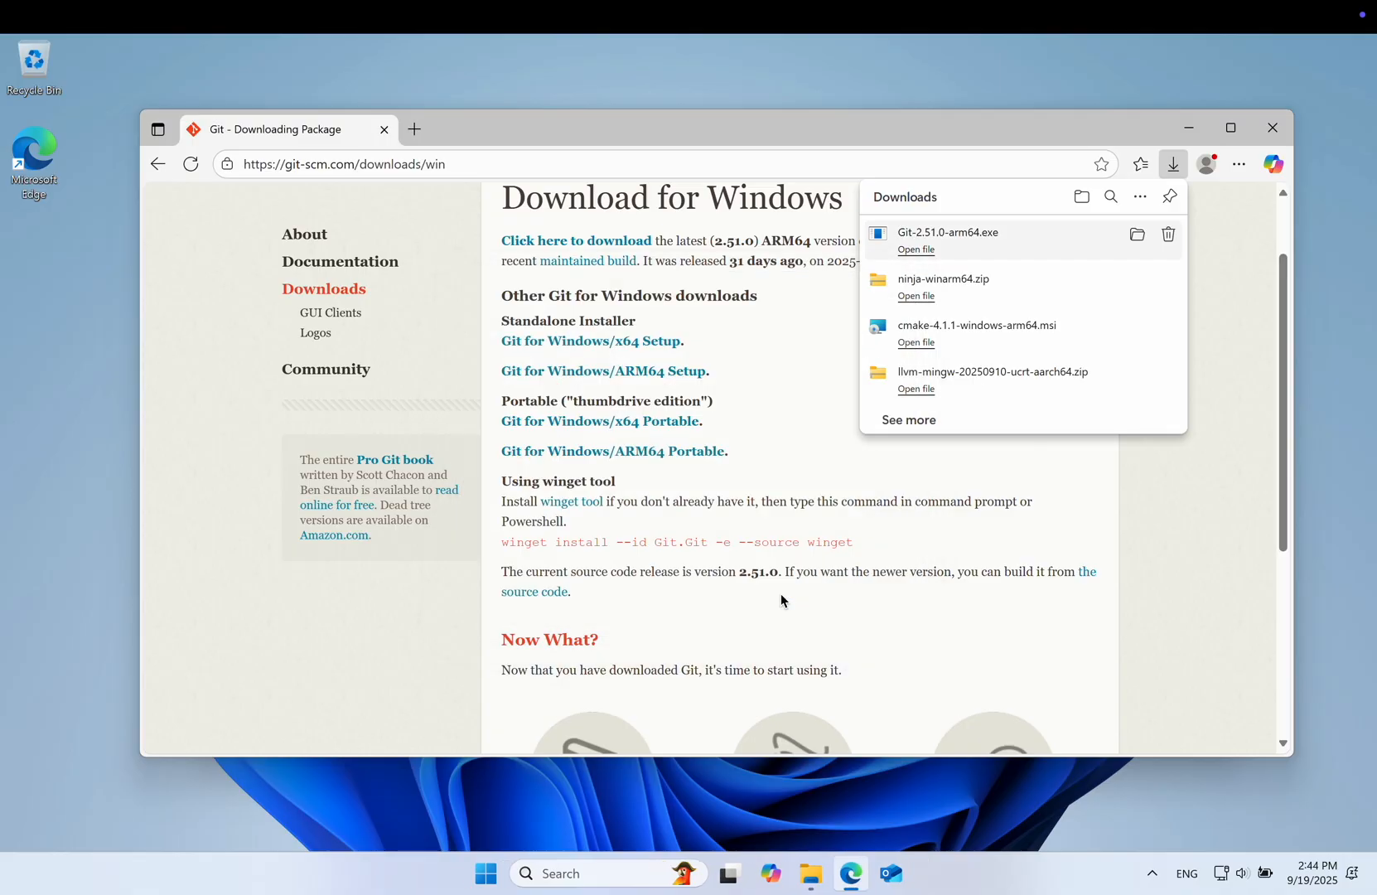
pyautogui.moveTo(1273, 127)
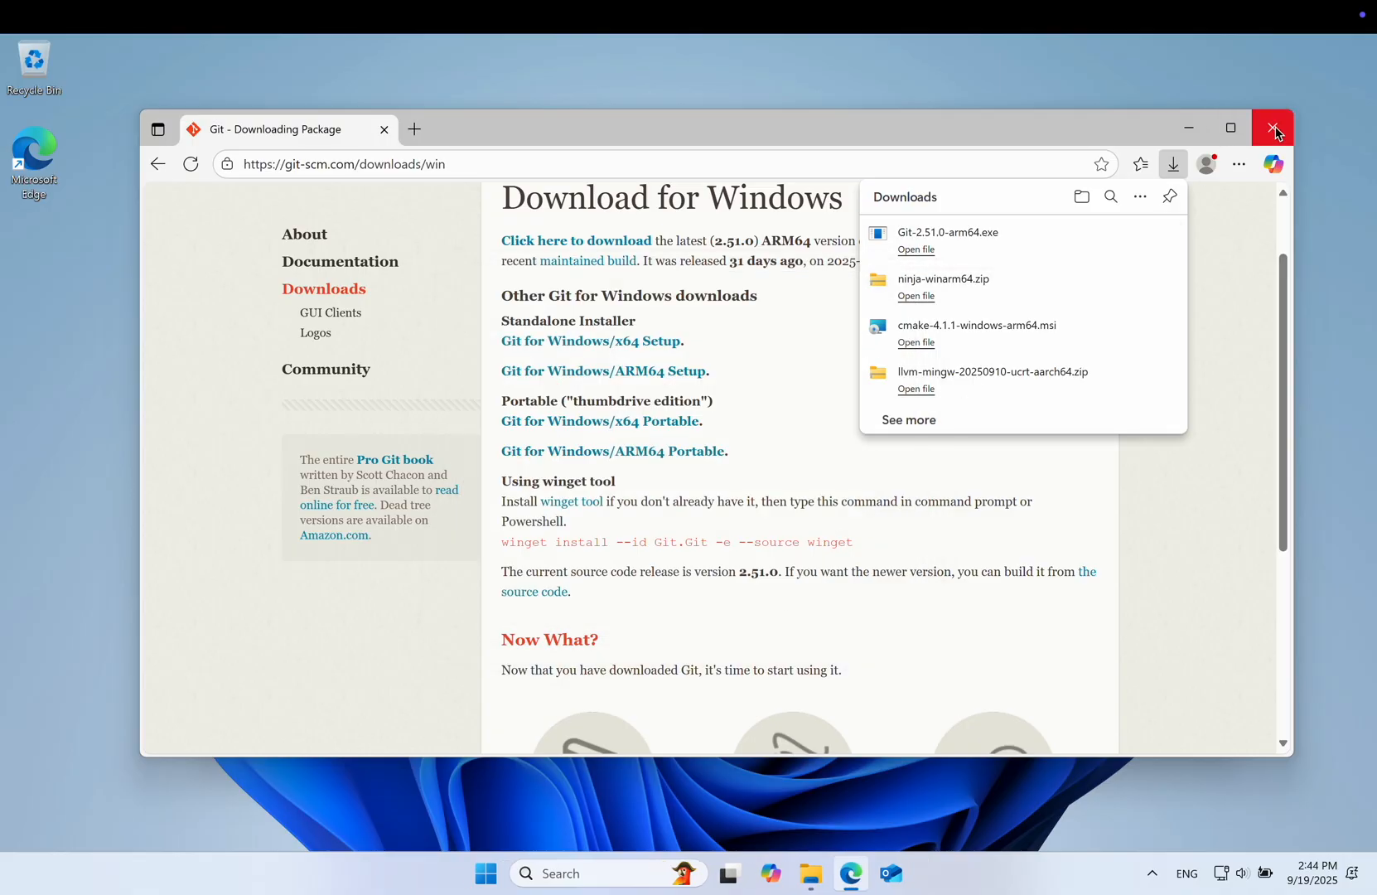
# Close the Edge window, leaving the C: drive listing in File Explorer.
pyautogui.click(1270, 127)
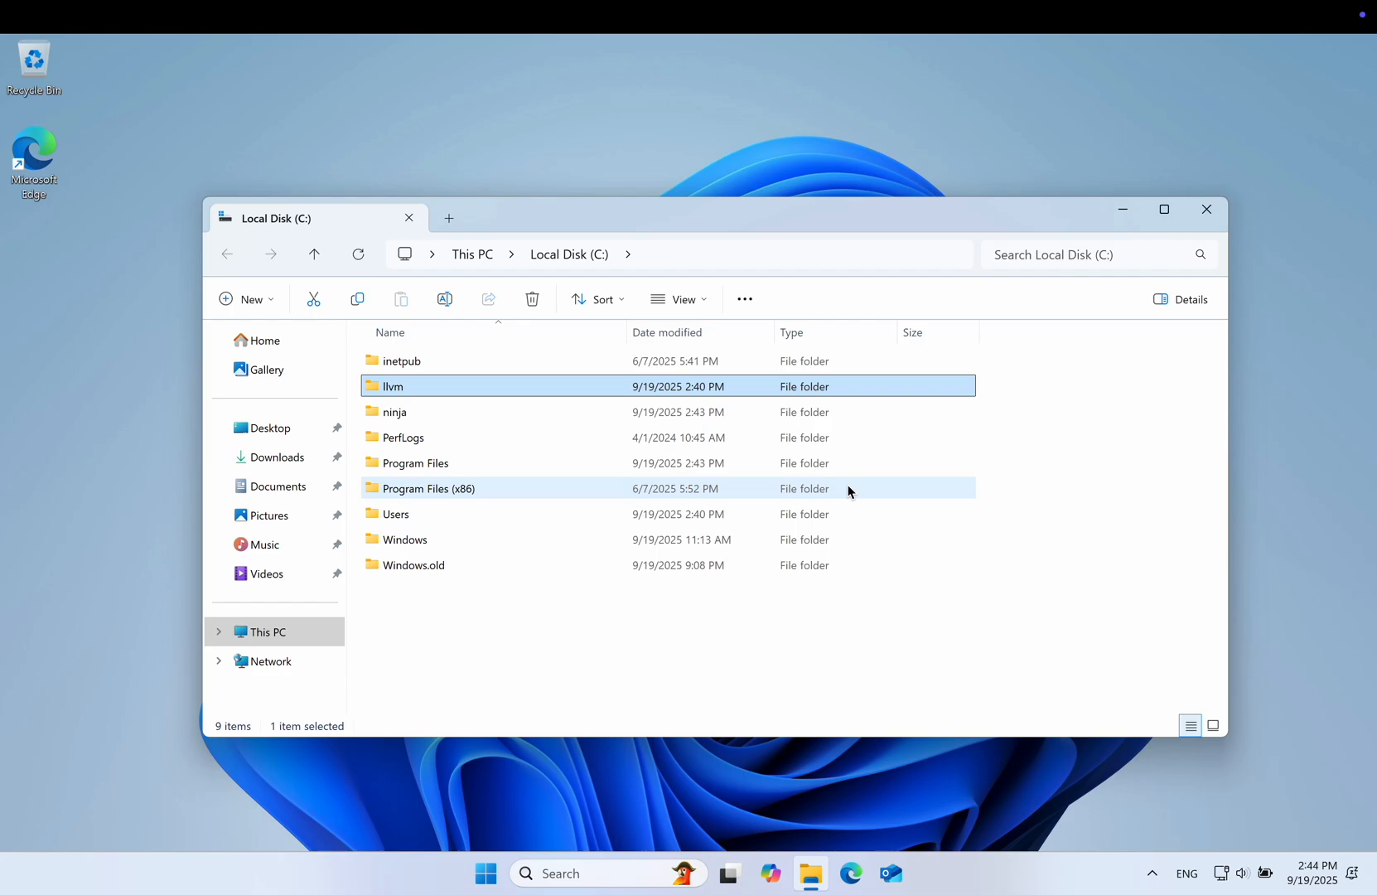
pyautogui.moveTo(710, 618)
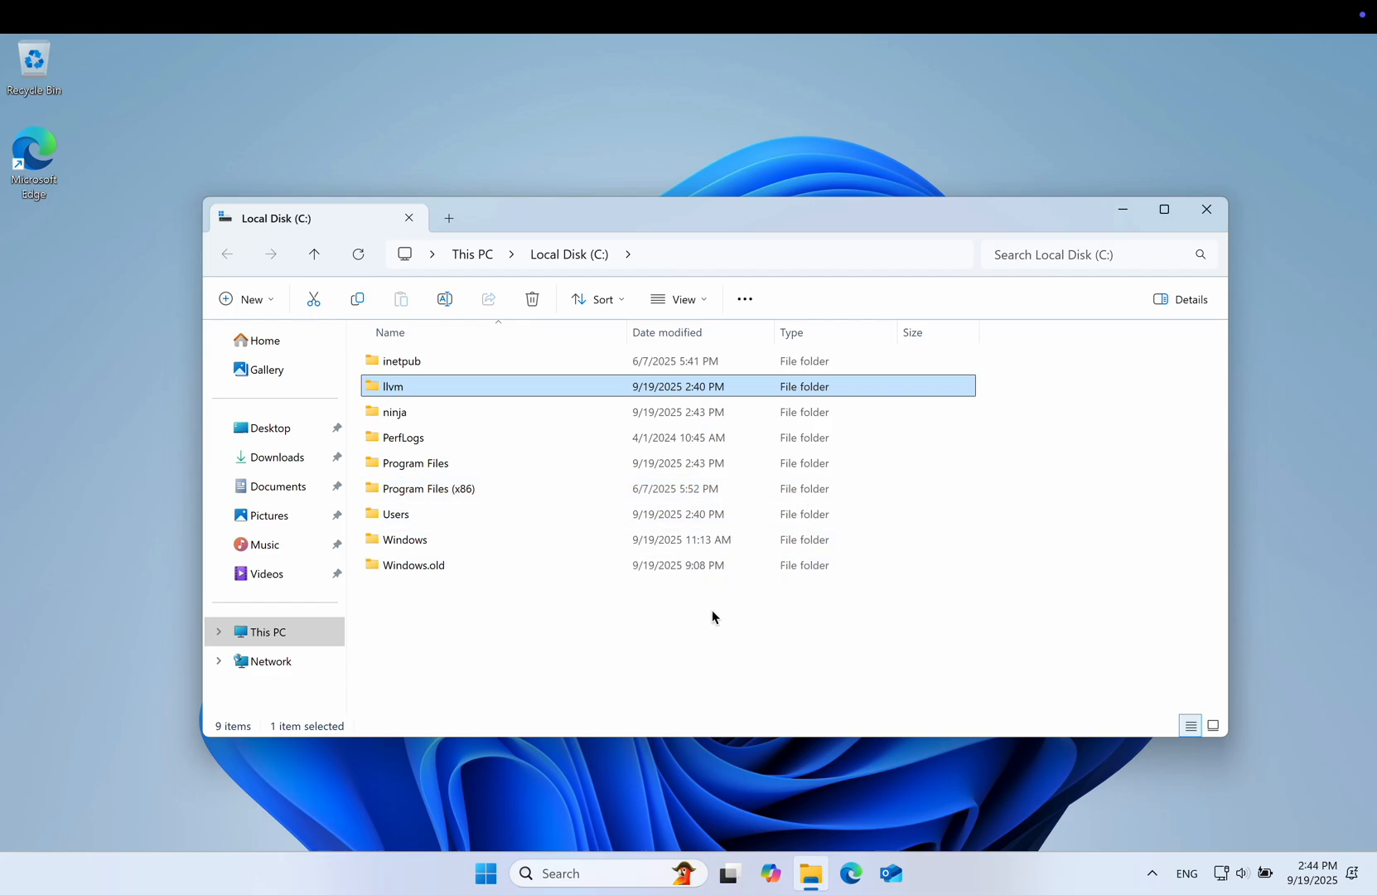
pyautogui.moveTo(689, 647)
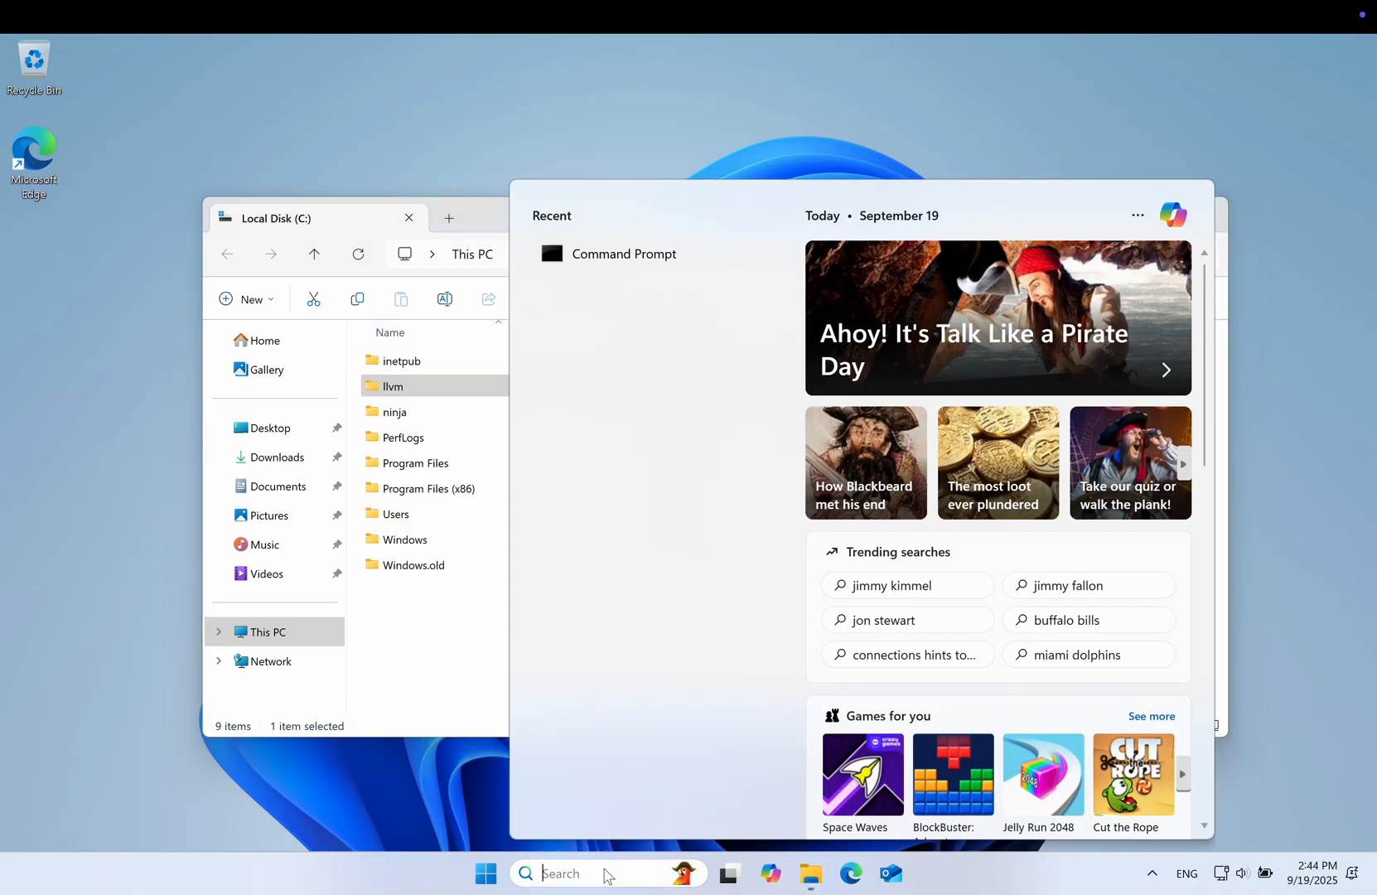
# Reach the user Path editor via Windows search for 'path' and Environment Variables.
pyautogui.write('path')
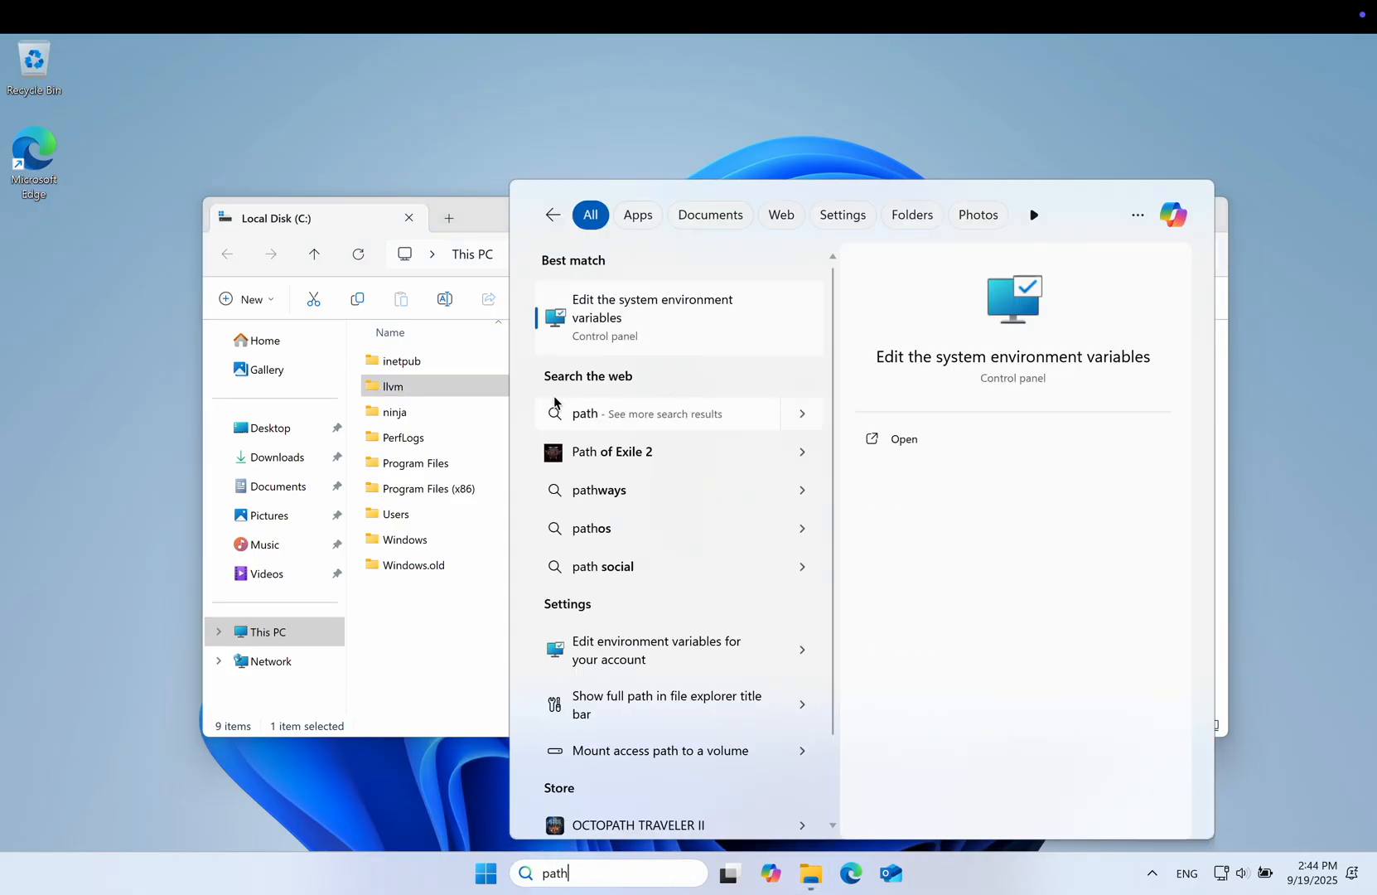
pyautogui.click(651, 308)
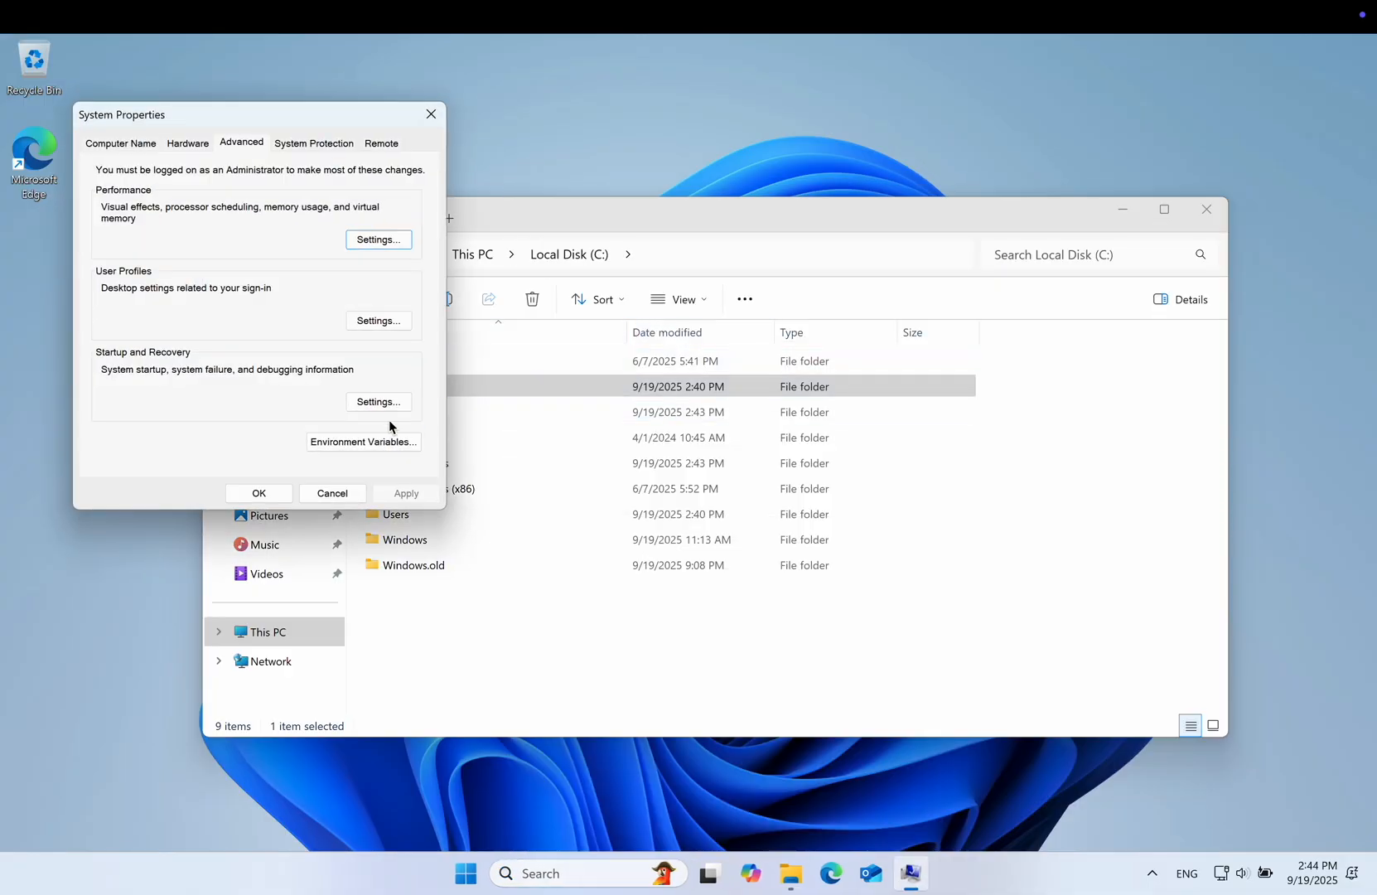
pyautogui.moveTo(311, 428)
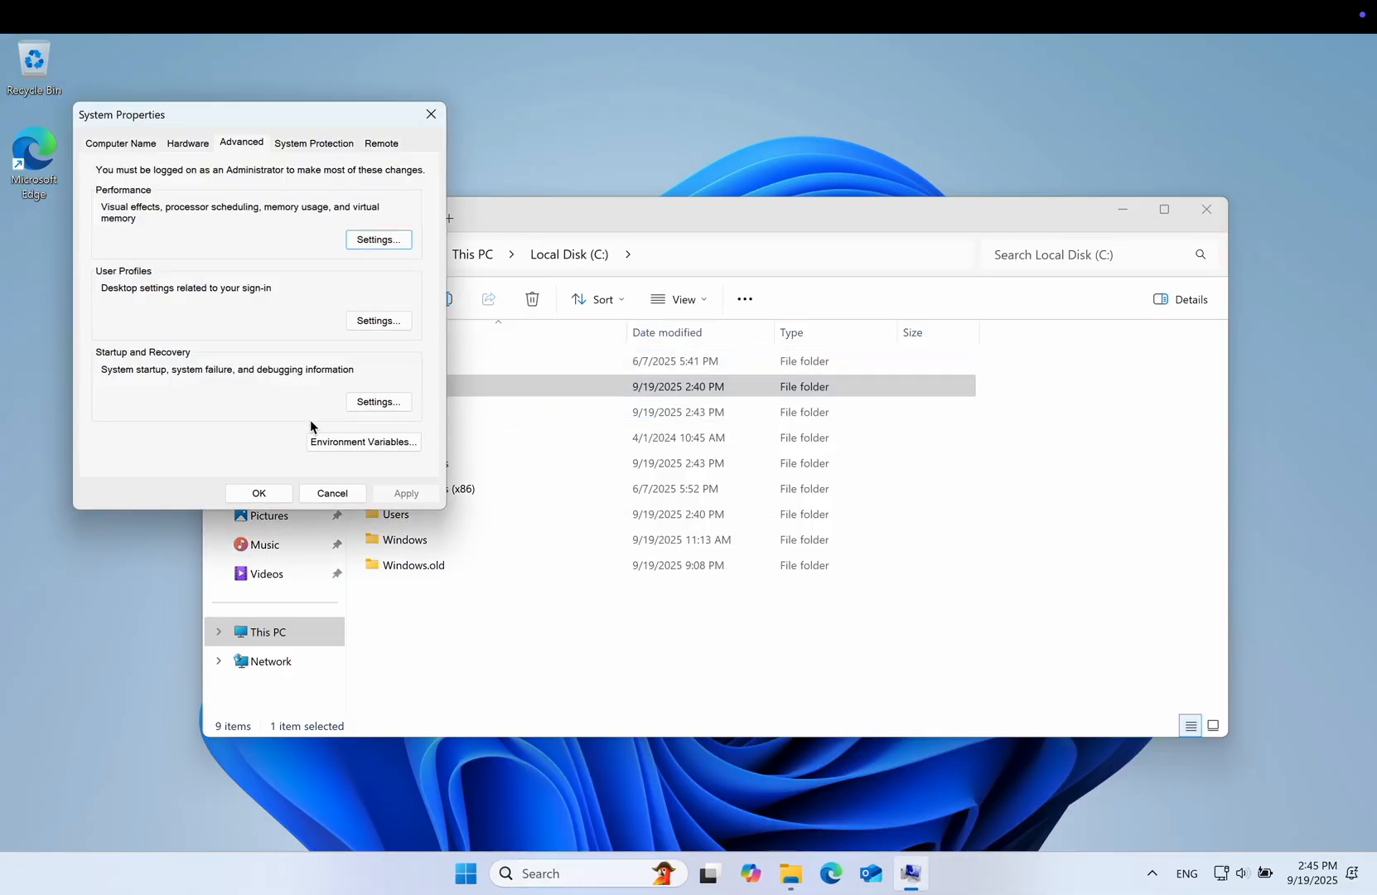
pyautogui.click(362, 441)
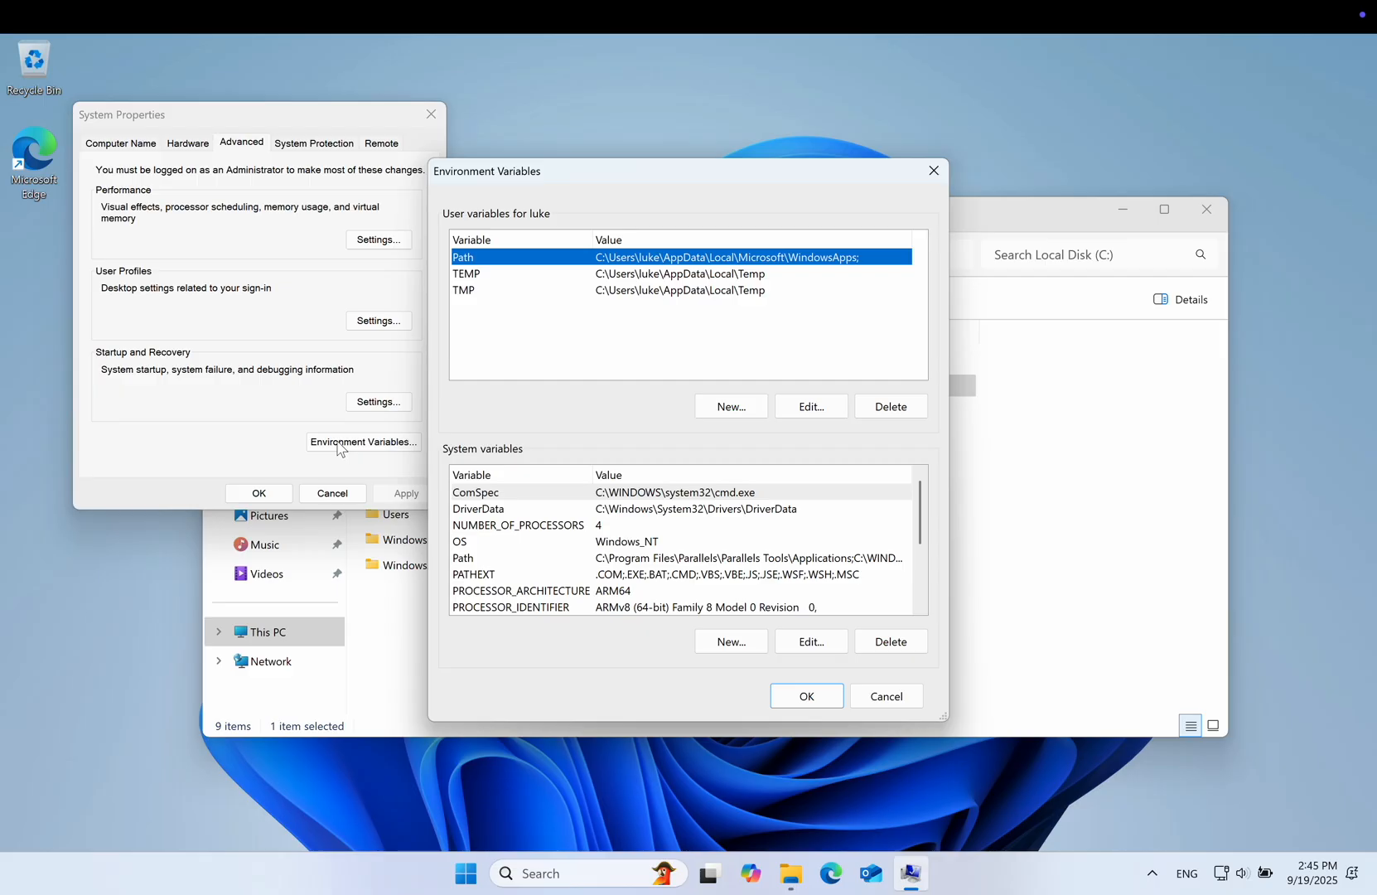
pyautogui.click(809, 406)
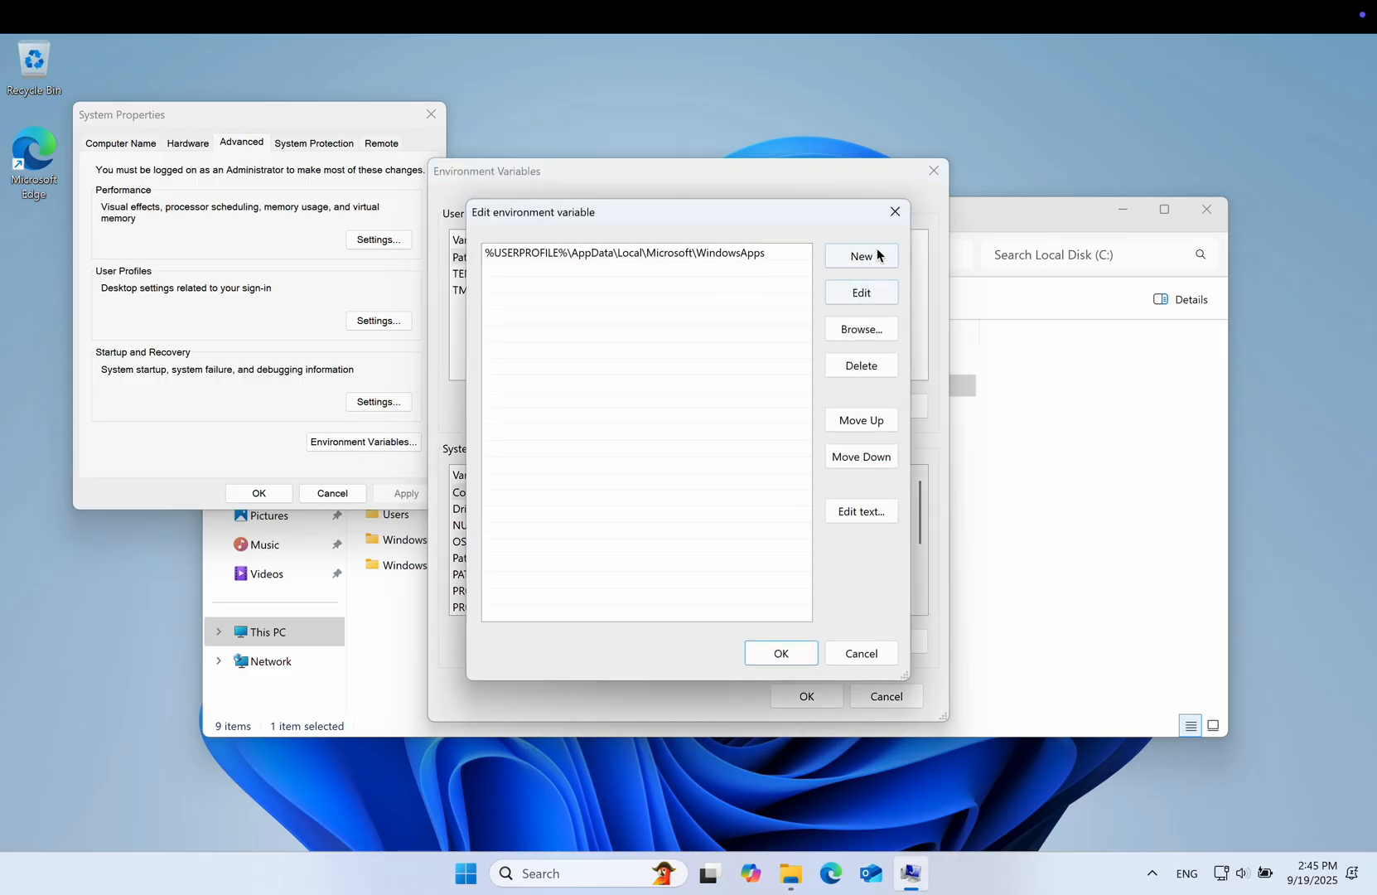
# Add c:\llvm\bin as a new user Path entry and confirm it.
pyautogui.click(860, 255)
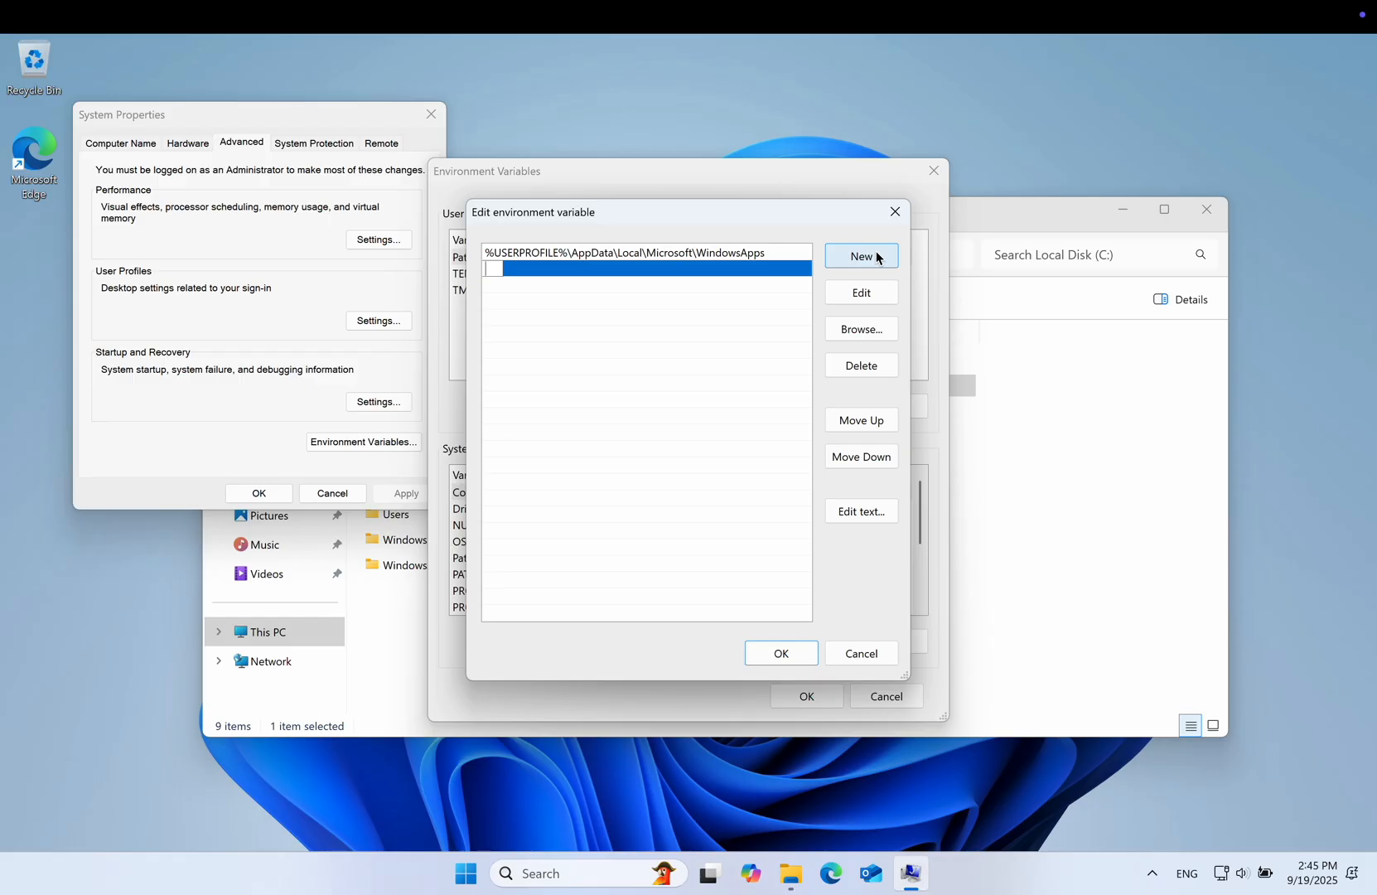
pyautogui.write('c:')
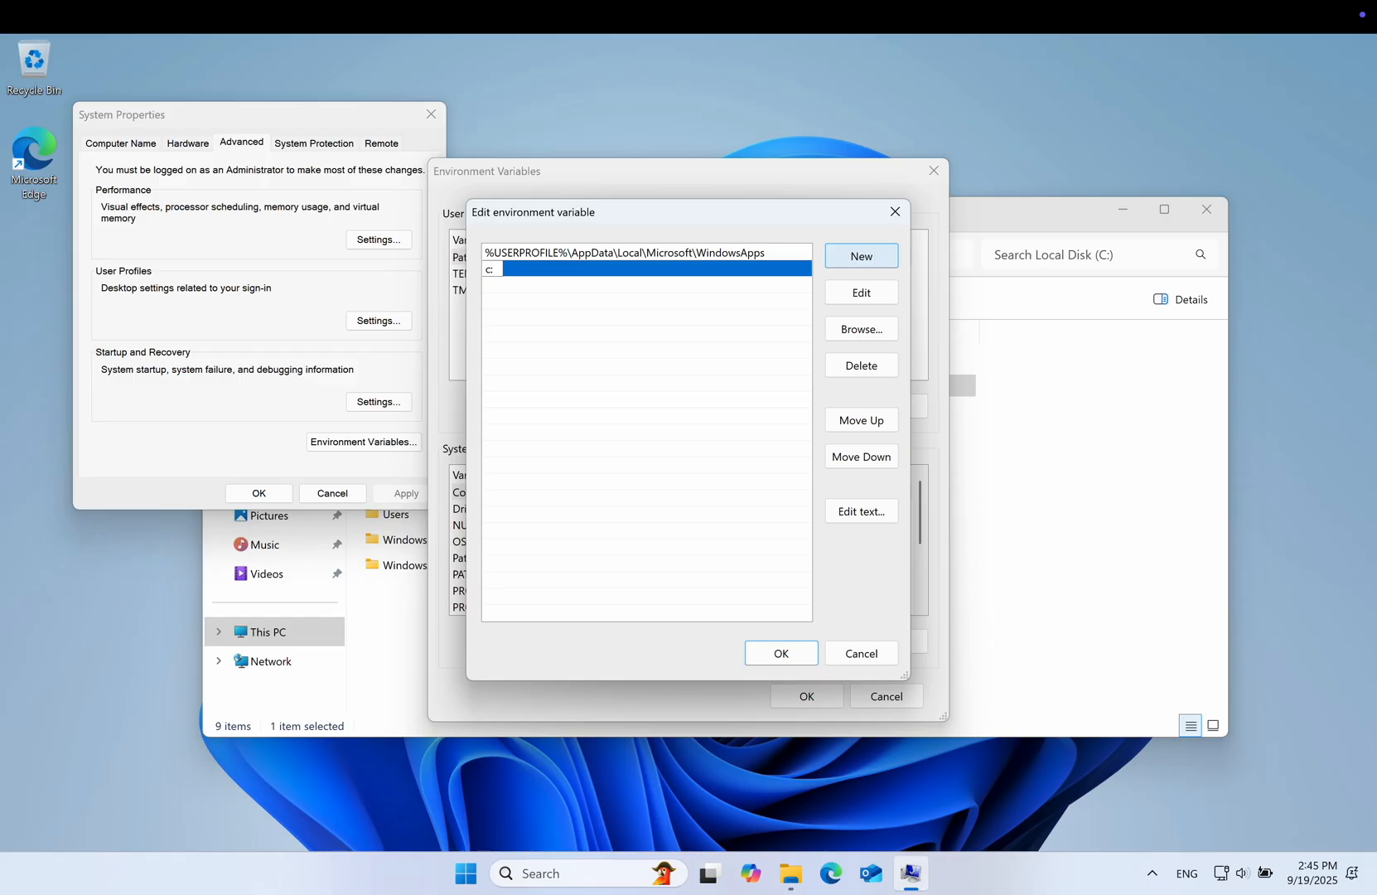
pyautogui.write('\\llvm')
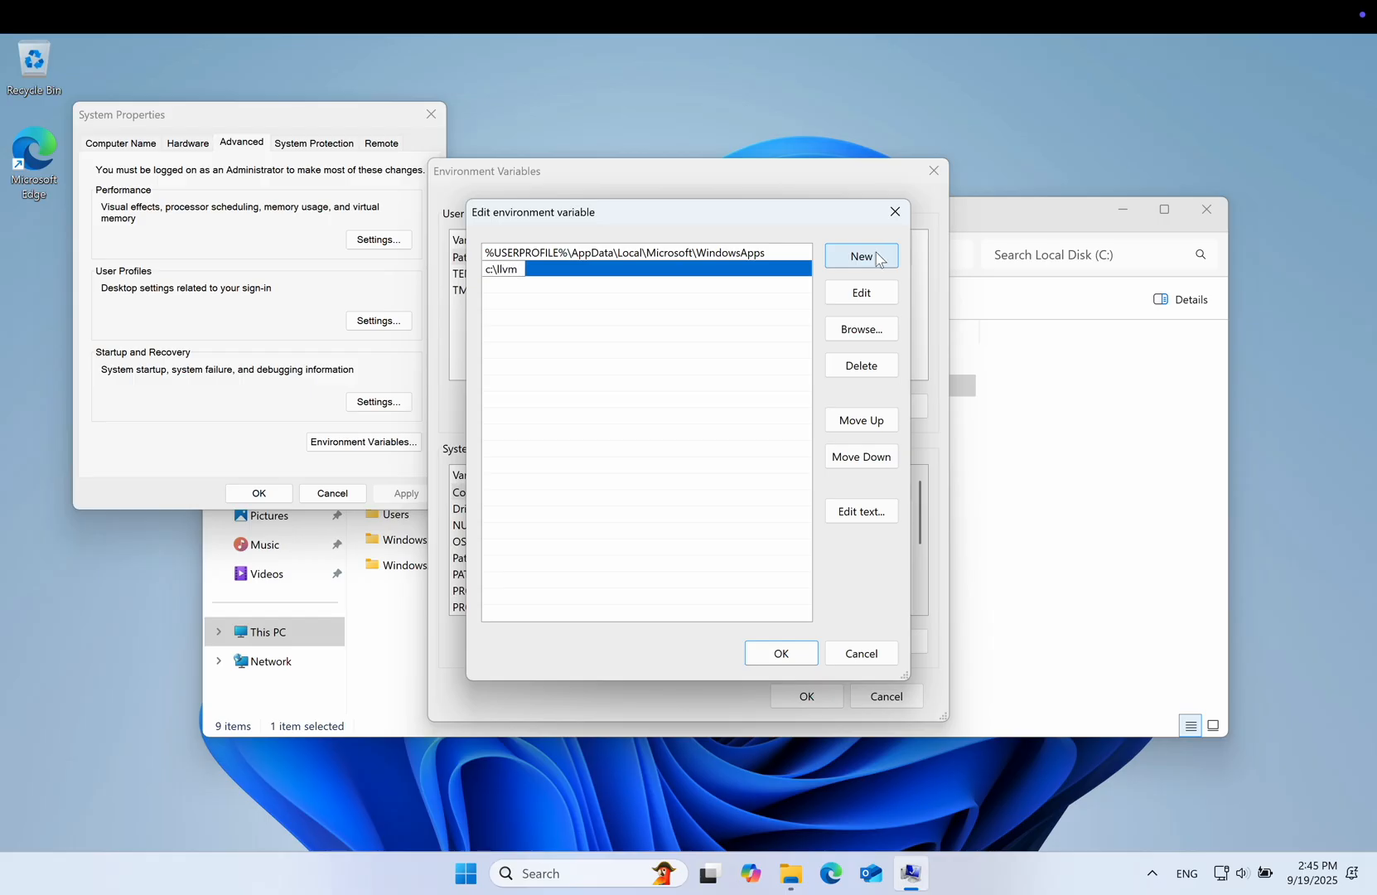
pyautogui.write('\\bin')
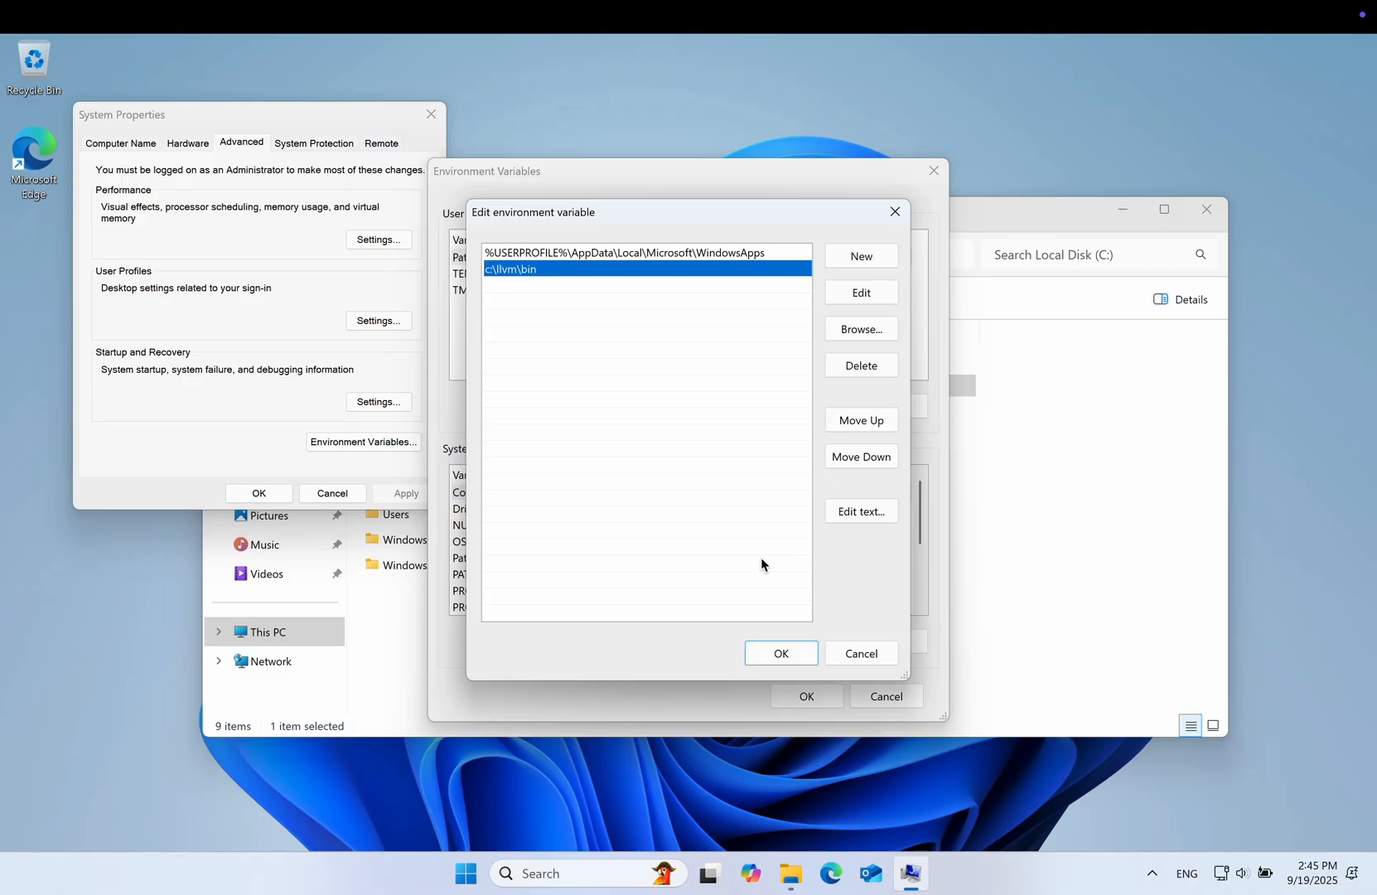
pyautogui.click(778, 653)
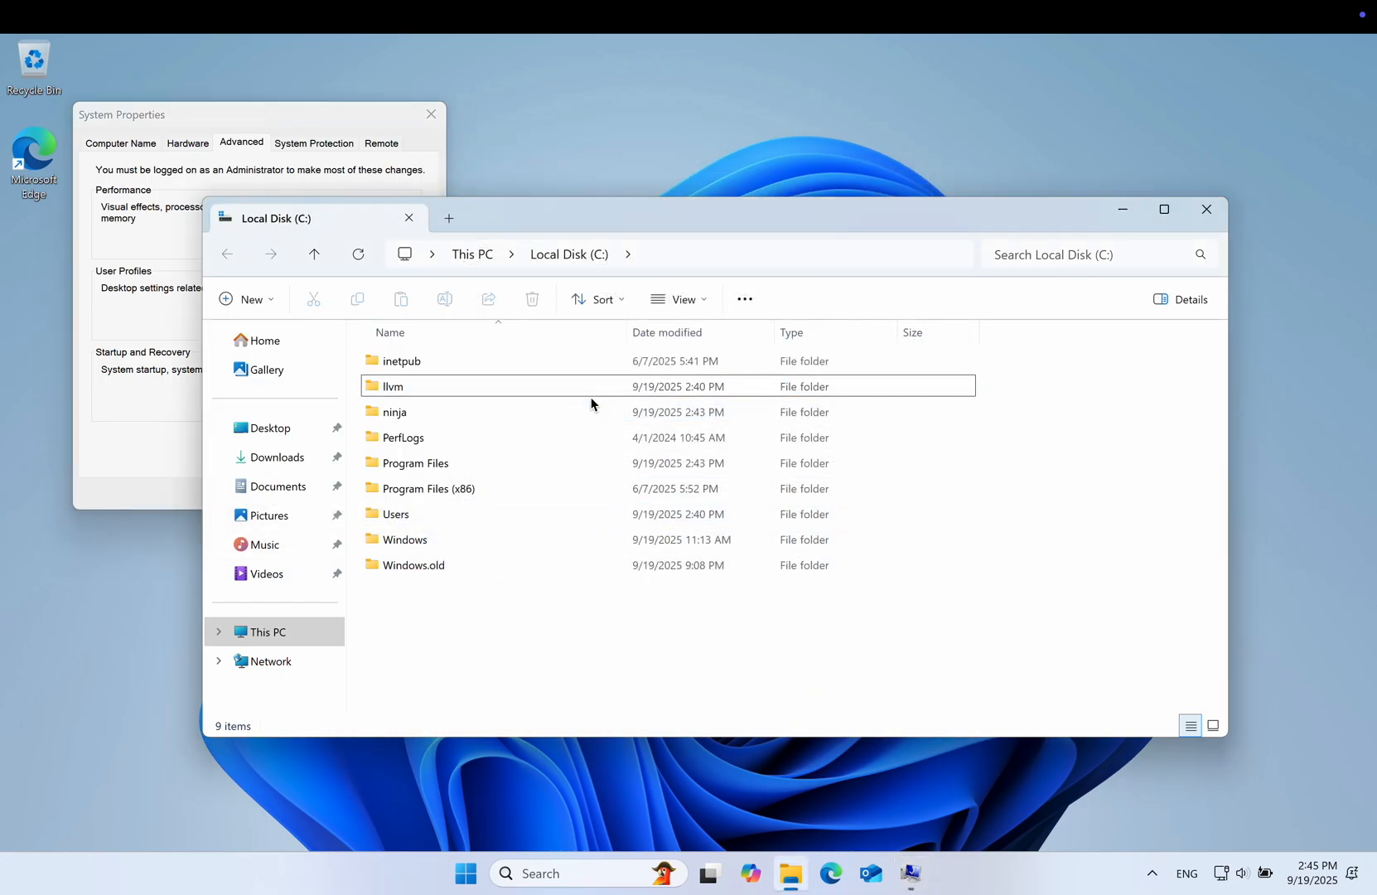
# Browse the clang and mingw tools inside C:\llvm\bin.
pyautogui.doubleClick(391, 386)
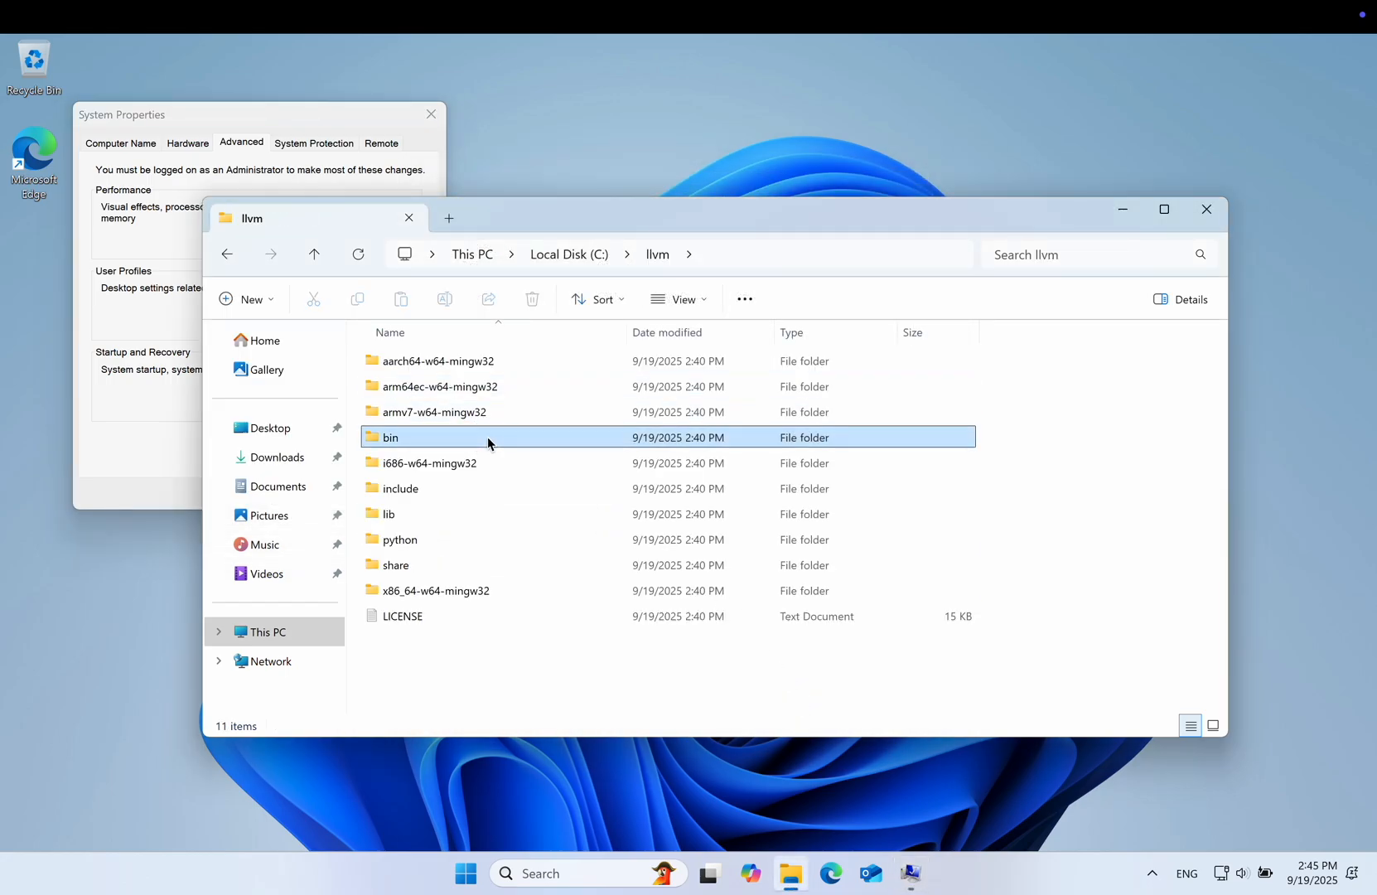
pyautogui.doubleClick(390, 436)
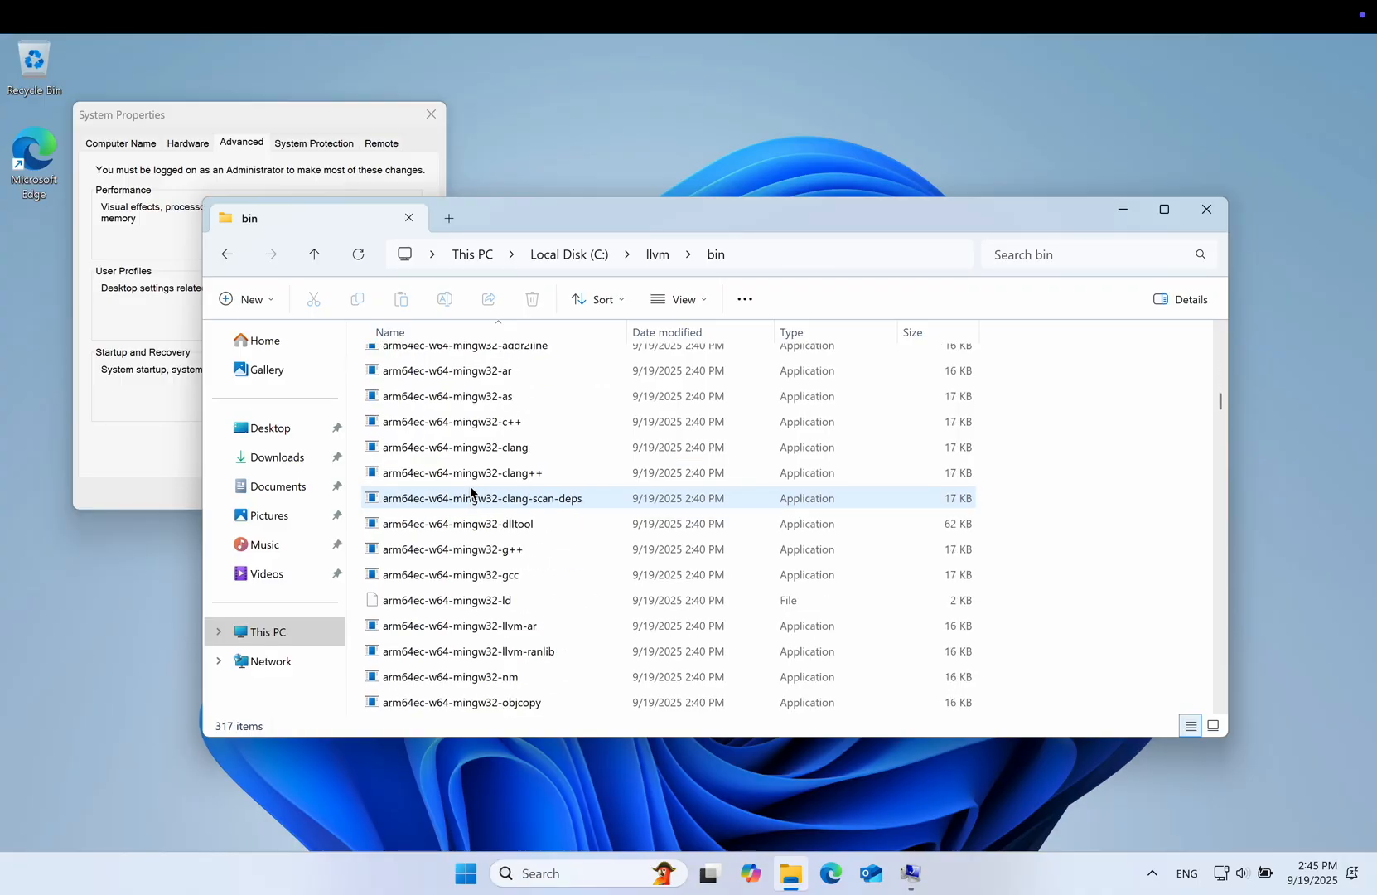
pyautogui.scroll(-3)
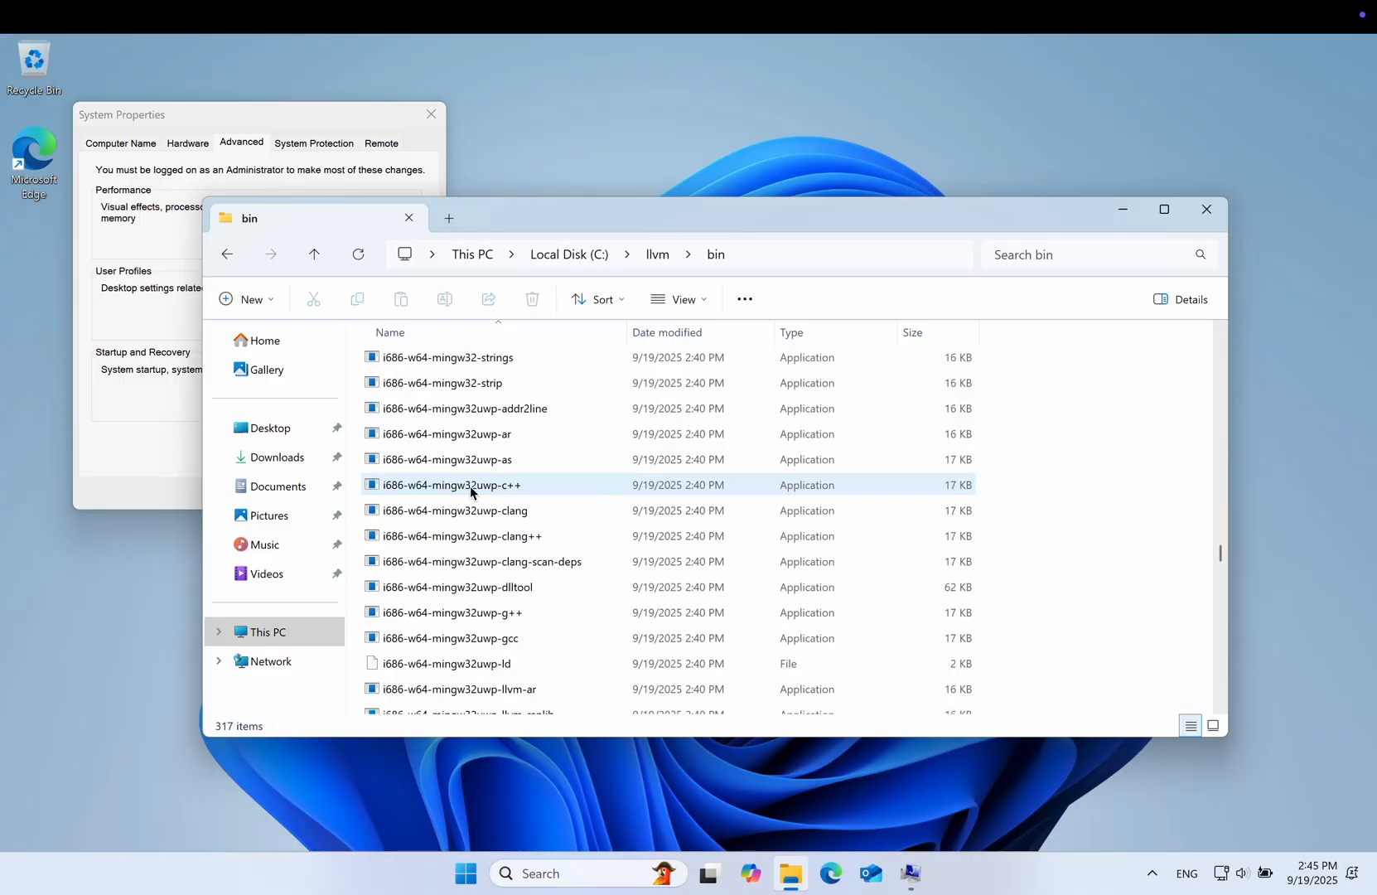
pyautogui.scroll(3)
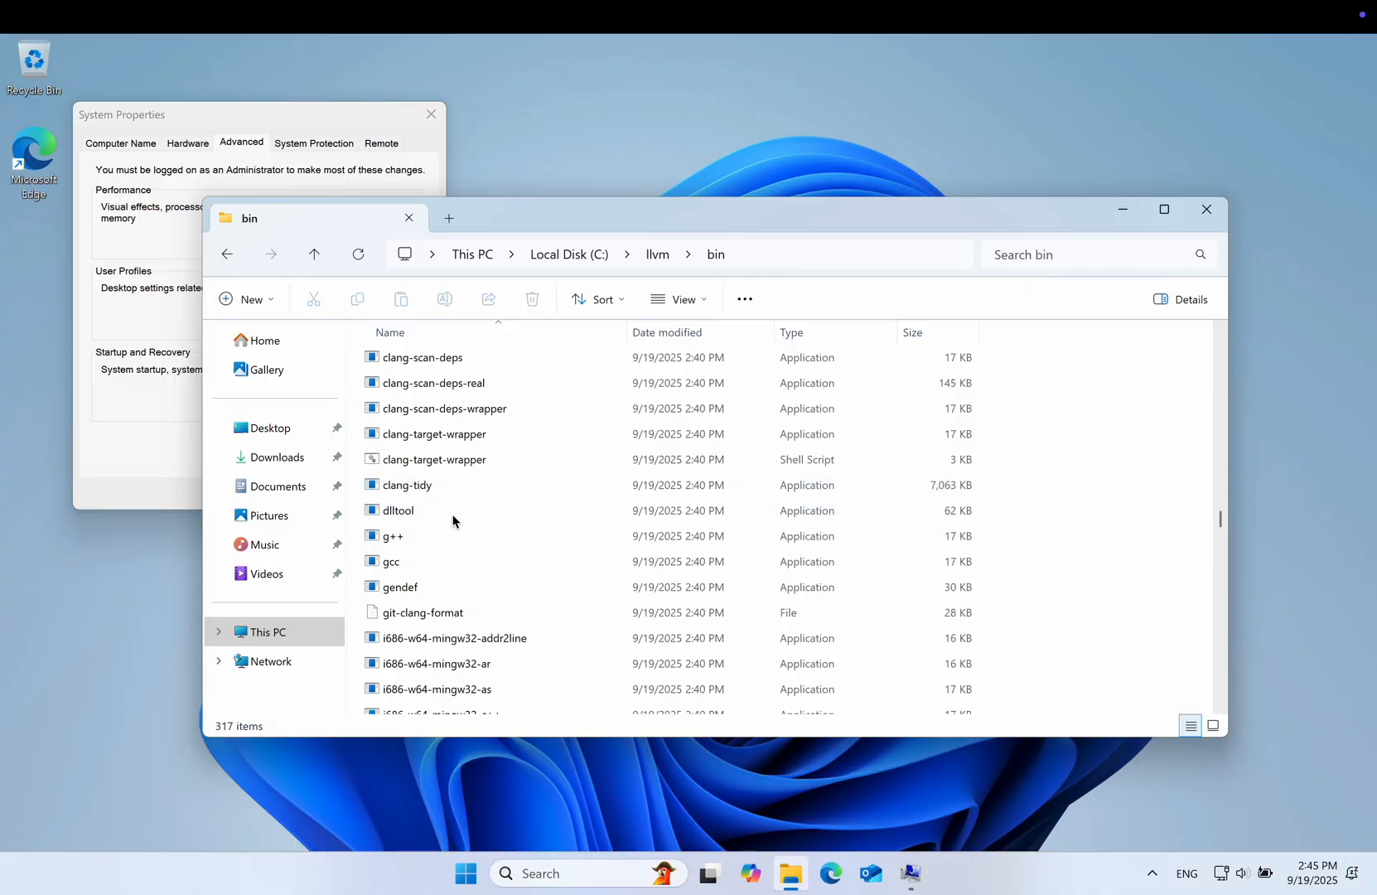
pyautogui.scroll(3)
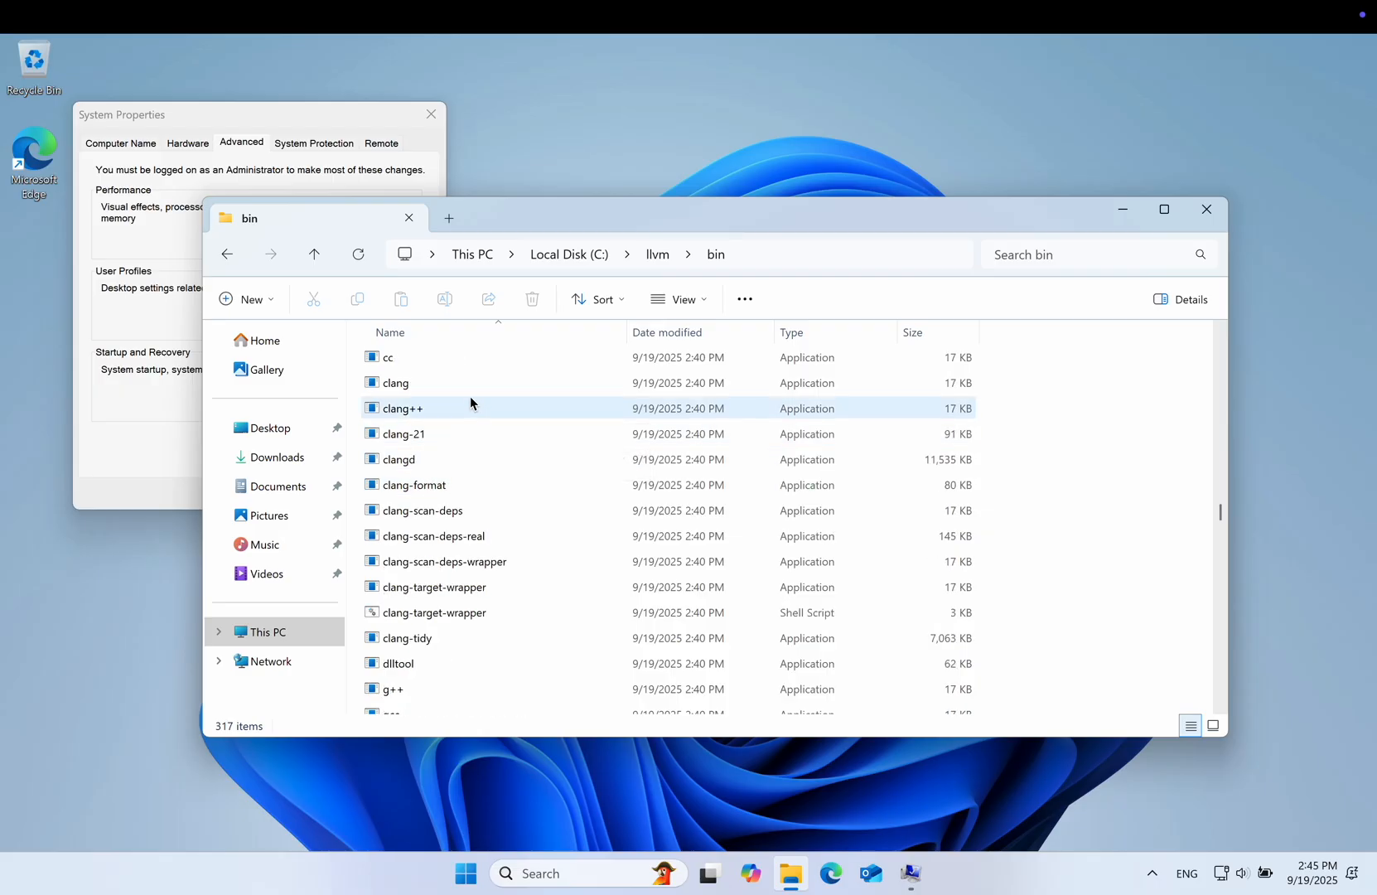
pyautogui.moveTo(480, 412)
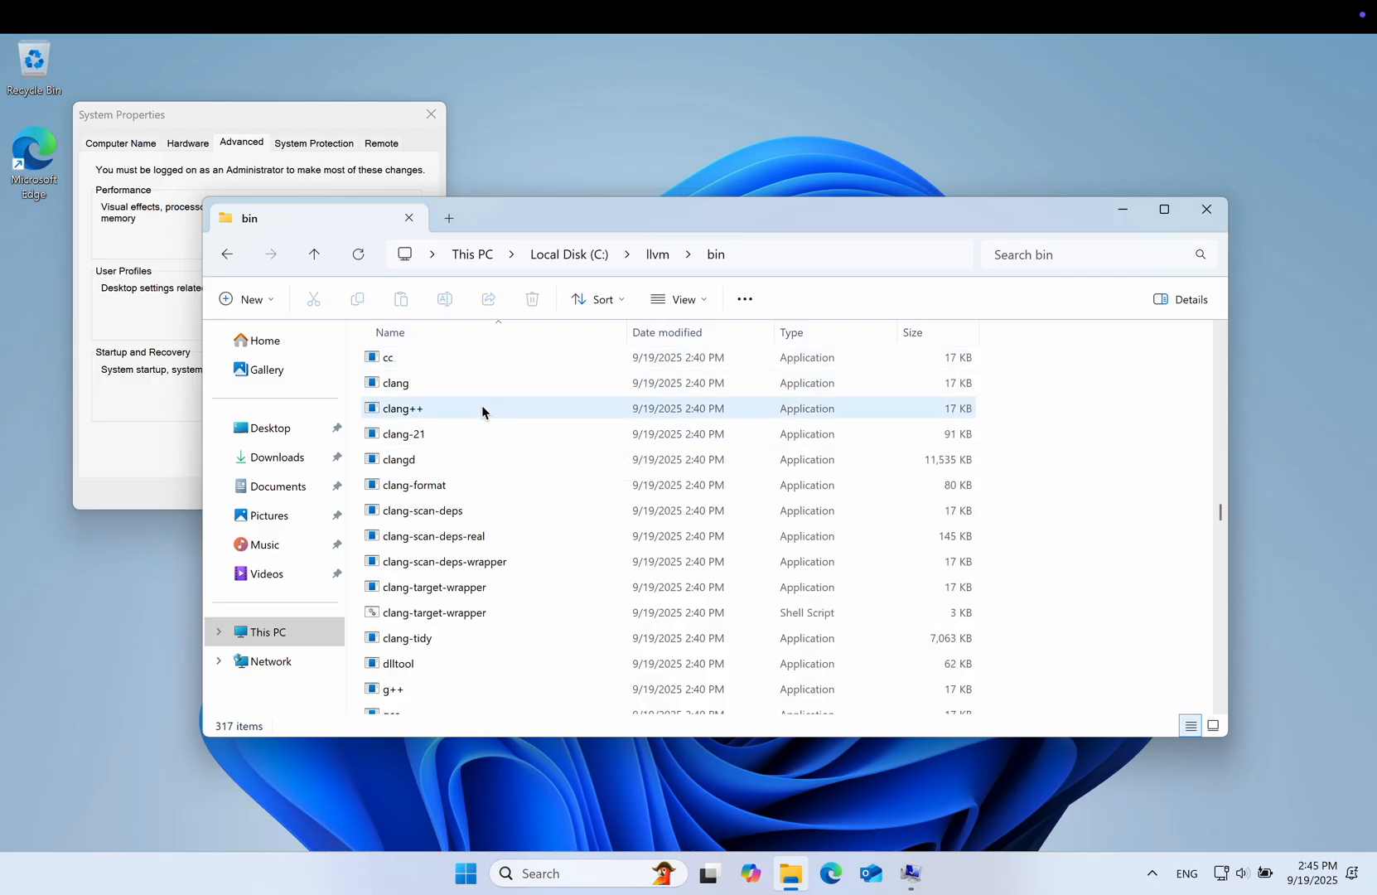
# Return to the C: drive root and close System Properties.
pyautogui.click(313, 254)
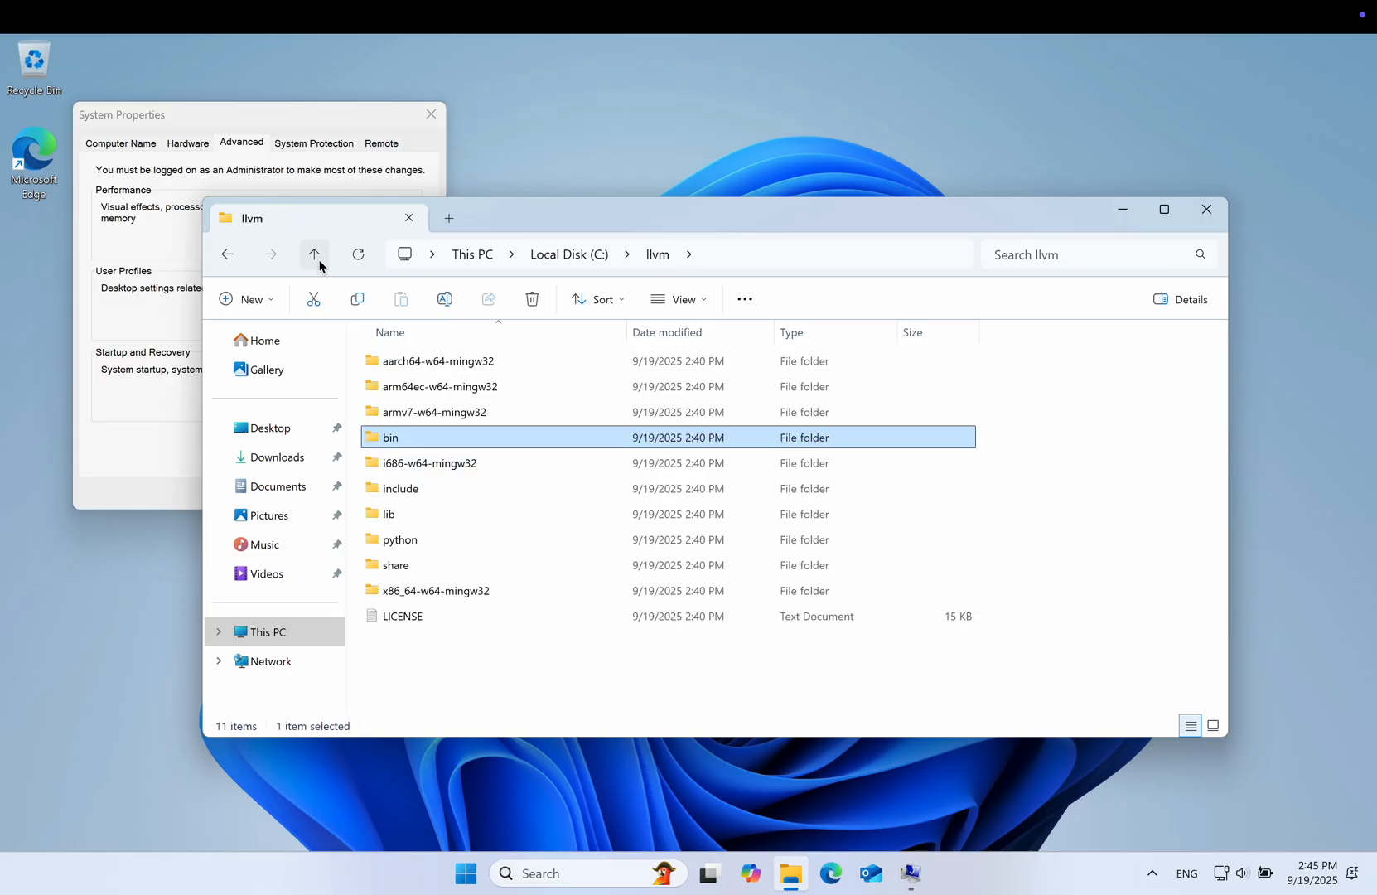
pyautogui.click(313, 254)
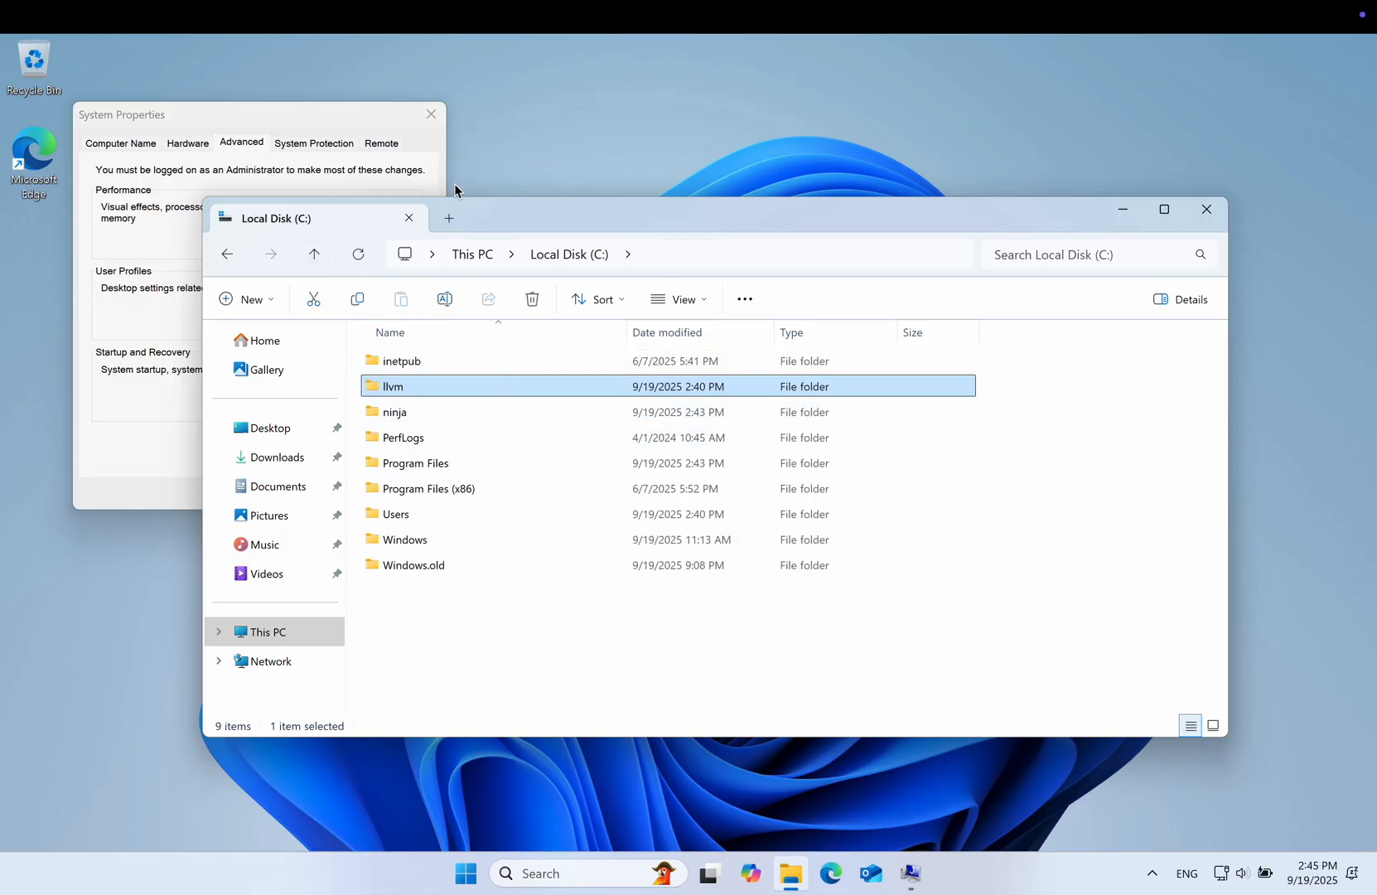
pyautogui.click(431, 115)
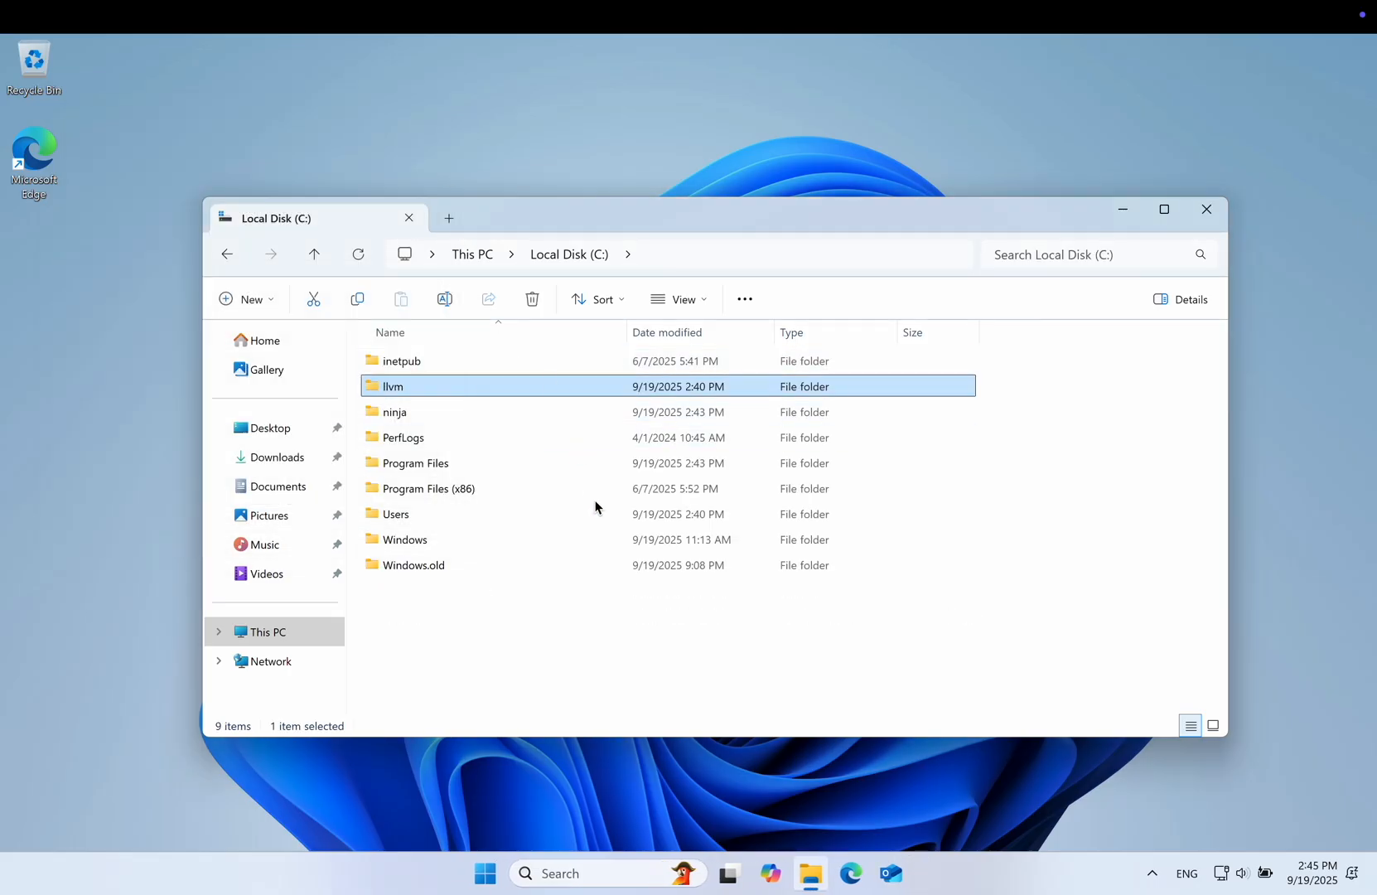
# Run clang in a new Command Prompt to confirm it is found on PATH, then begin a search for ninja.
pyautogui.click(559, 873)
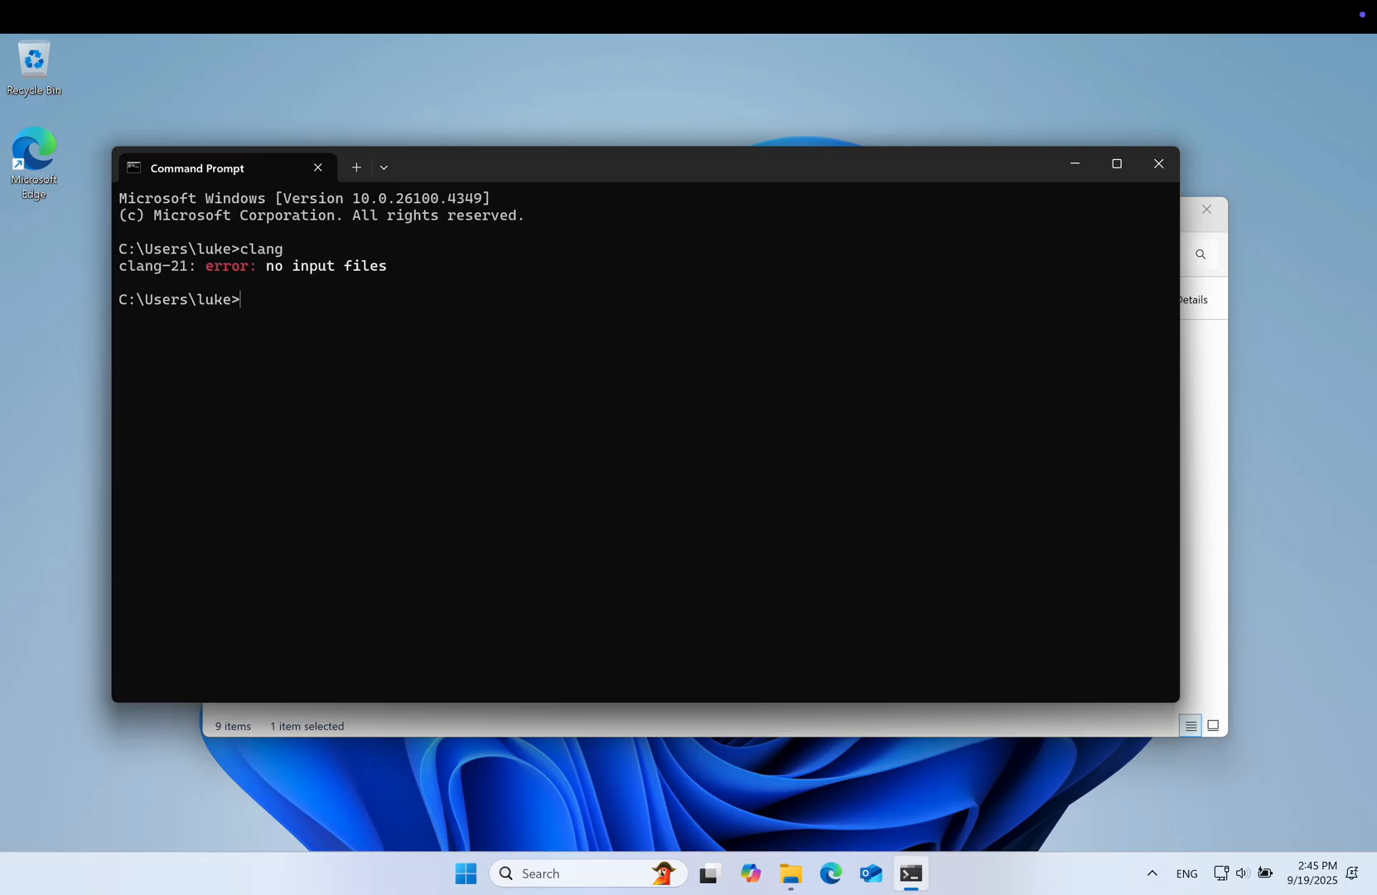
pyautogui.write('nin')
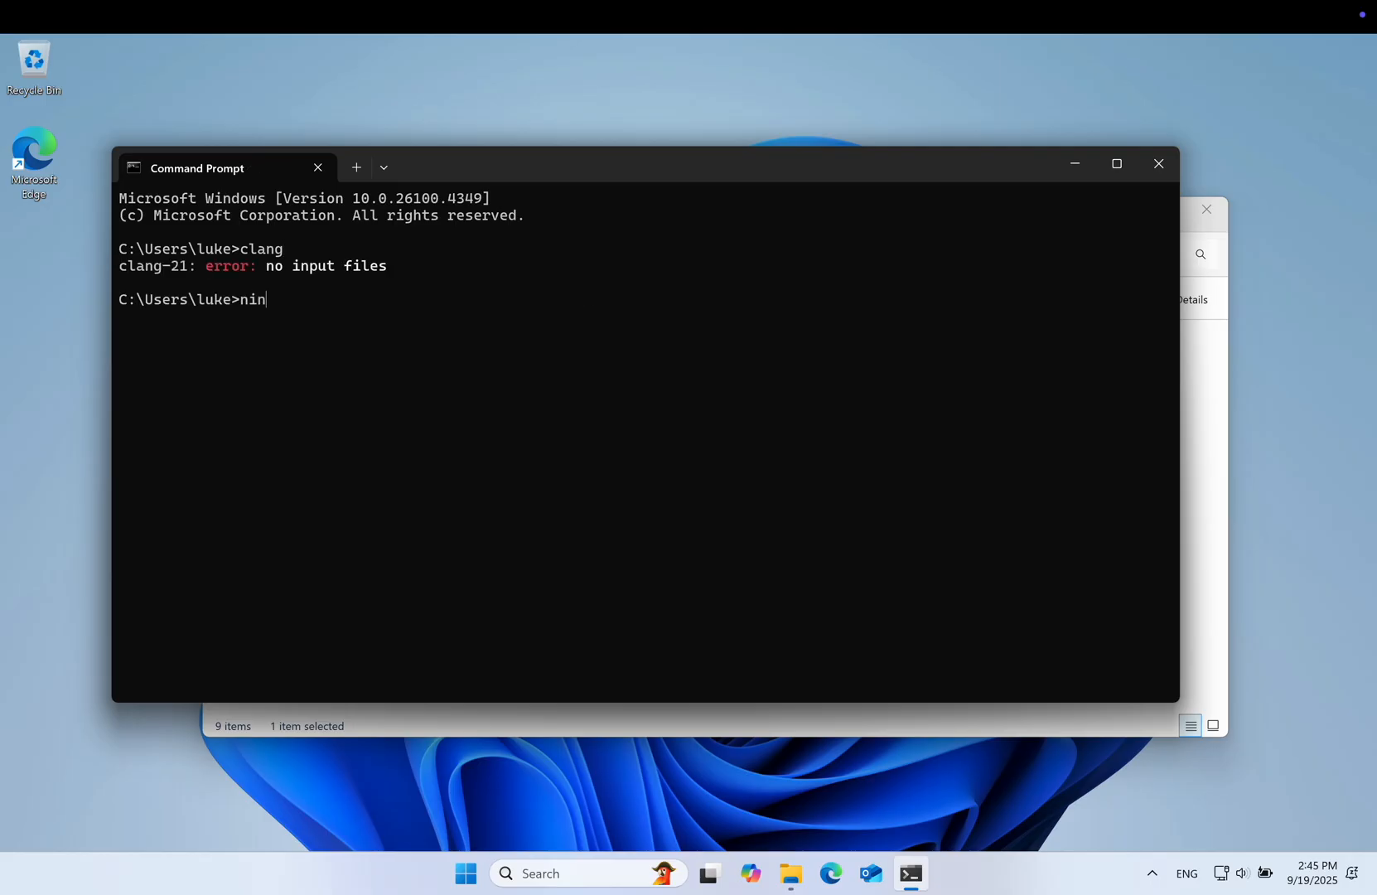
pyautogui.click(811, 873)
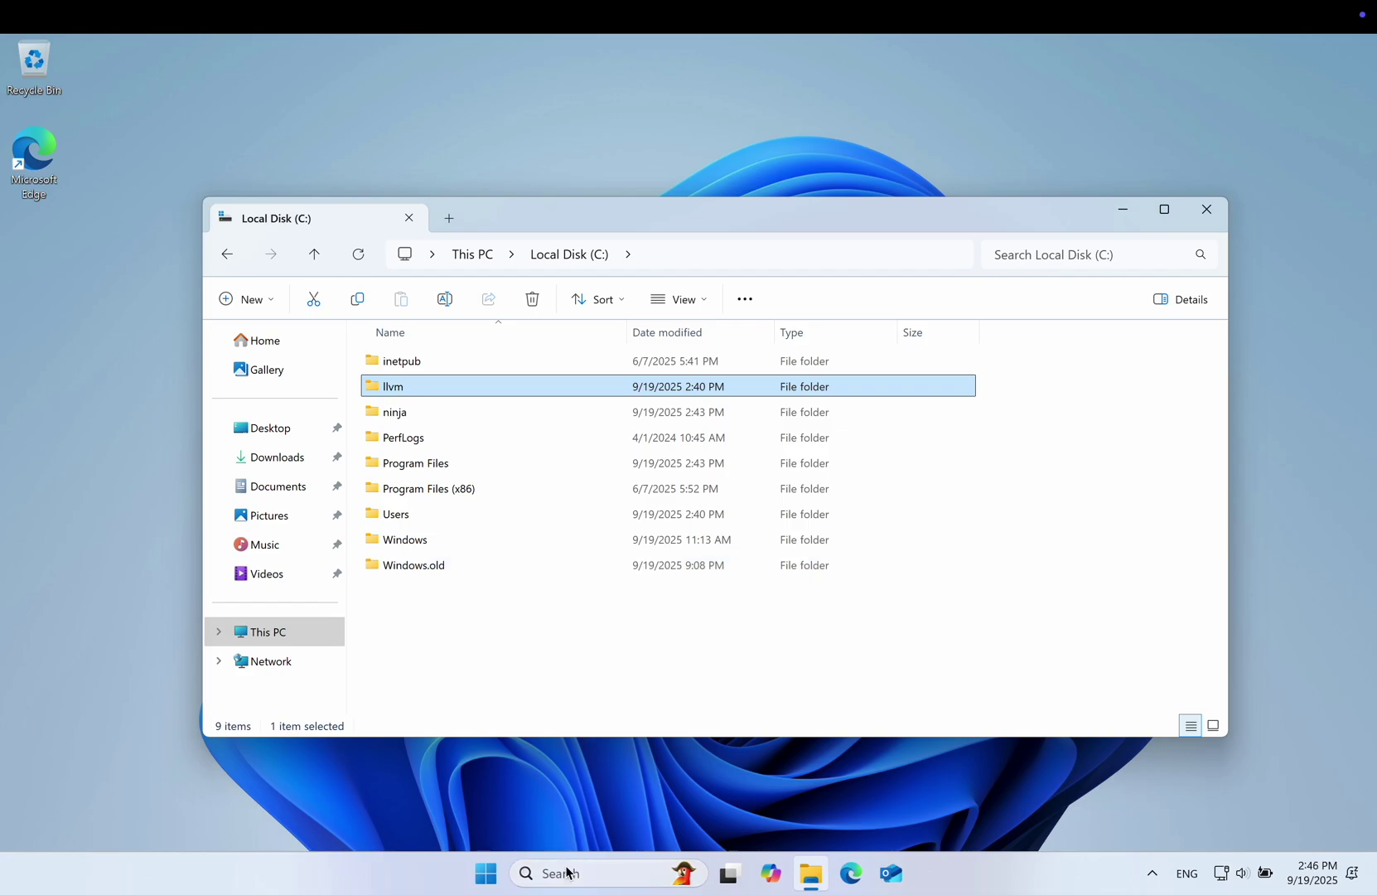
# Reopen the user Path variable and add c:\ninja as a new entry.
pyautogui.write('path')
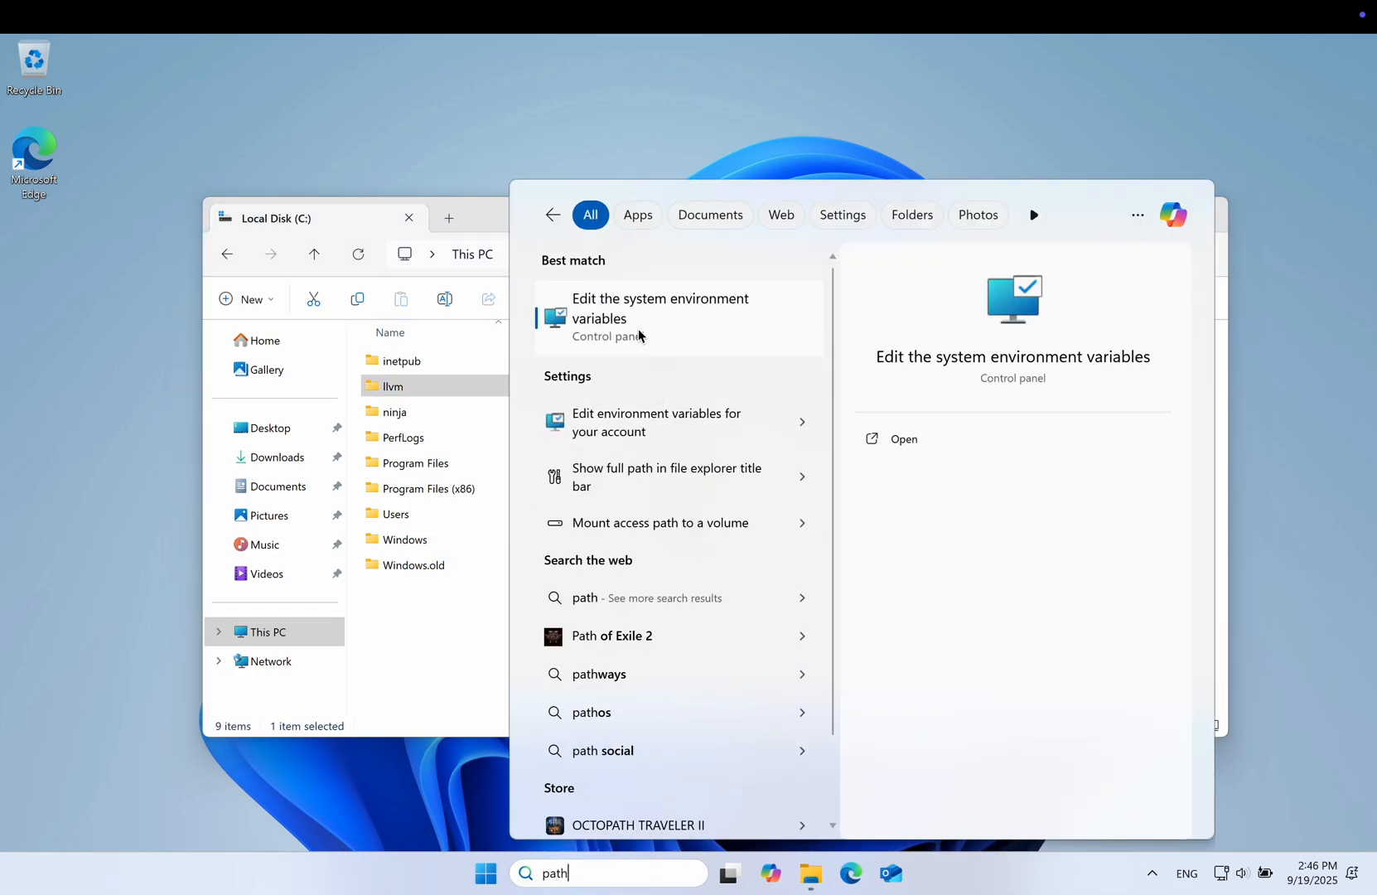
pyautogui.click(659, 308)
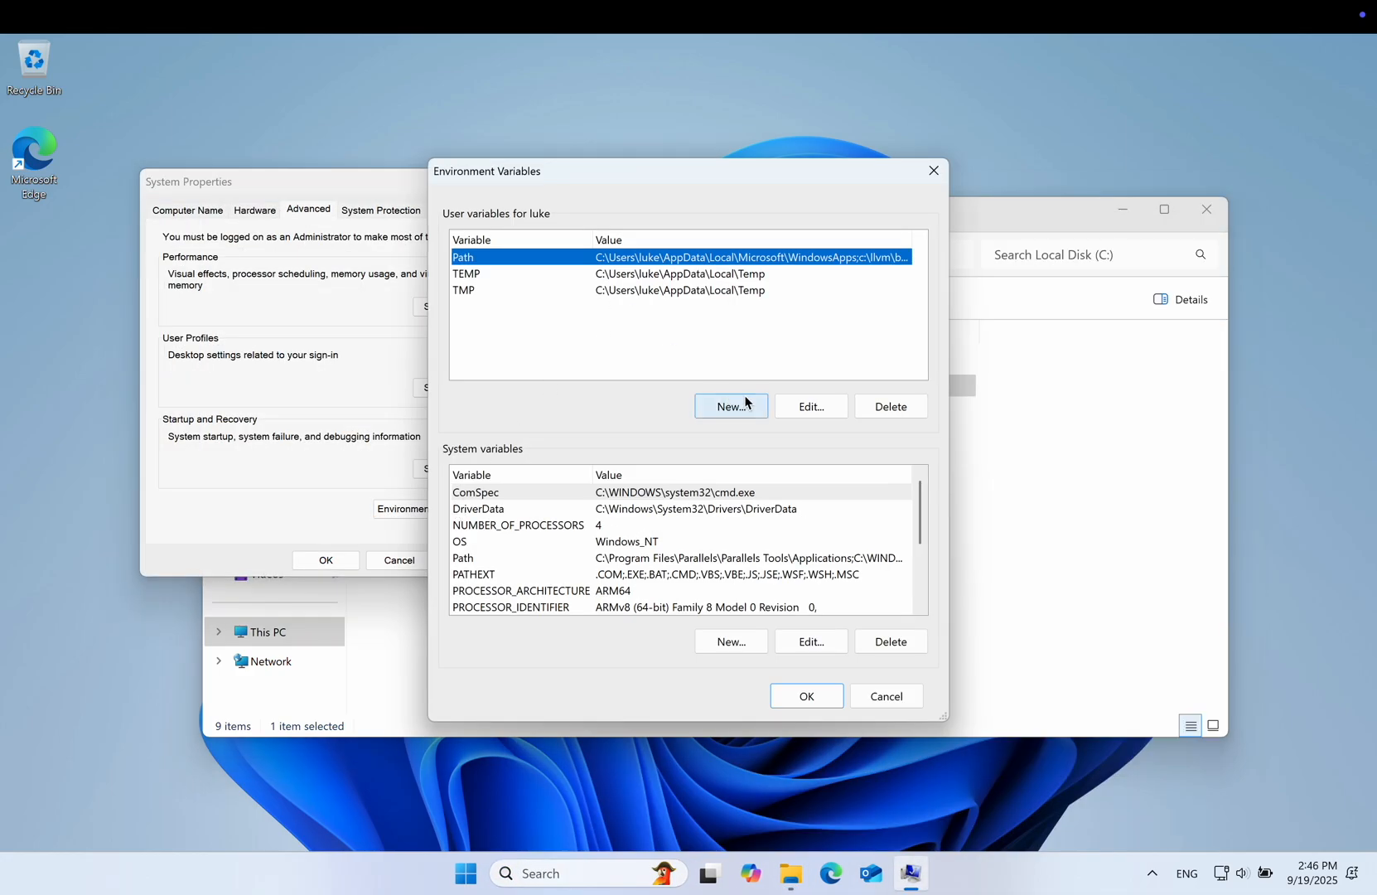
pyautogui.click(808, 406)
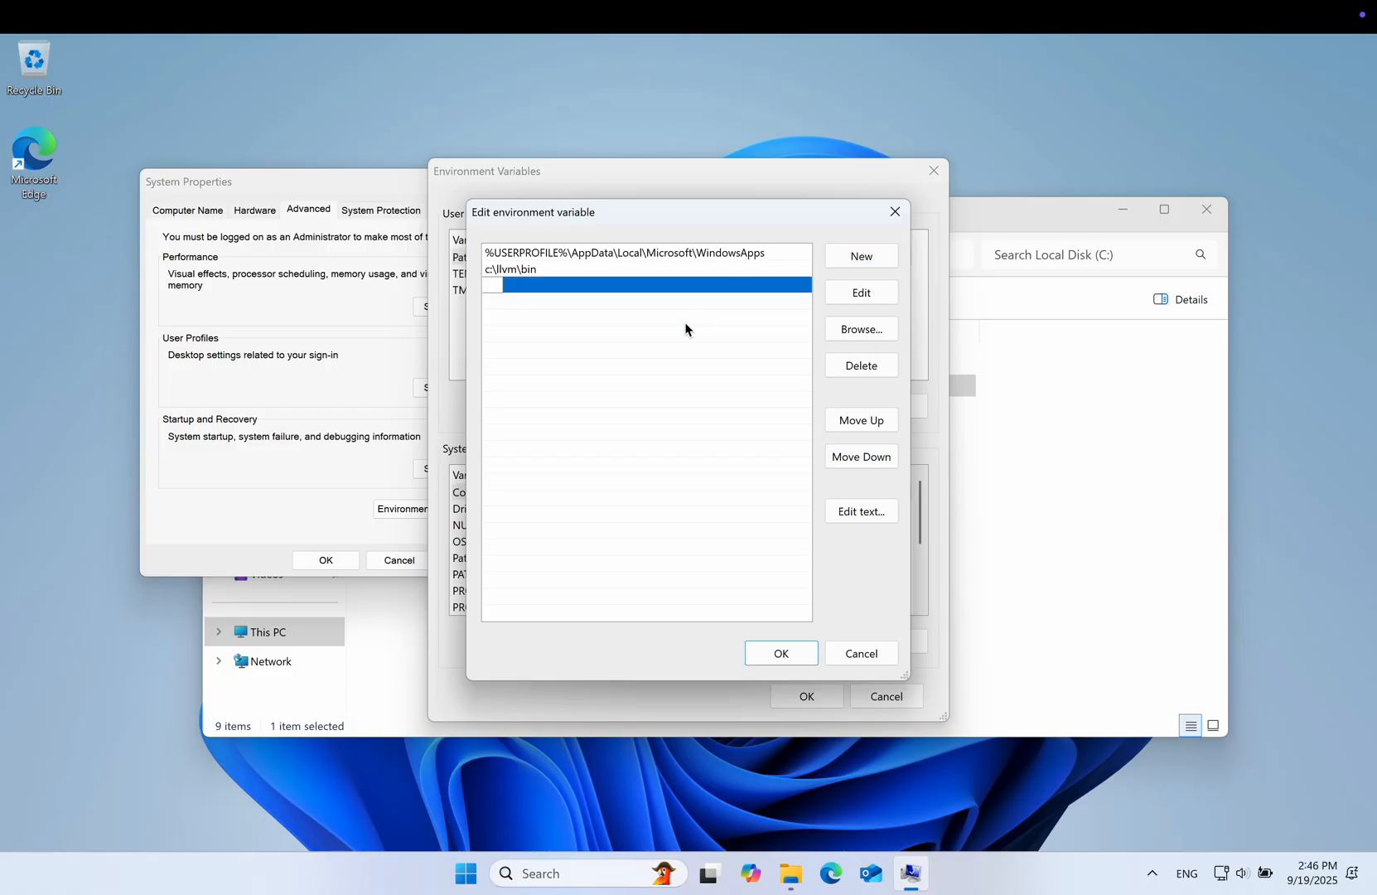
pyautogui.write('c:\\ninja')
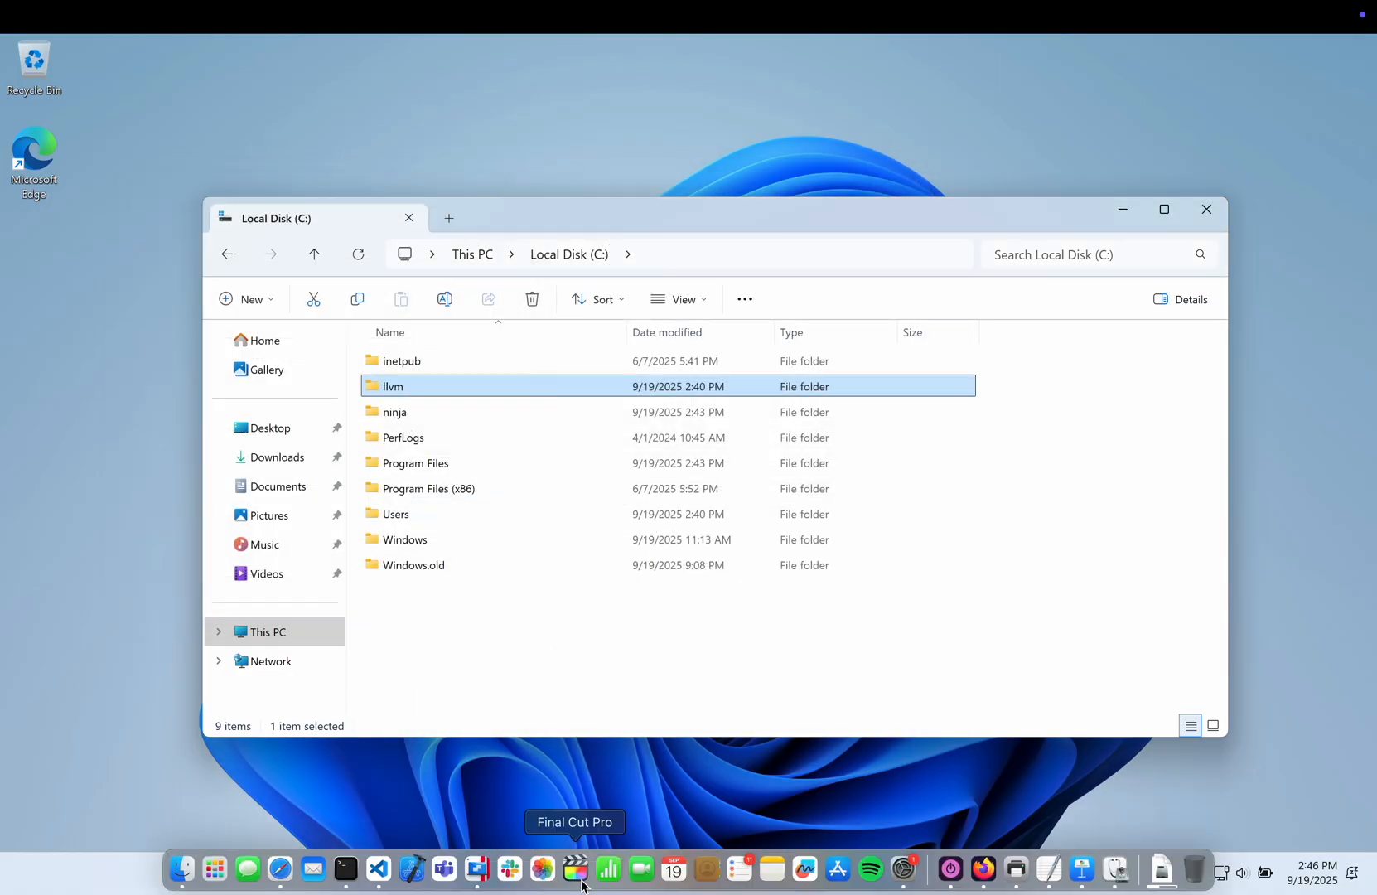
# Launch Command Prompt and git clone lszl84/wx_treectrl_tutorial, then build it with CMake.
pyautogui.click(525, 873)
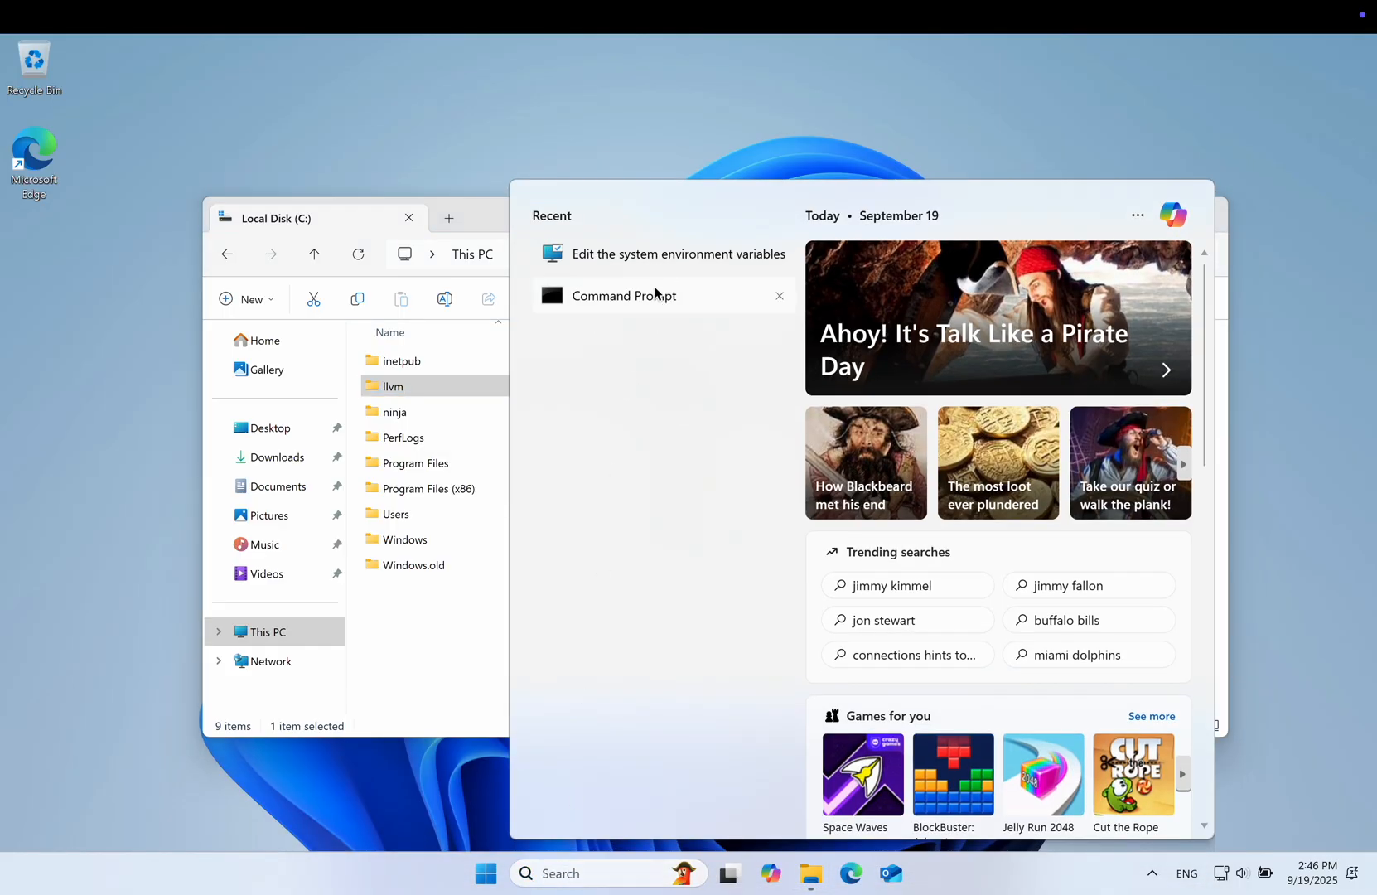
pyautogui.click(623, 294)
pyautogui.write('git')
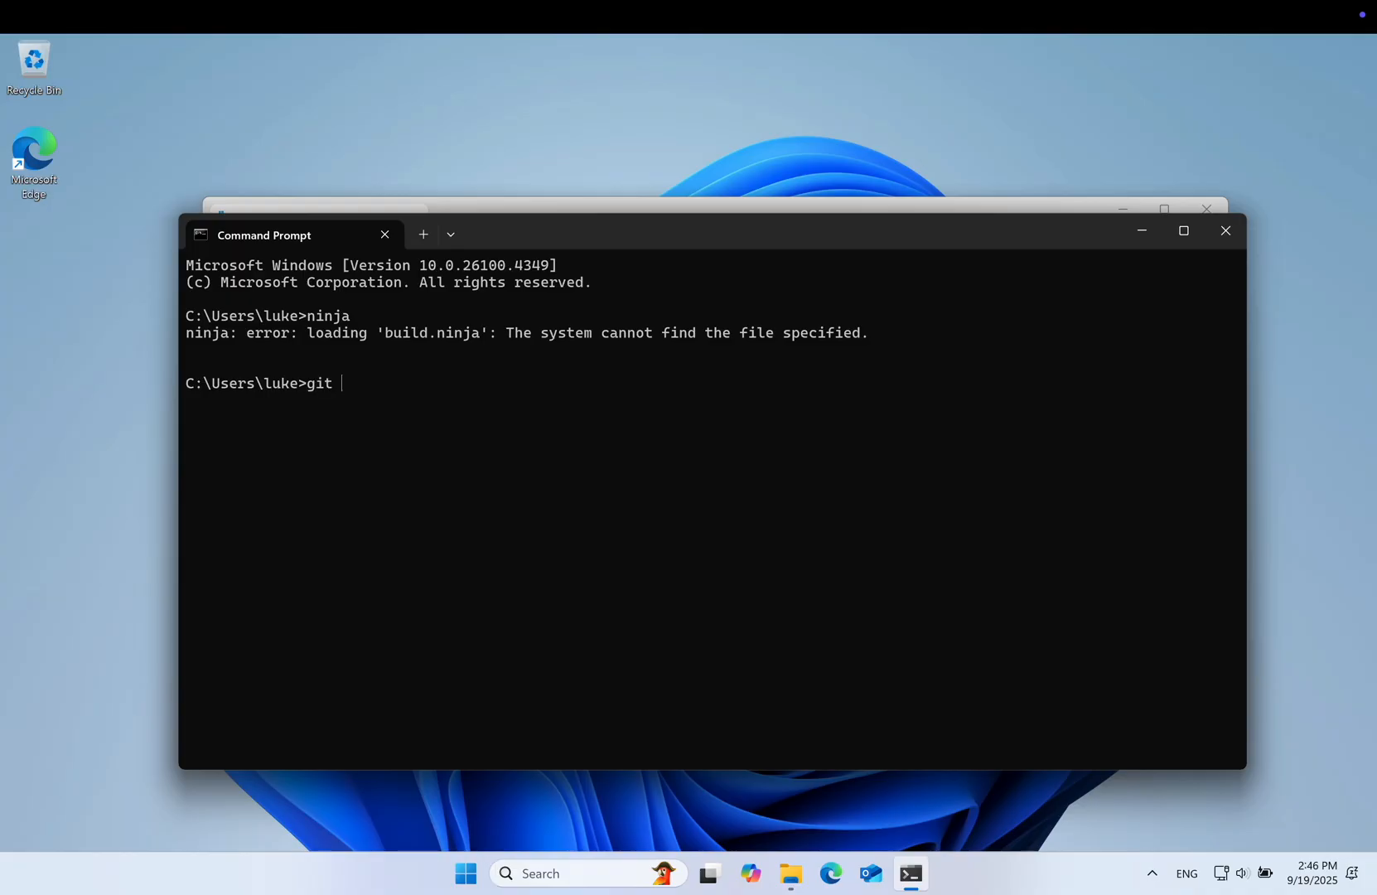
pyautogui.write('clone https://github.com/lszl84/')
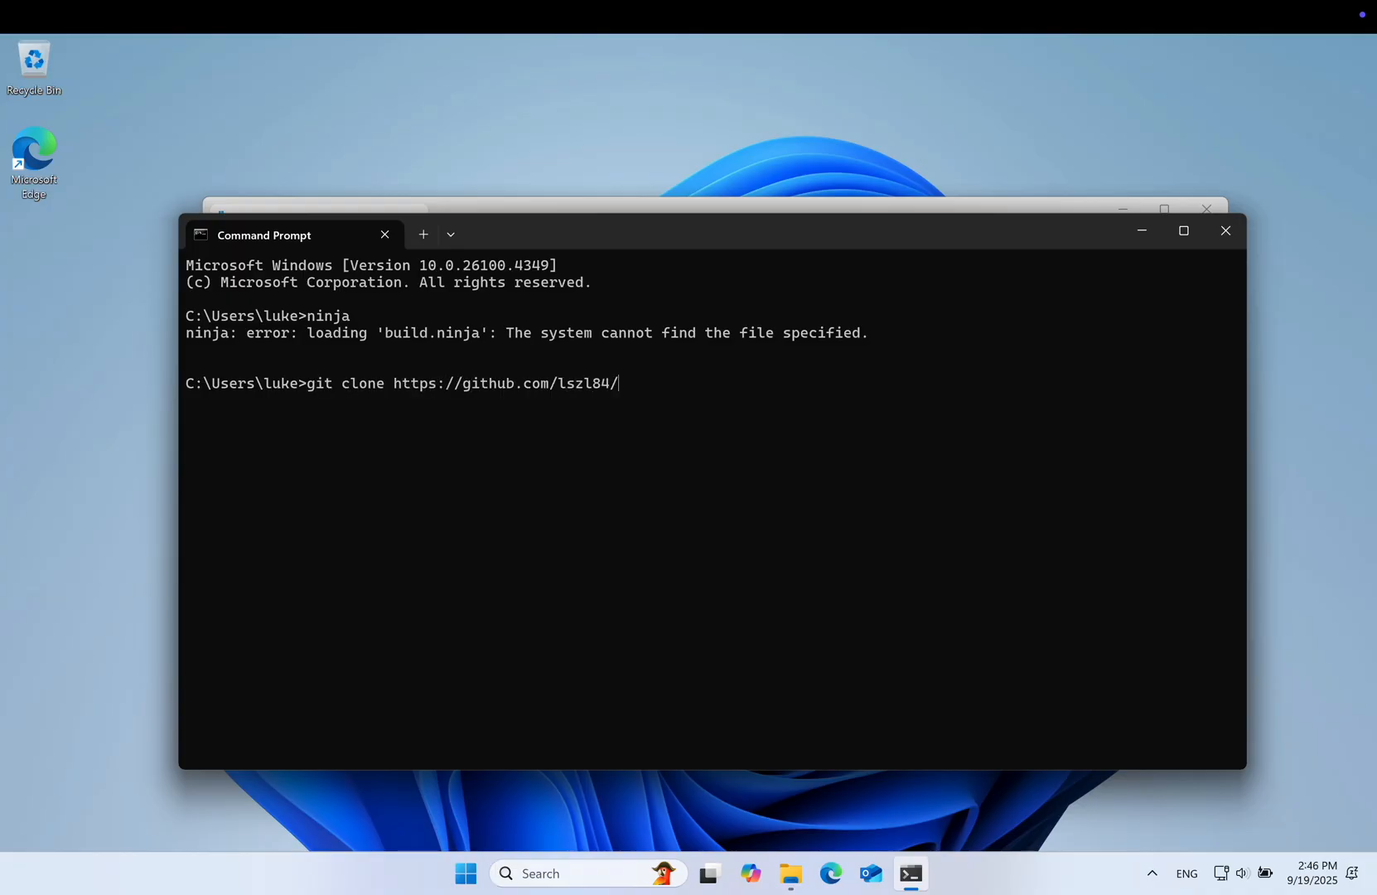
pyautogui.write('wx_treectrl_tutorial')
pyautogui.write('explorer b')
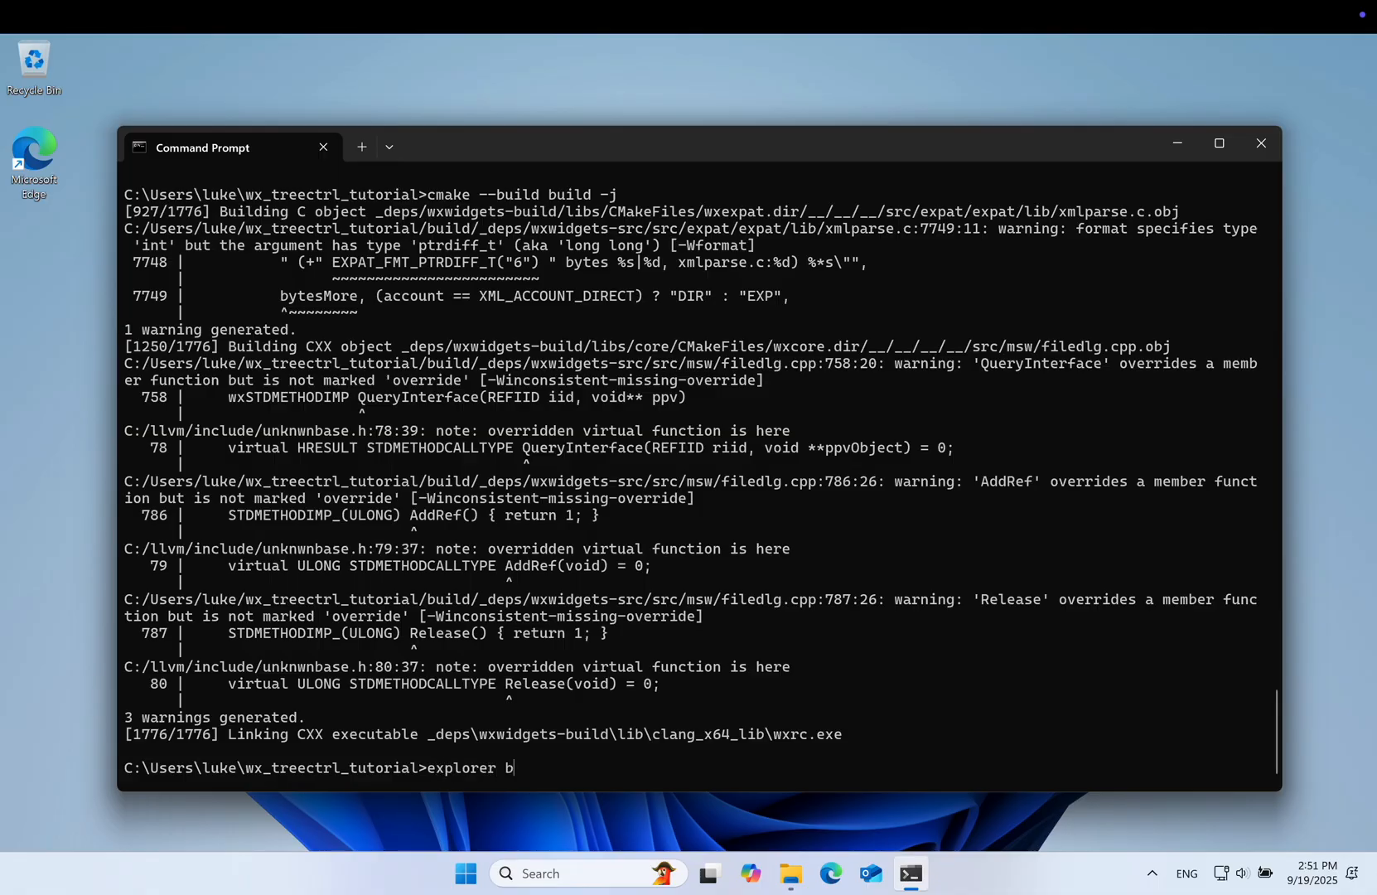
# Show the build folder via explorer build, run main.exe, browse its Directory Tree Viewer to build.ninja, then close it.
pyautogui.press('Return')
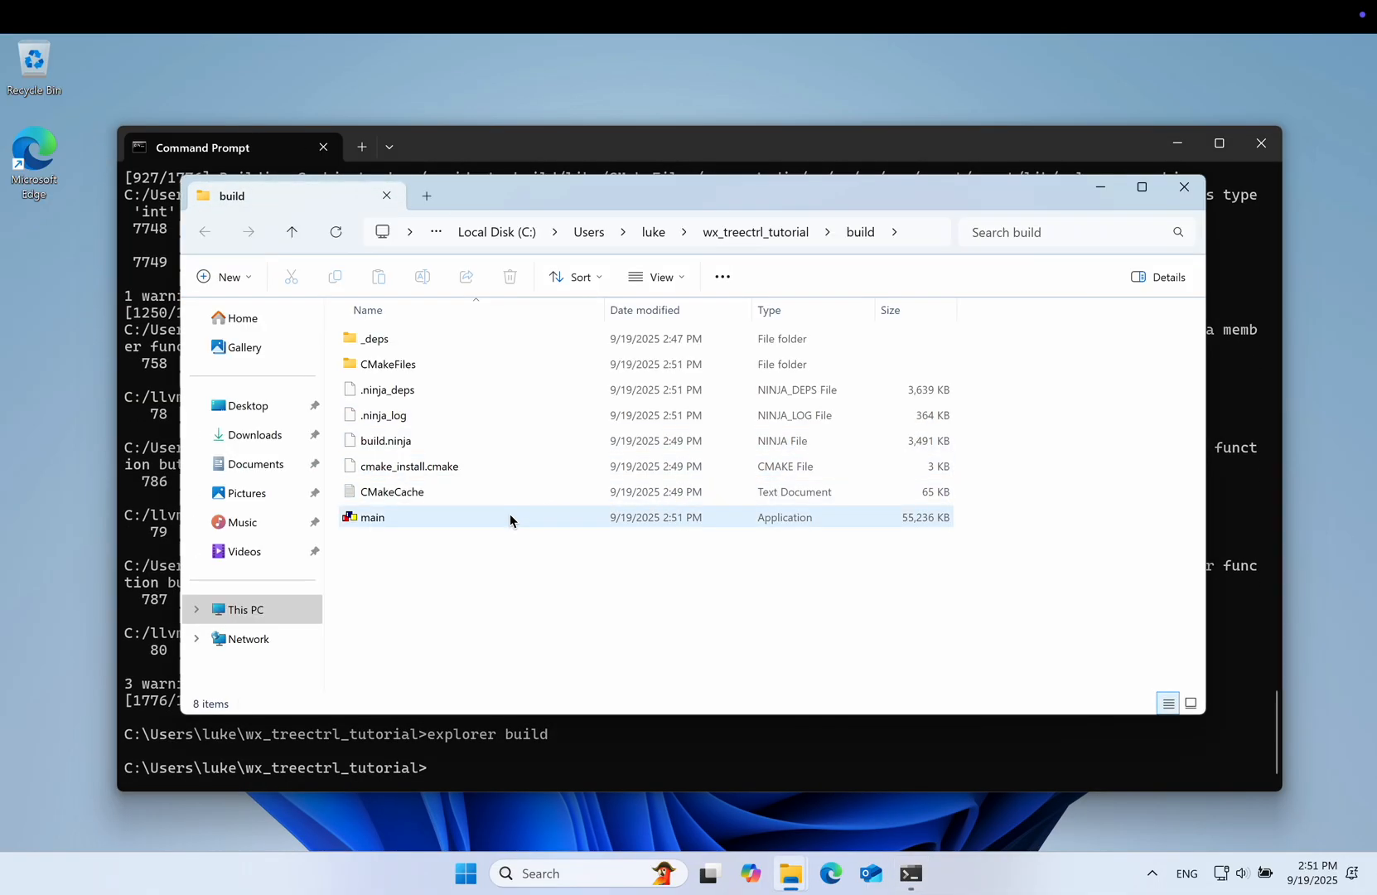
pyautogui.moveTo(386, 522)
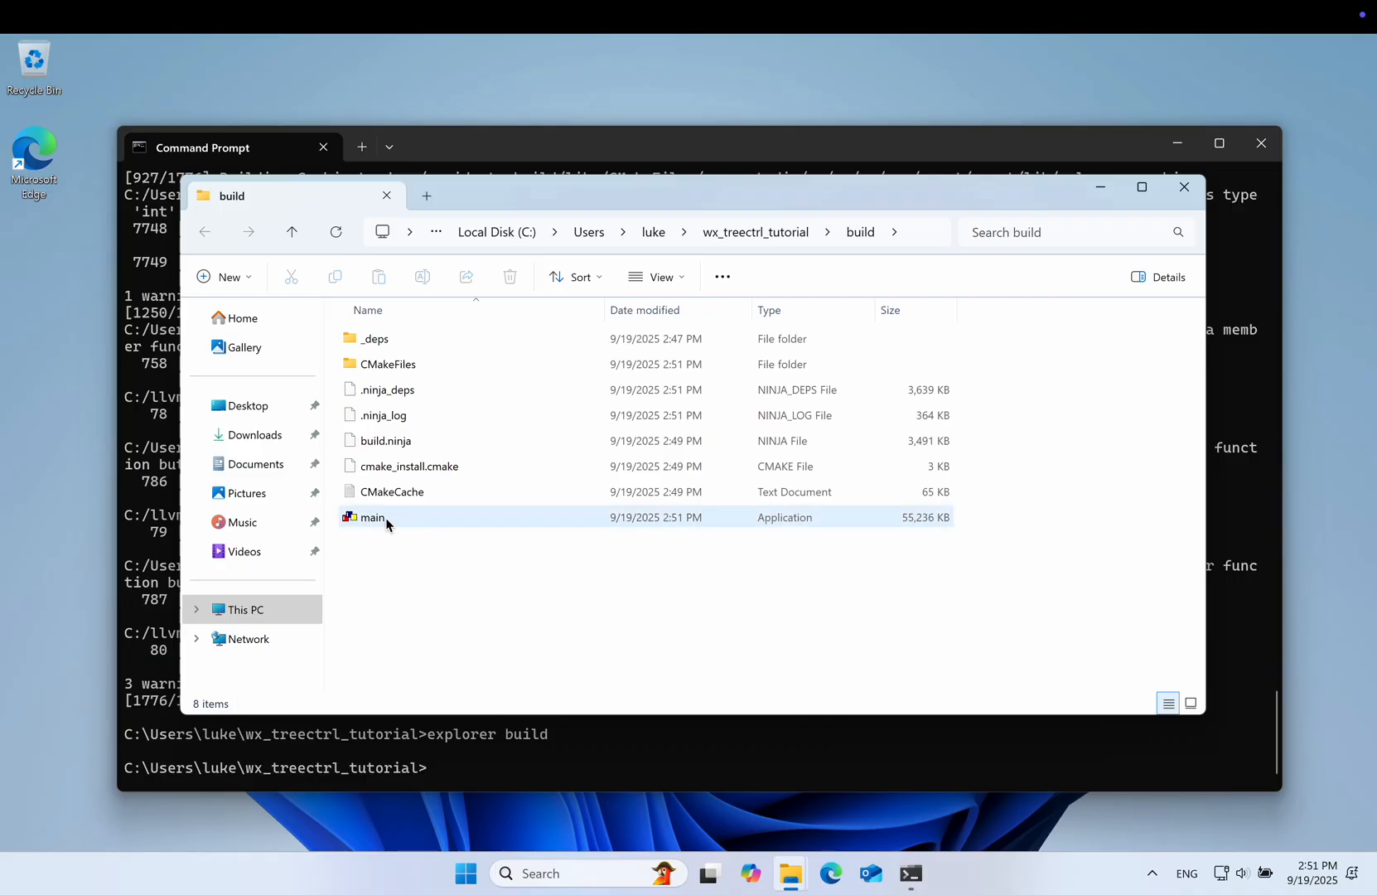
pyautogui.click(373, 517)
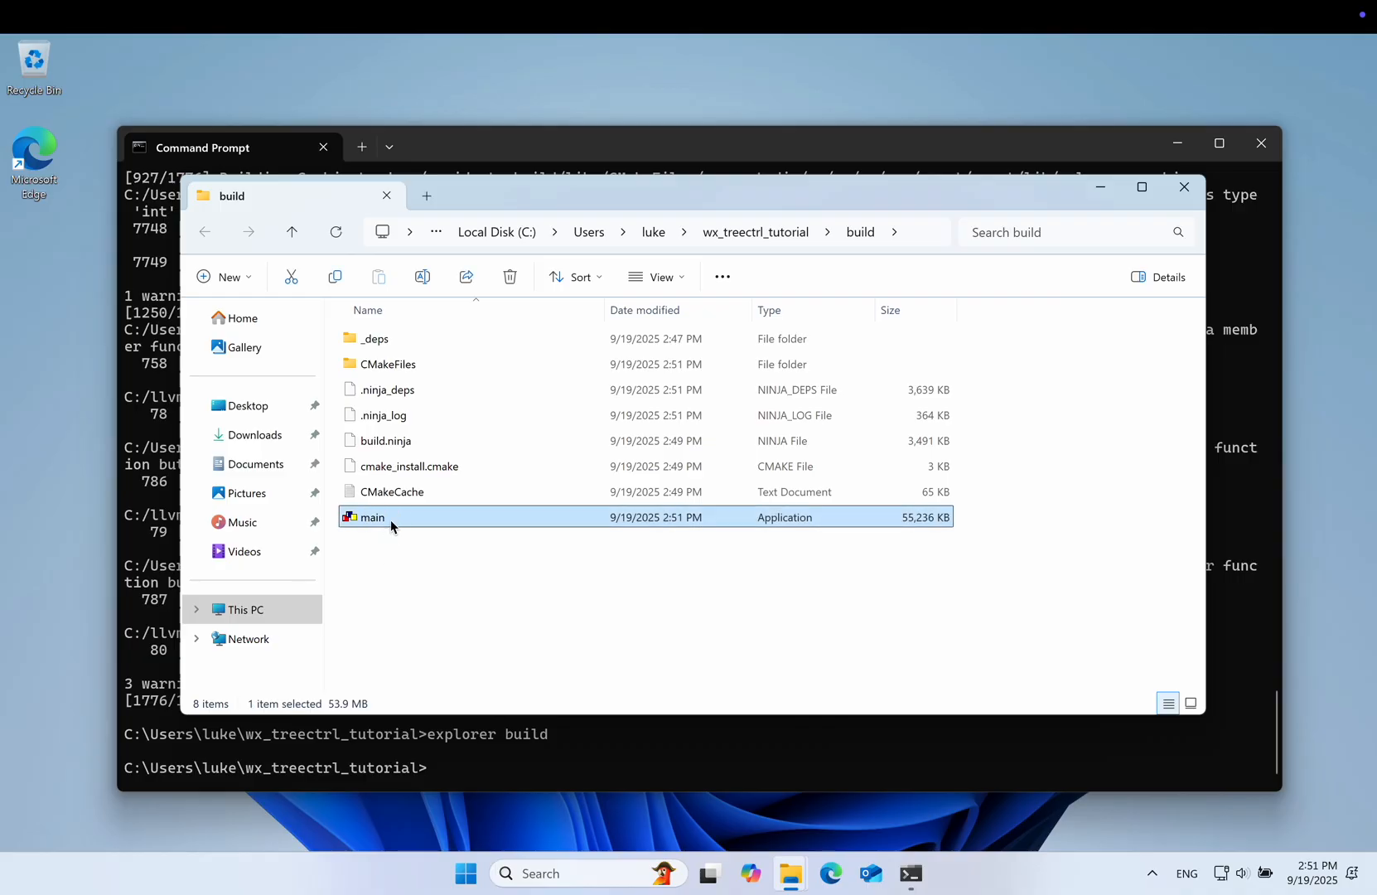
pyautogui.moveTo(482, 560)
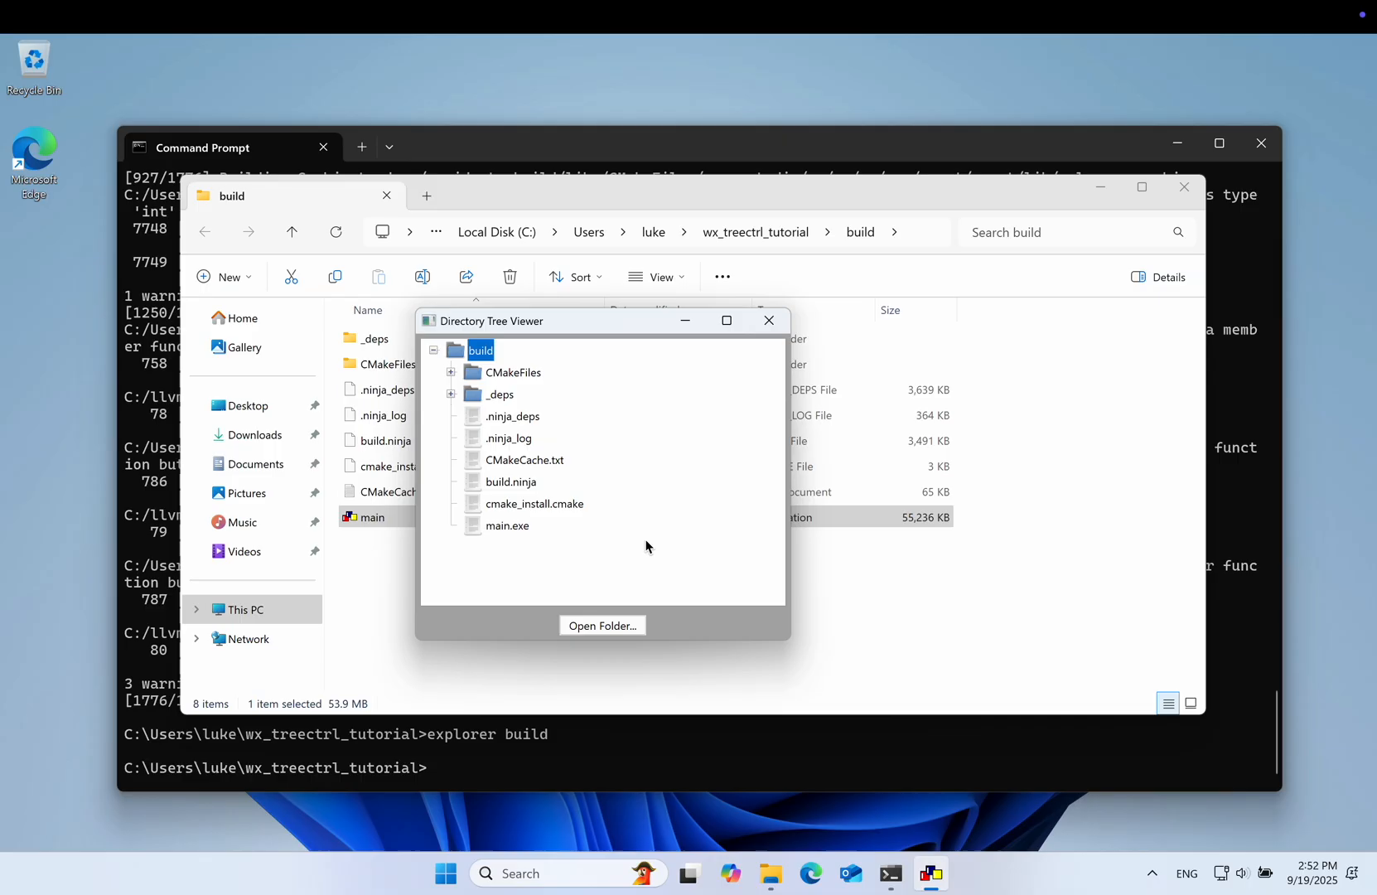
pyautogui.moveTo(457, 401)
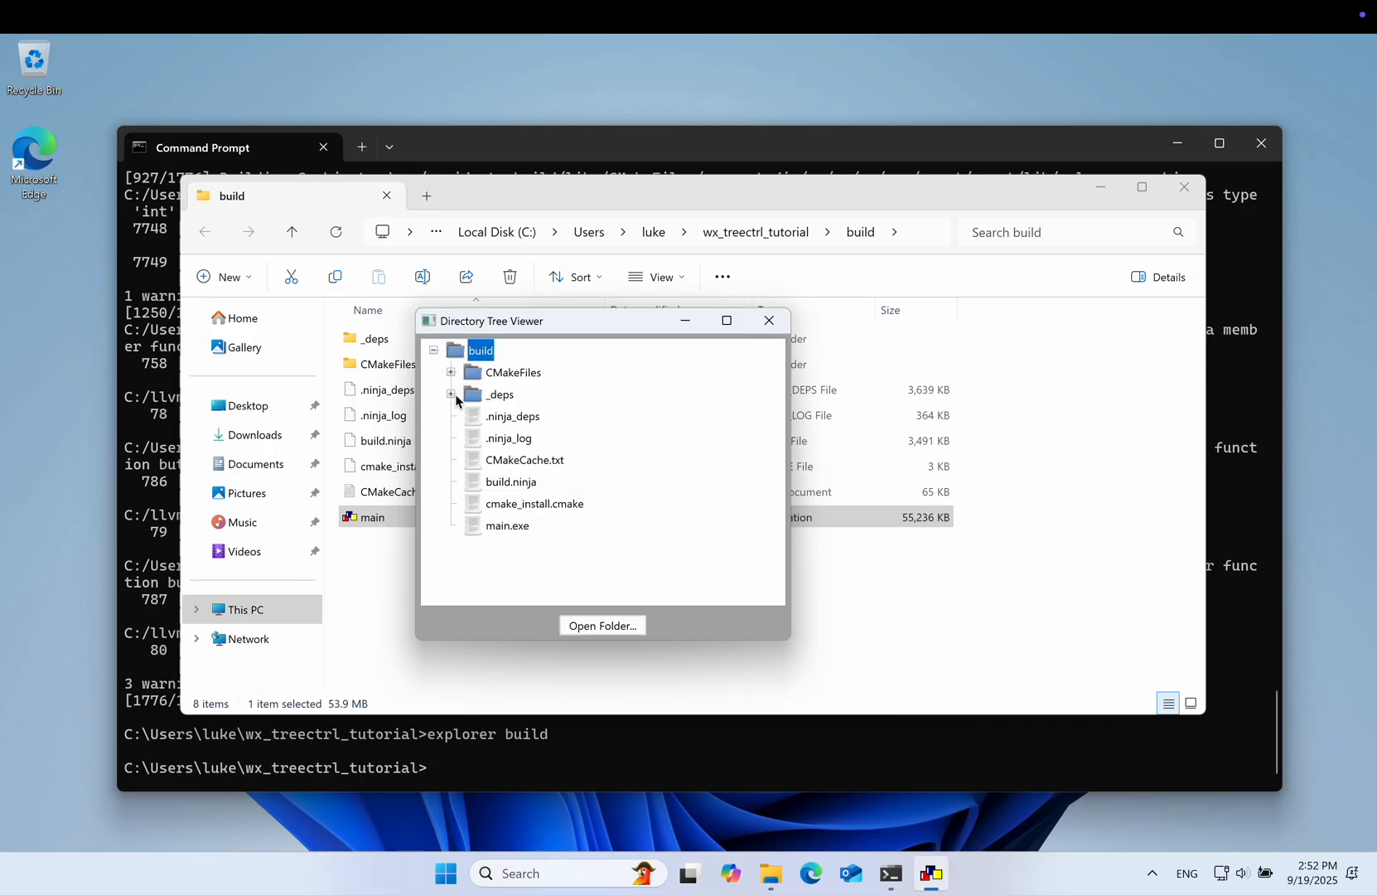
pyautogui.click(449, 371)
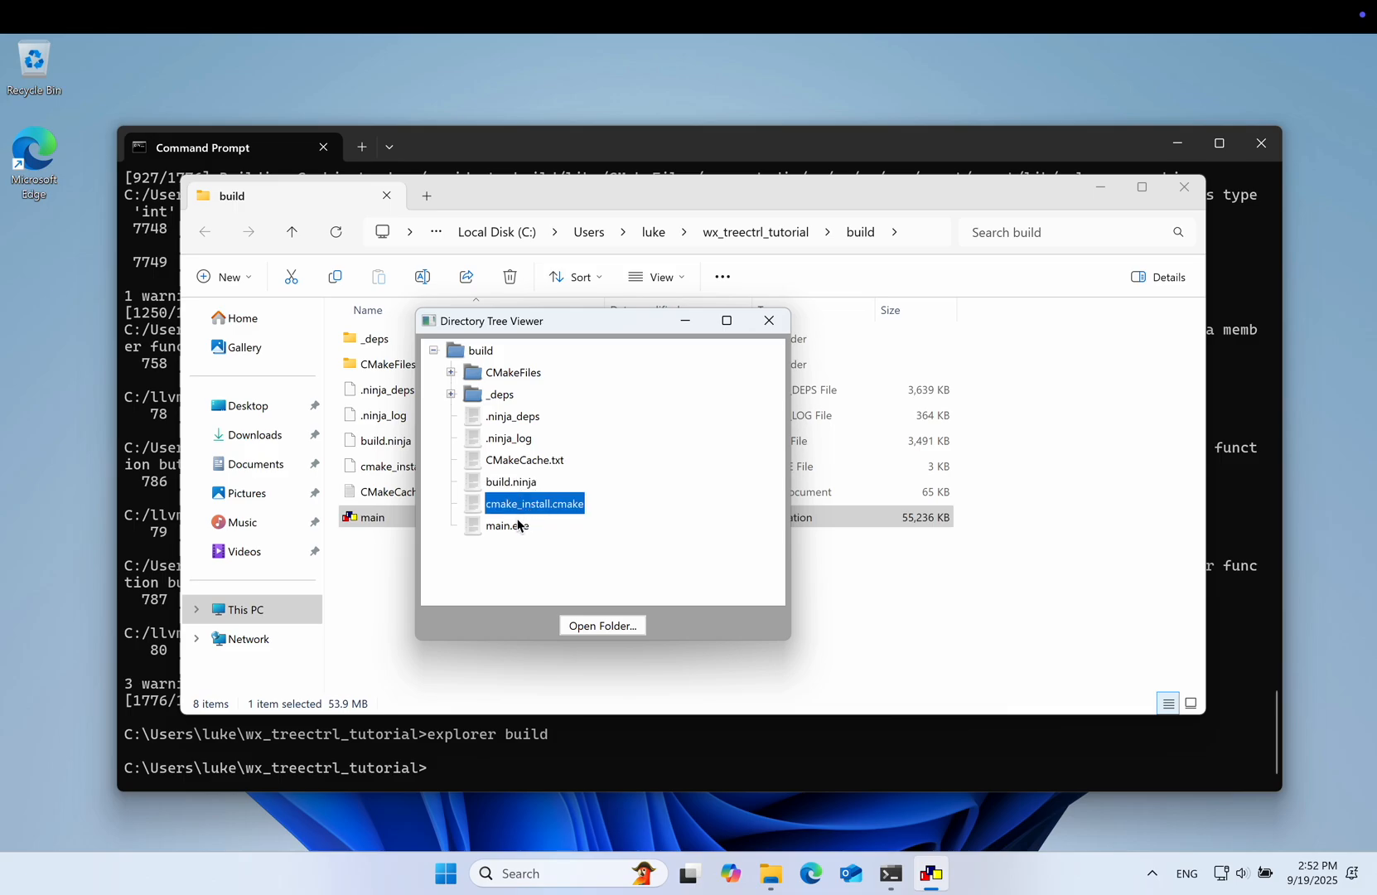
pyautogui.click(510, 481)
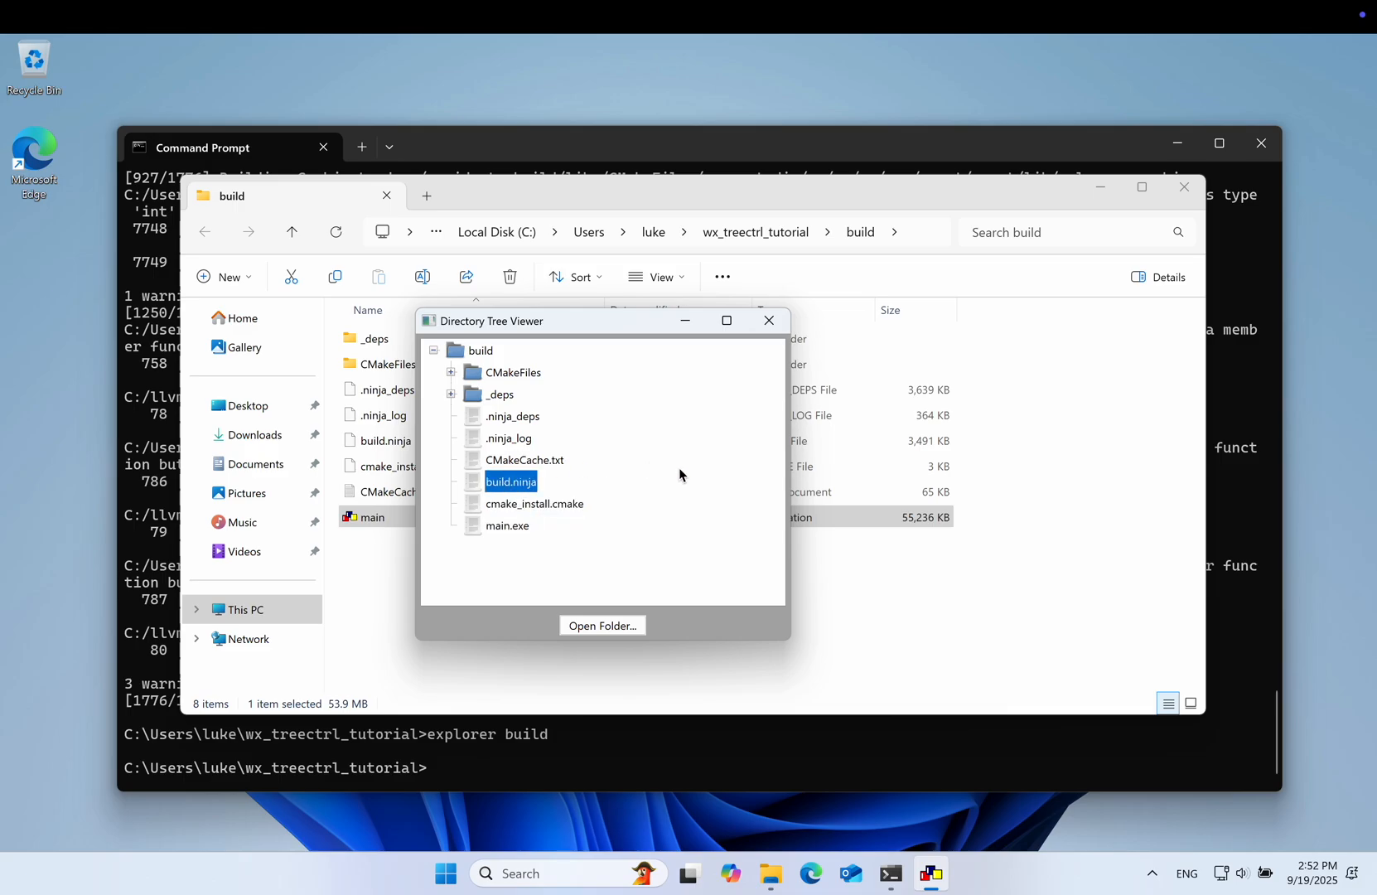
pyautogui.moveTo(767, 320)
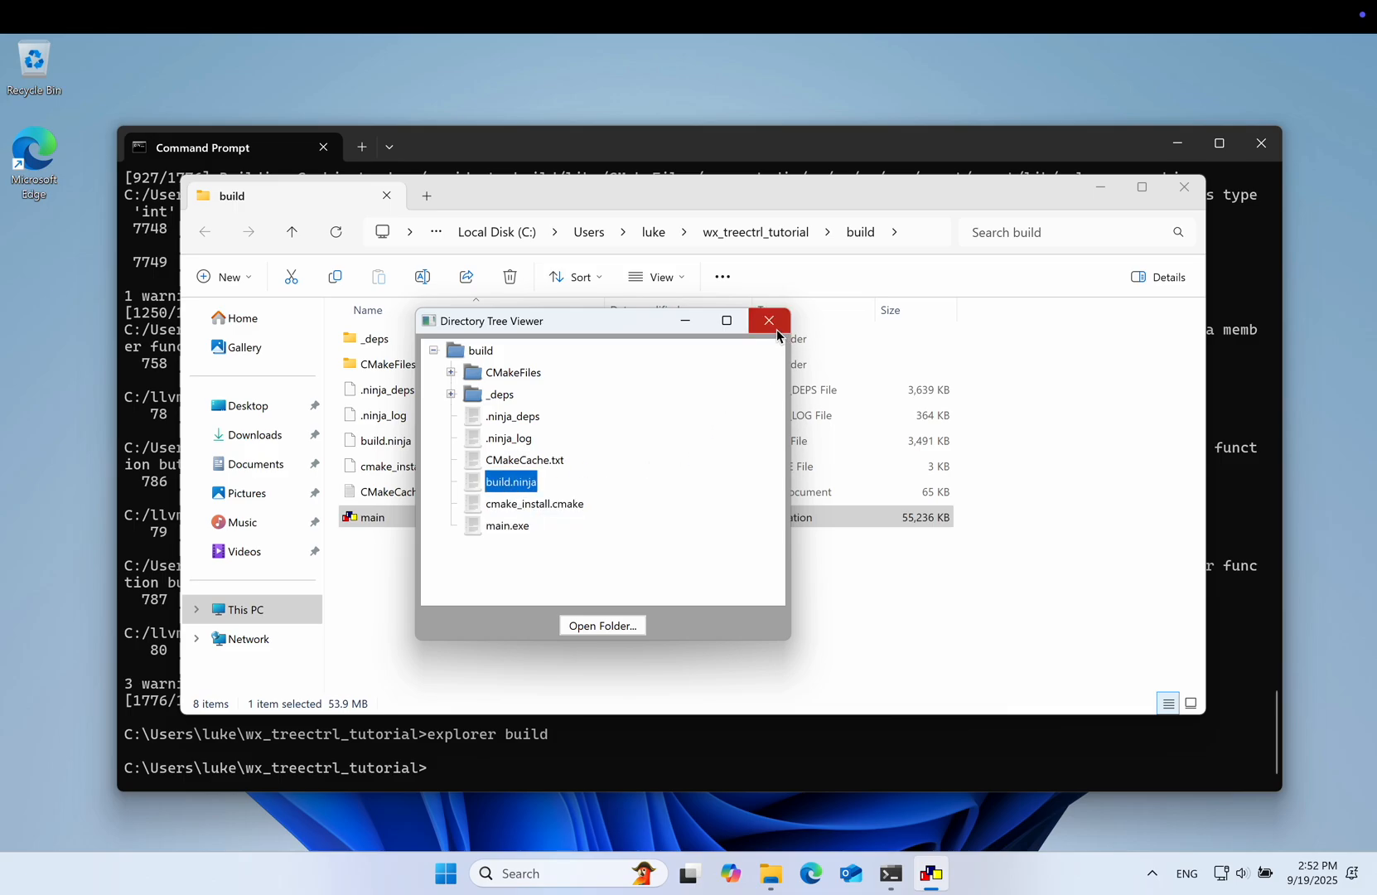
pyautogui.moveTo(767, 319)
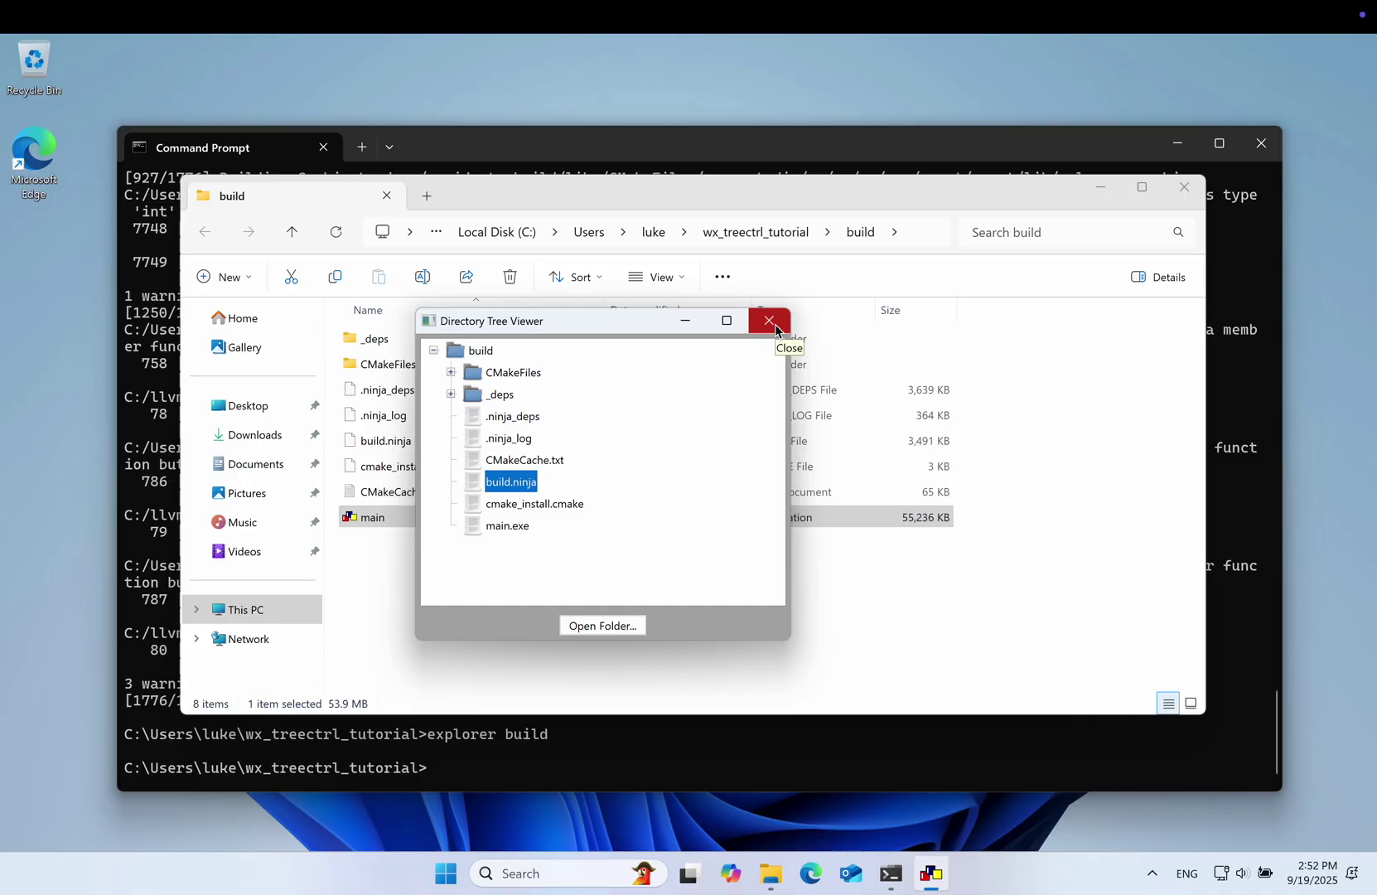
pyautogui.click(769, 319)
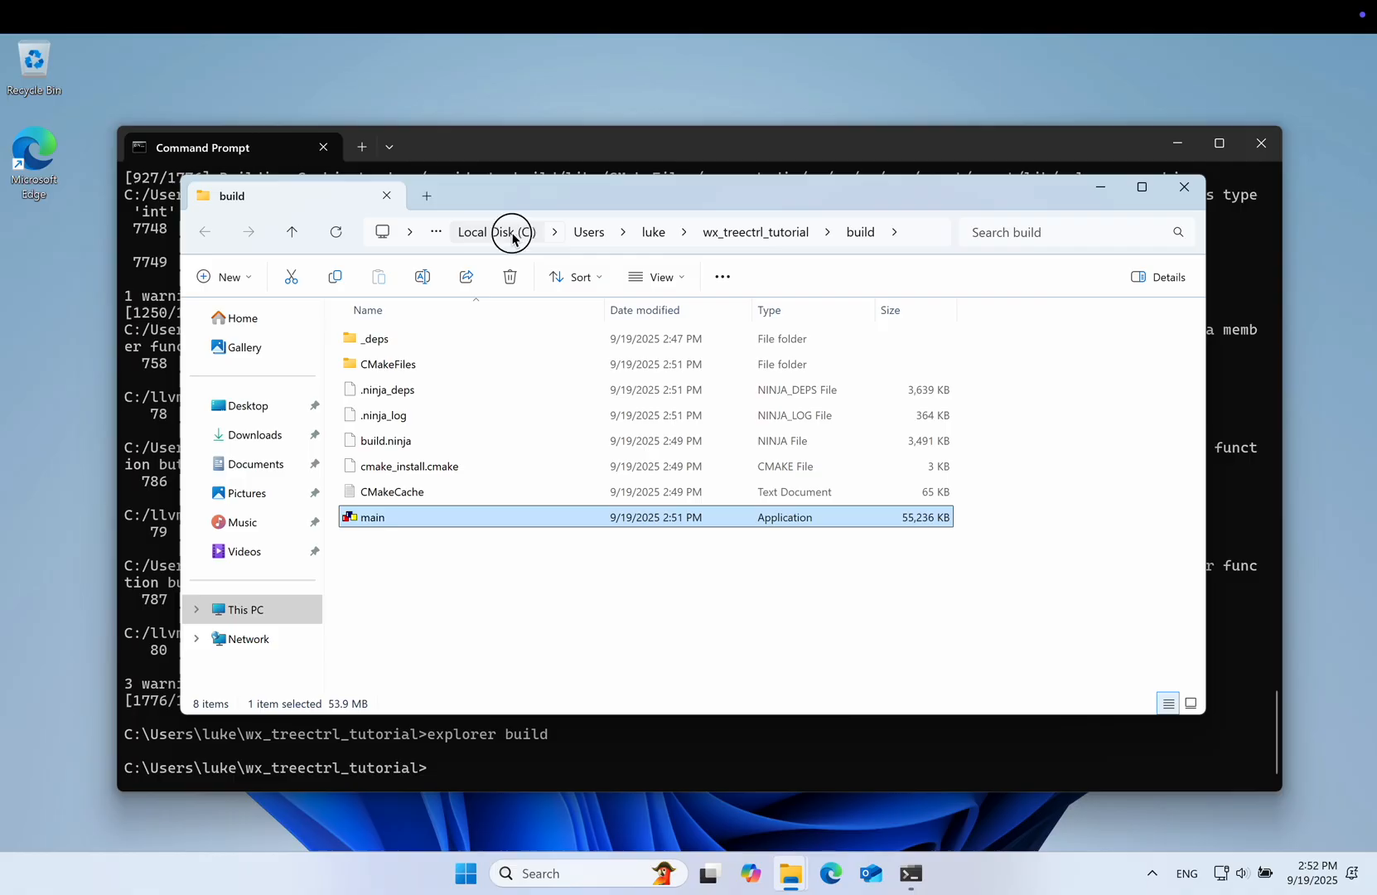
# Run main.exe from File Explorer and dismiss the missing libunwind.dll and libc++.dll errors.
pyautogui.click(472, 232)
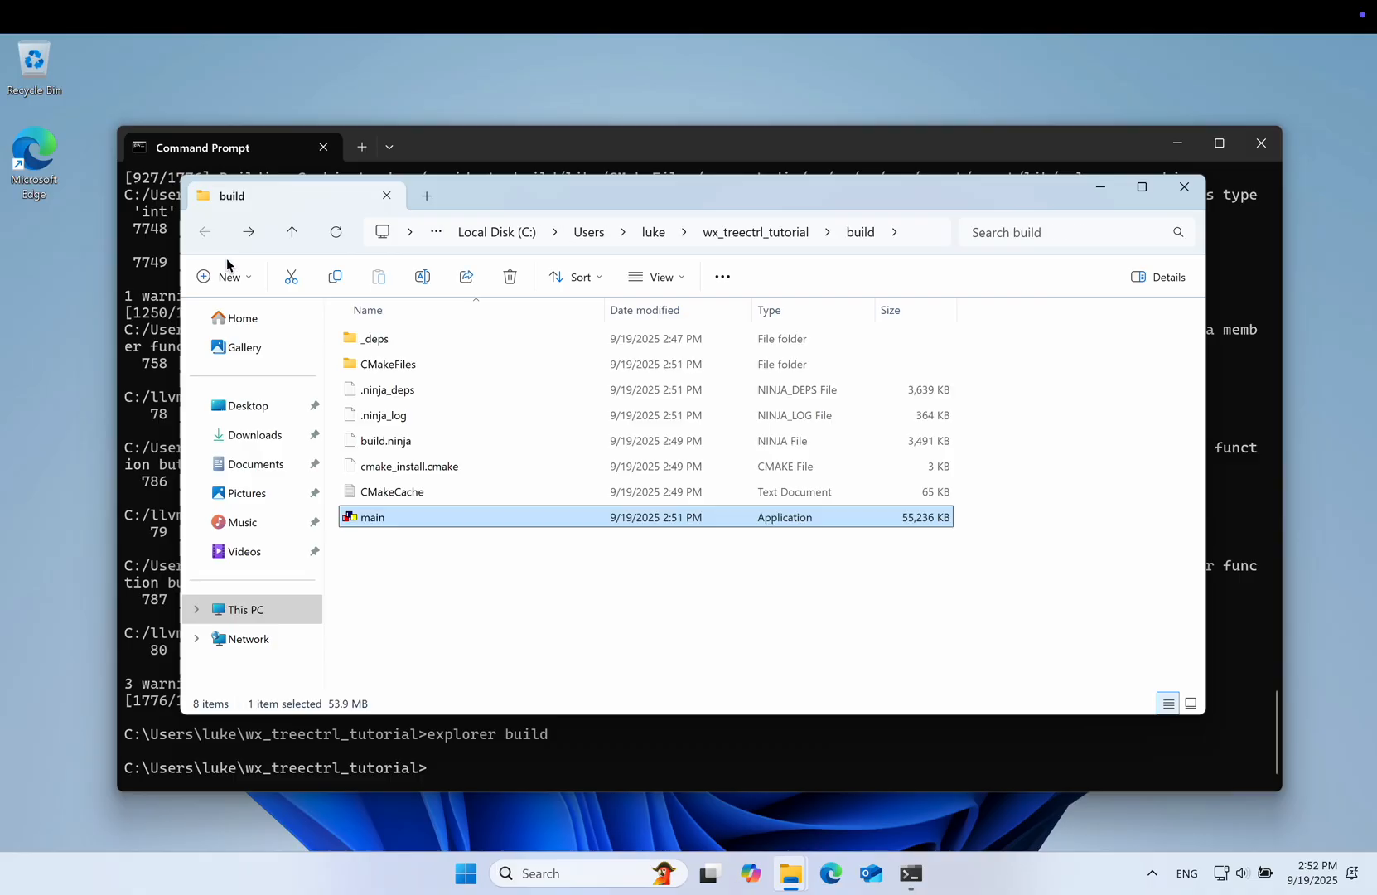
pyautogui.doubleClick(373, 517)
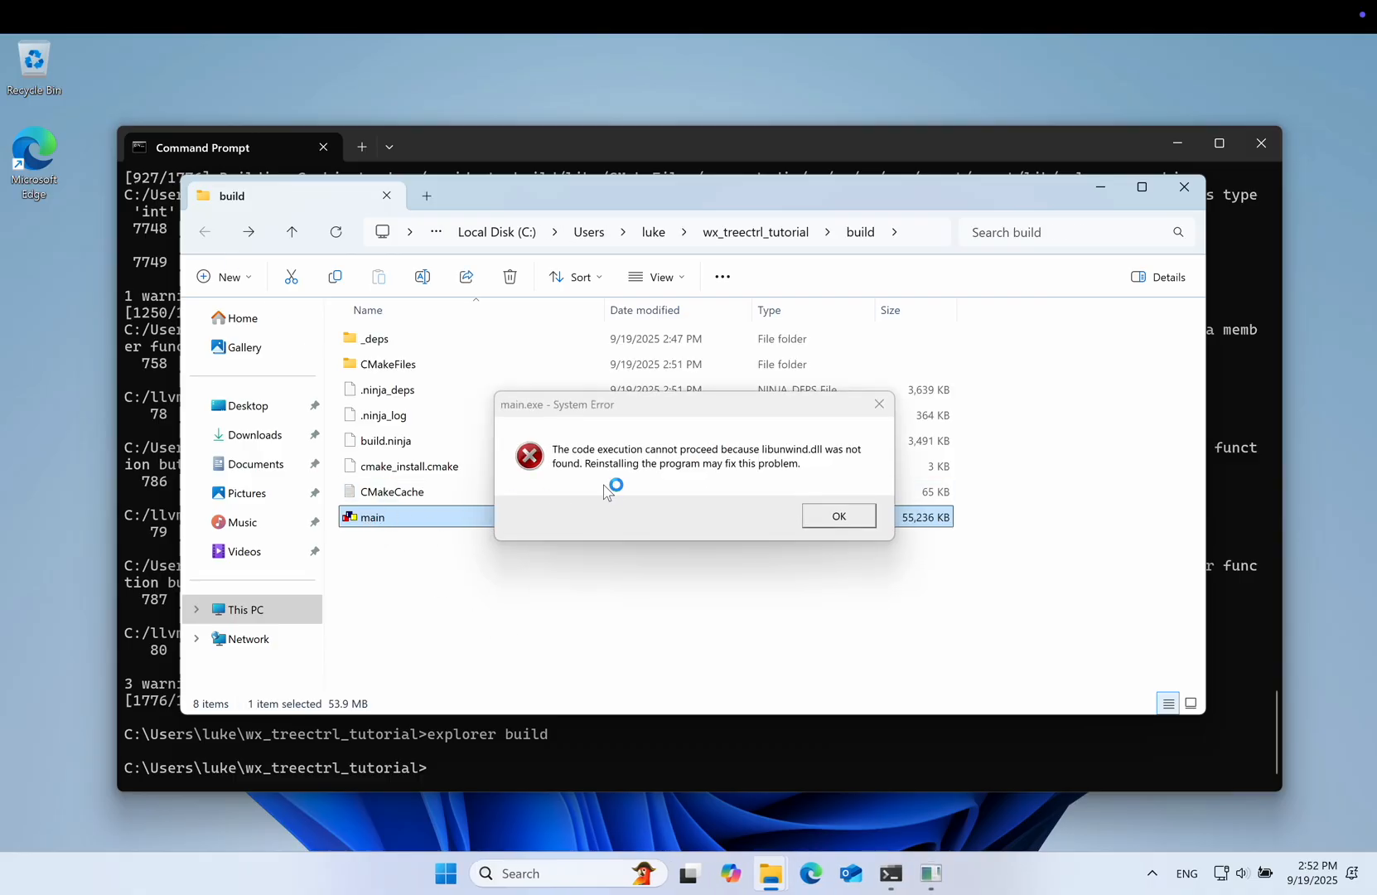
pyautogui.moveTo(833, 467)
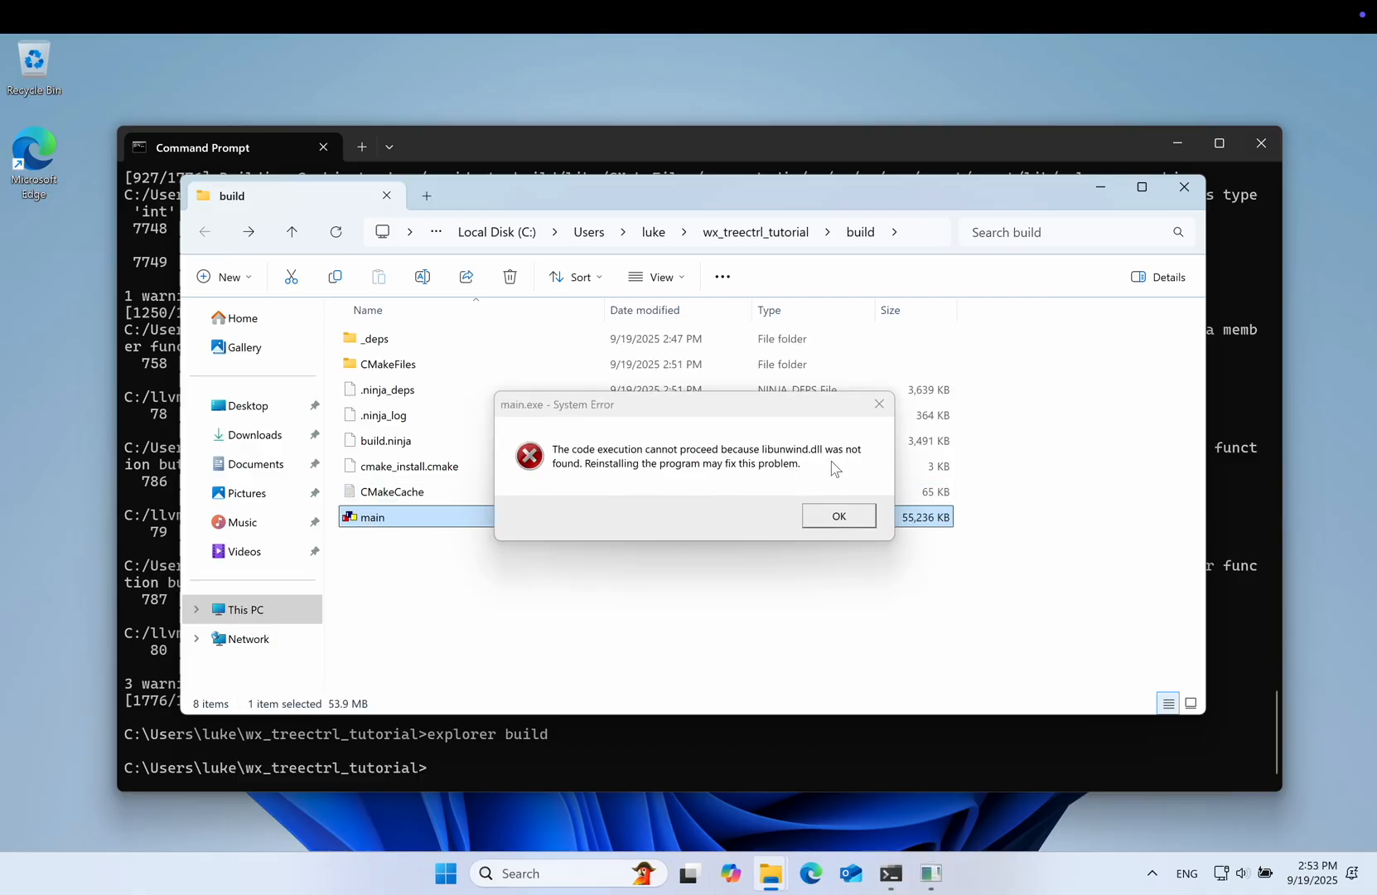
pyautogui.click(836, 515)
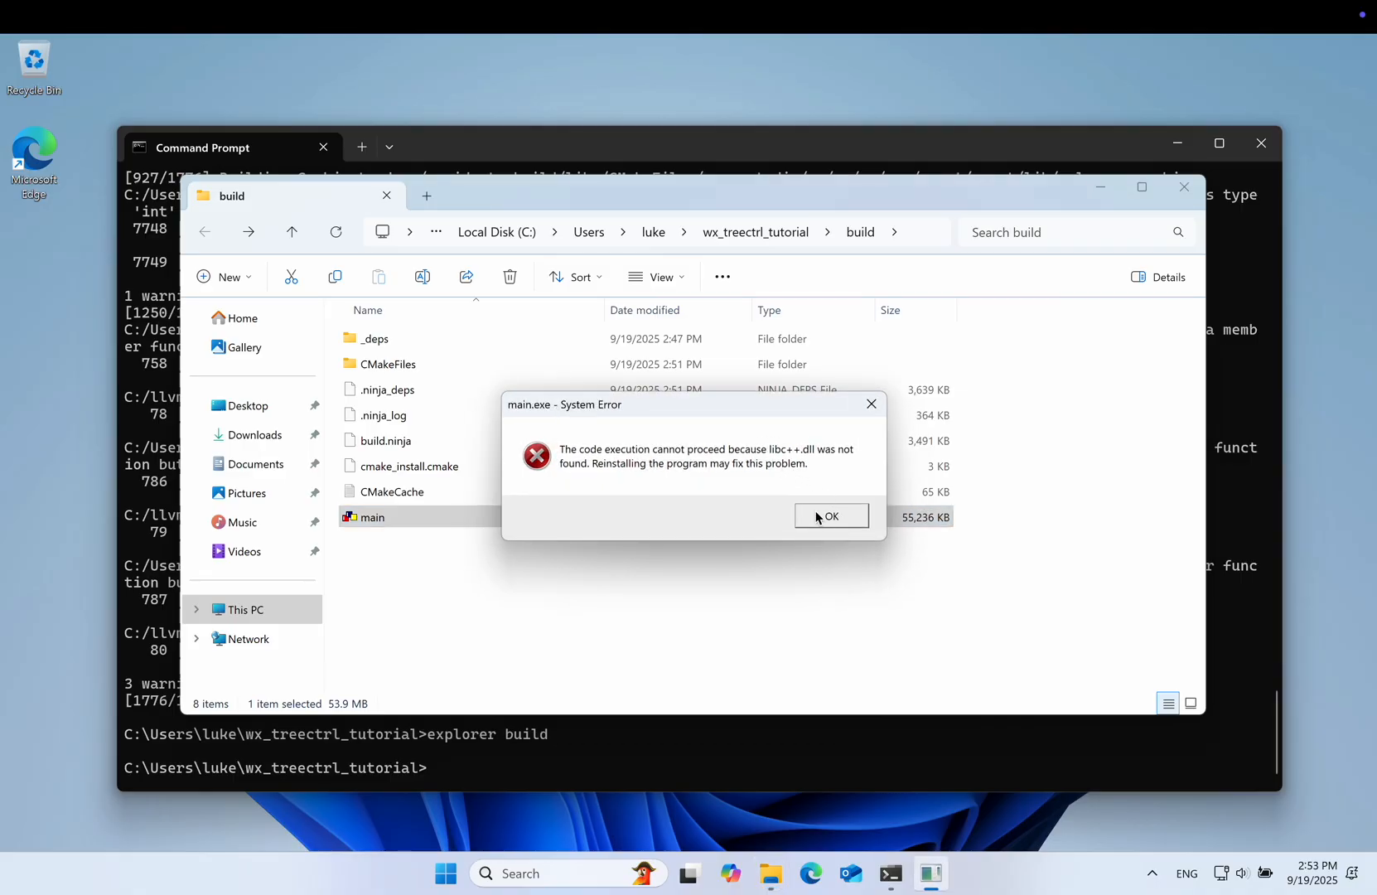
pyautogui.click(830, 515)
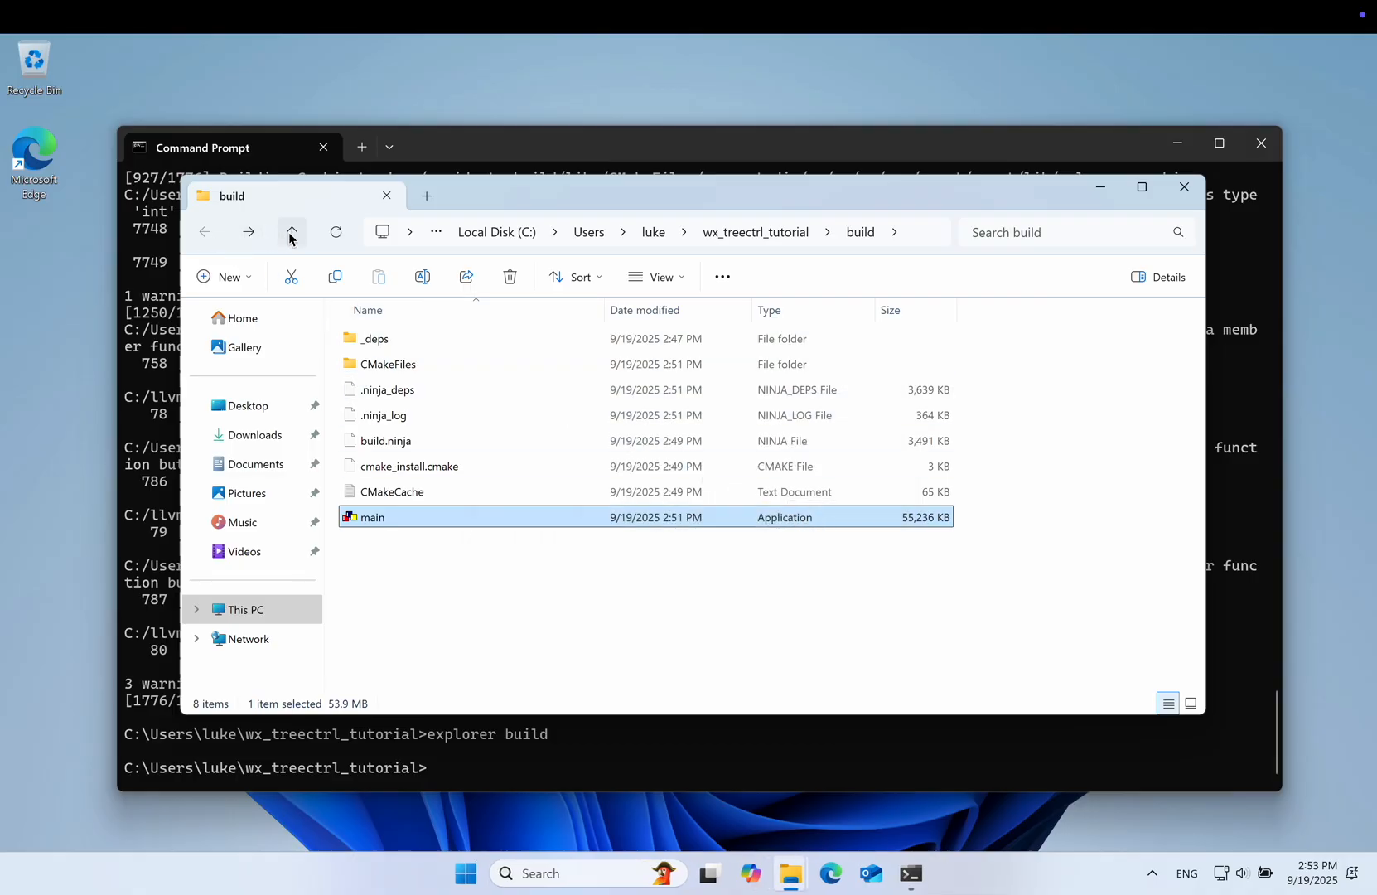
# Go up to Local Disk (C:) and start renaming the llvm-OLD folder.
pyautogui.click(292, 230)
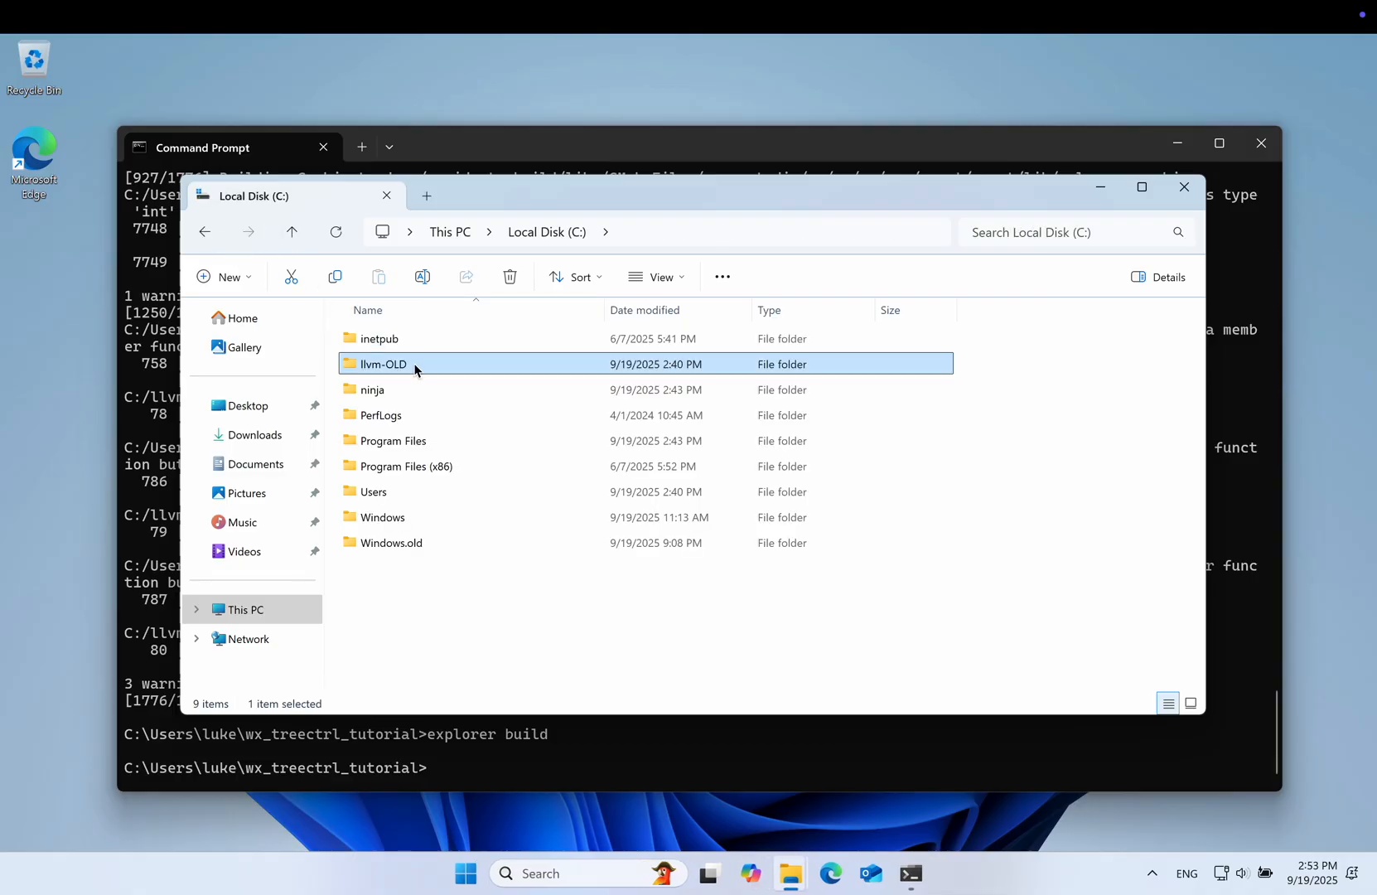
pyautogui.rightClick(418, 363)
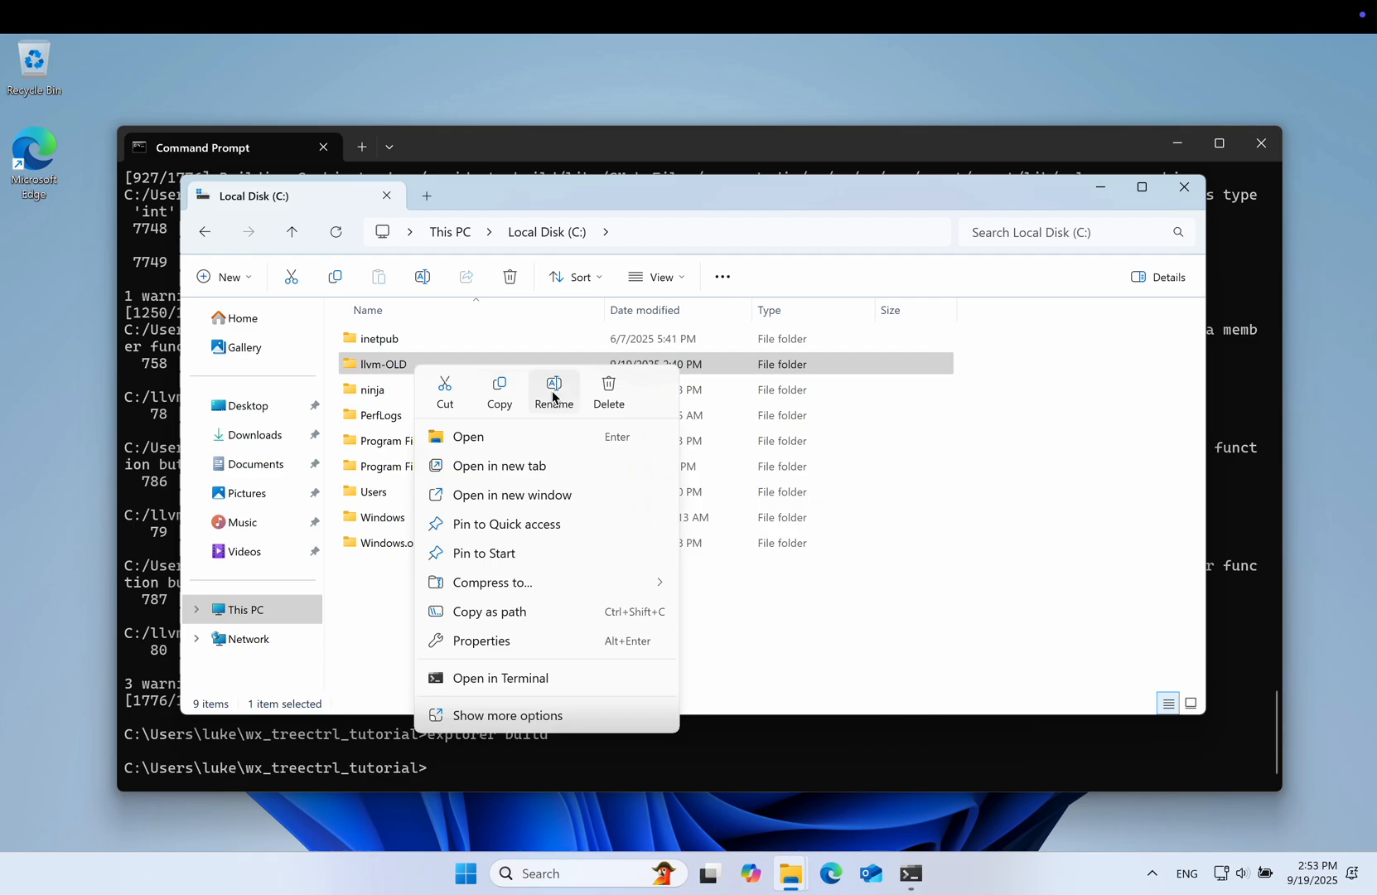
pyautogui.click(553, 391)
pyautogui.write('git clone https://github.com/lszl84/wx_clang_cmake_template')
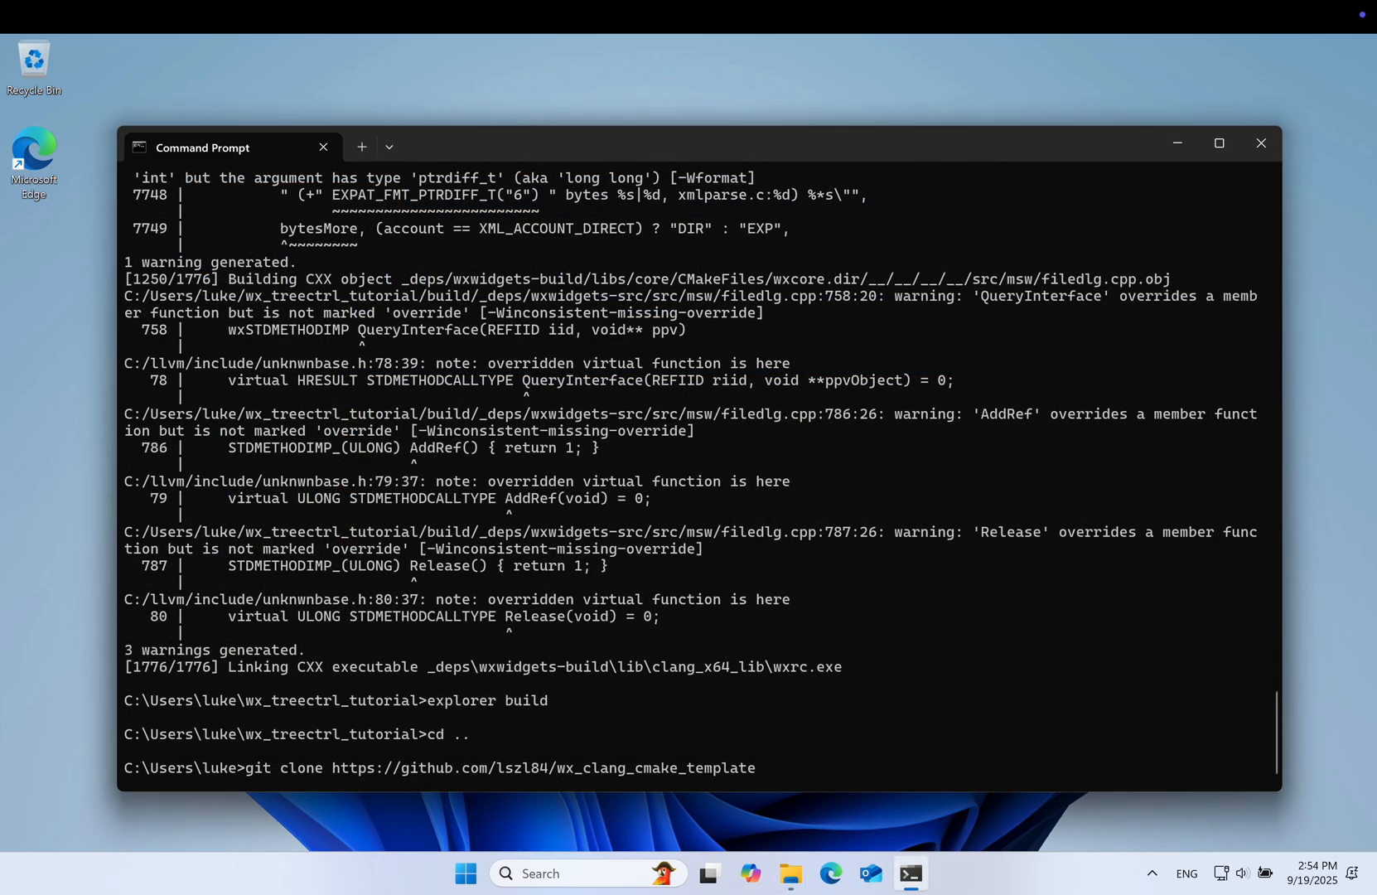
# Clone wx_clang_cmake_template, cd into it and configure and build with the windows-static preset.
pyautogui.press('Return')
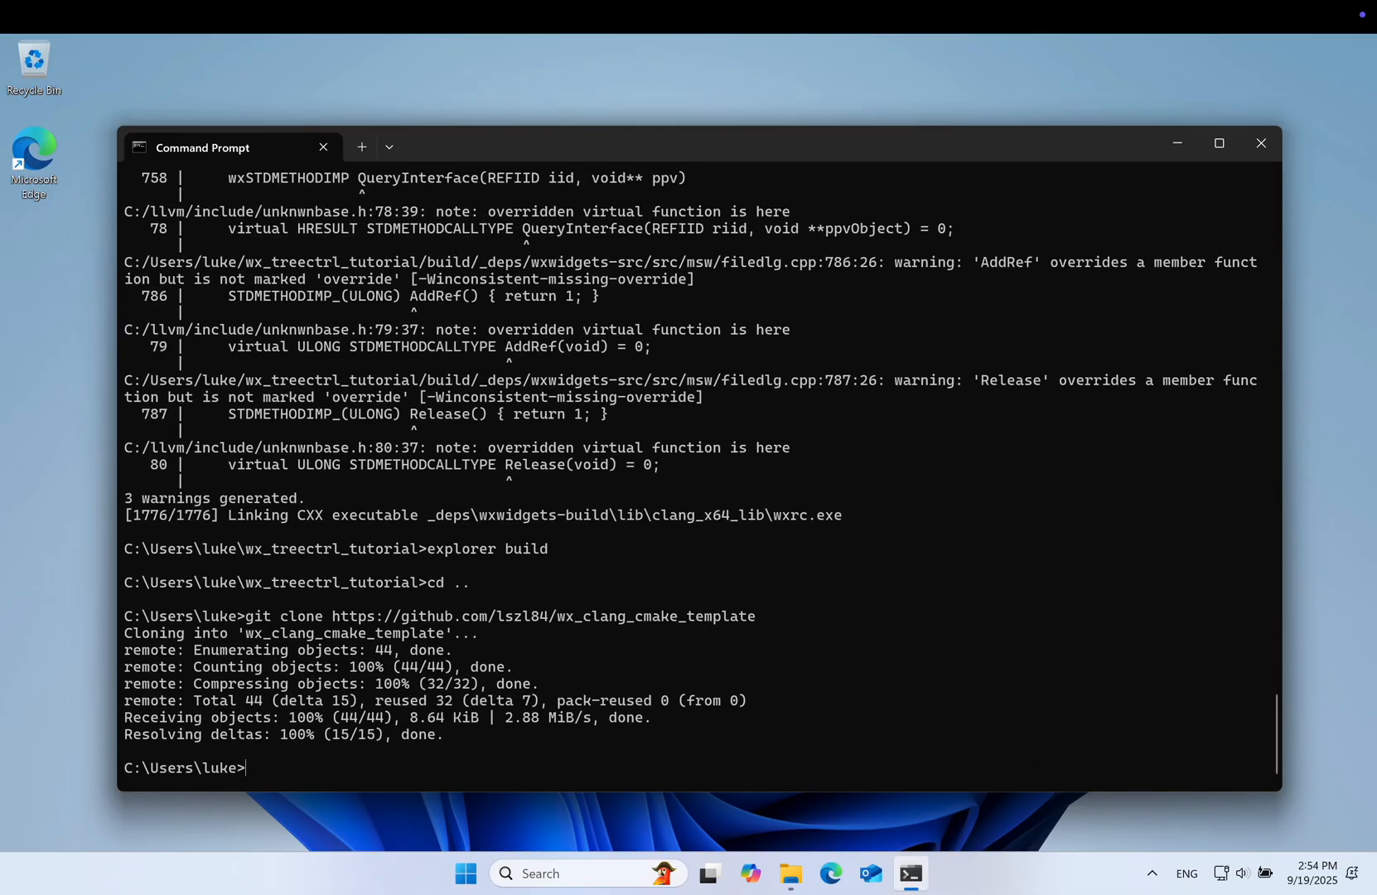
pyautogui.write('cd wx_clang_cmake_template')
pyautogui.write('cmake --preset windows-static')
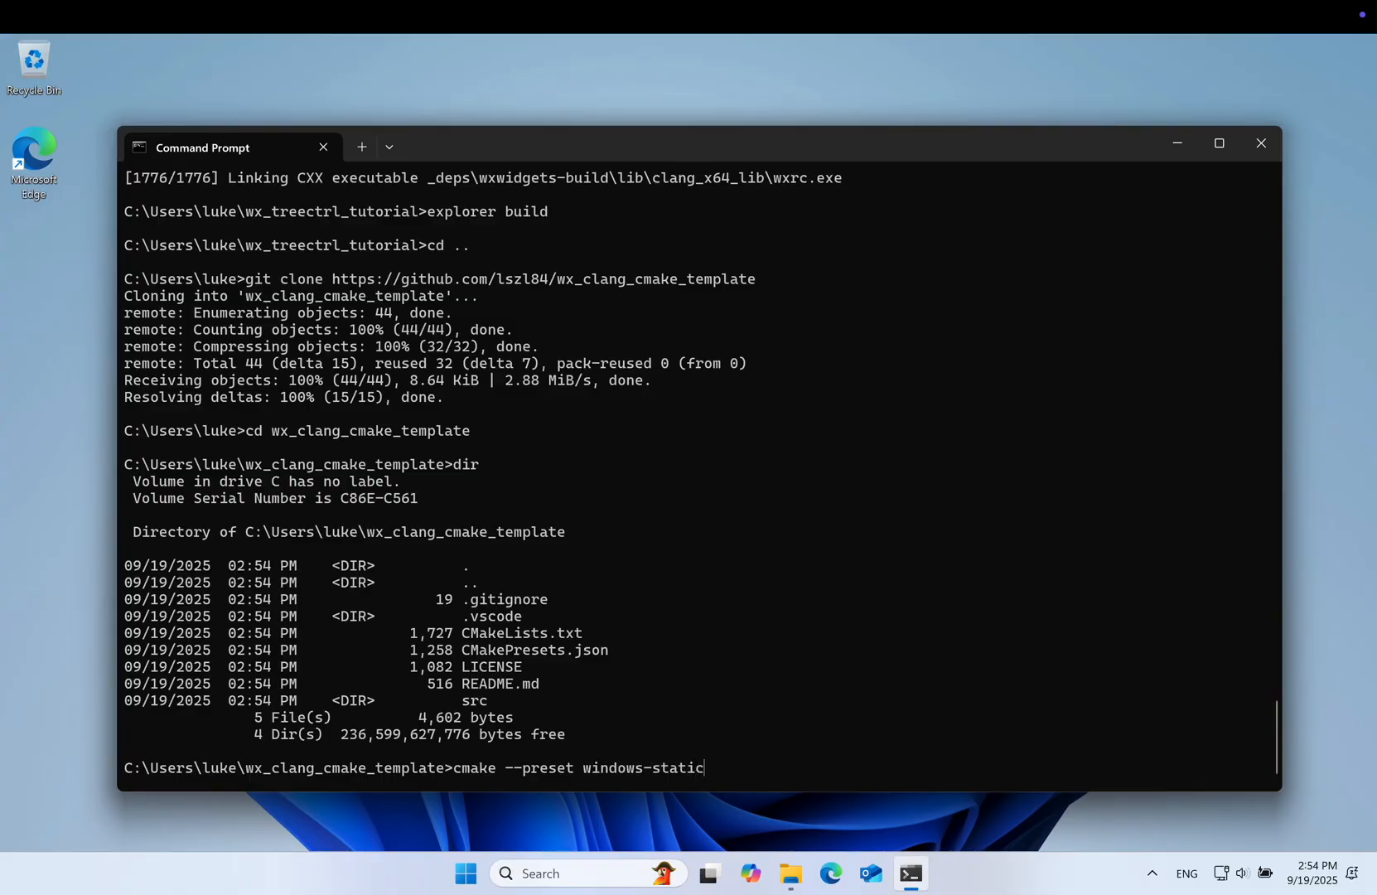
pyautogui.press('Return')
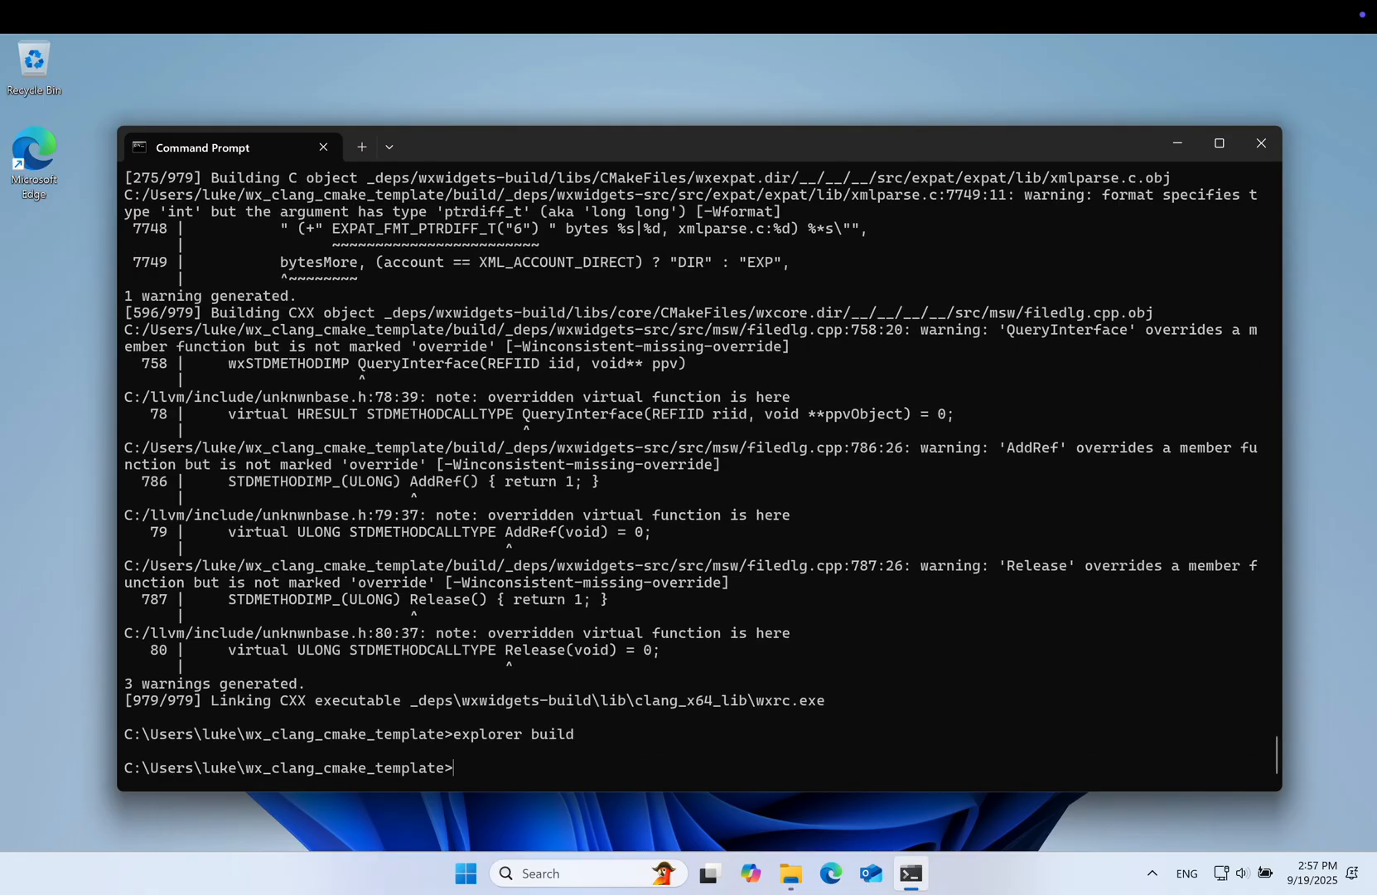
# Open the build folder in Explorer, run the built main.exe, glance at the llvm folder options and close Explorer.
pyautogui.press('Return')
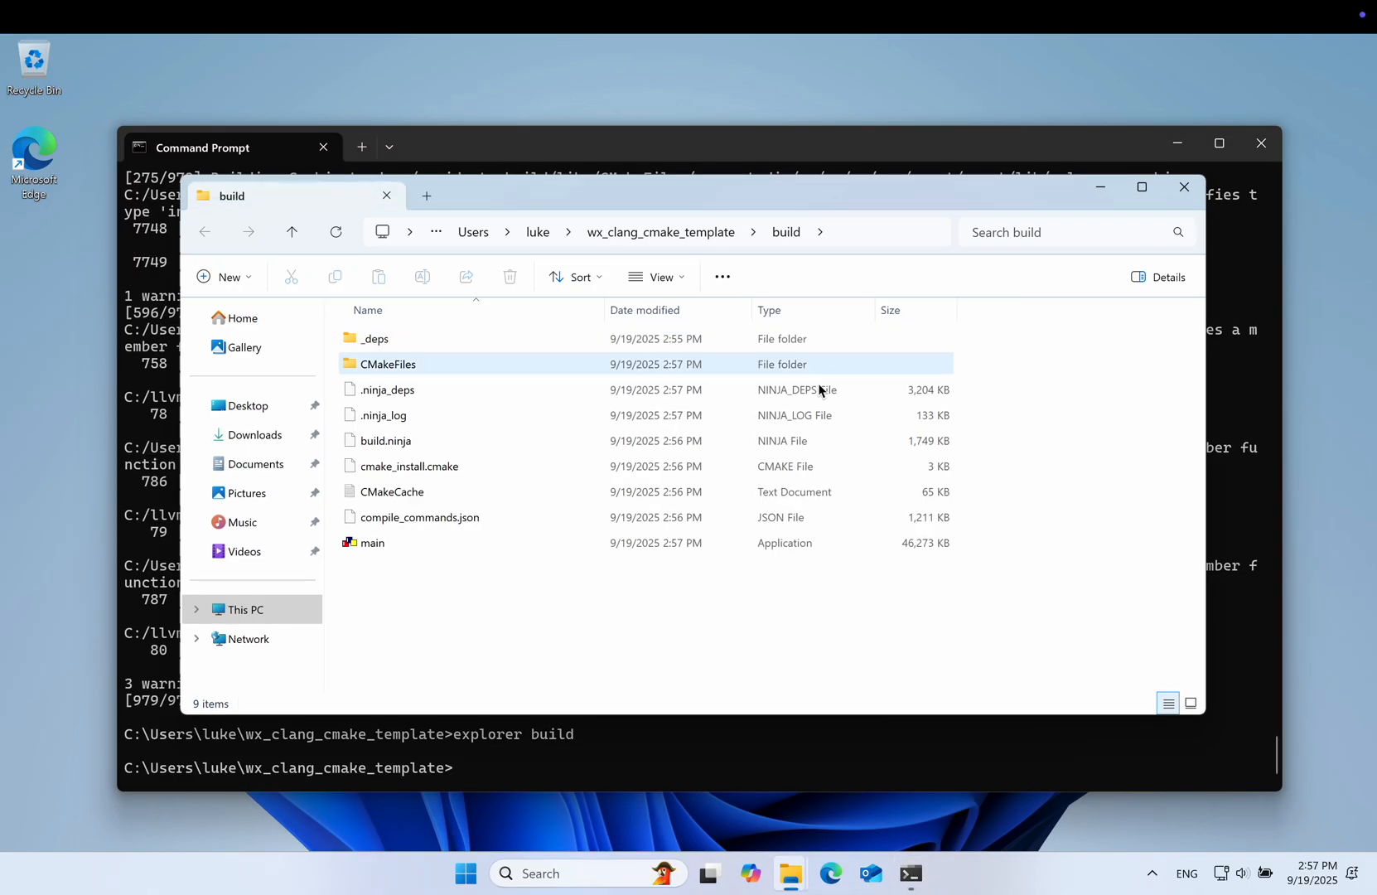
pyautogui.click(372, 541)
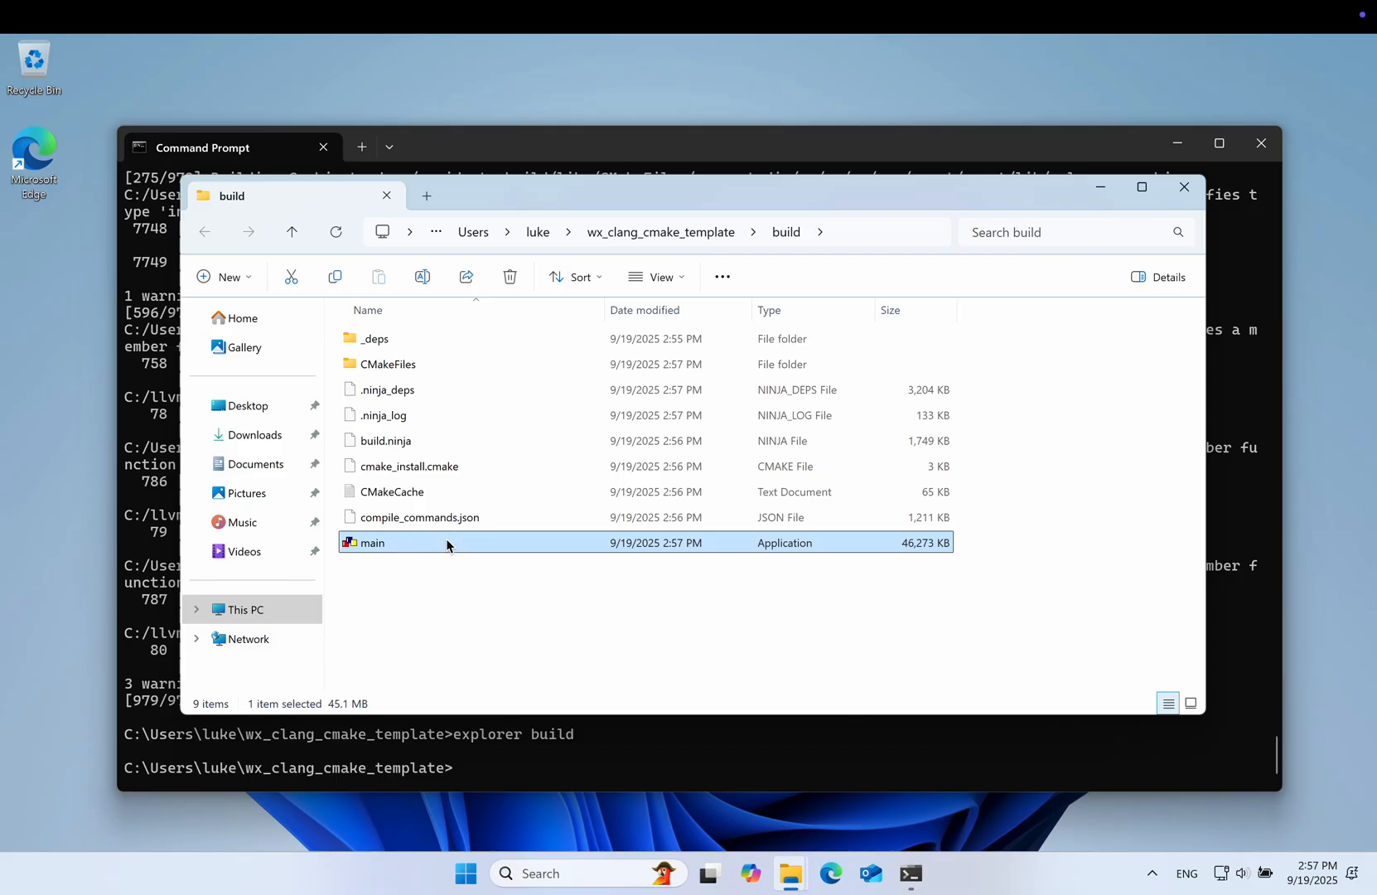
pyautogui.doubleClick(375, 542)
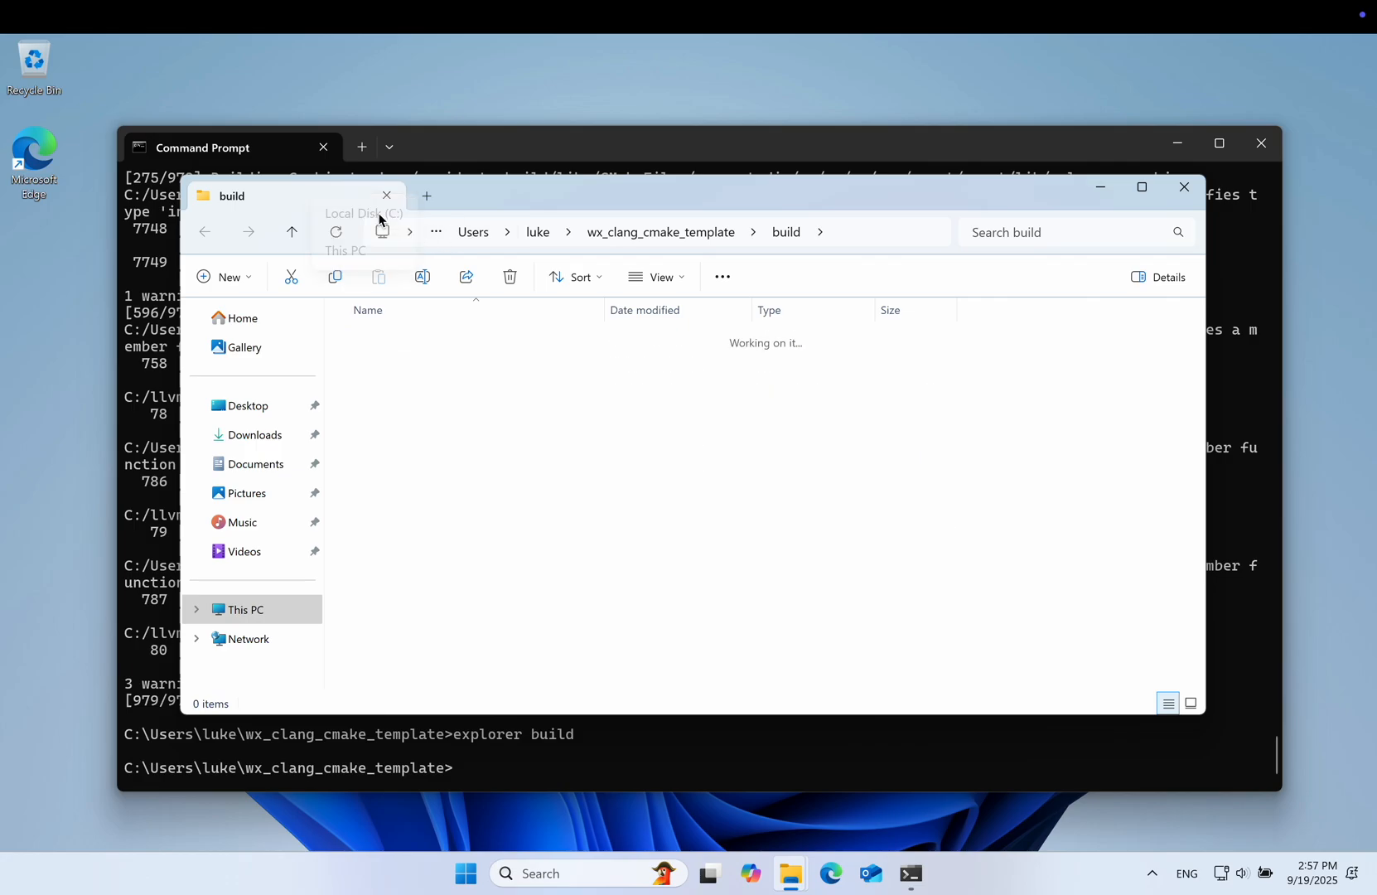
pyautogui.rightClick(370, 363)
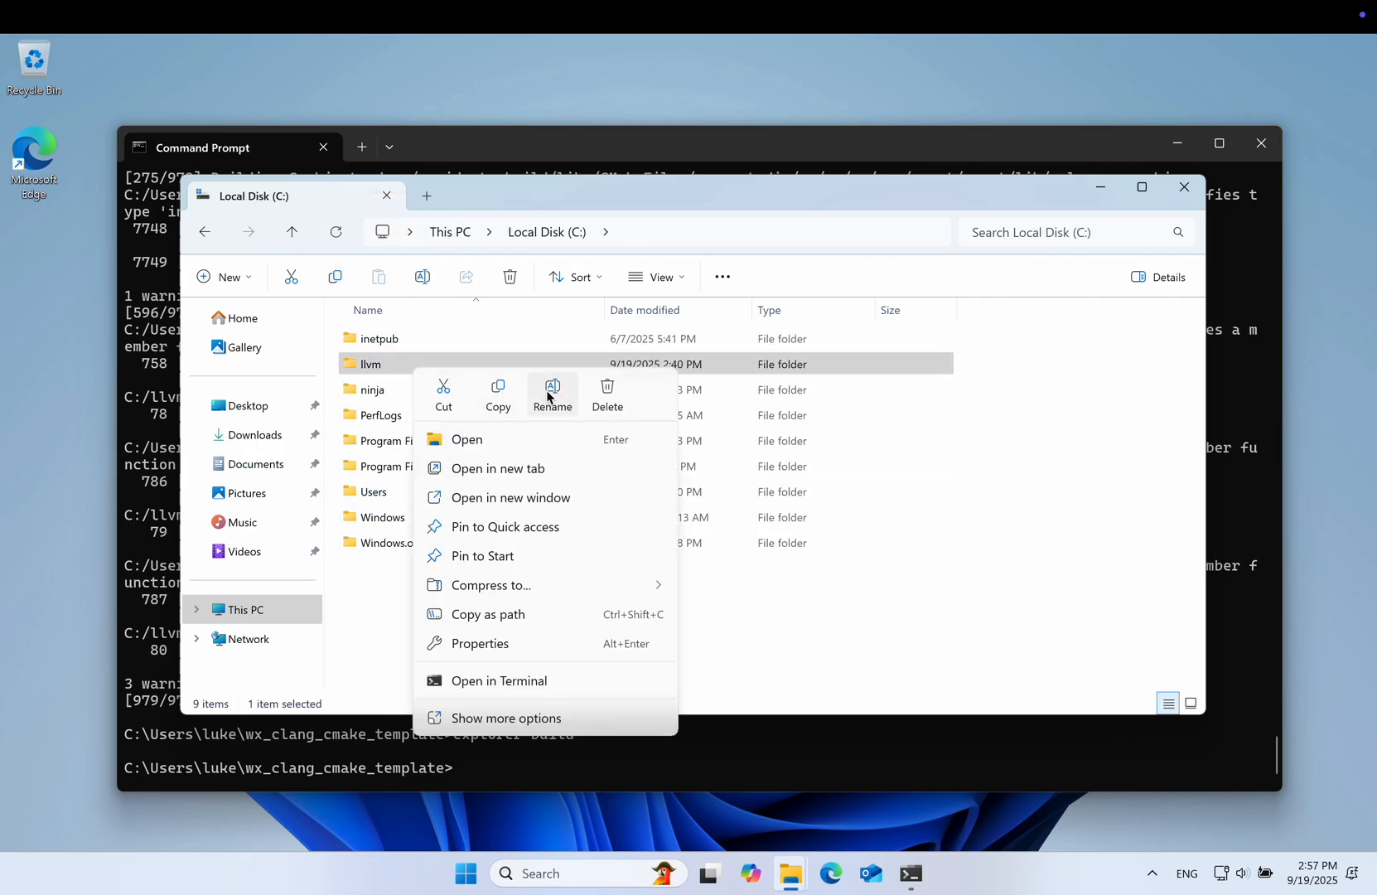
pyautogui.click(551, 394)
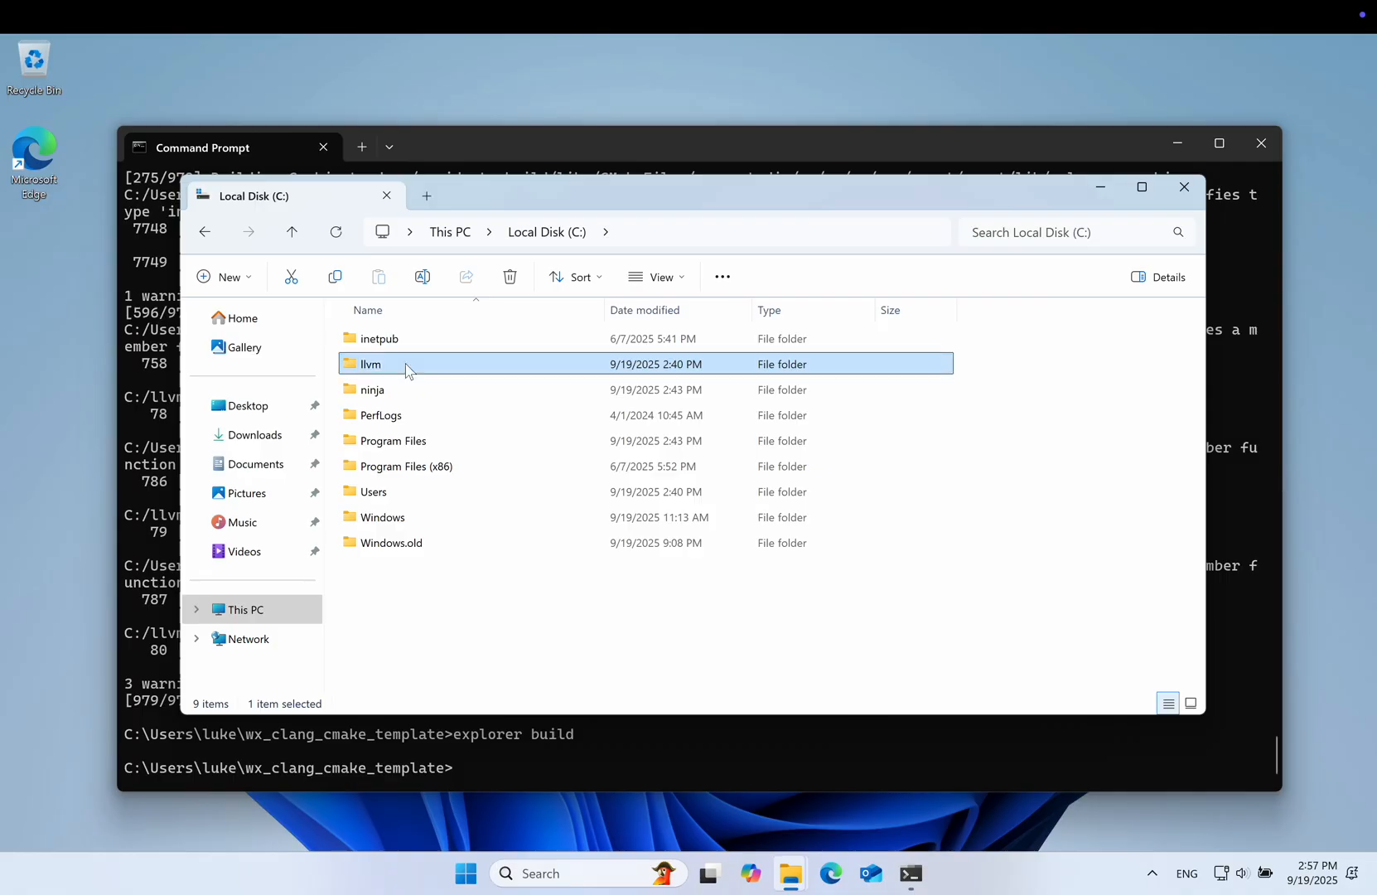
pyautogui.moveTo(520, 164)
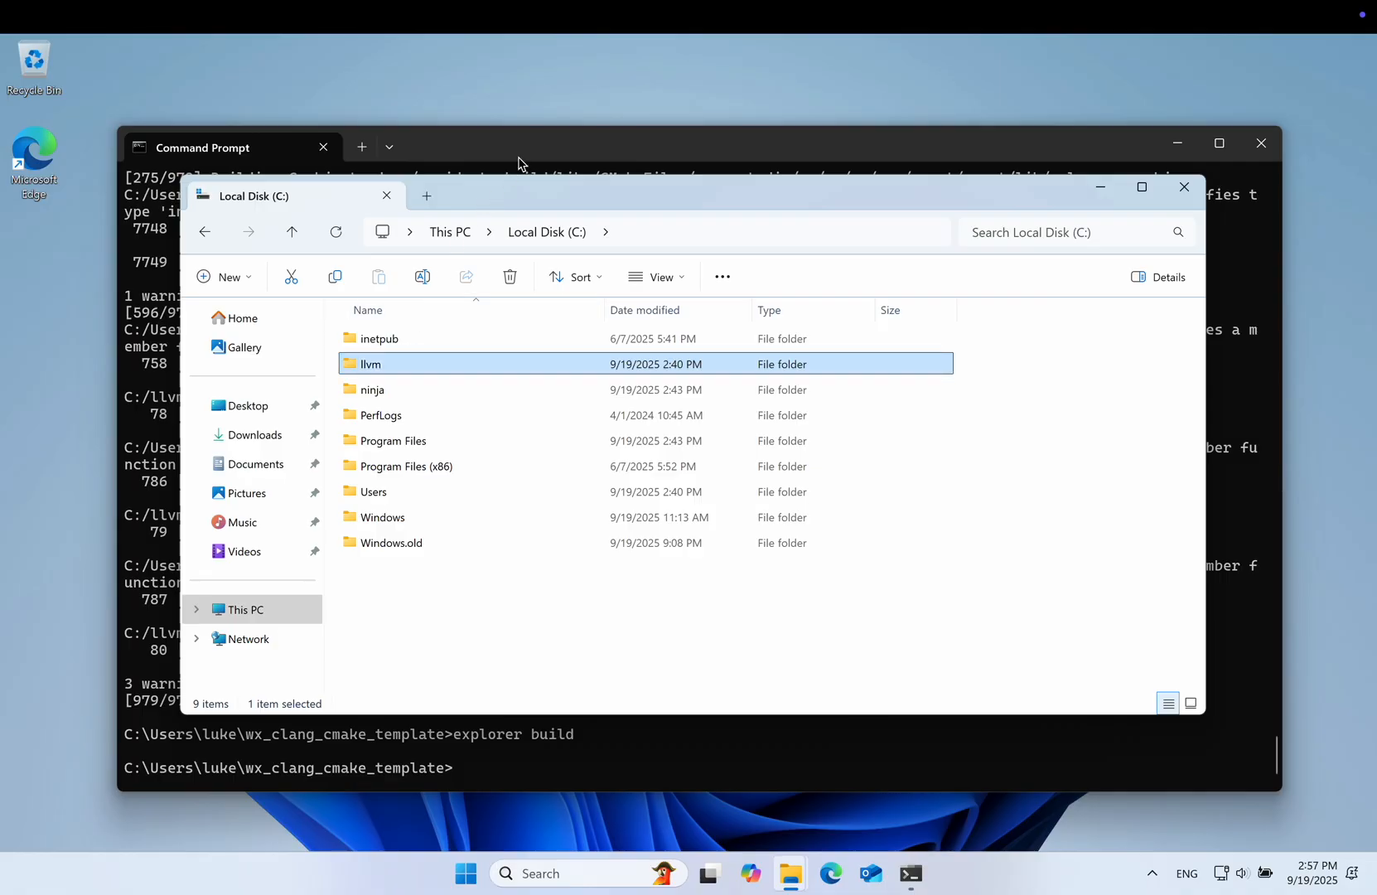
pyautogui.click(1183, 187)
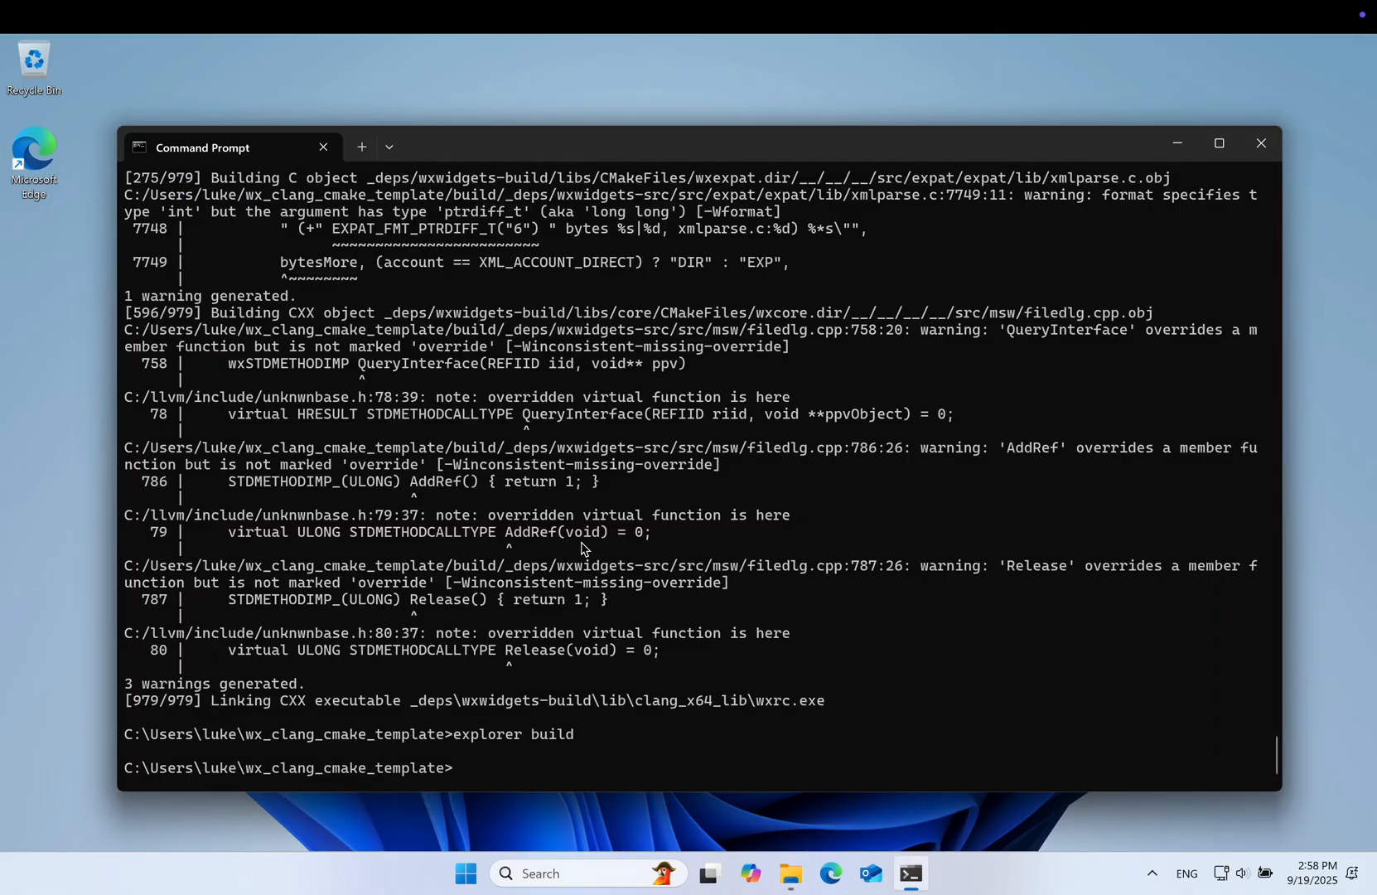
pyautogui.moveTo(694, 604)
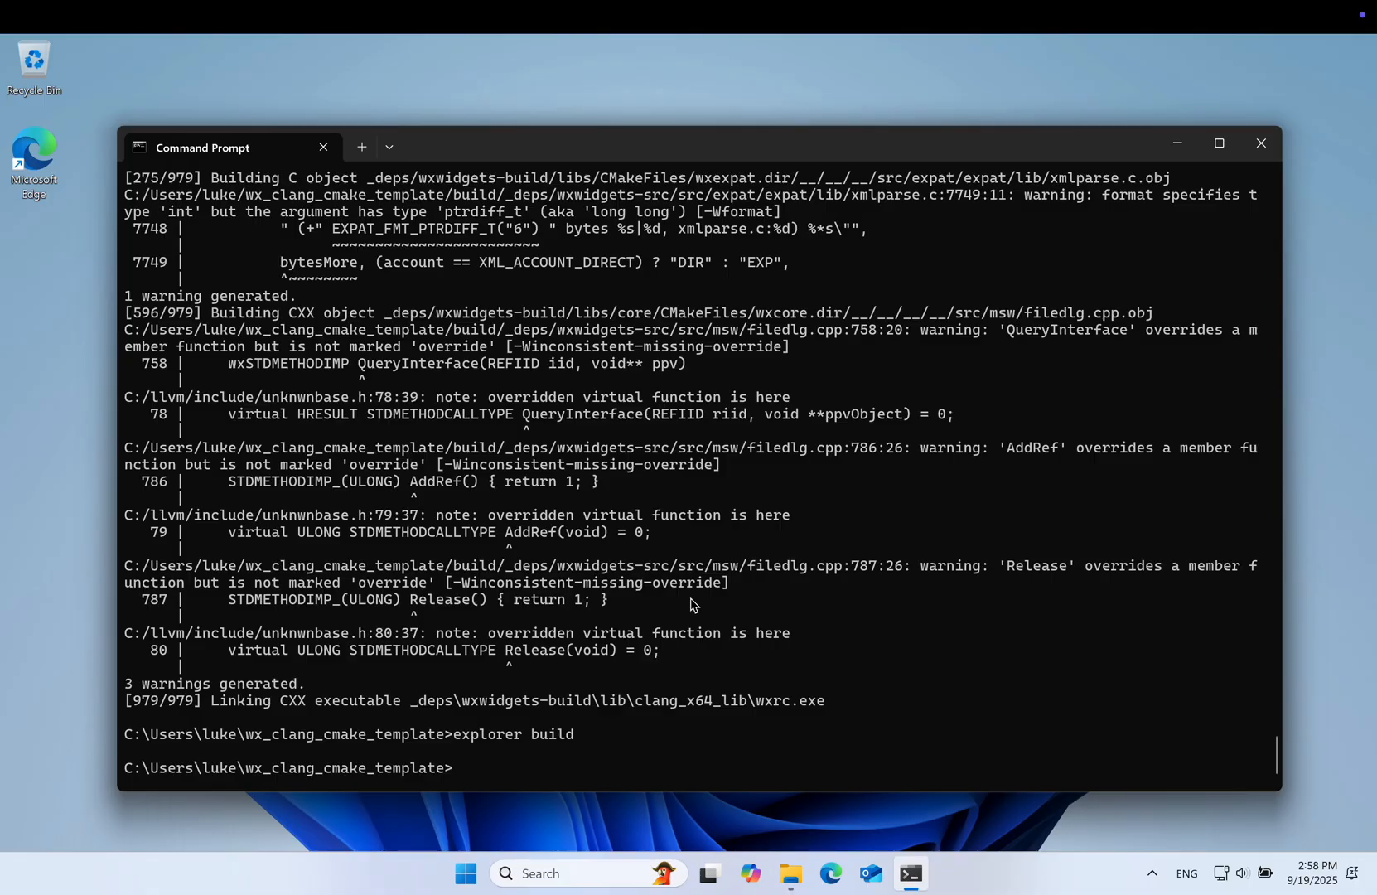
# Remove the build folder with rd /s/q build, run the Visual Studio Code installer and close the browser.
pyautogui.write('rd /s/q build')
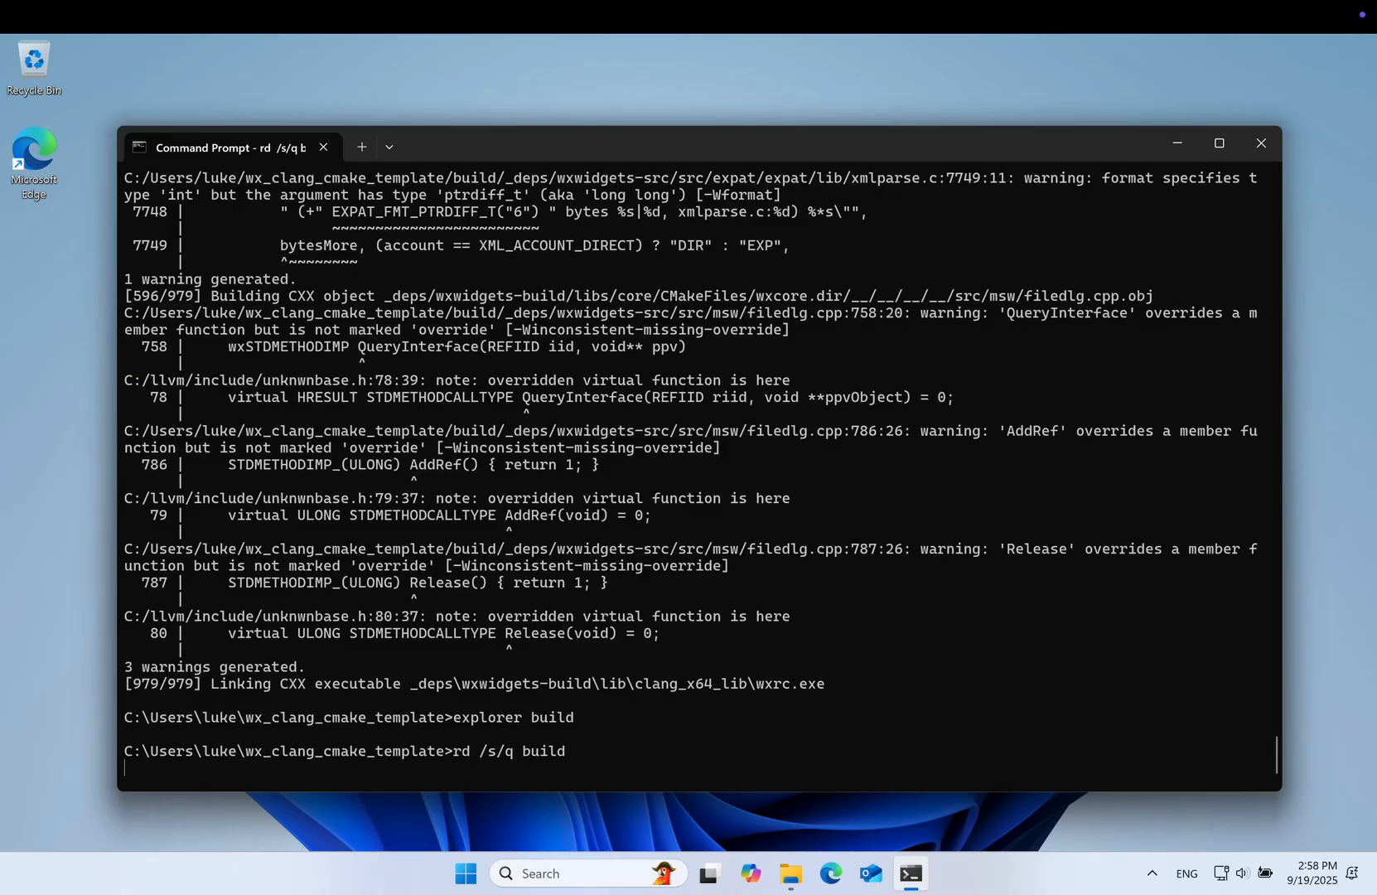
pyautogui.click(828, 873)
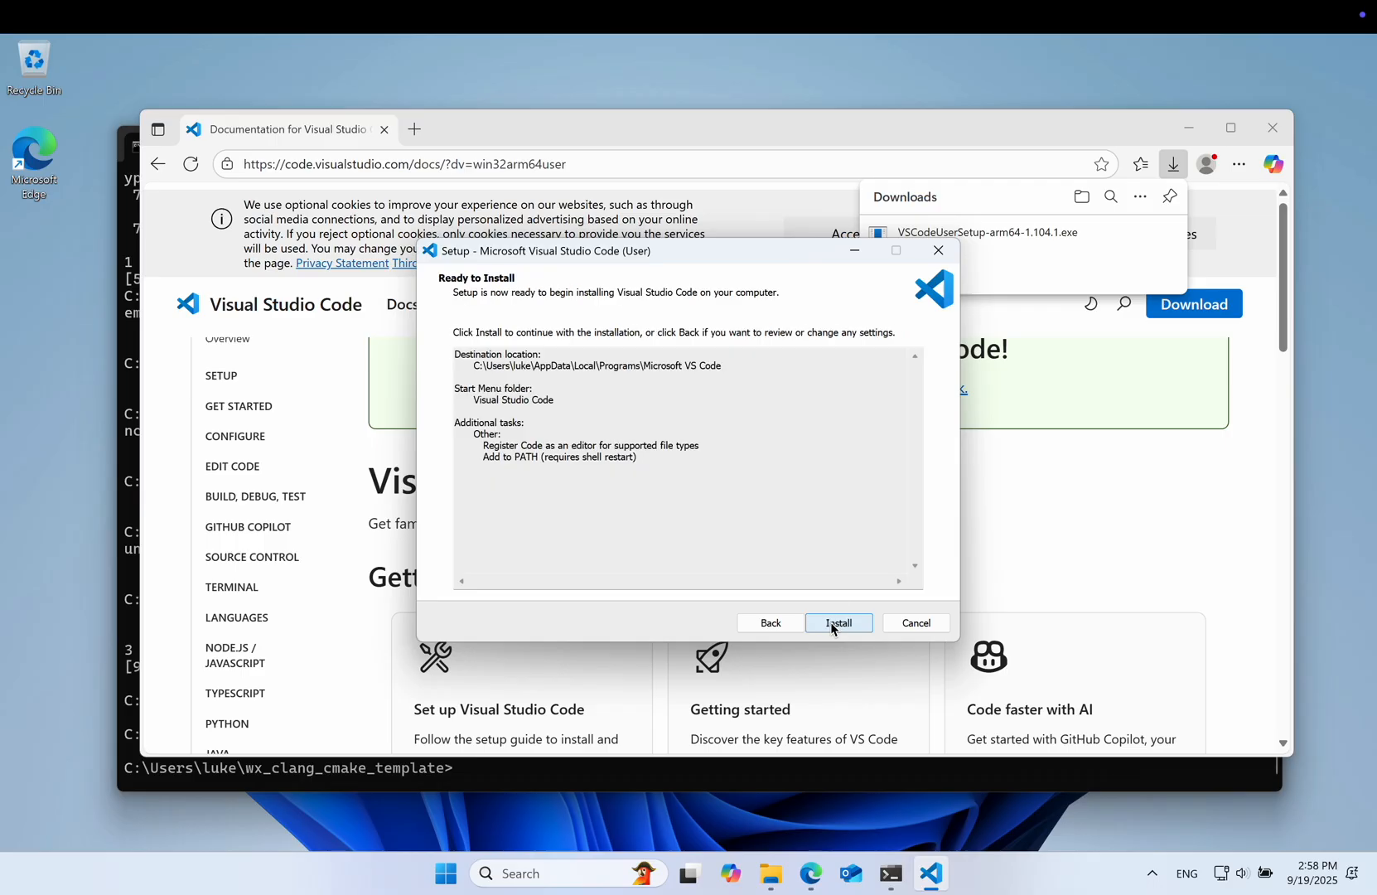
pyautogui.click(837, 622)
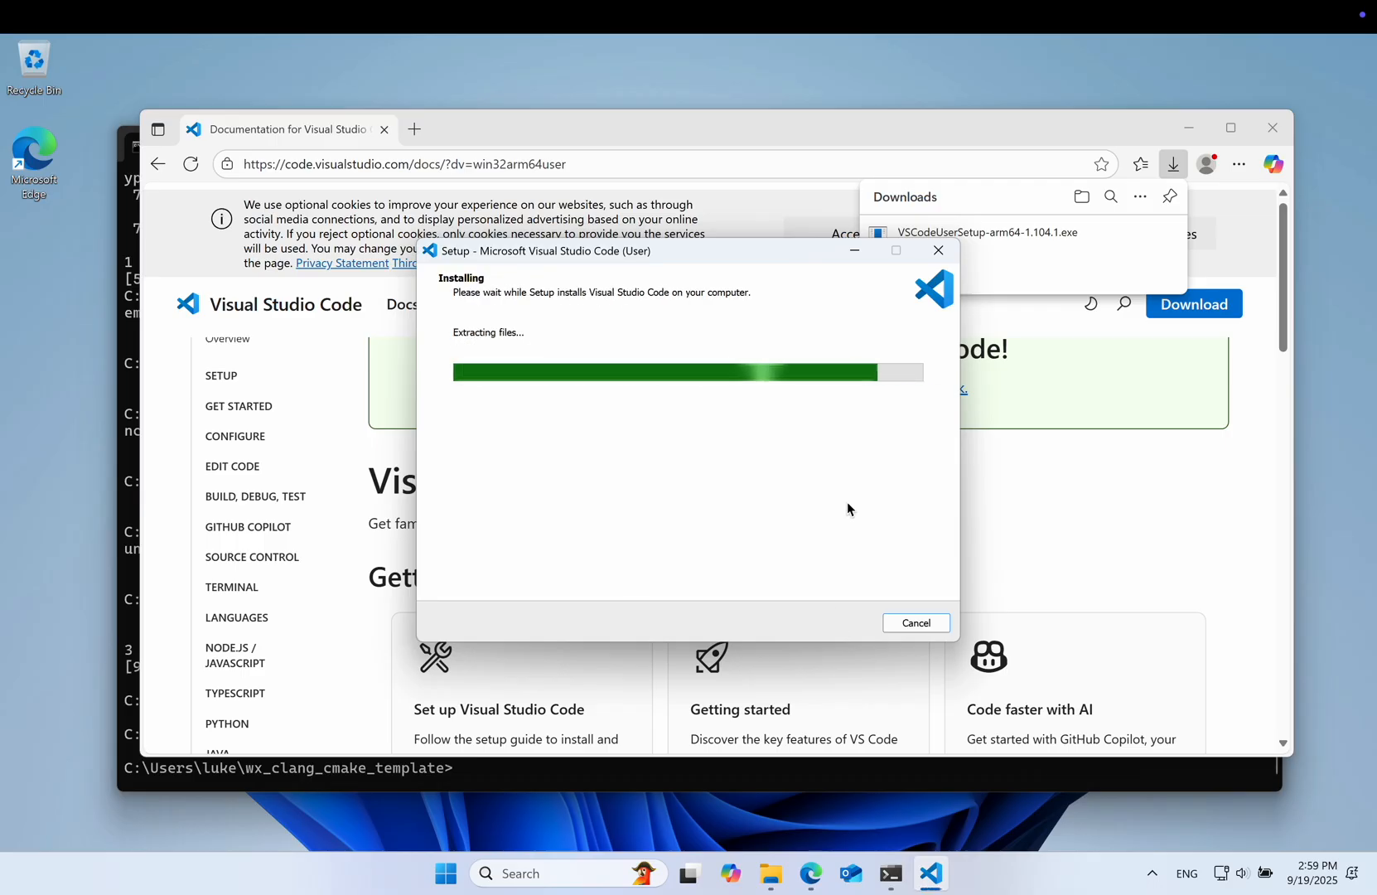
pyautogui.click(936, 251)
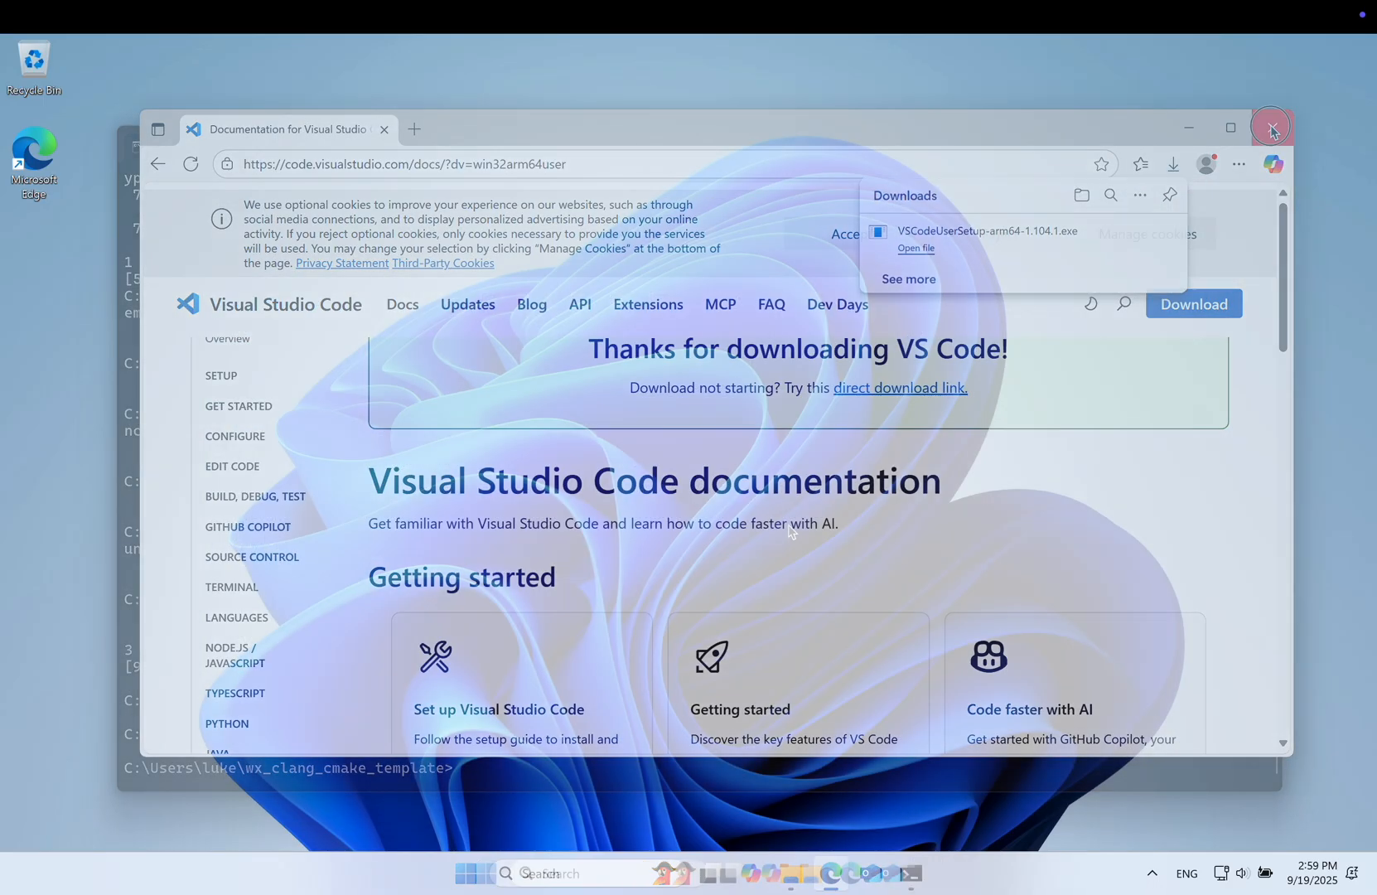
pyautogui.click(1269, 126)
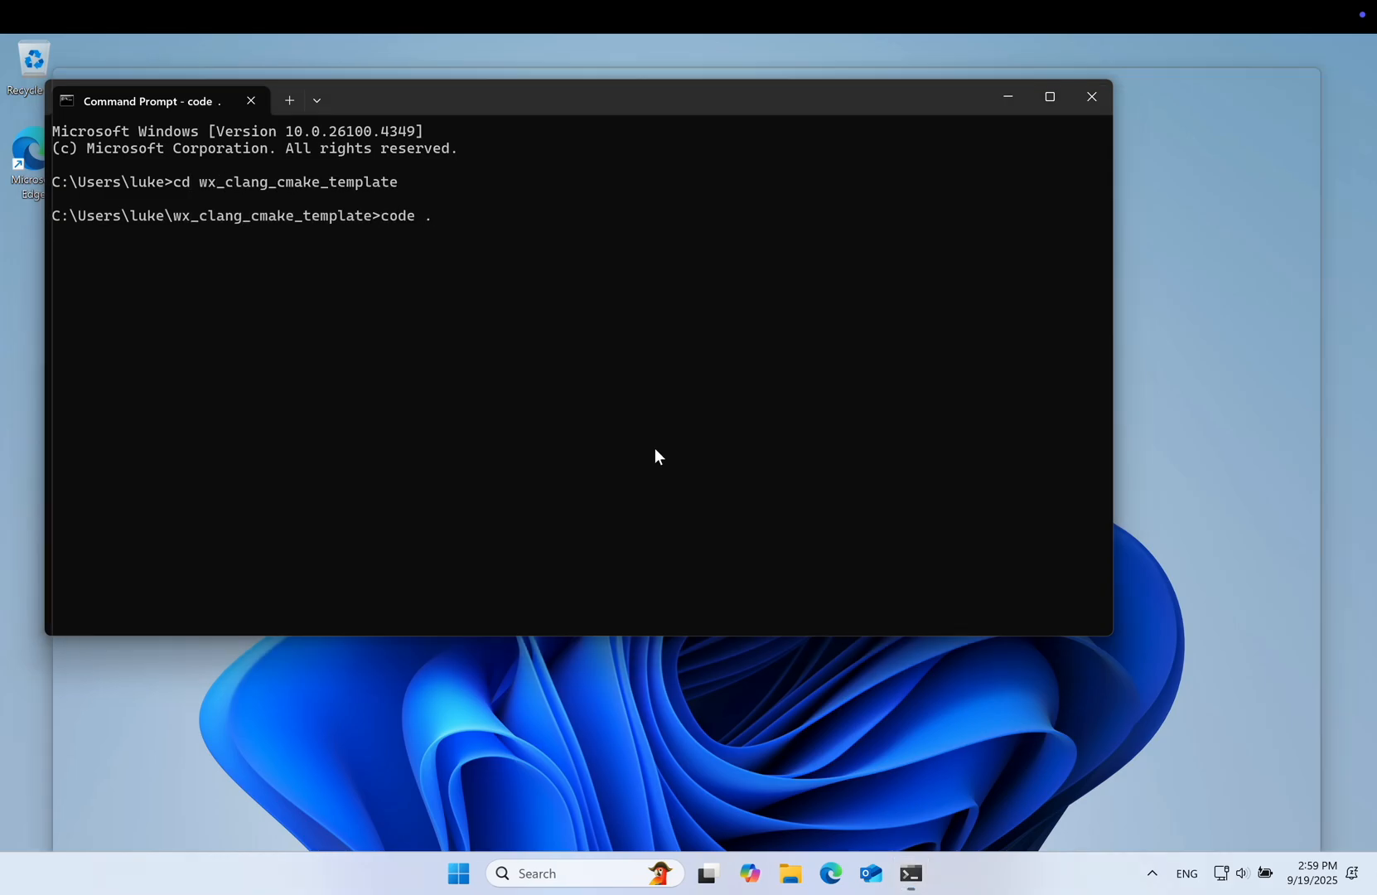
# Open the template with code . and install the CMake Tools, LLDB DAP and clangd extensions.
pyautogui.press('Return')
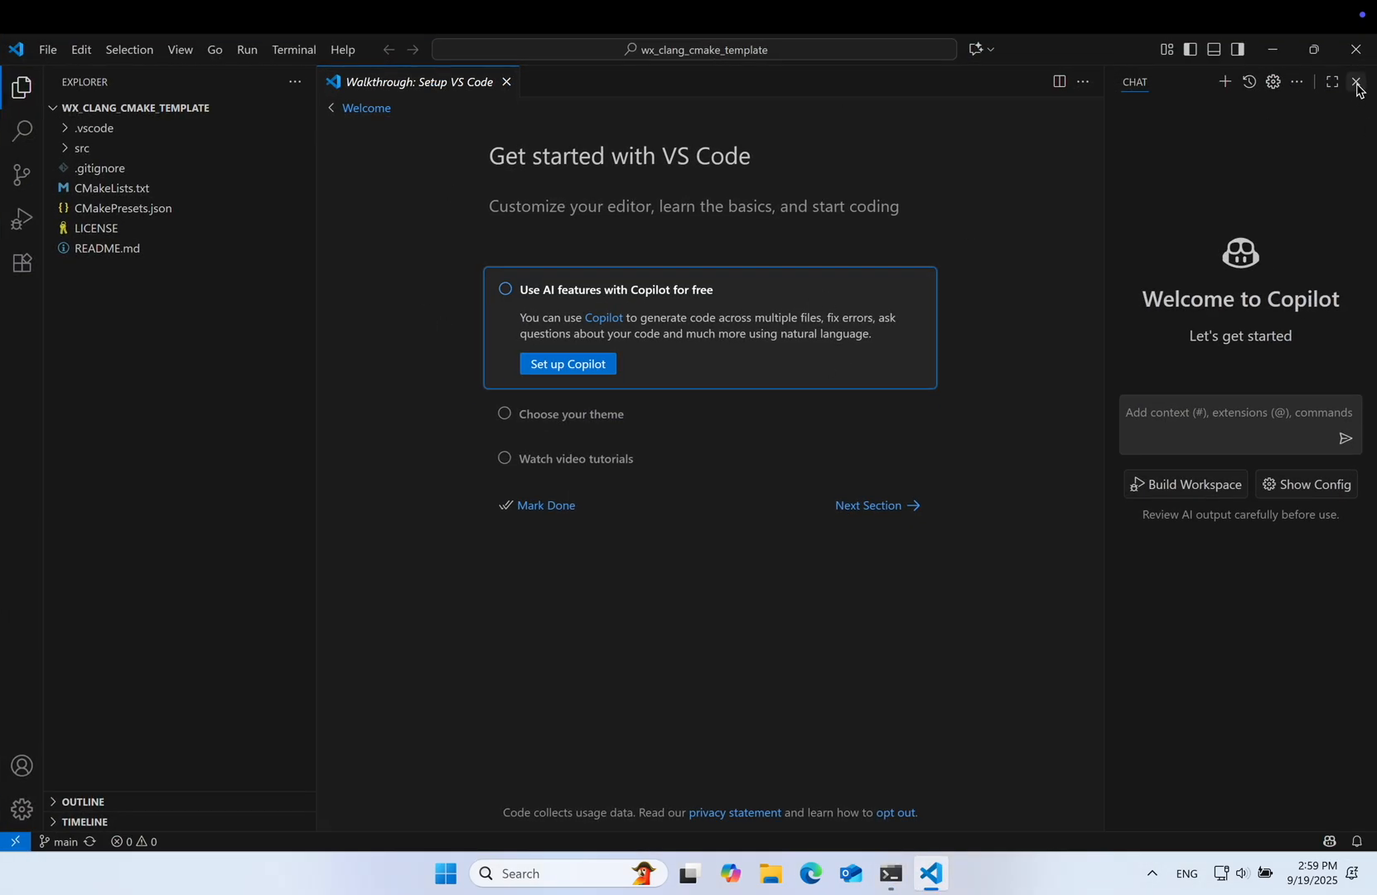
pyautogui.click(21, 262)
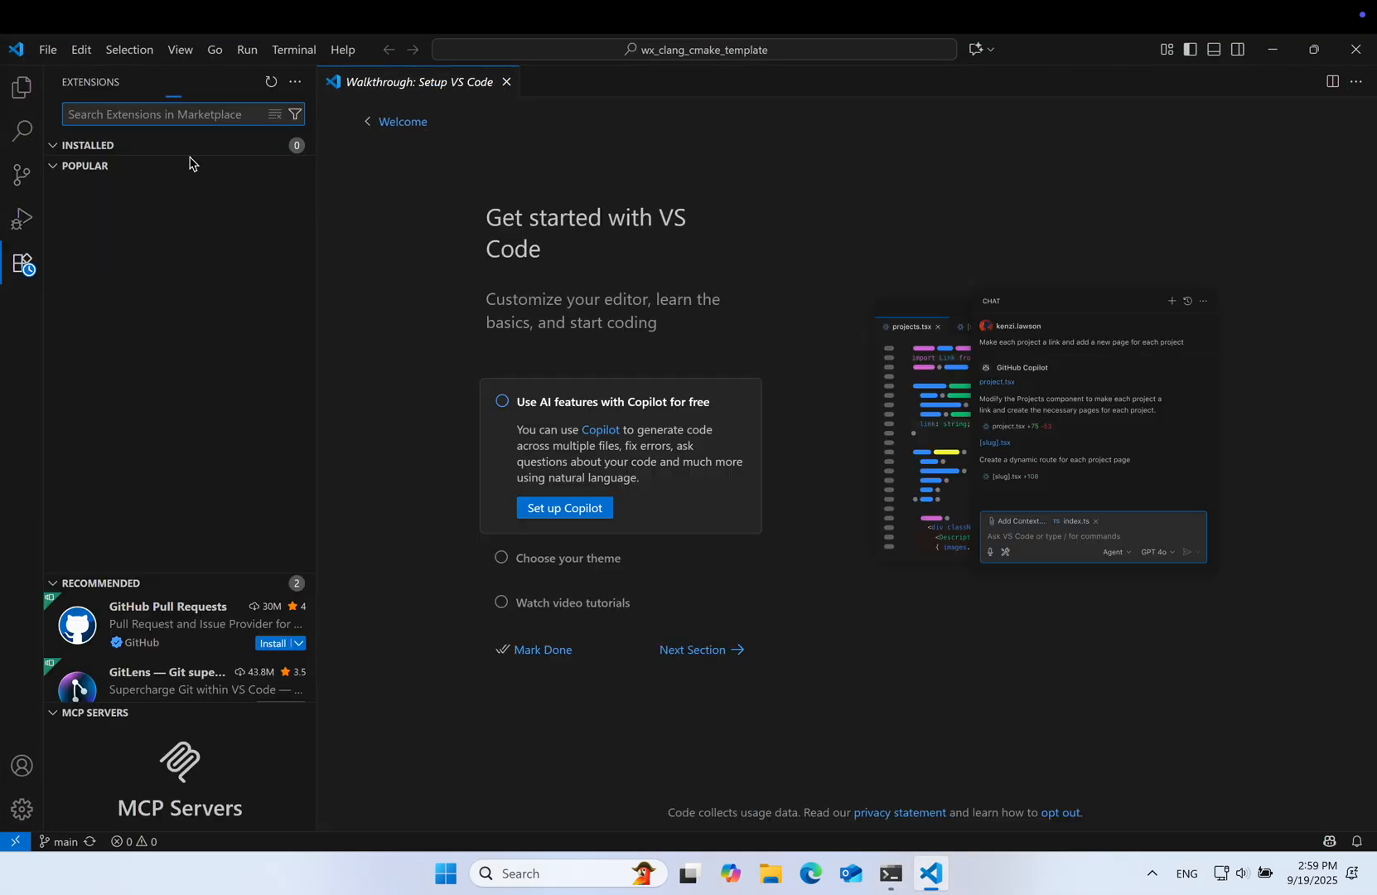
pyautogui.write('cmake')
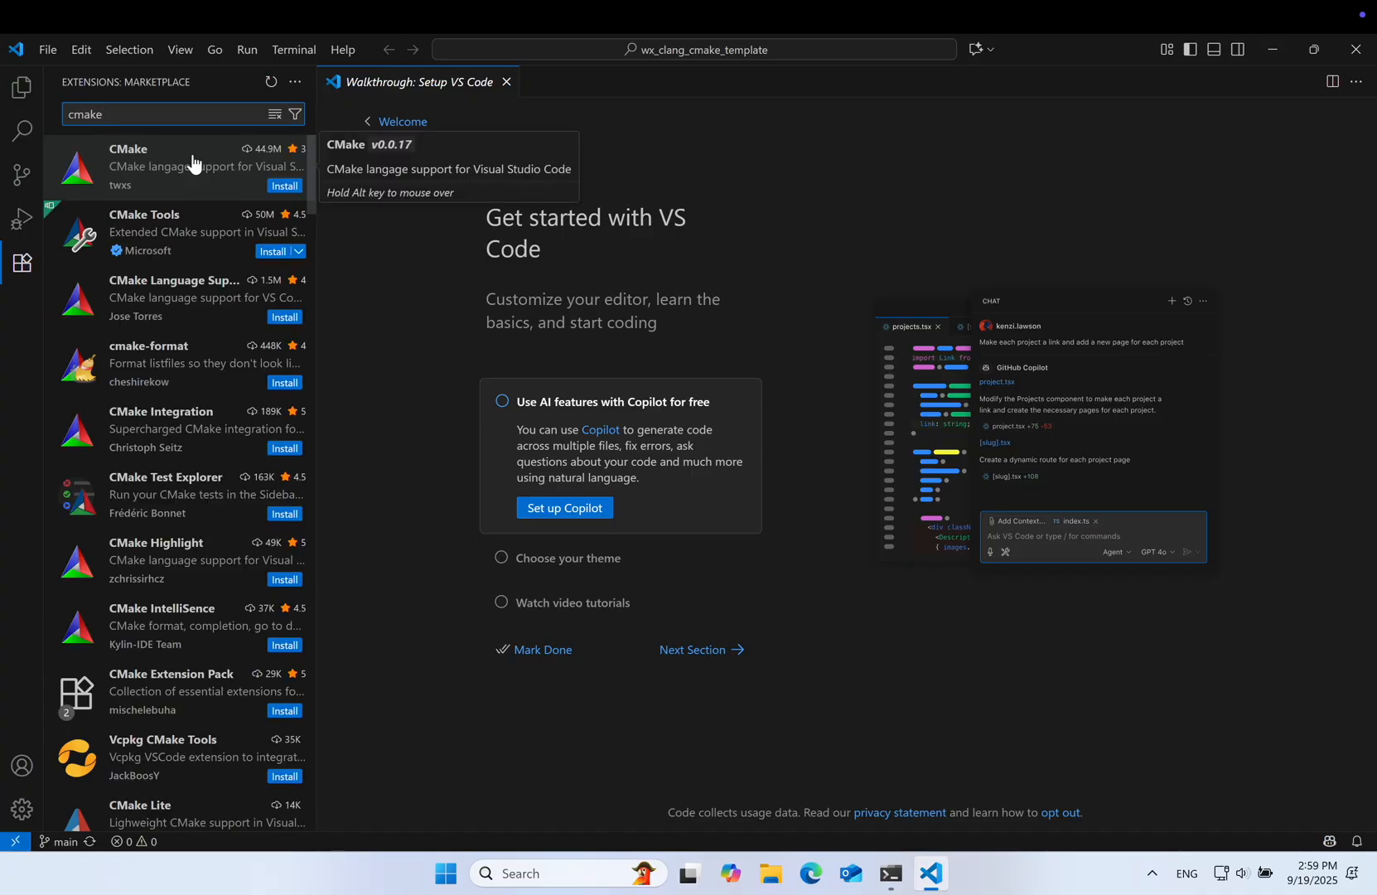
pyautogui.click(274, 252)
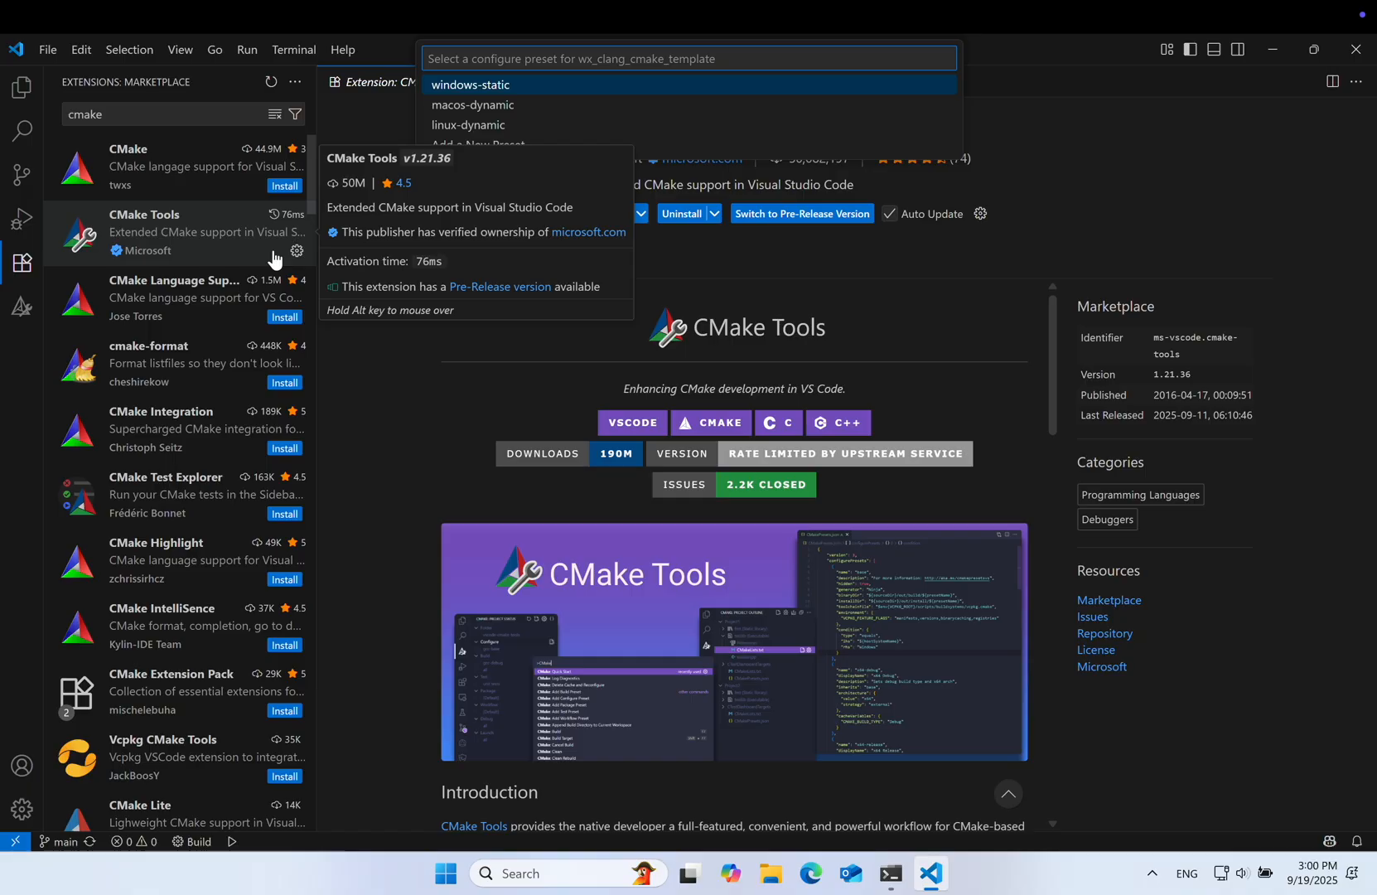
pyautogui.moveTo(255, 192)
pyautogui.write('lldb-dap')
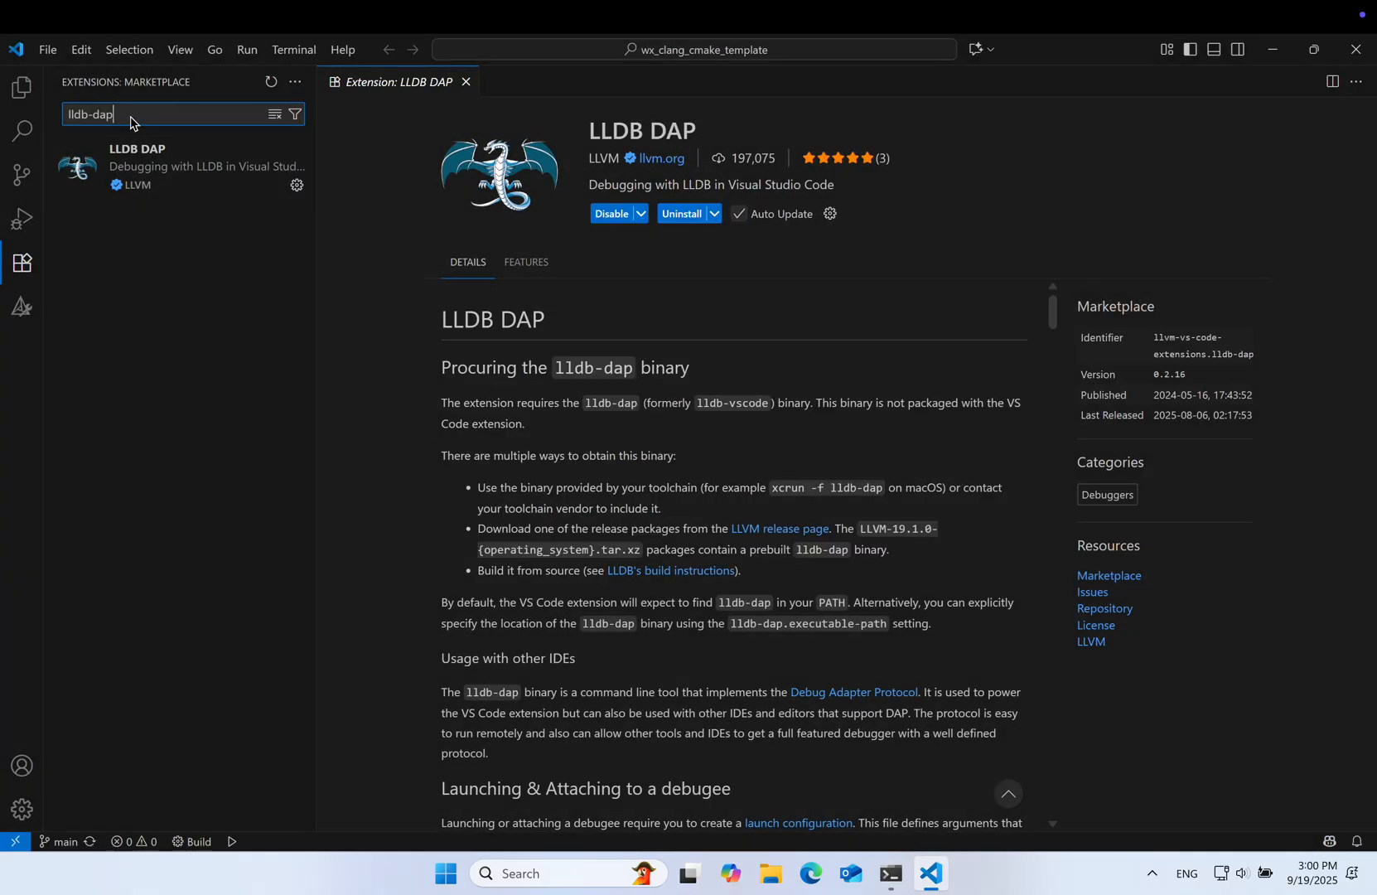
pyautogui.write('clangd')
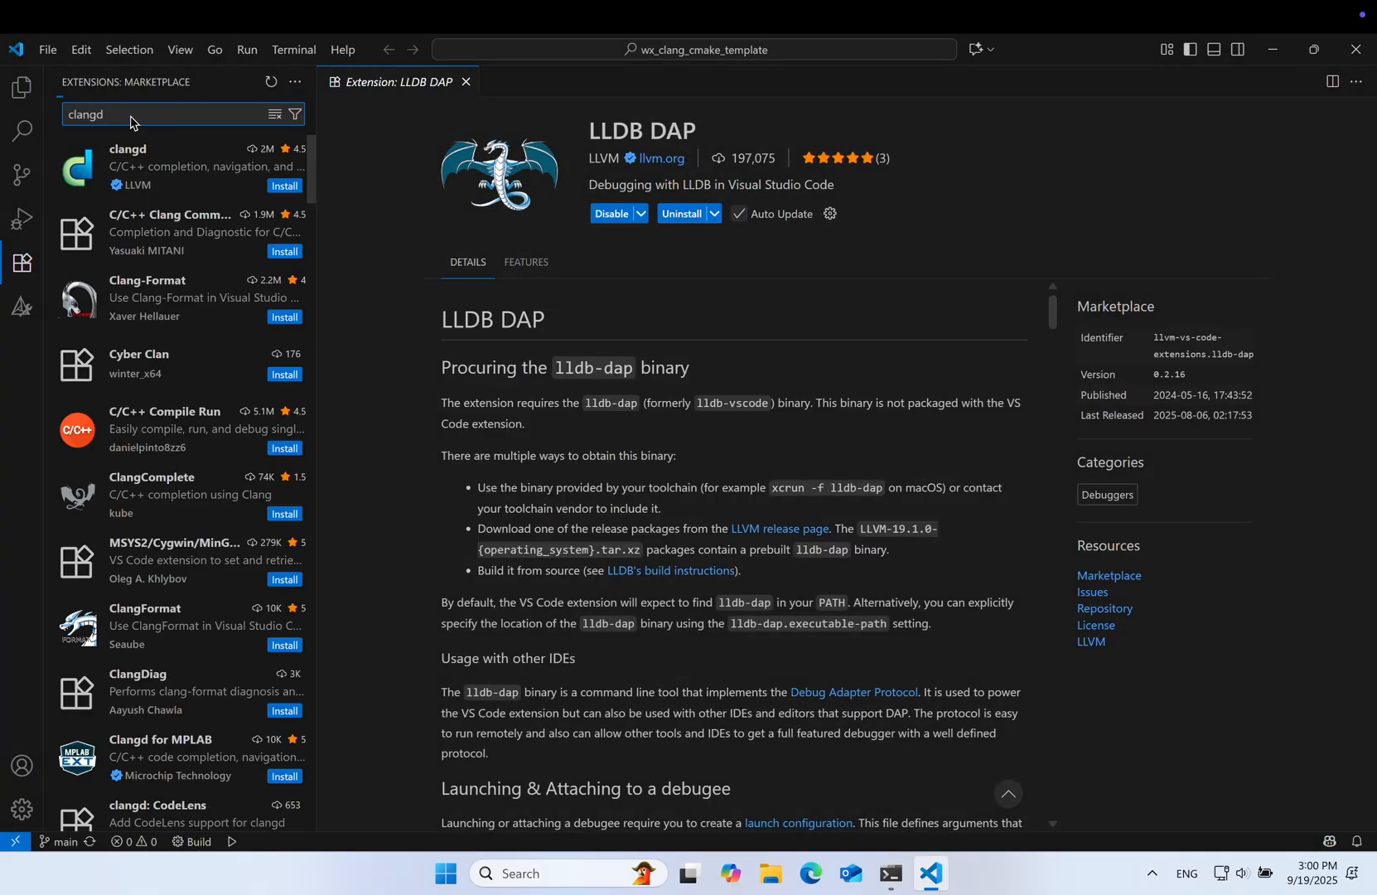
pyautogui.click(22, 217)
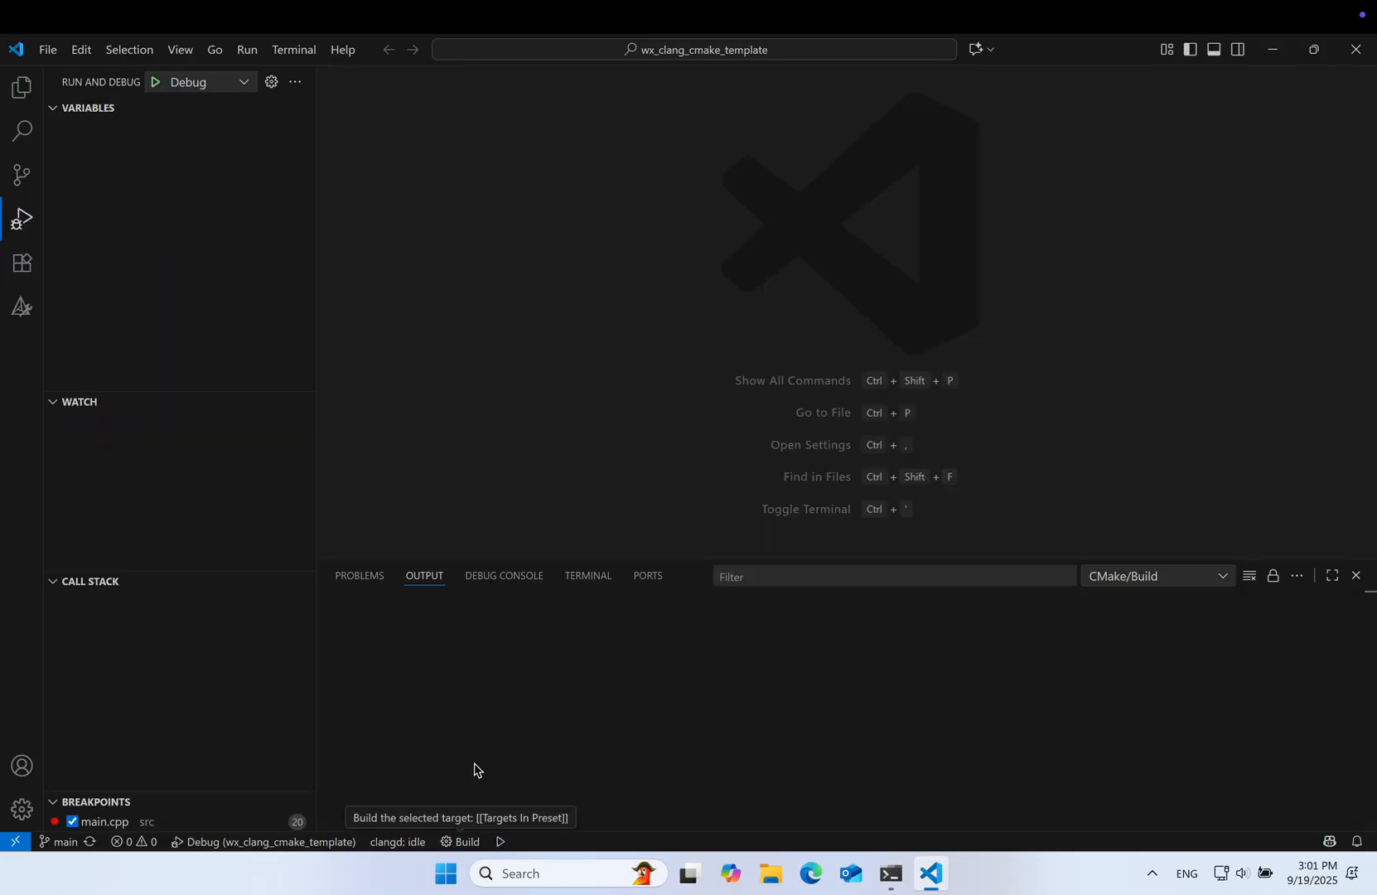
# Choose the windows-static configure preset so CMake Tools configures and builds the project.
pyautogui.click(465, 848)
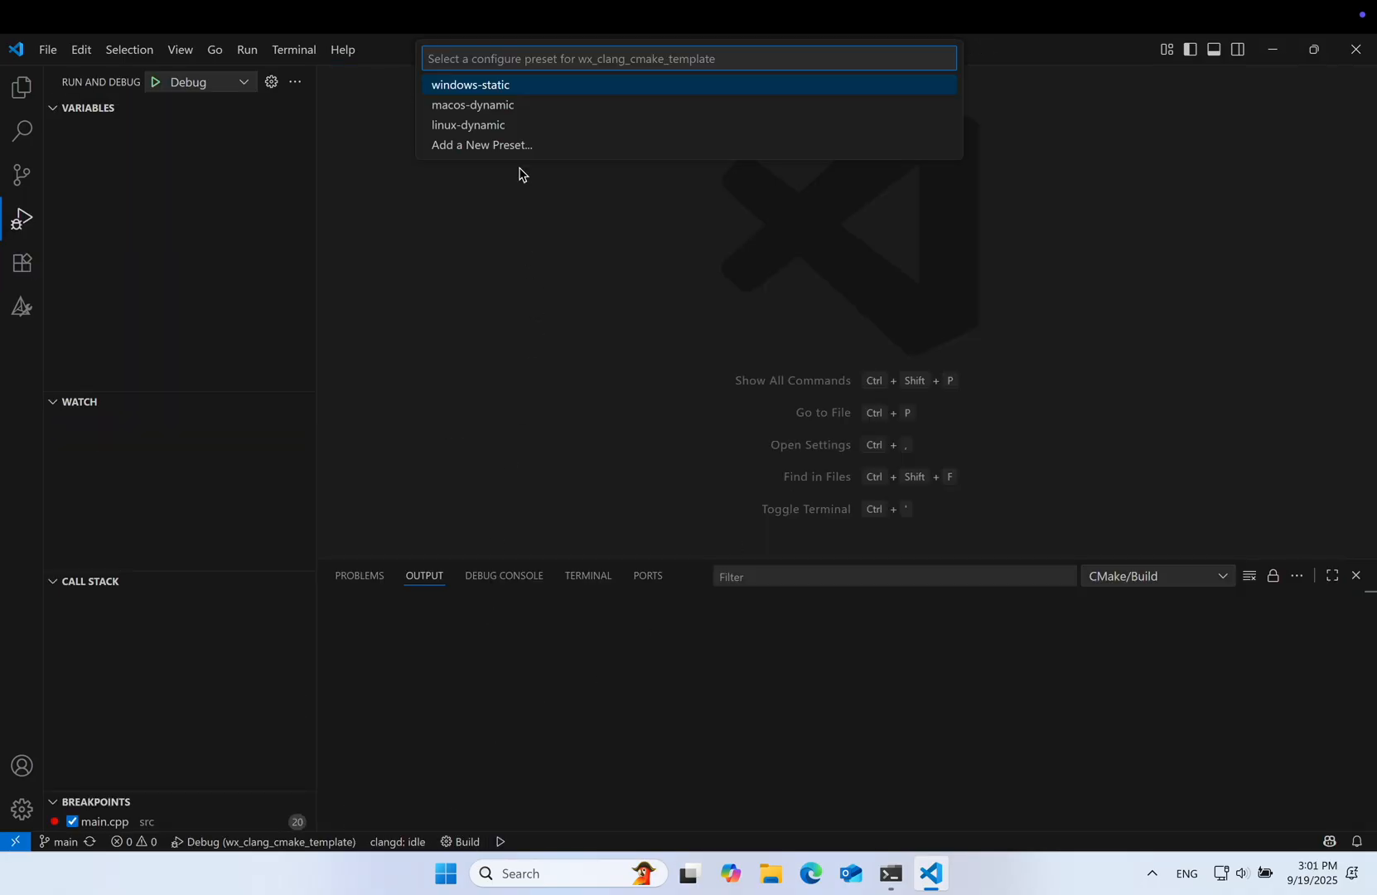
pyautogui.click(471, 84)
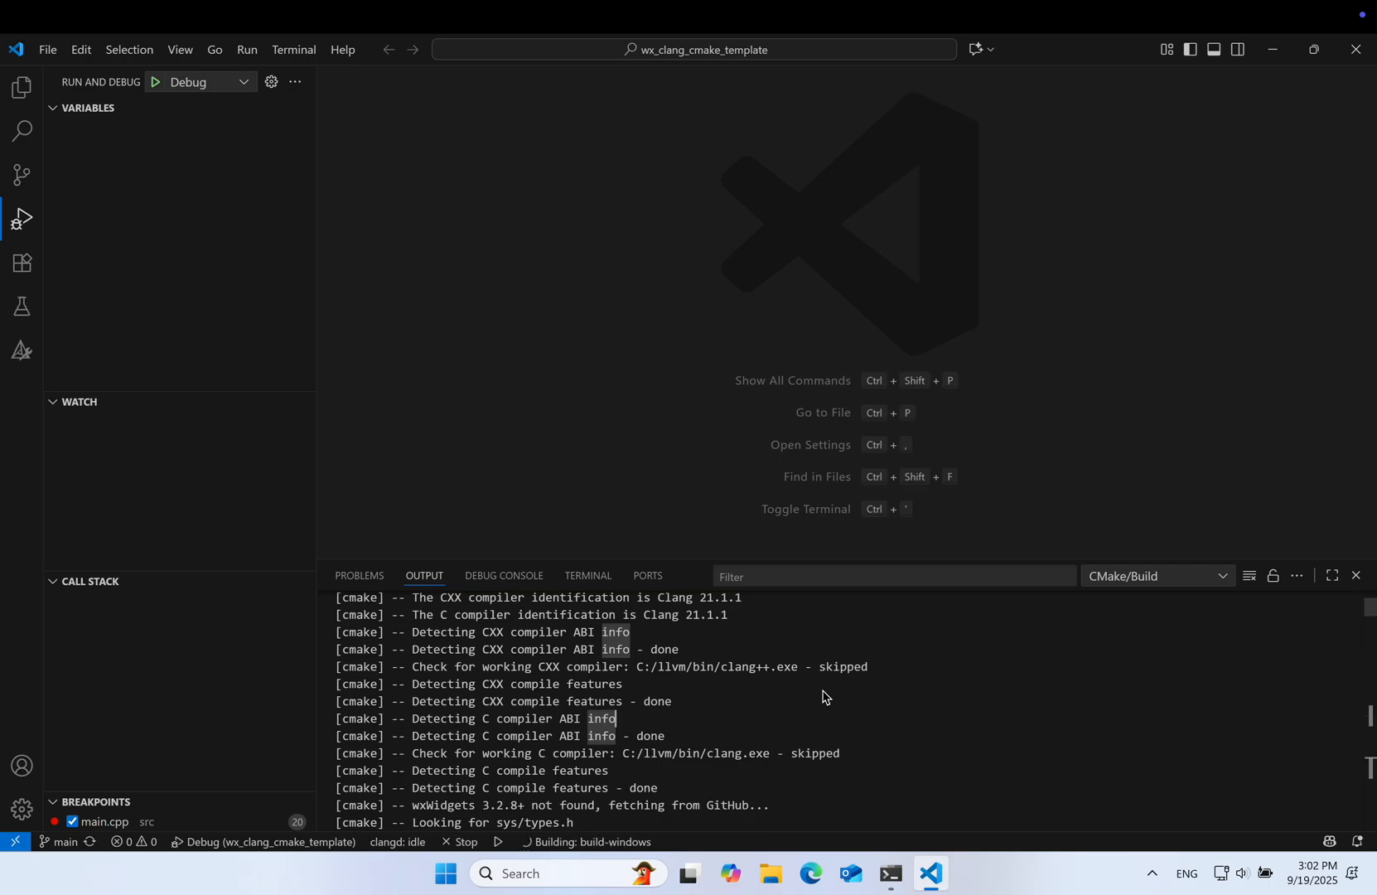
pyautogui.moveTo(793, 709)
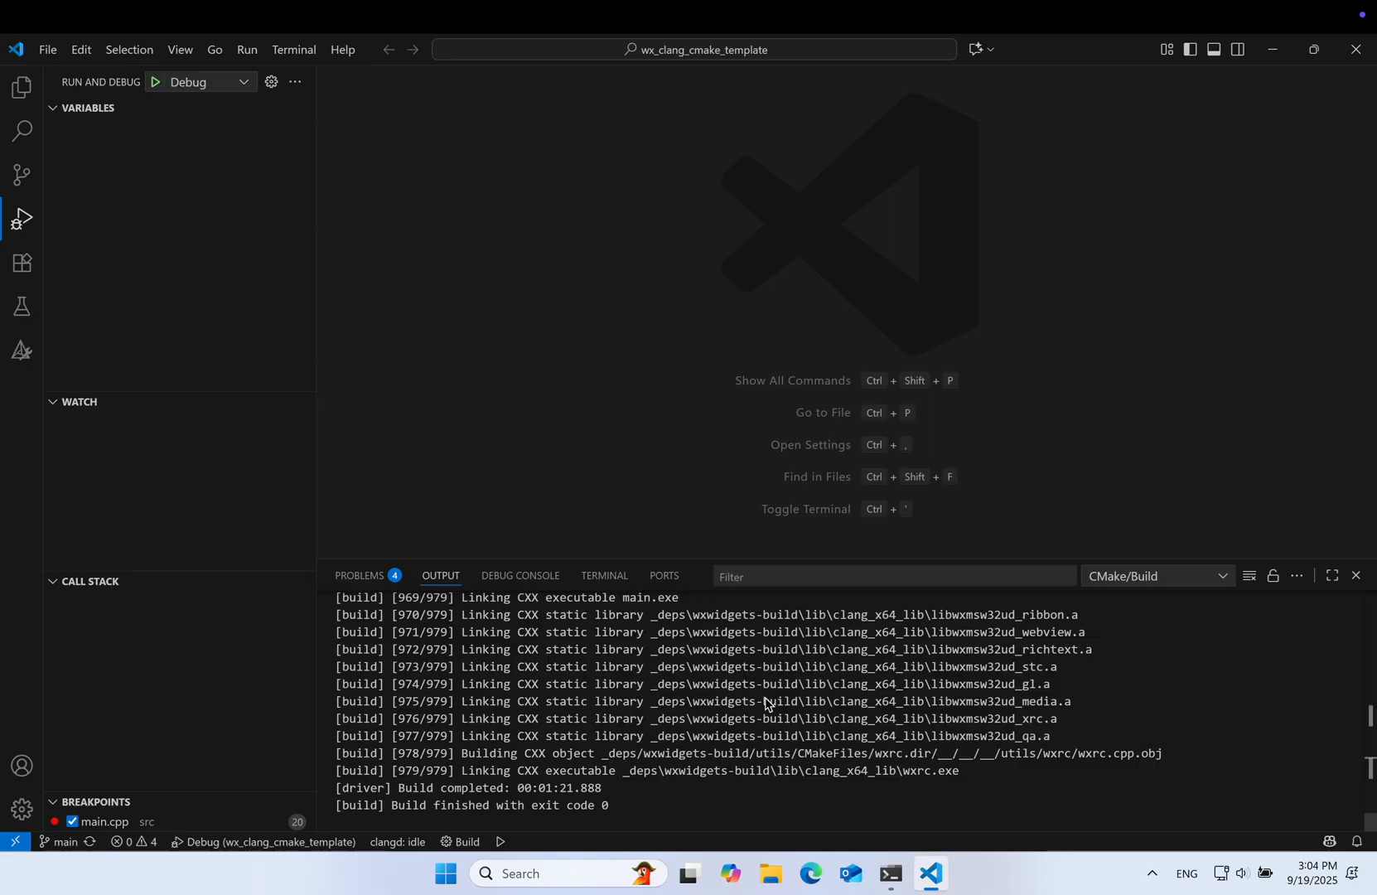
pyautogui.moveTo(164, 88)
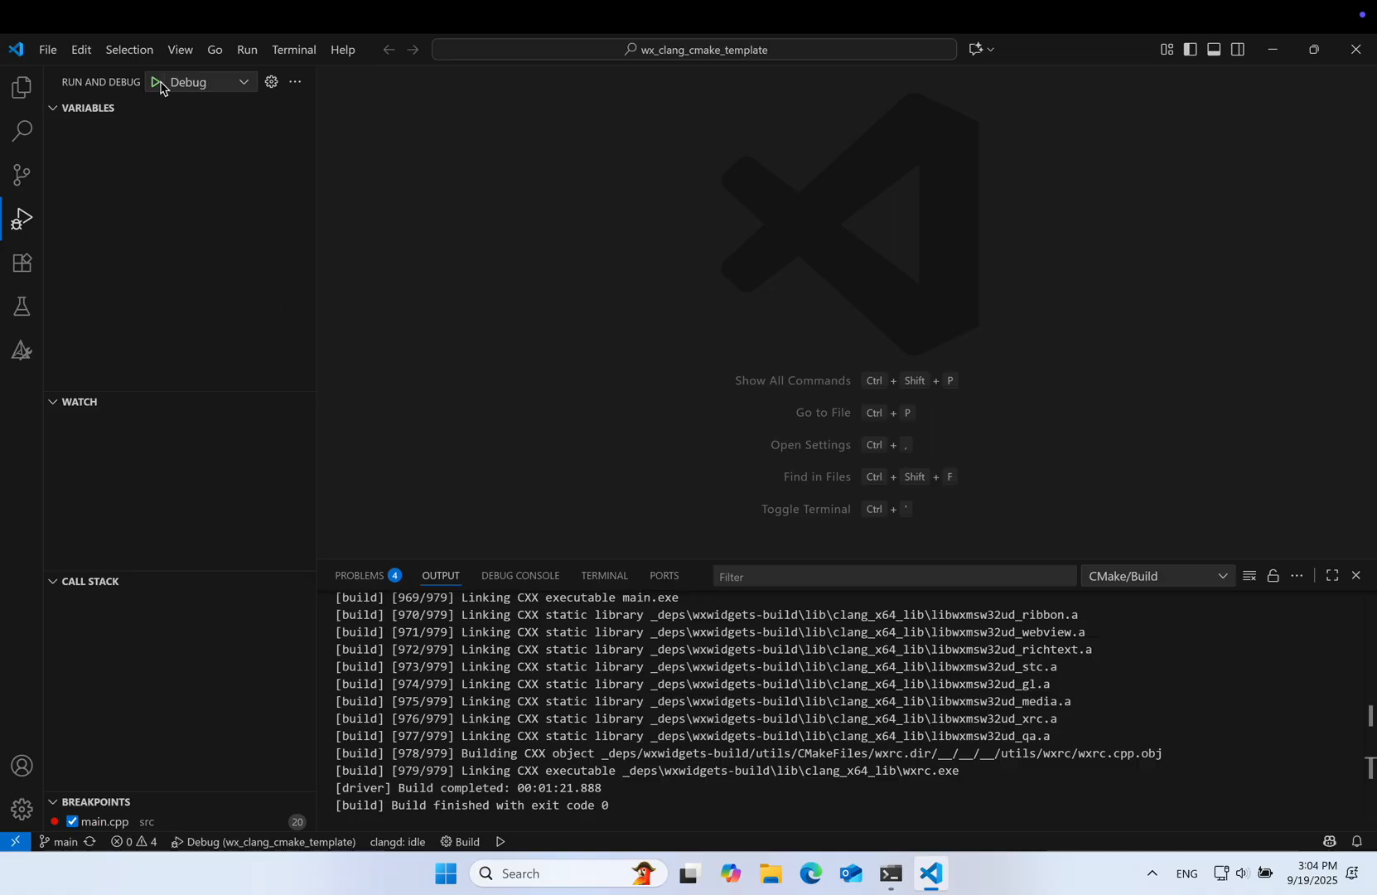
# Debug main to the OnInit breakpoint, step over, continue to the Hello wxWidgets window and close it.
pyautogui.click(154, 82)
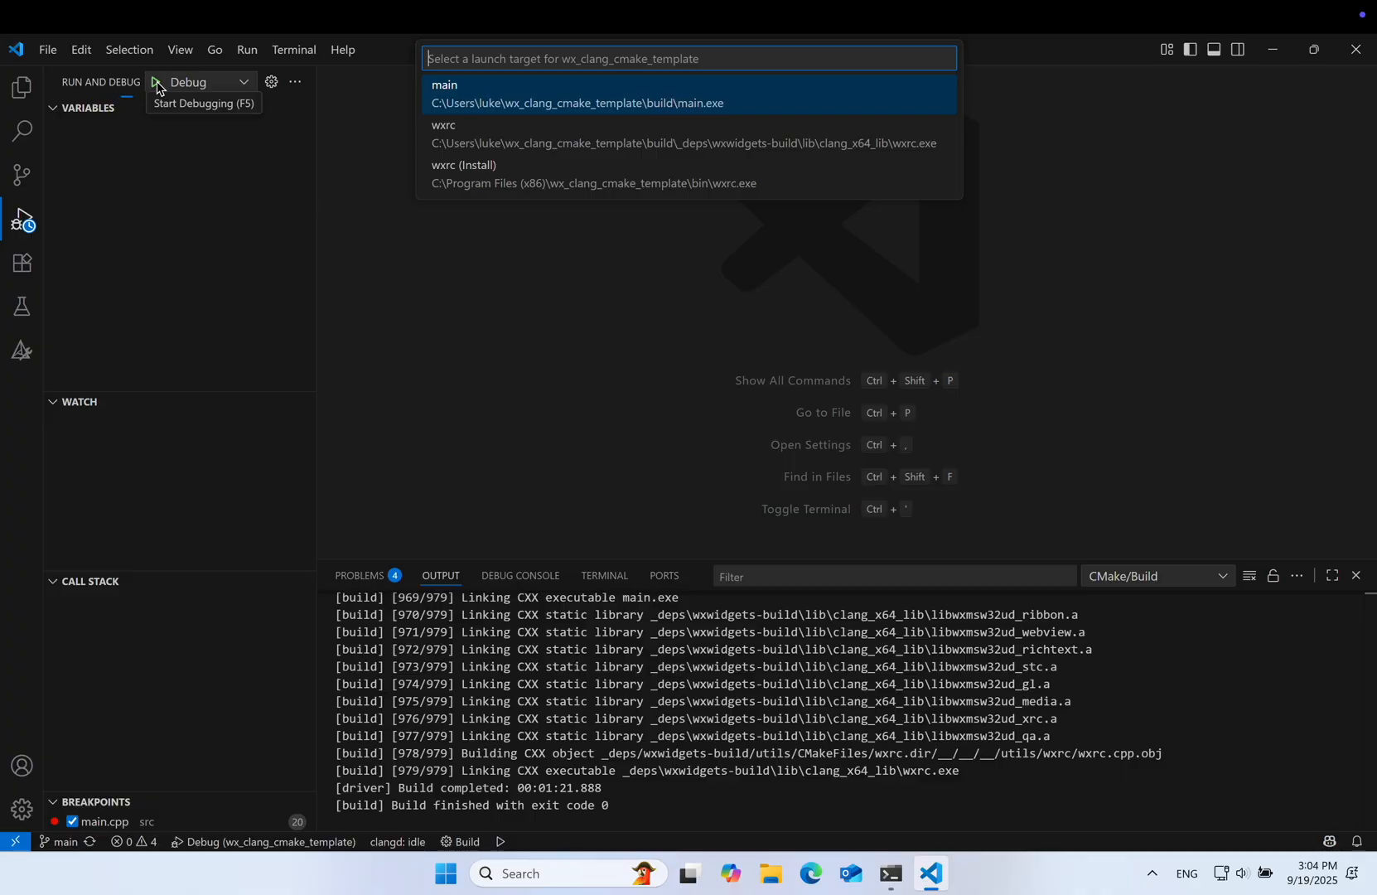
pyautogui.moveTo(501, 95)
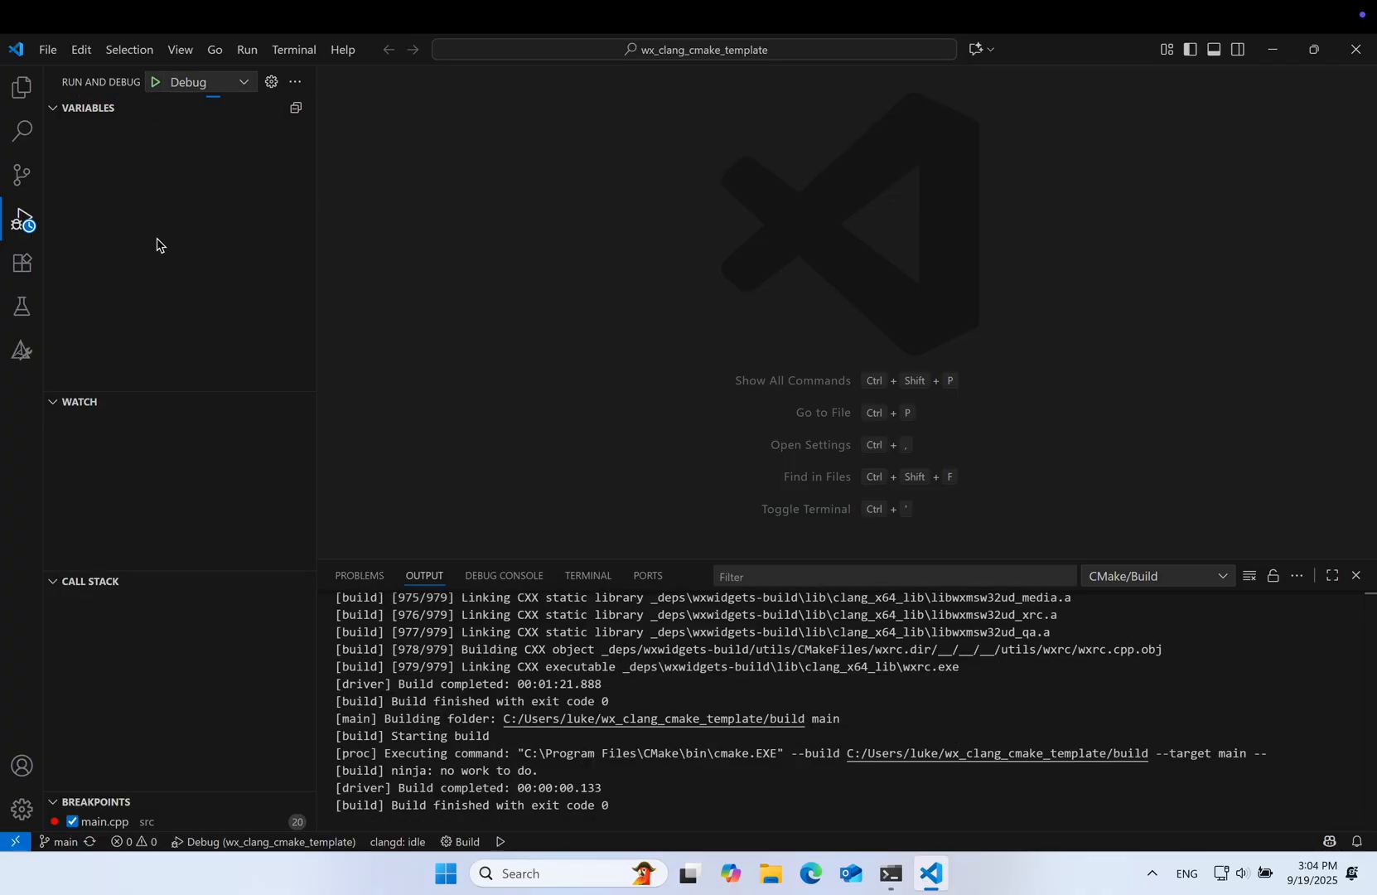
pyautogui.click(154, 81)
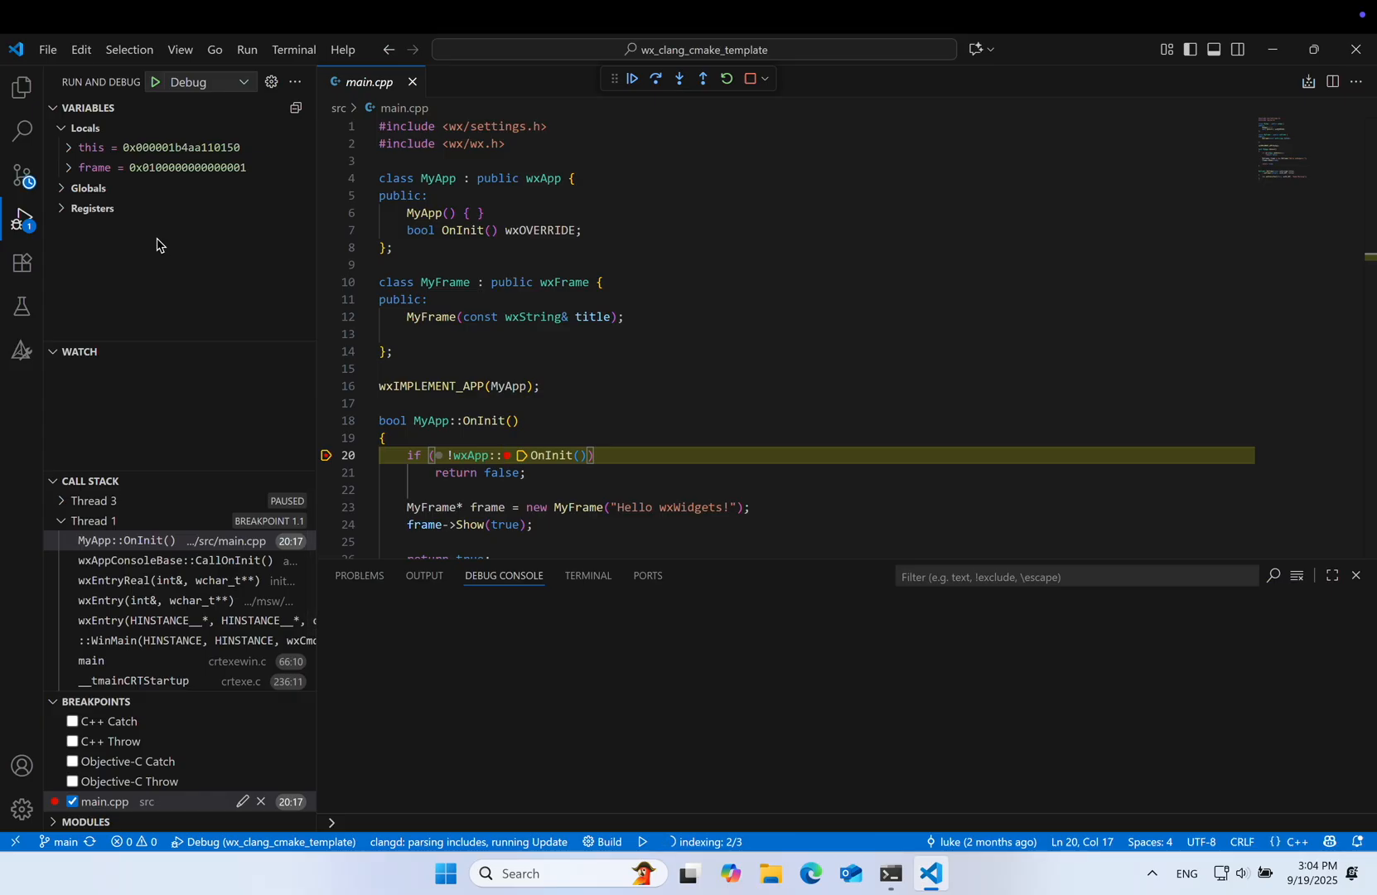
pyautogui.scroll(-3)
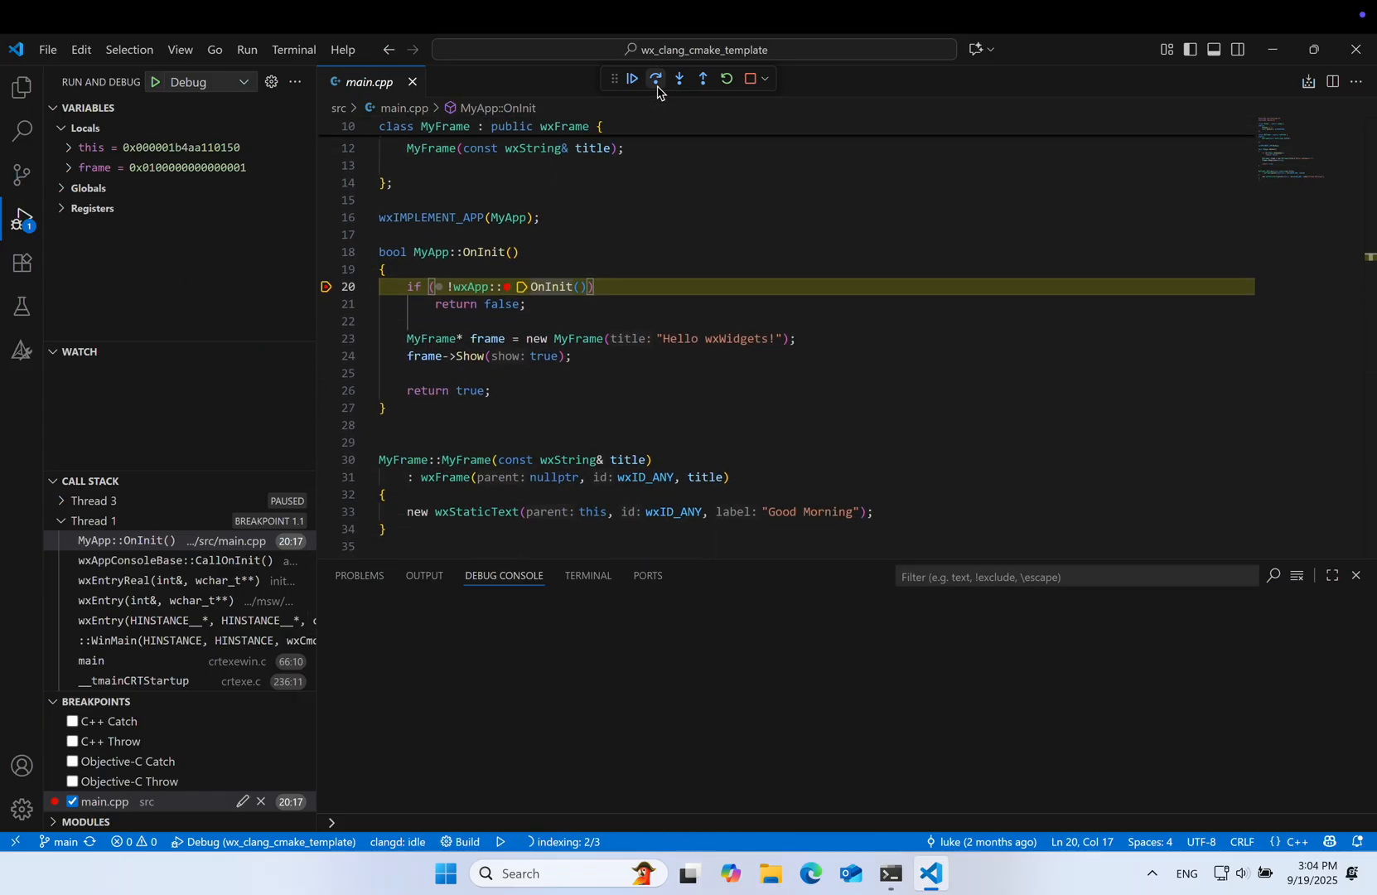
pyautogui.click(654, 78)
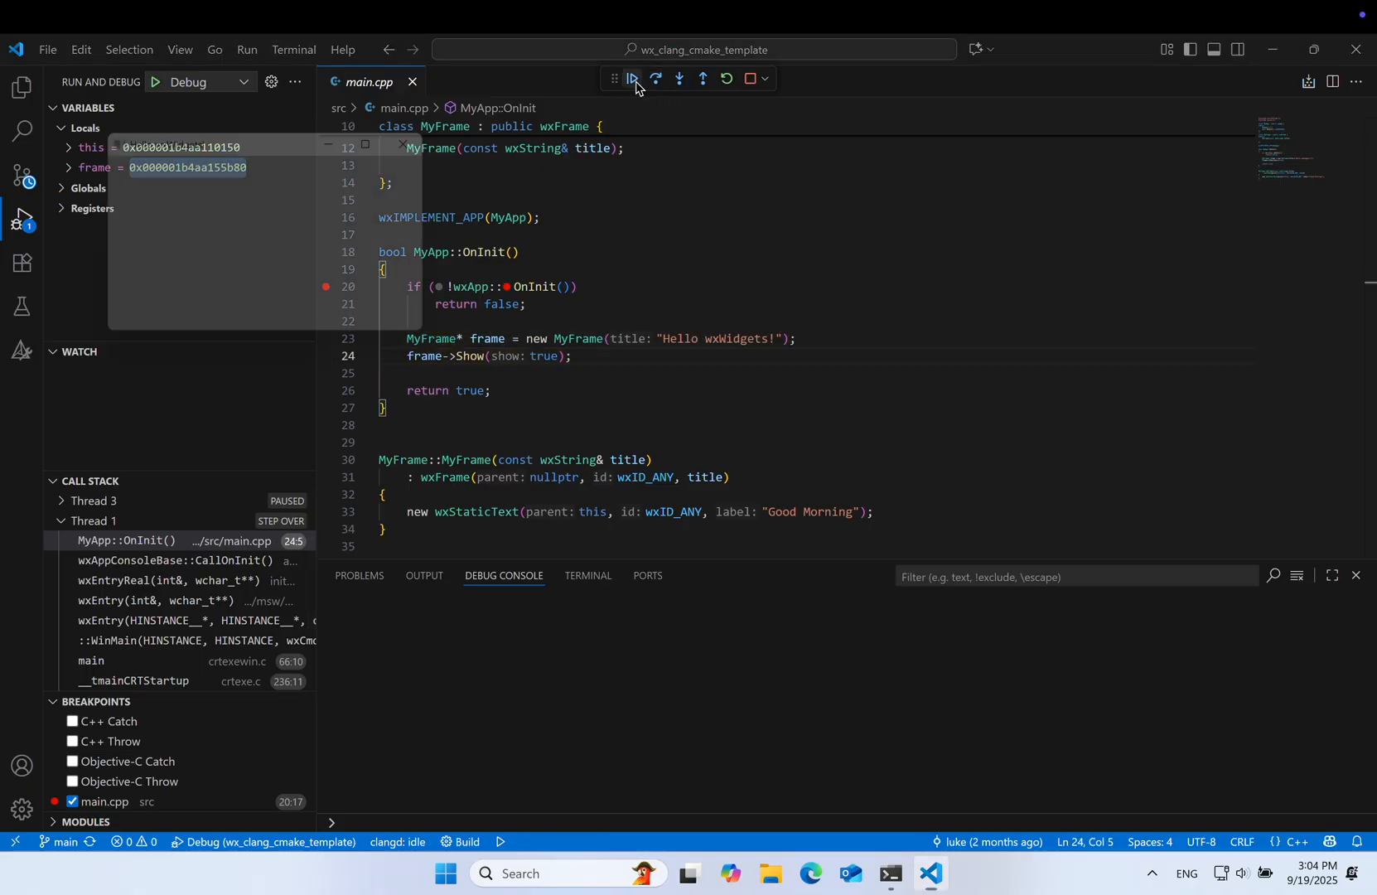
pyautogui.click(631, 79)
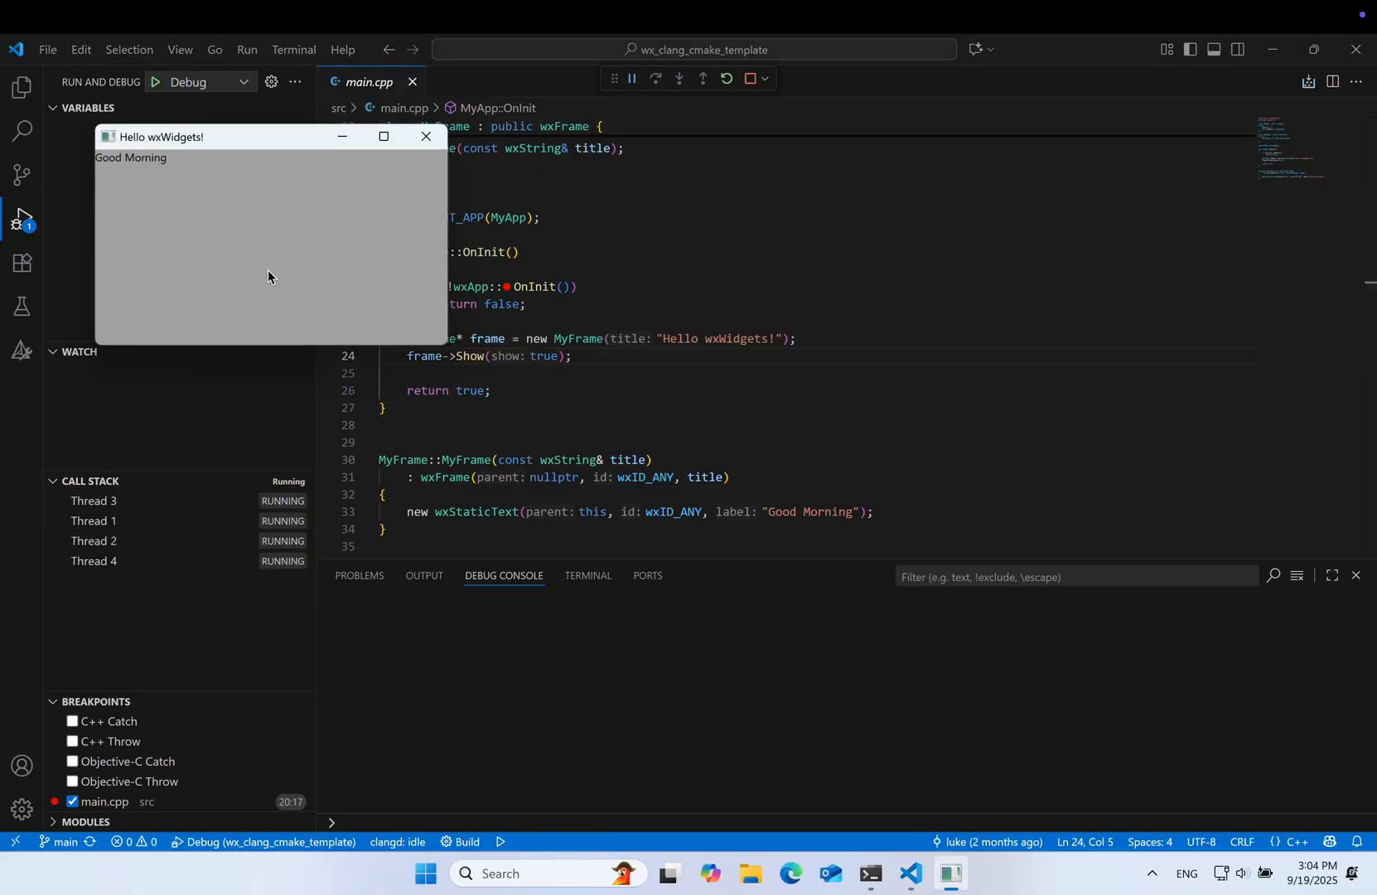
pyautogui.moveTo(428, 138)
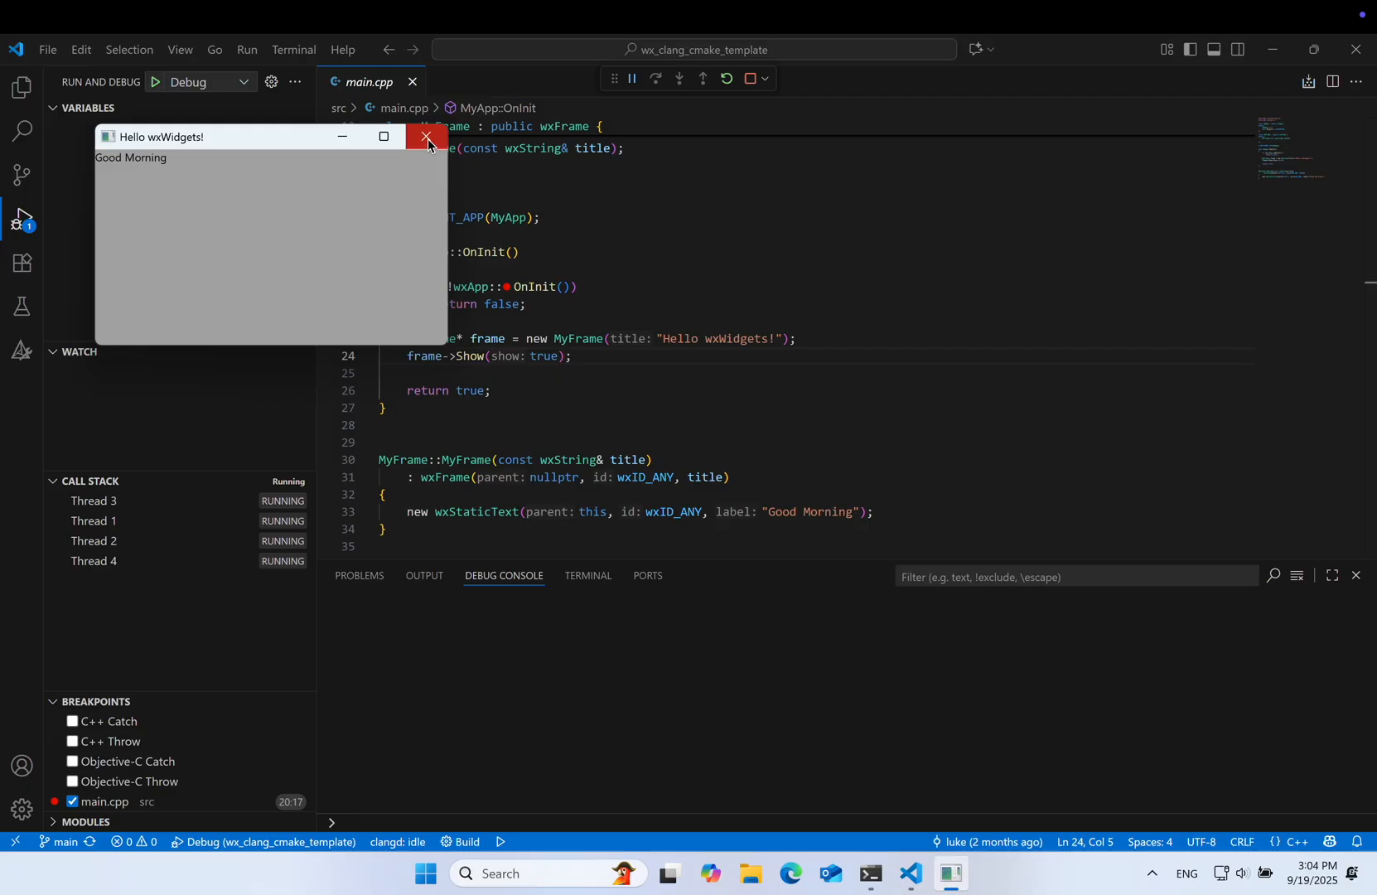
pyautogui.click(427, 139)
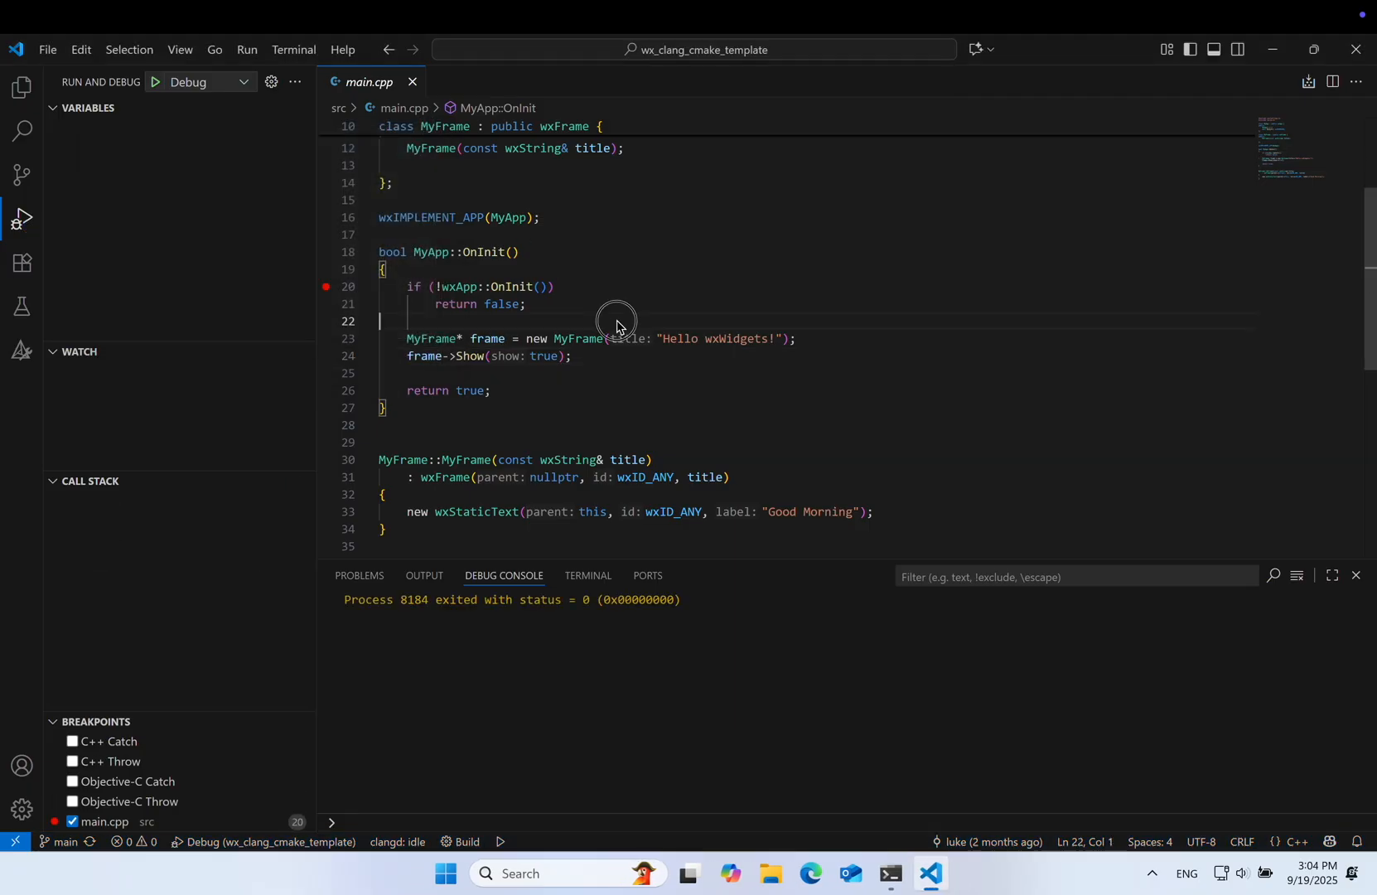
pyautogui.scroll(3)
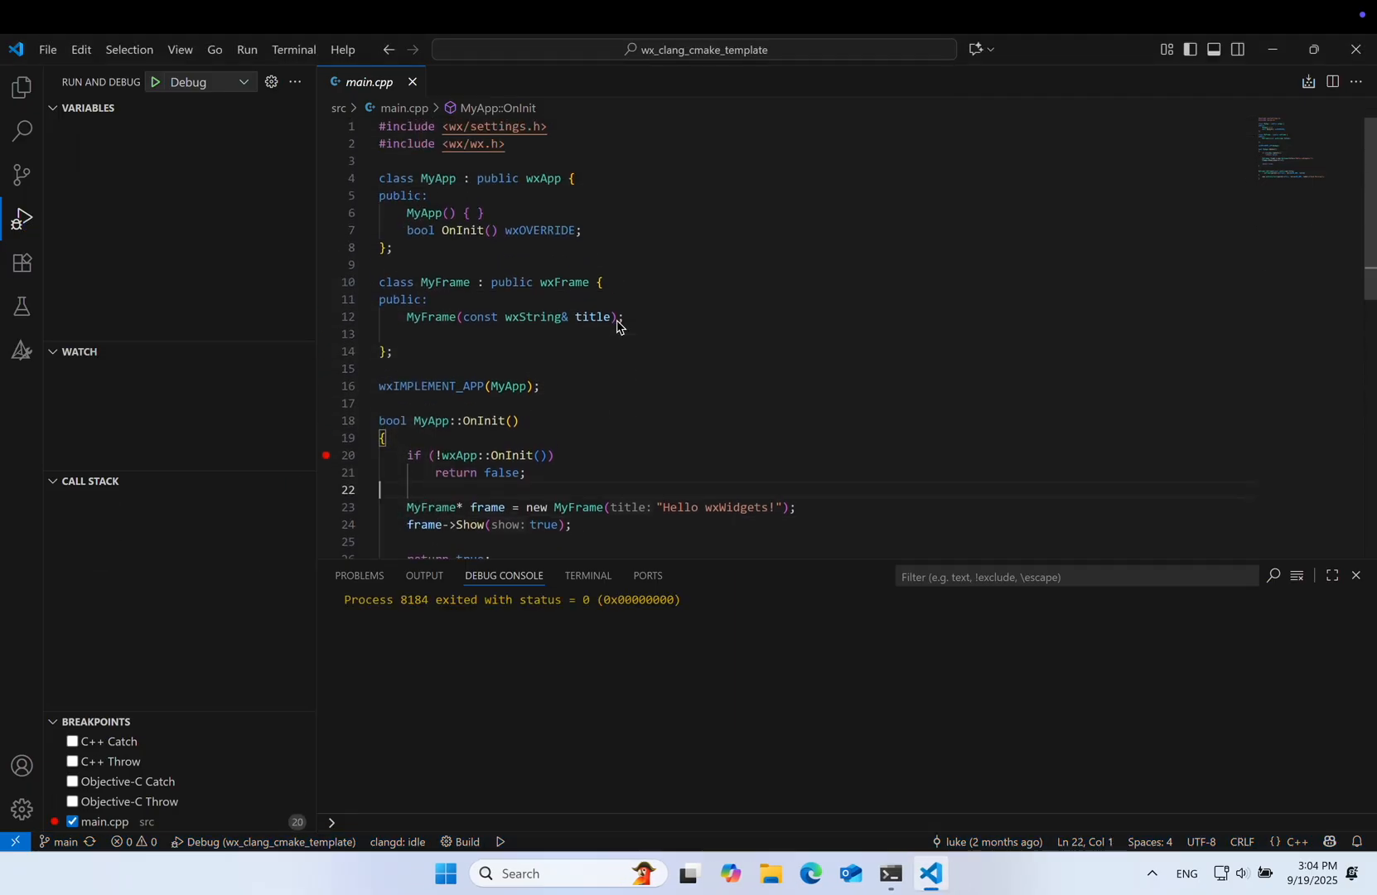
pyautogui.moveTo(547, 197)
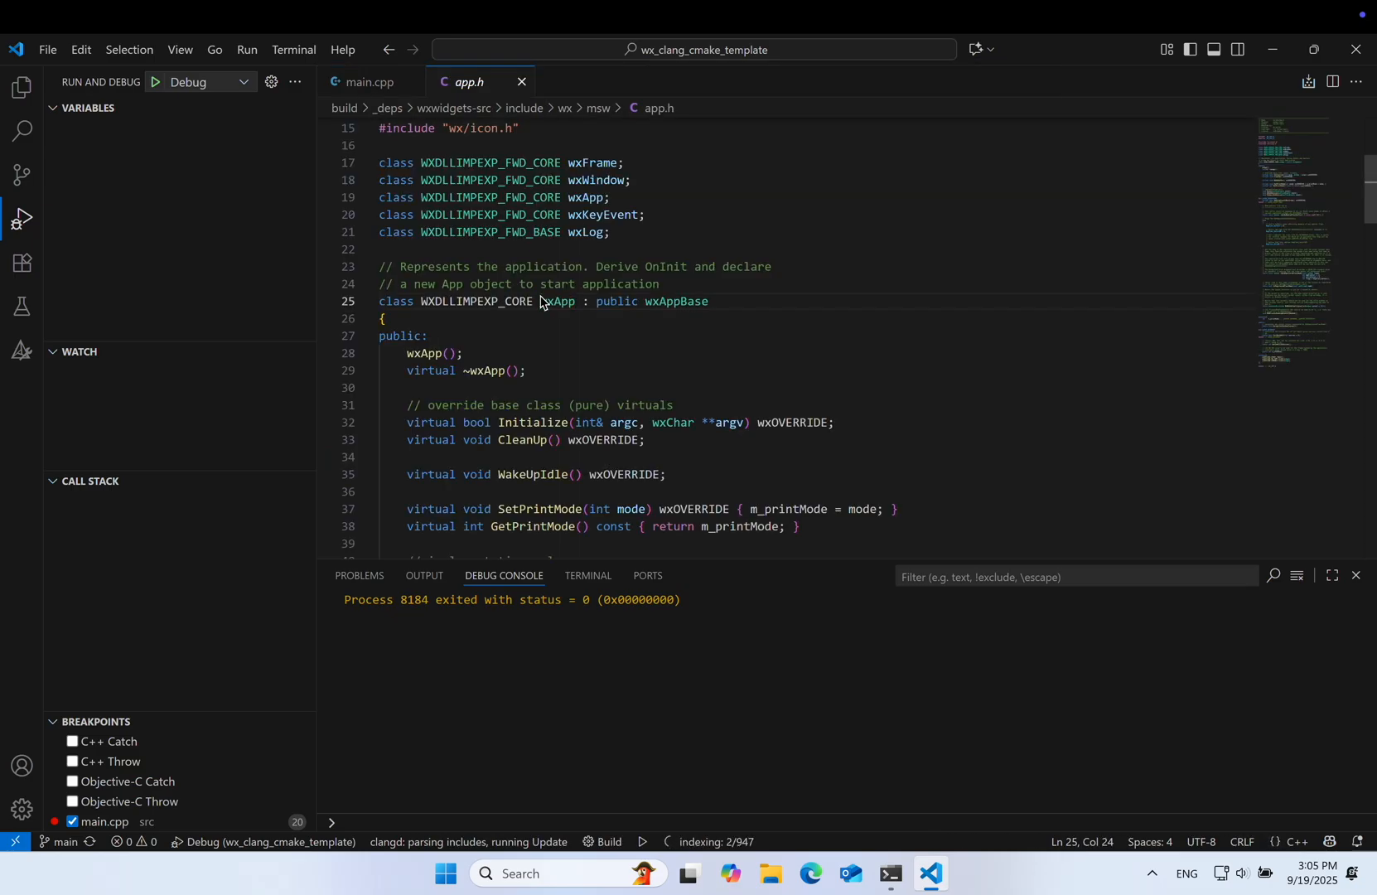
# Go to the definitions of wxApp, OnInit and wx/wx.h in the wxWidgets headers, then return to main.cpp.
pyautogui.scroll(-3)
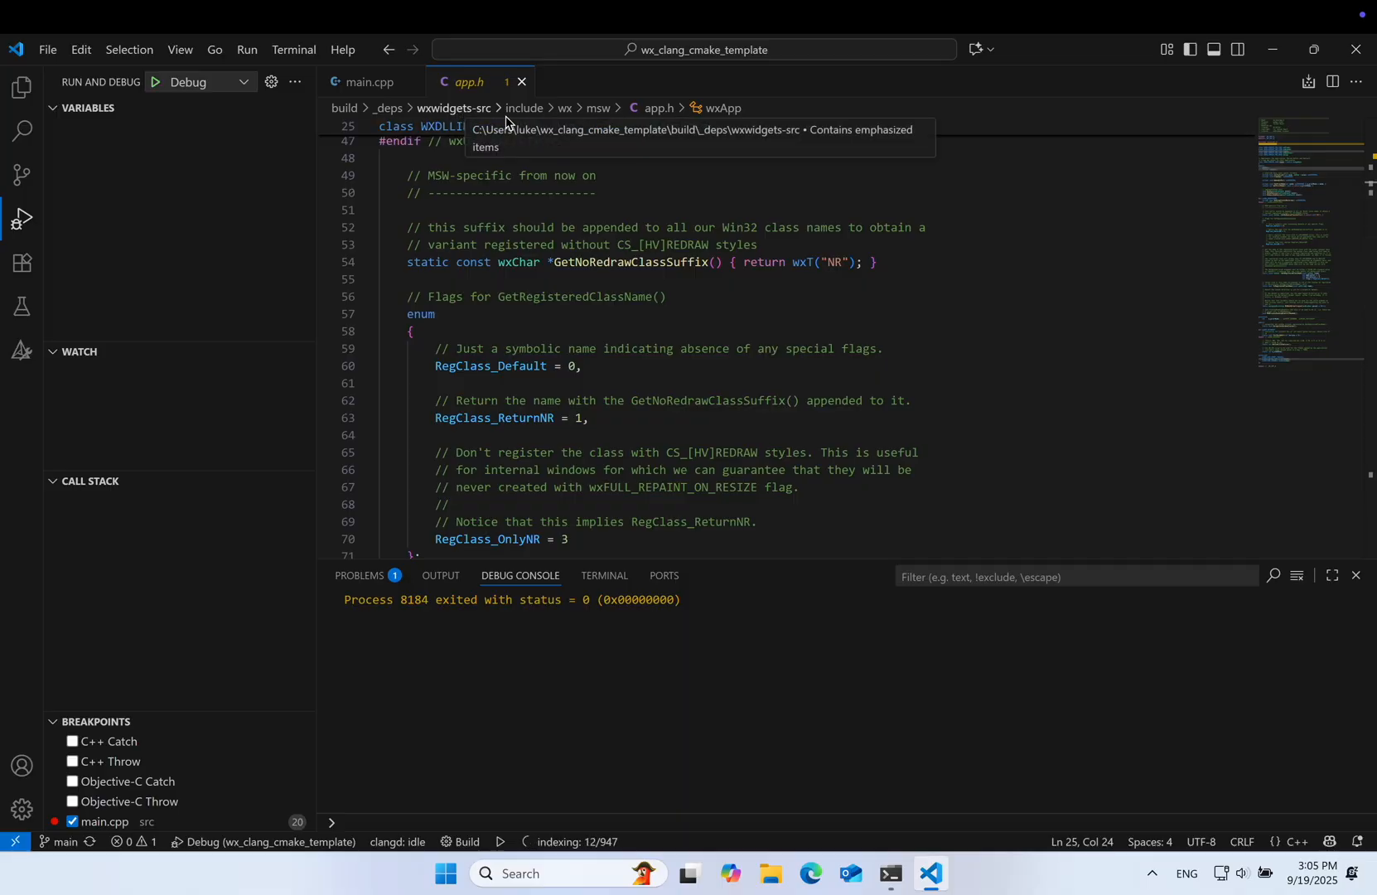
pyautogui.moveTo(412, 114)
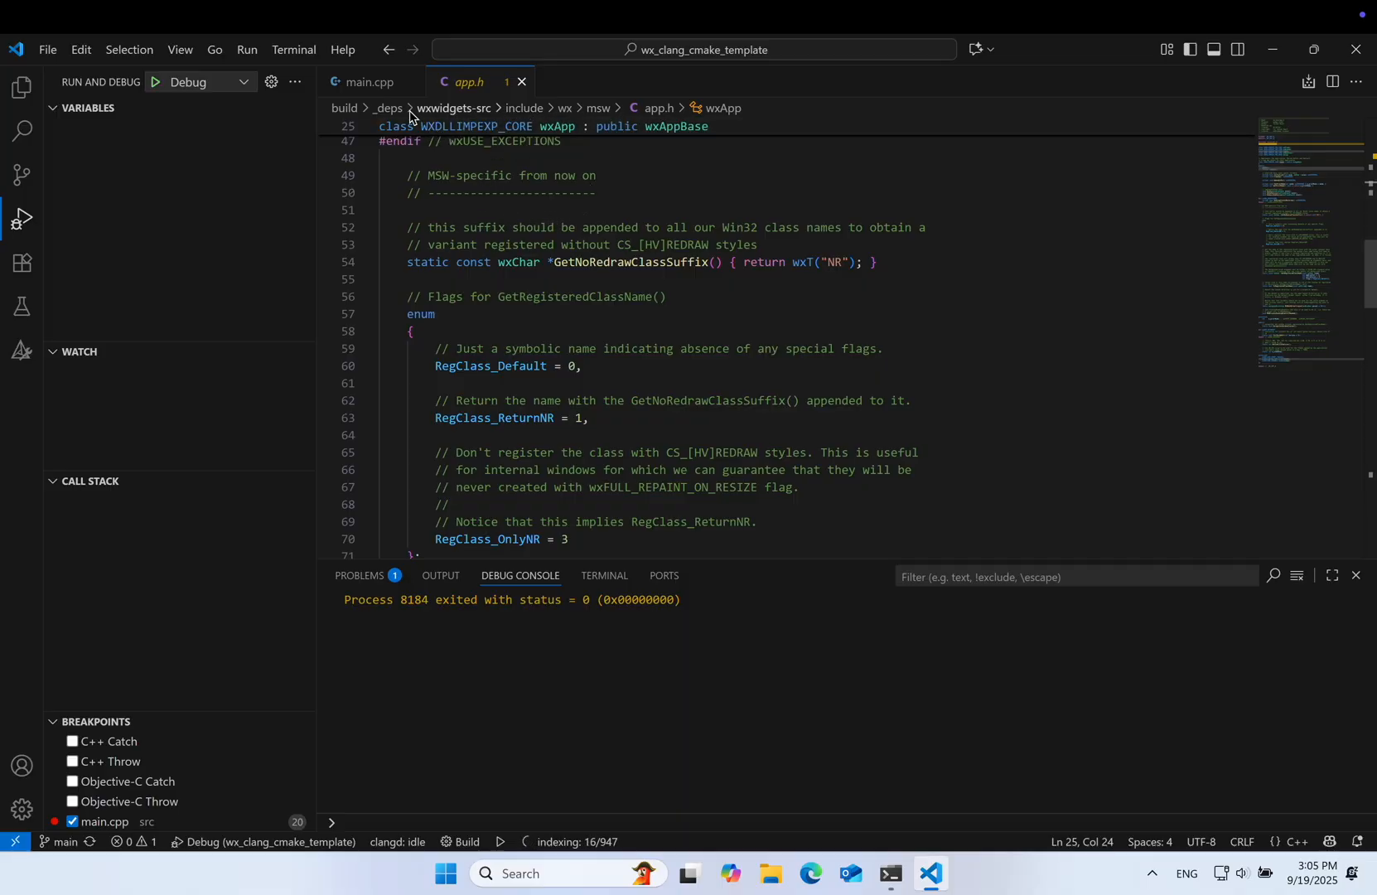
pyautogui.click(371, 81)
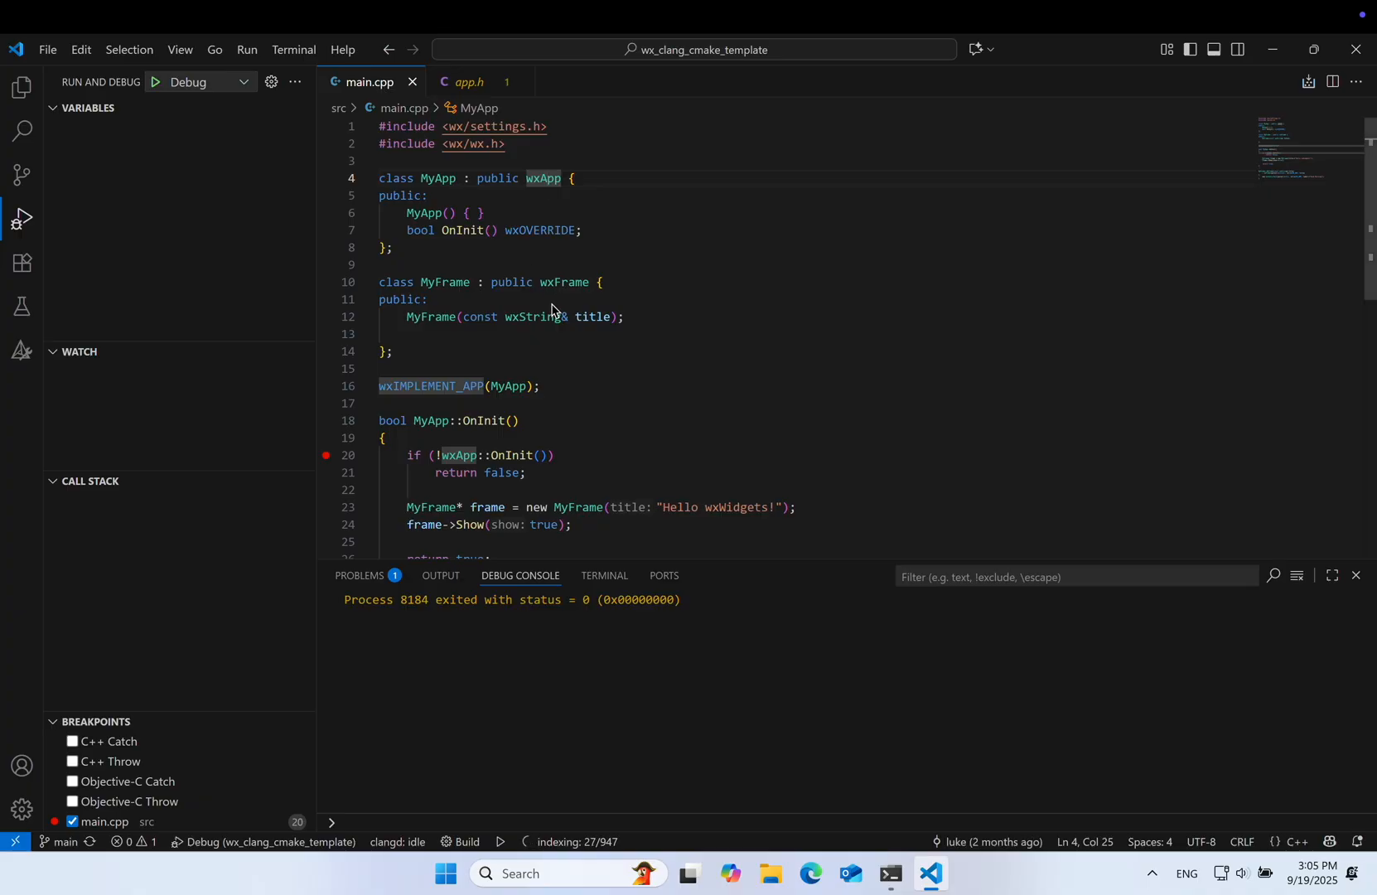
pyautogui.click(465, 82)
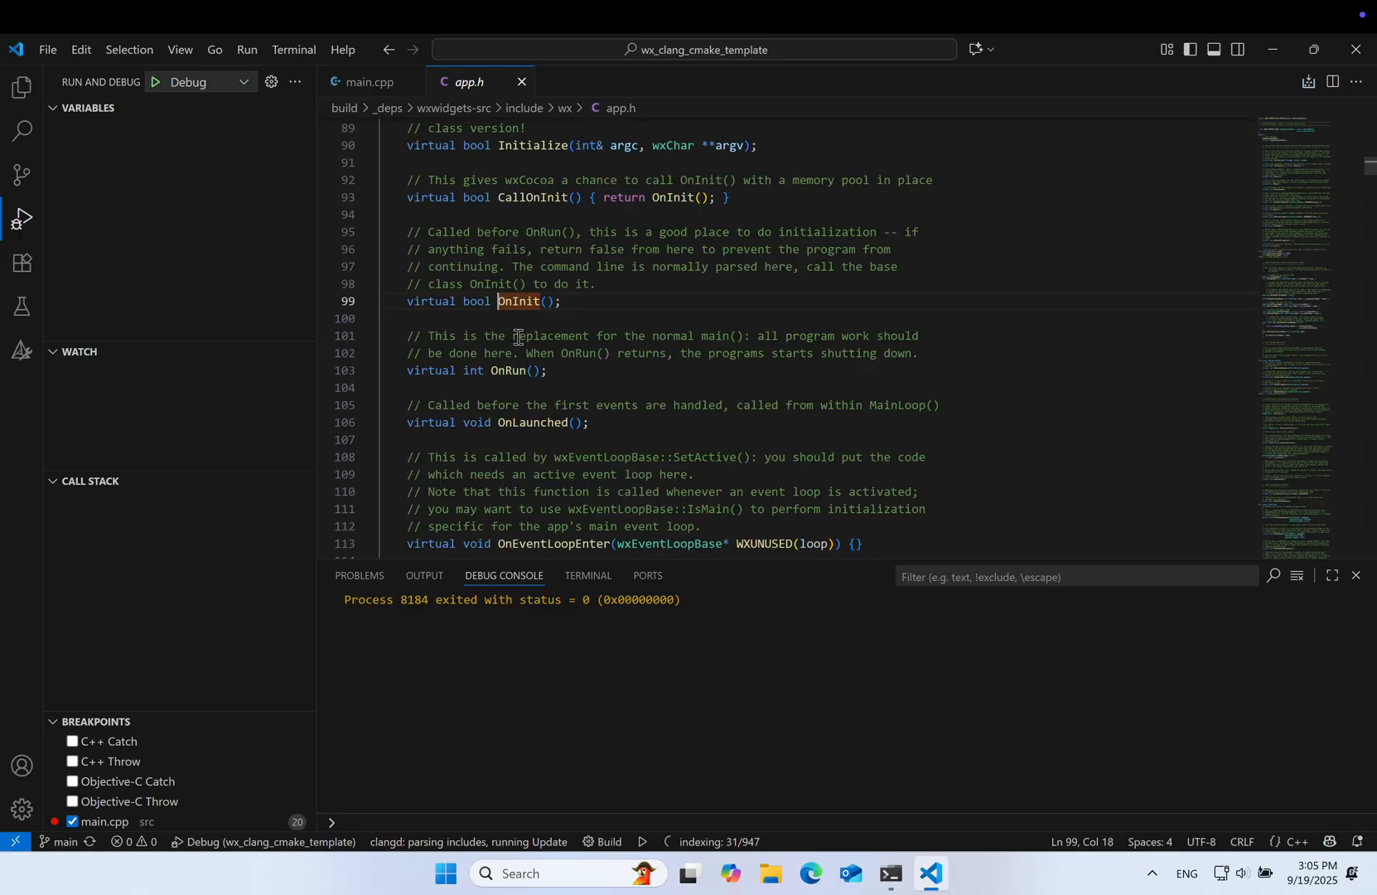
pyautogui.click(369, 81)
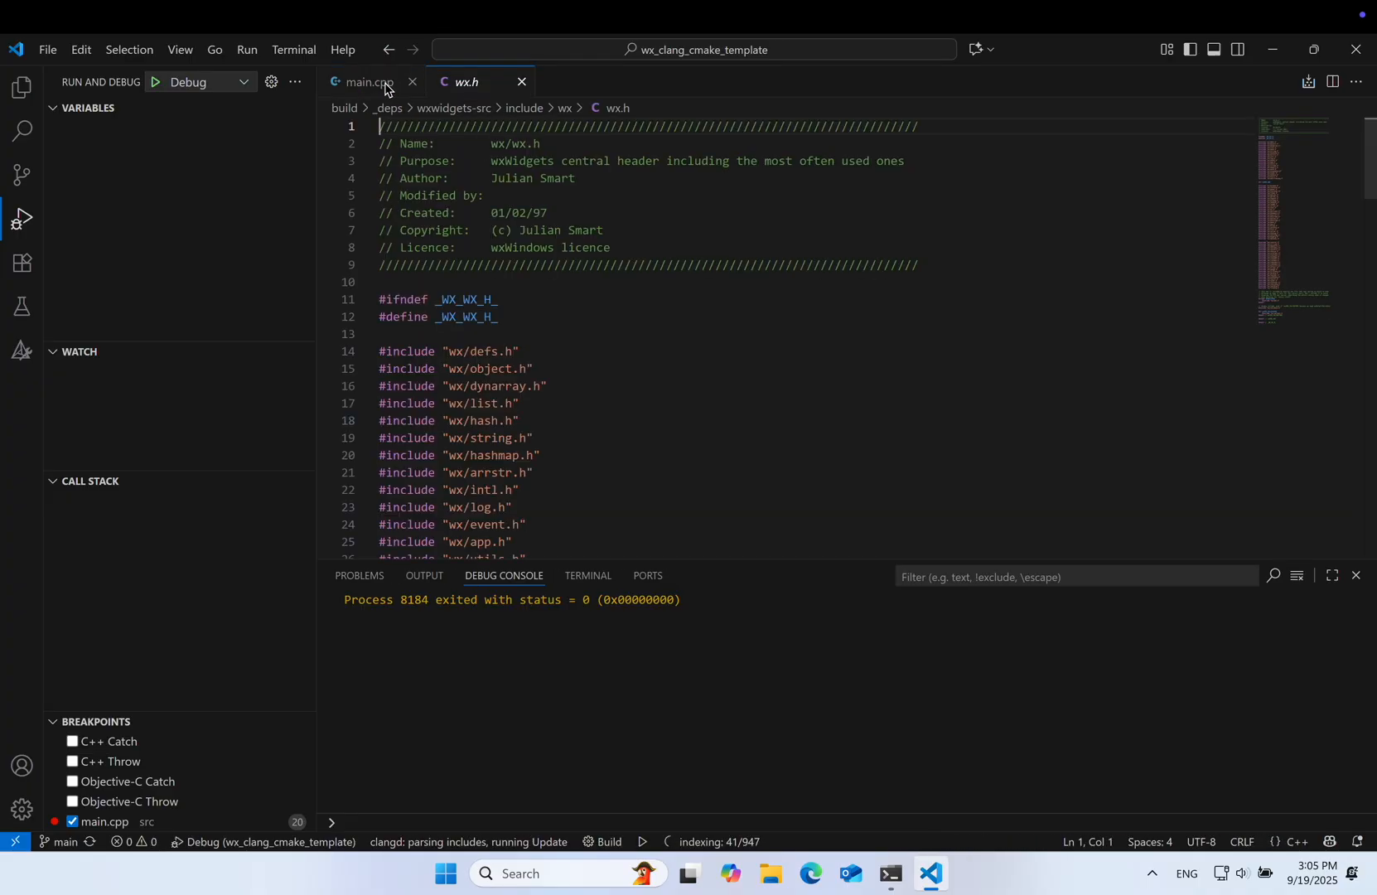
pyautogui.click(22, 86)
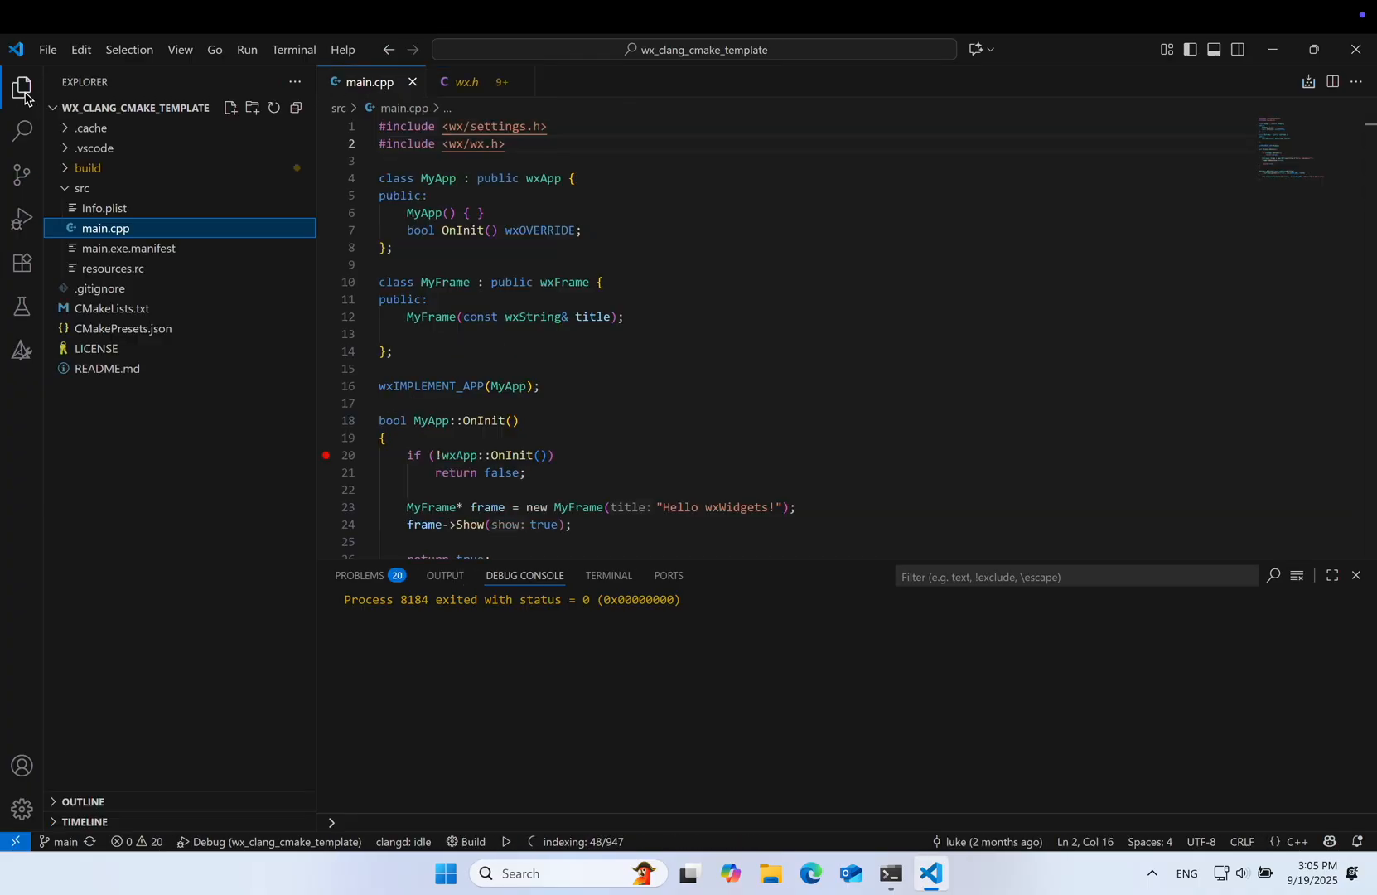
# Expand the build folder and scroll through compile_commands.json's clang entries.
pyautogui.click(86, 168)
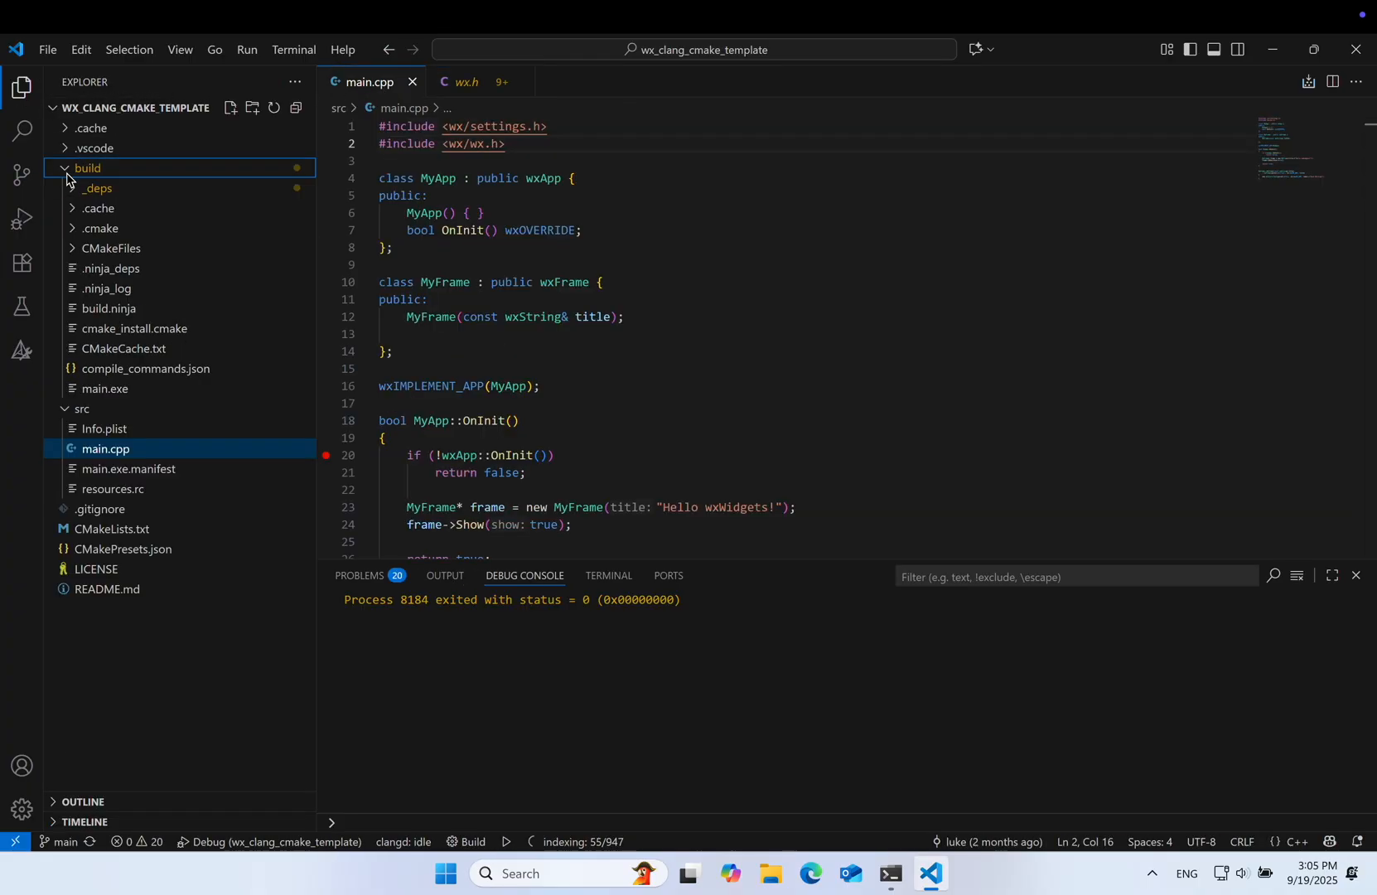
pyautogui.click(146, 368)
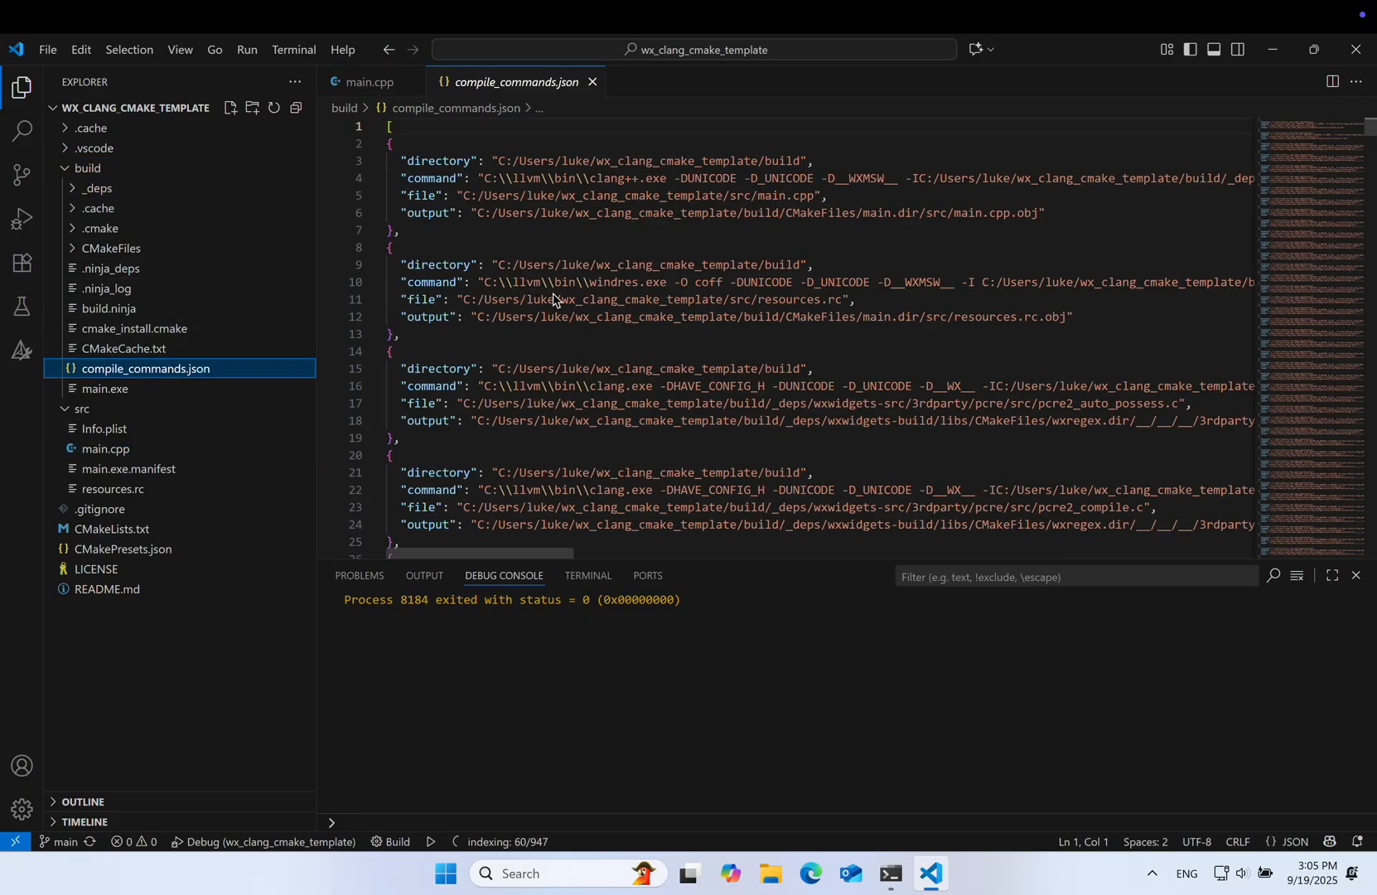
pyautogui.scroll(-3)
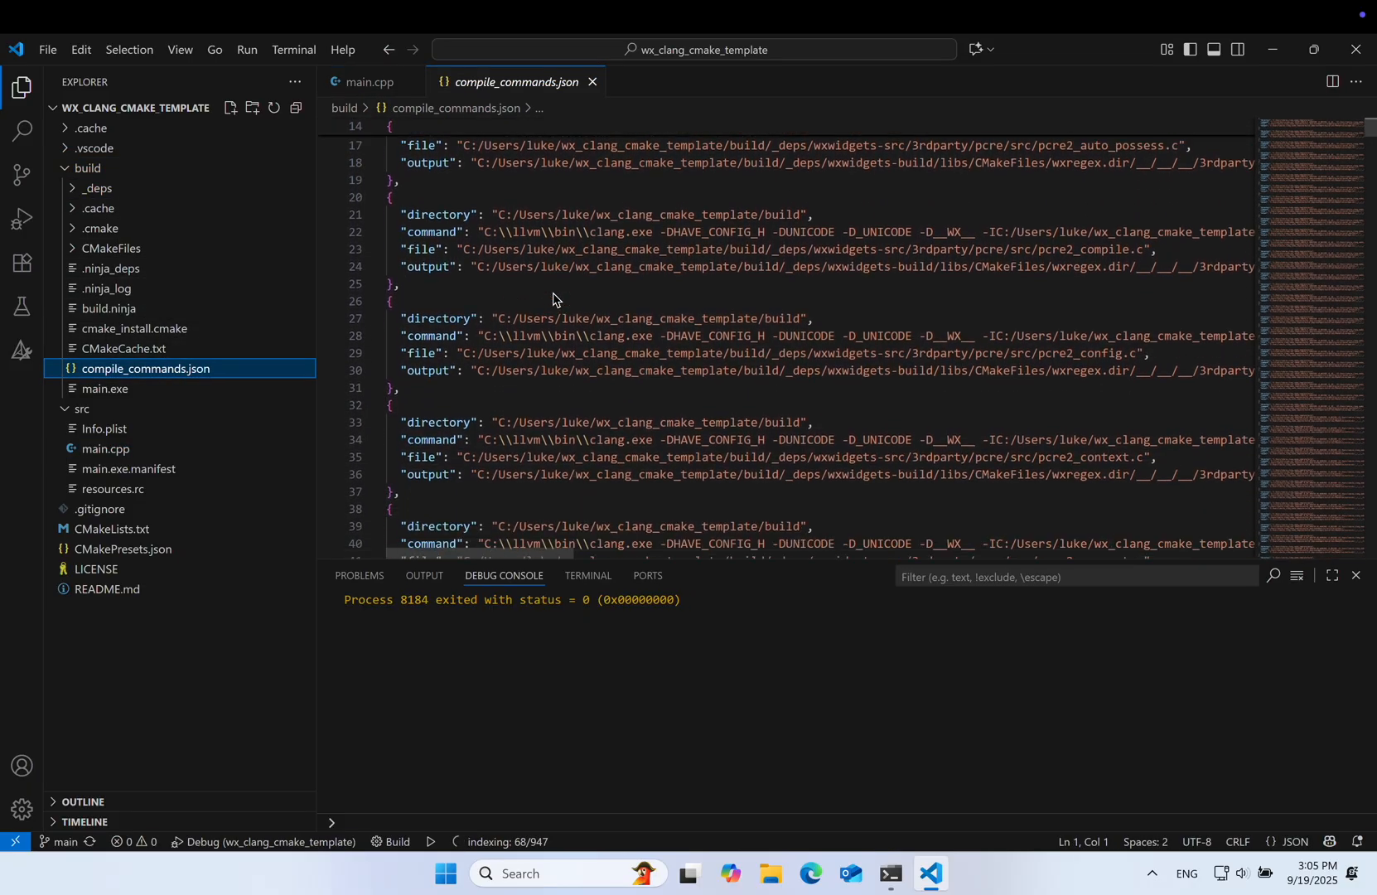
pyautogui.scroll(-3)
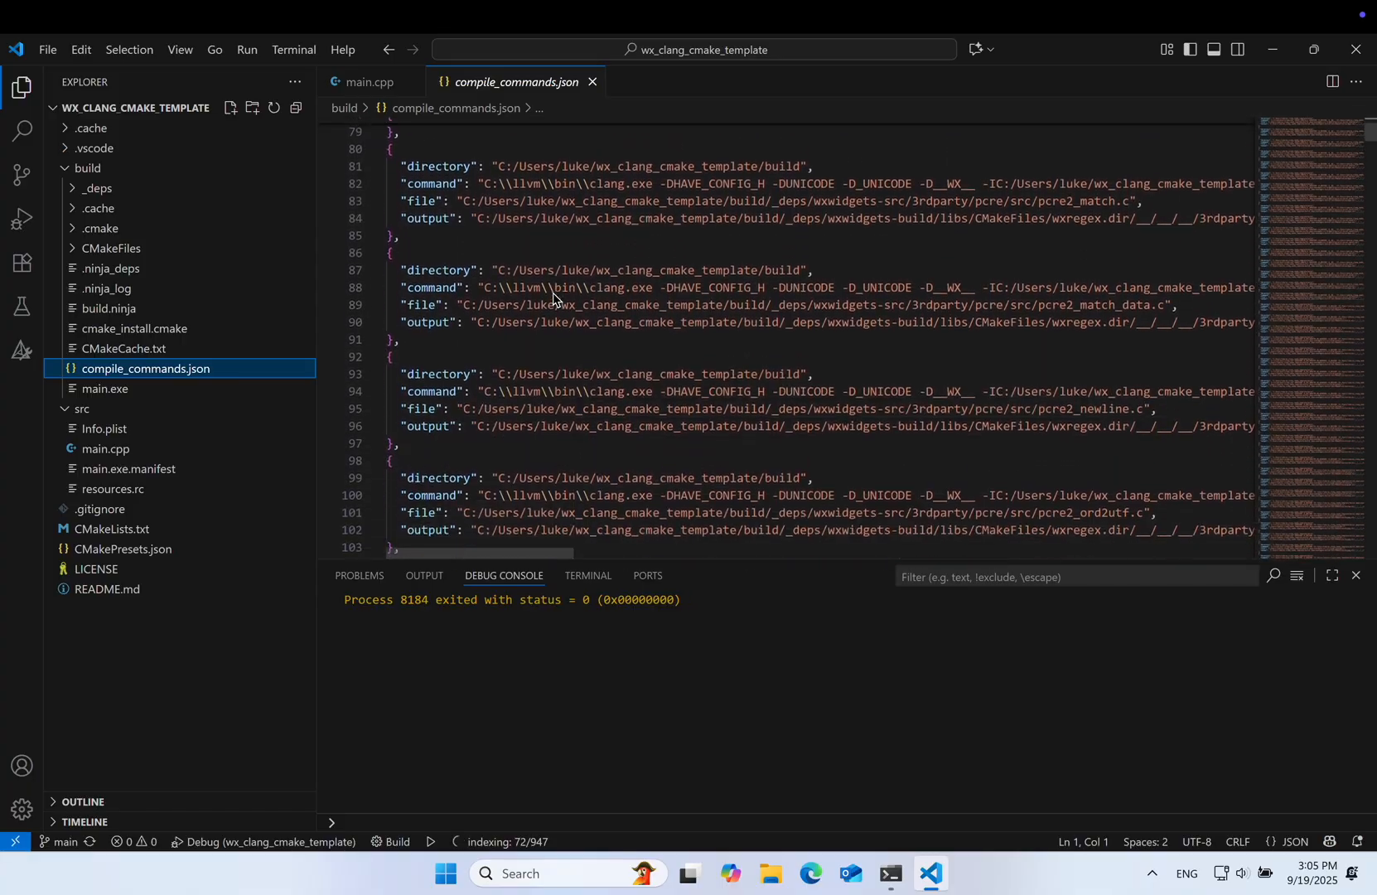
pyautogui.scroll(-3)
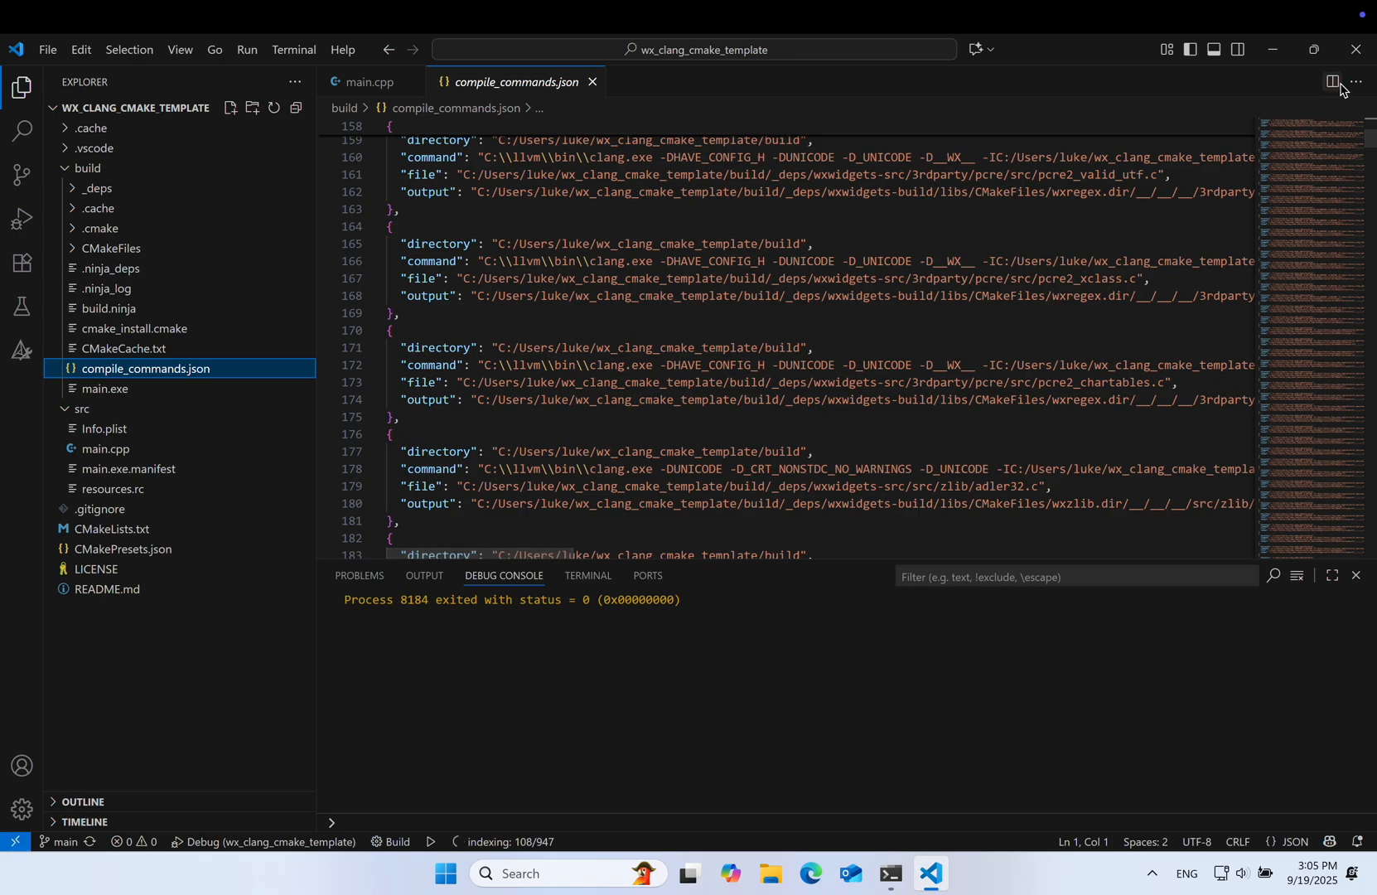
# Close VS Code and the Command Prompt, leaving the desktop.
pyautogui.click(909, 873)
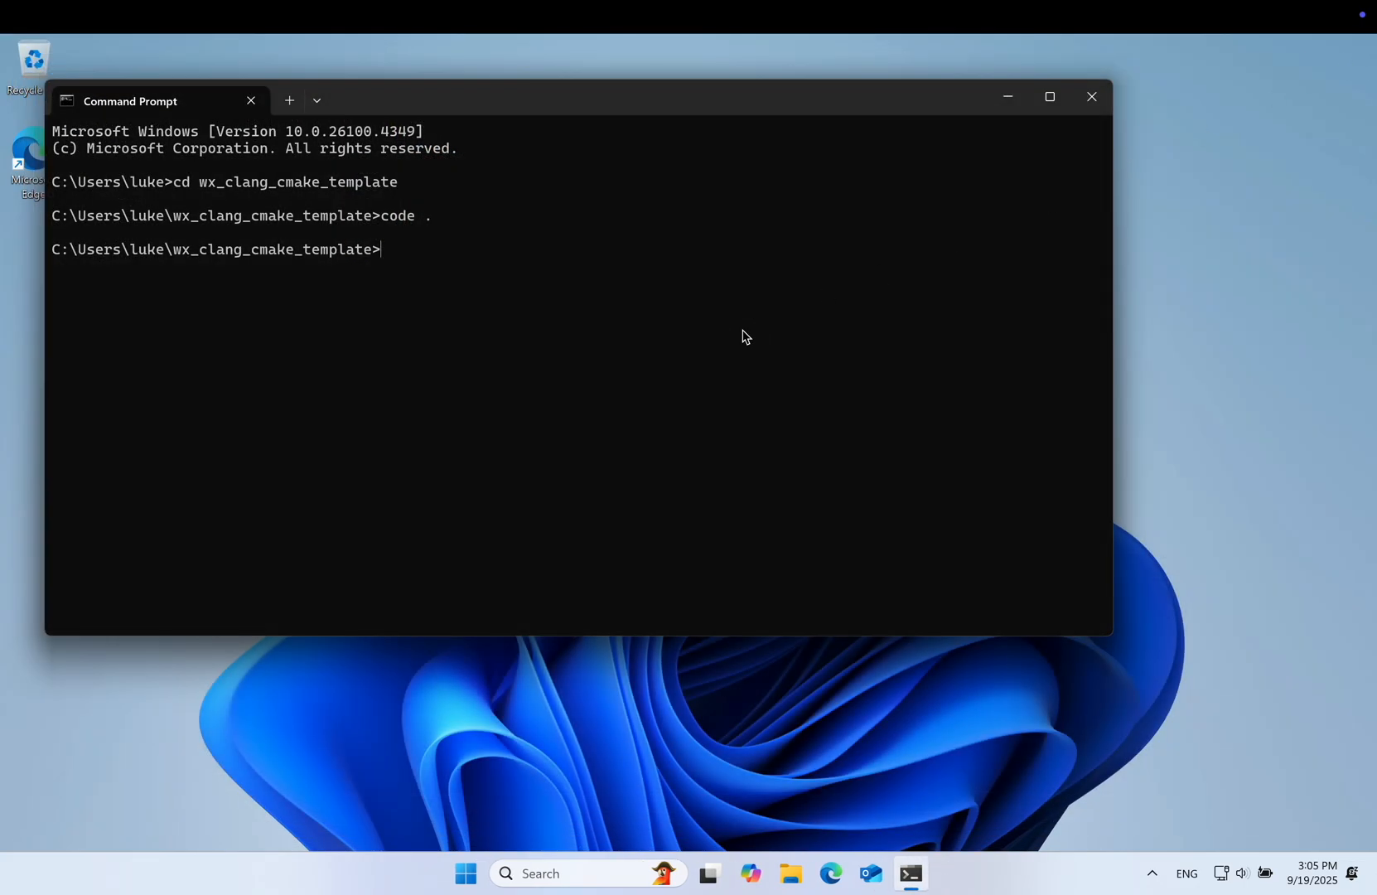
pyautogui.moveTo(936, 200)
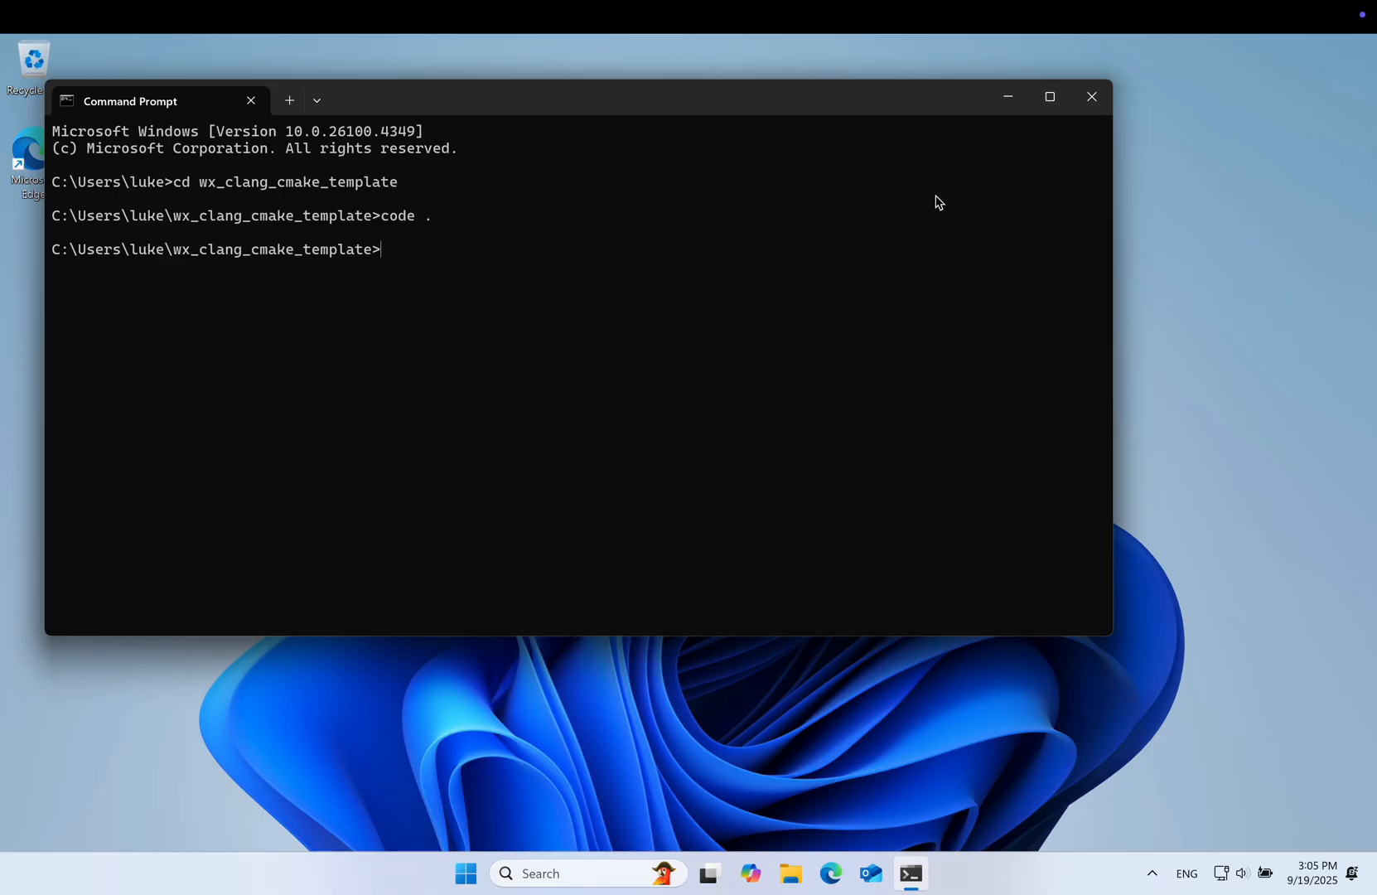
pyautogui.click(1091, 96)
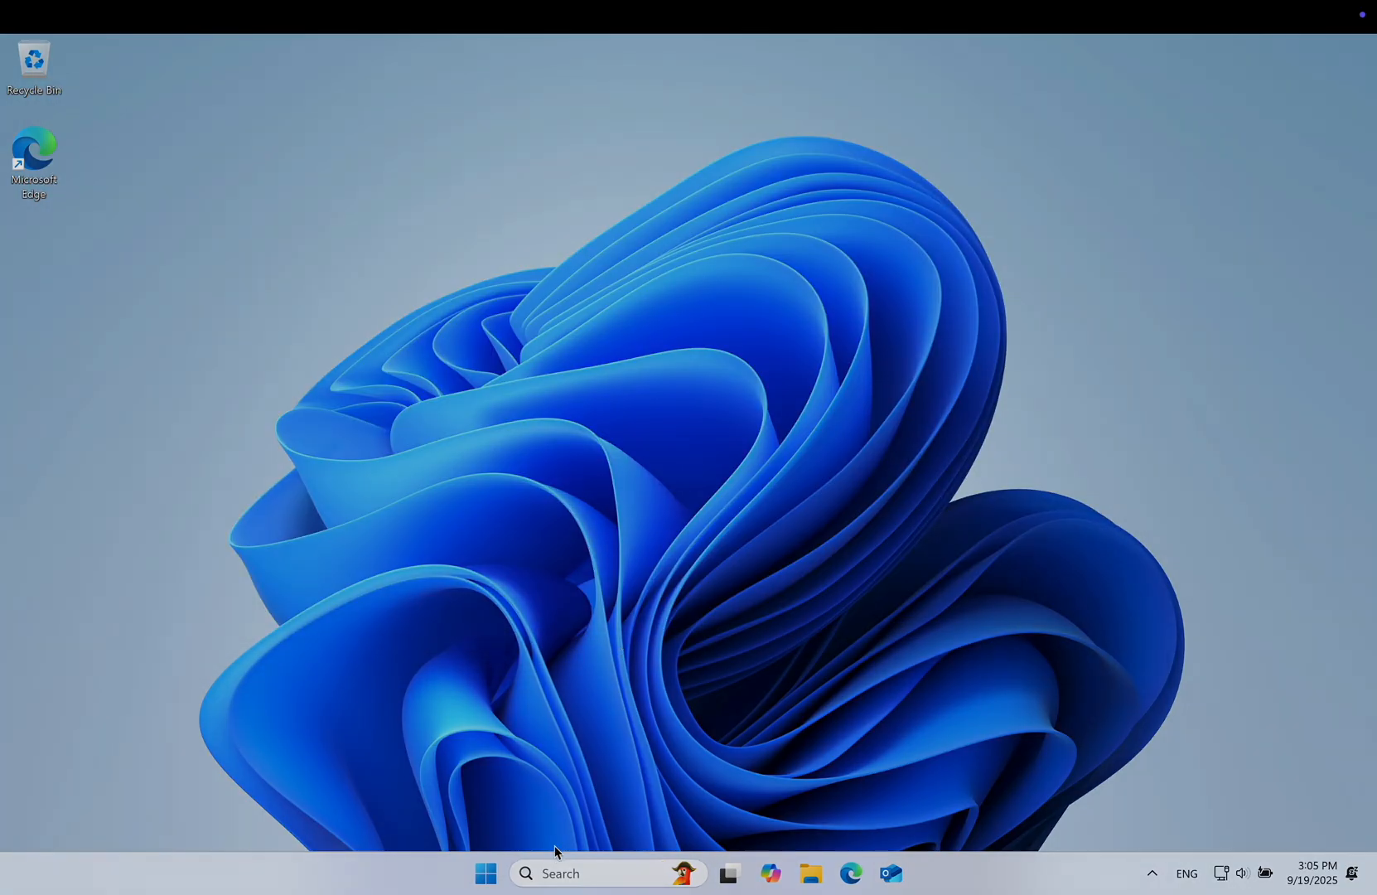